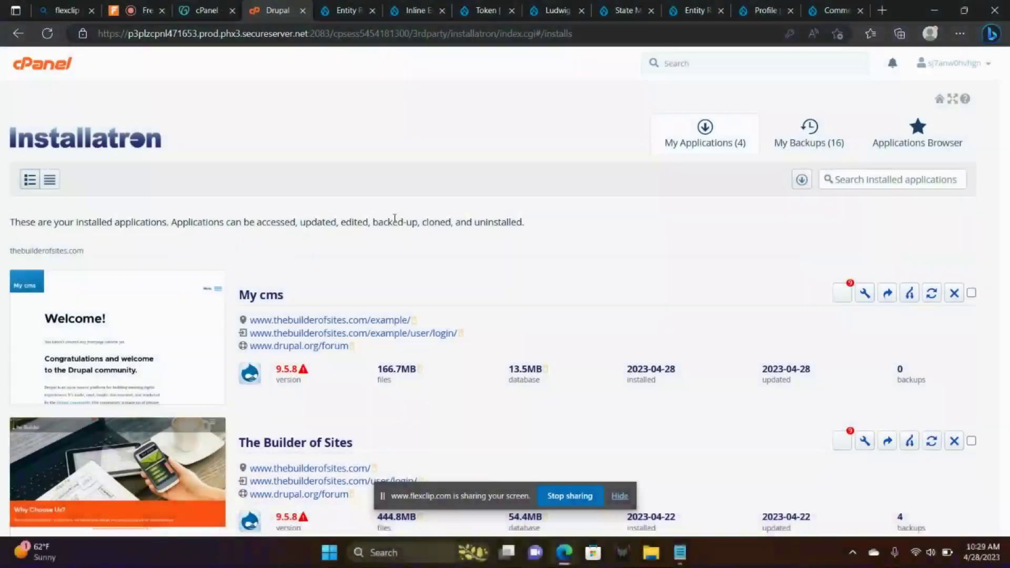
{"action": "mouse_move", "coordinate": [330, 320]}
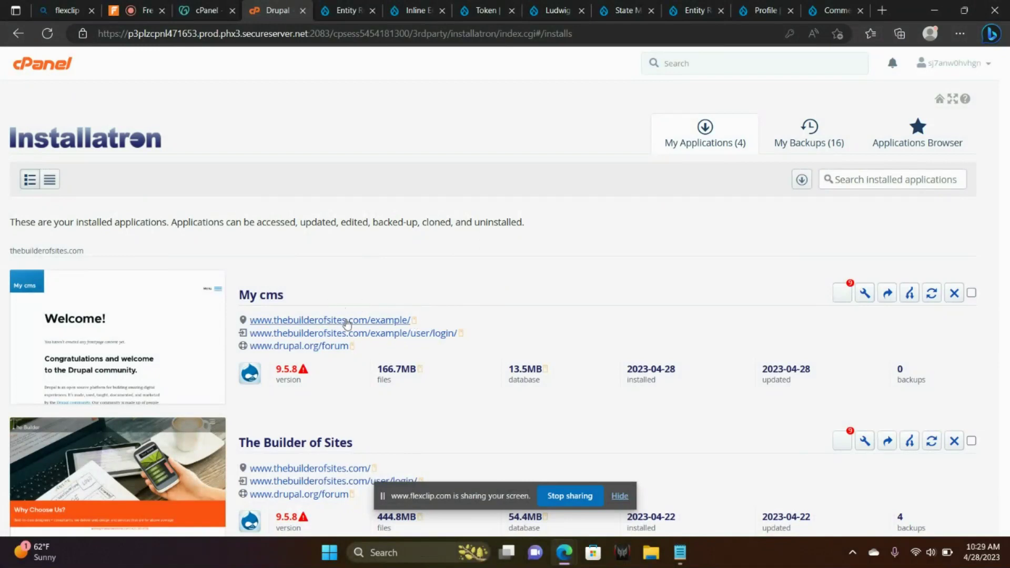
{"action": "mouse_move", "coordinate": [430, 334]}
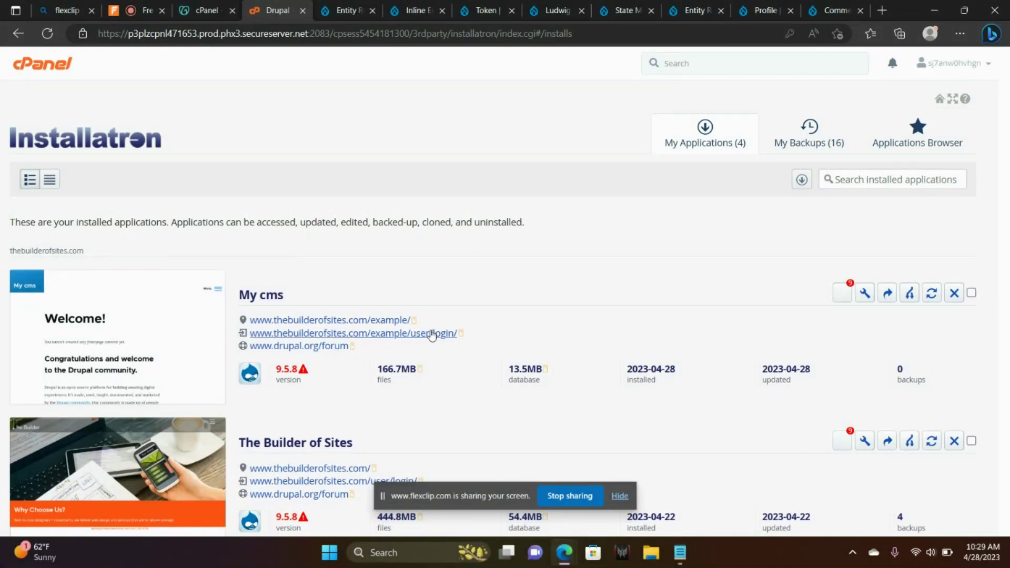
{"action": "mouse_move", "coordinate": [432, 338]}
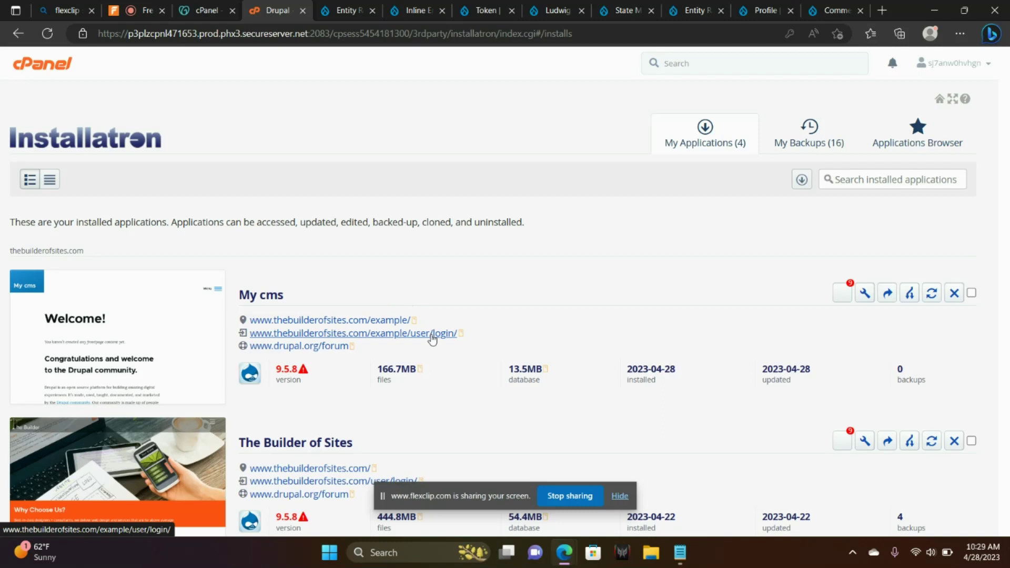
Open the My cms site's user/login URL from Installatron's My Applications list
{"action": "left_click", "coordinate": [353, 333]}
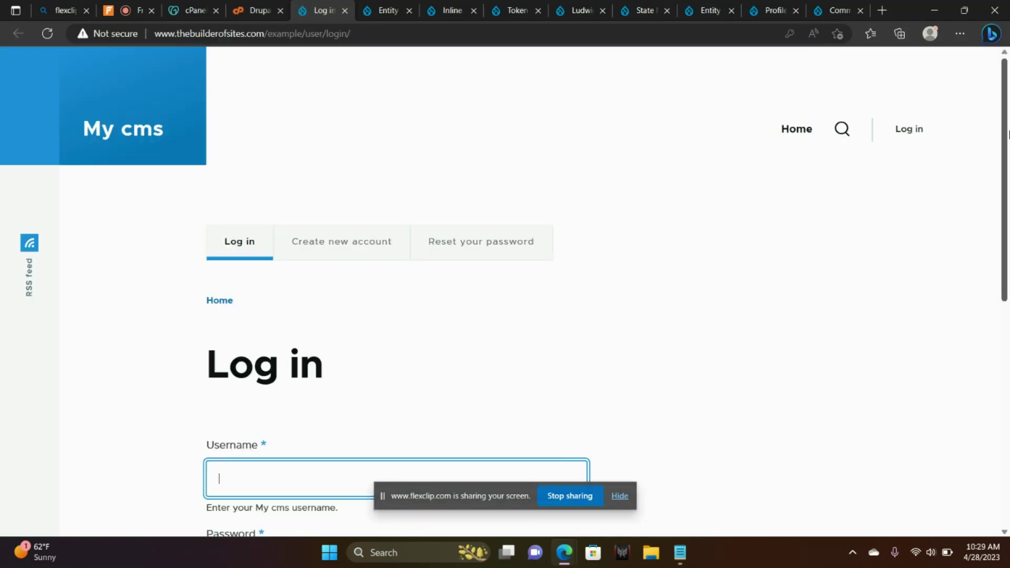
Log in to My cms as 'admin' using the saved password
{"action": "scroll", "scroll_direction": "down", "scroll_amount": 3}
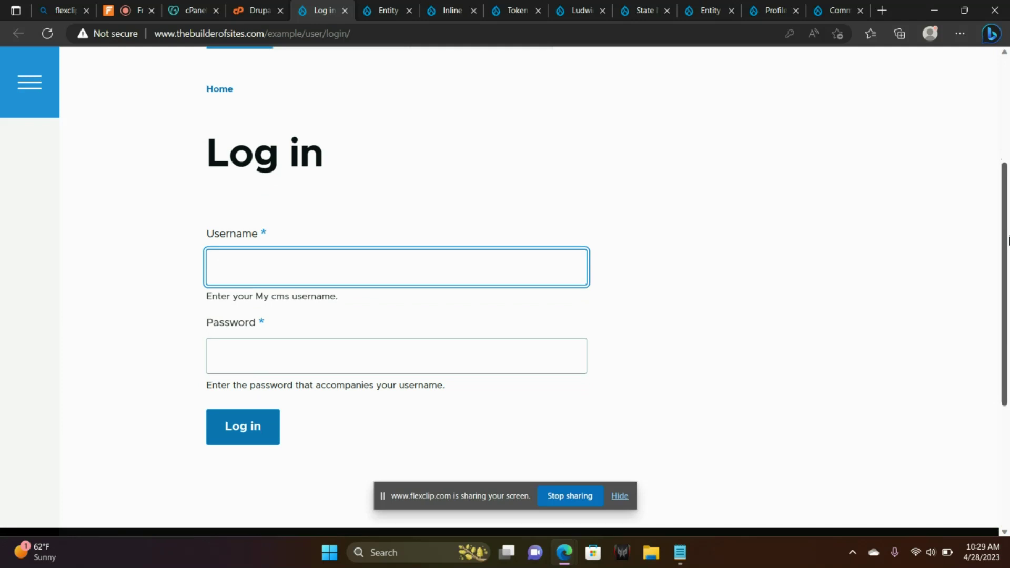
{"action": "type", "text": "admin"}
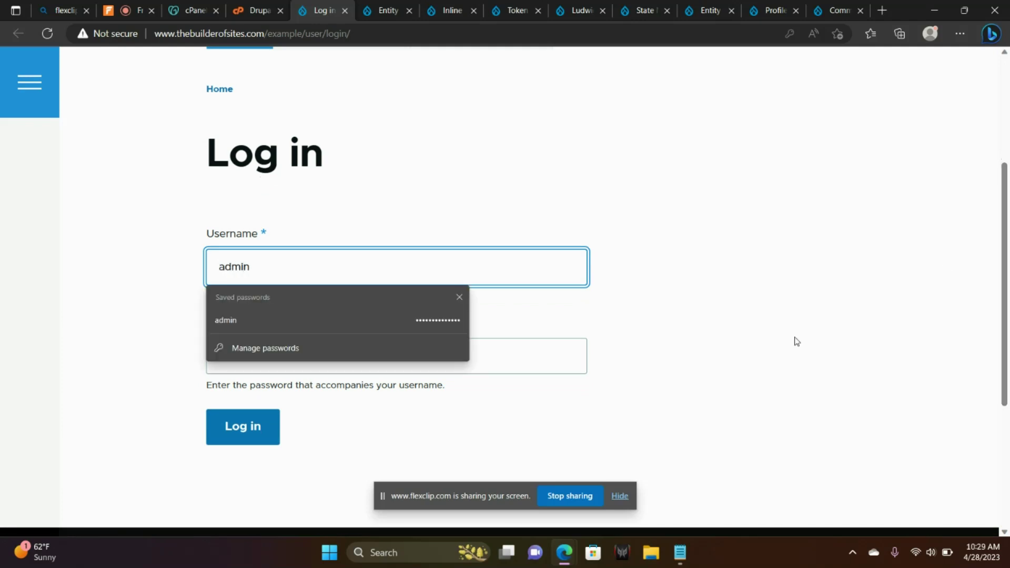
{"action": "left_click", "coordinate": [242, 425]}
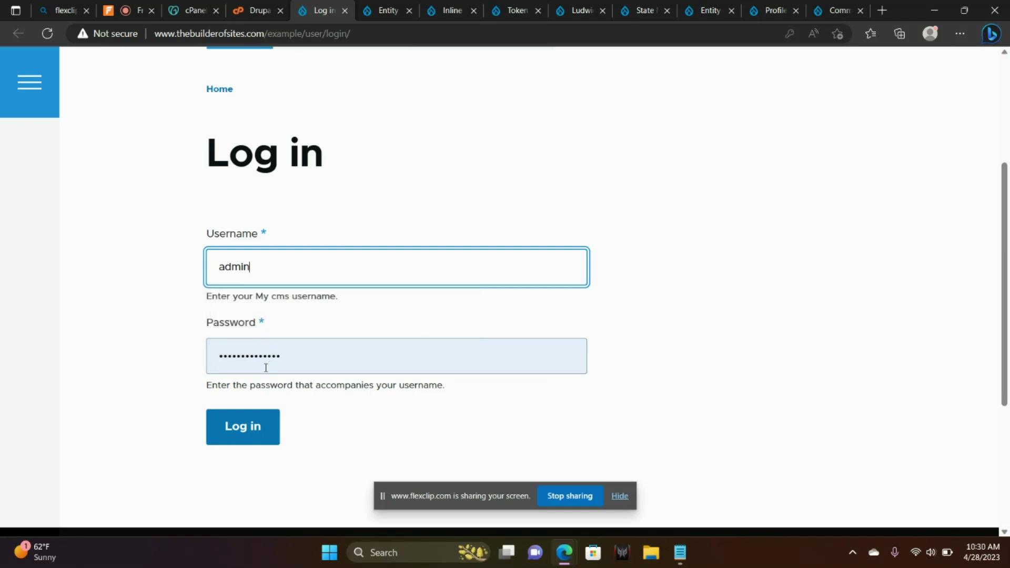
{"action": "left_click", "coordinate": [243, 426]}
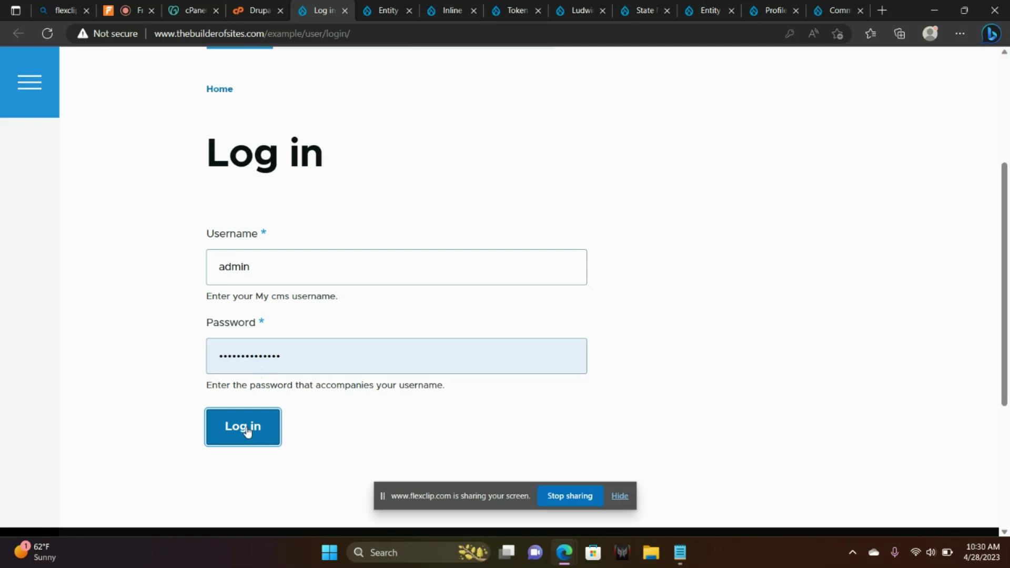
{"action": "left_click", "coordinate": [242, 426]}
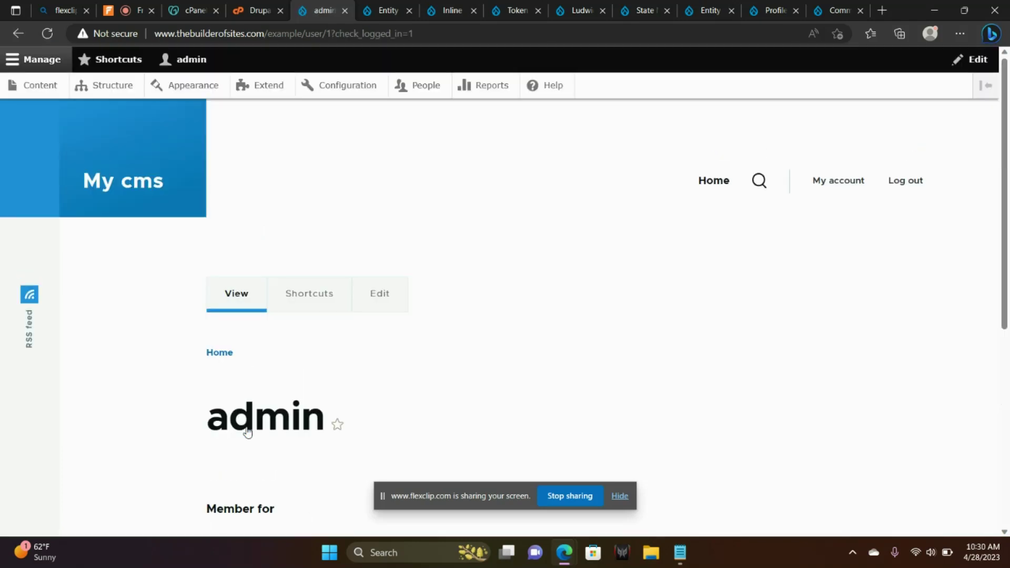
{"action": "mouse_move", "coordinate": [285, 160]}
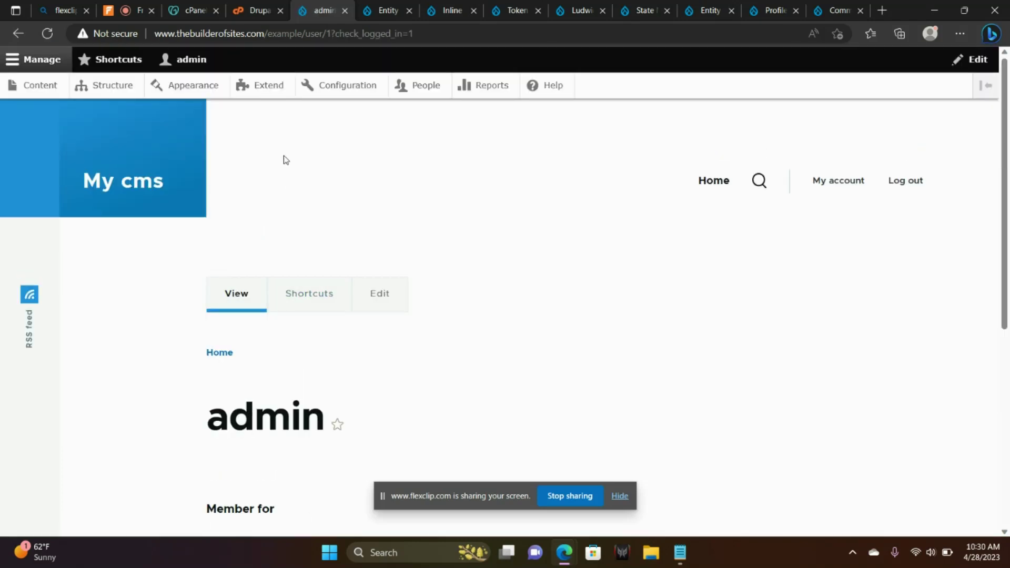
{"action": "mouse_move", "coordinate": [268, 85]}
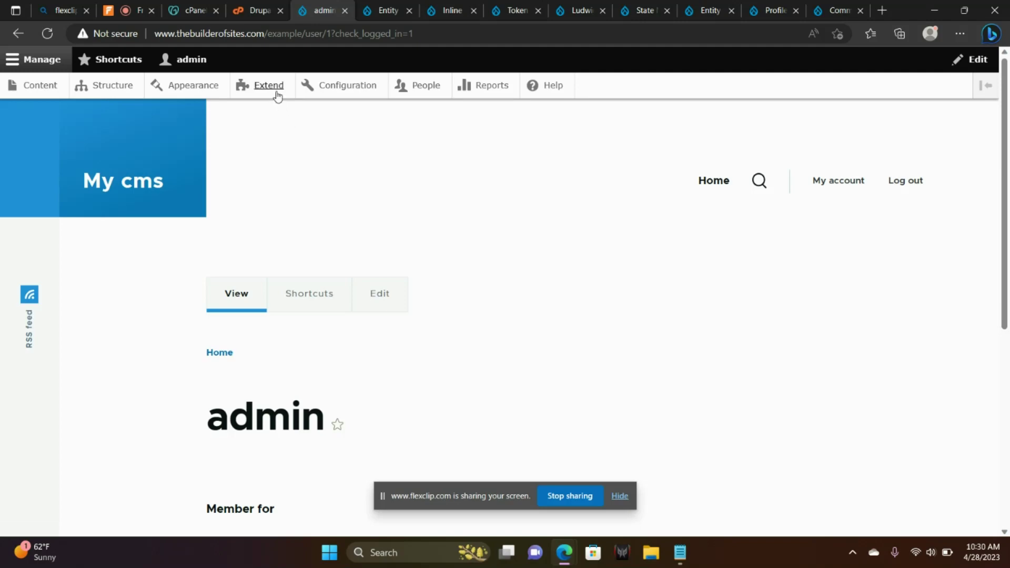
{"action": "mouse_move", "coordinate": [111, 85]}
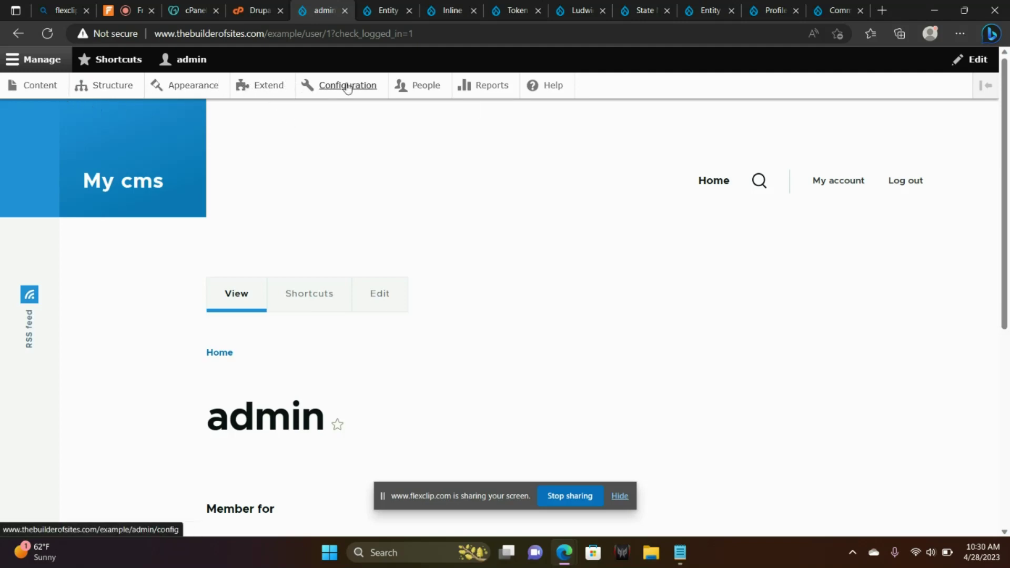
{"action": "mouse_move", "coordinate": [269, 85]}
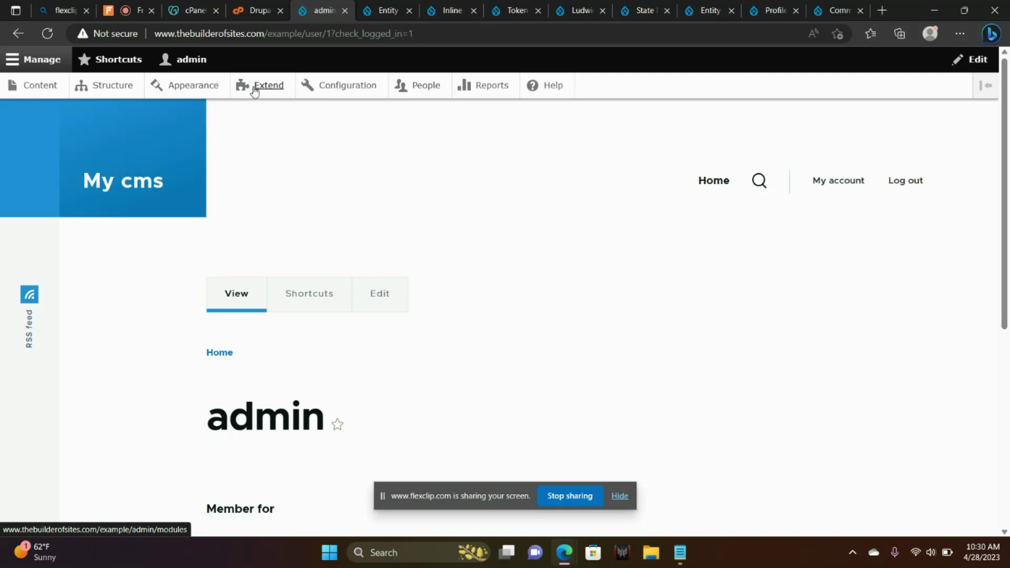
Open Extend's Add new module form and focus the Add from a URL field
{"action": "left_click", "coordinate": [269, 85]}
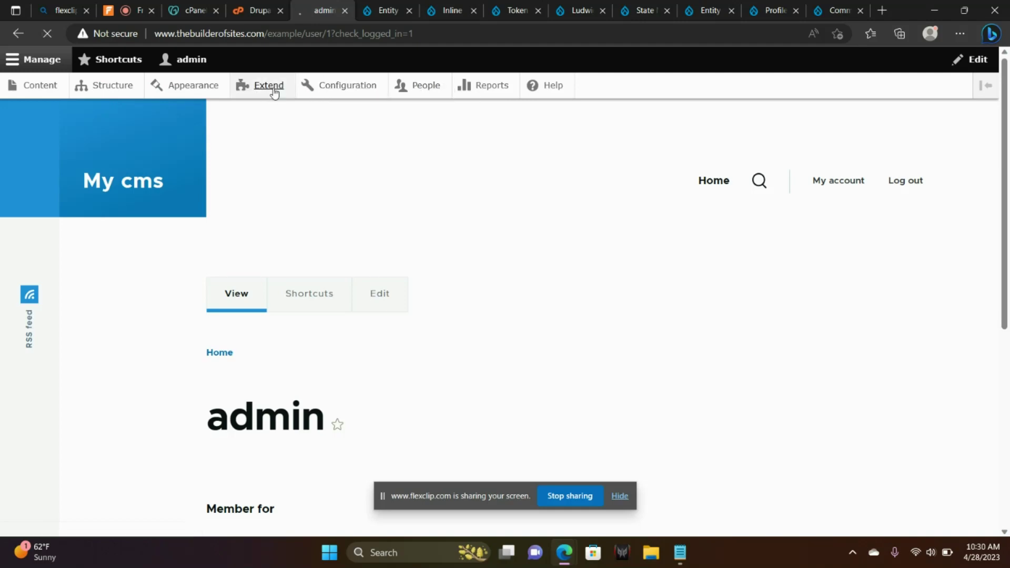
{"action": "left_click", "coordinate": [270, 85]}
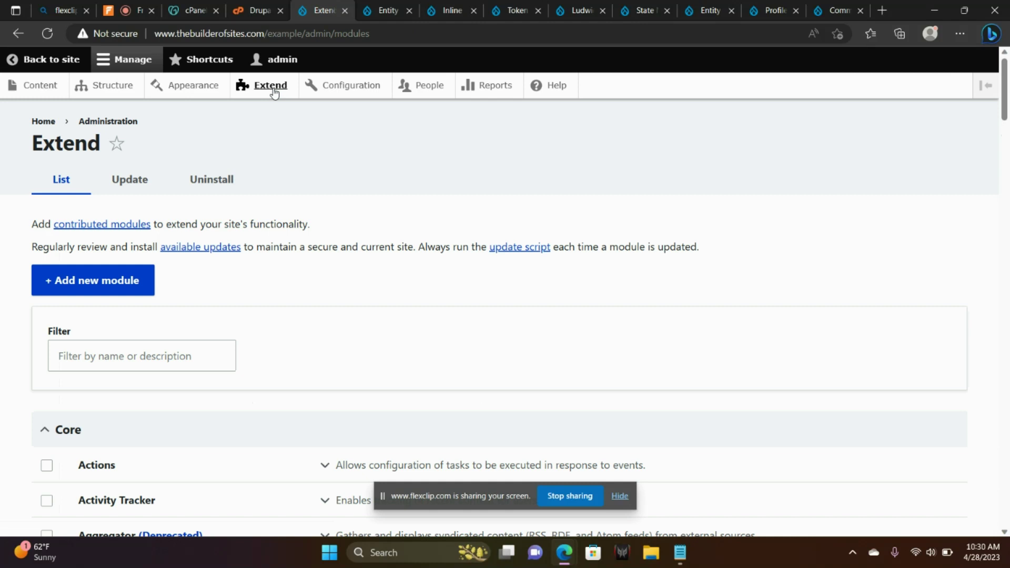
{"action": "mouse_move", "coordinate": [92, 280]}
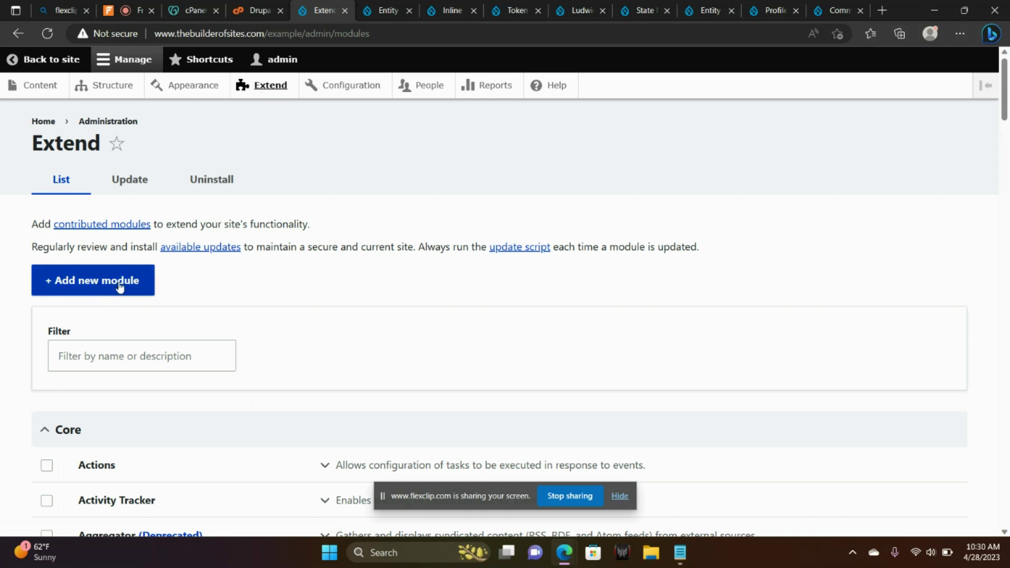
{"action": "mouse_move", "coordinate": [126, 285]}
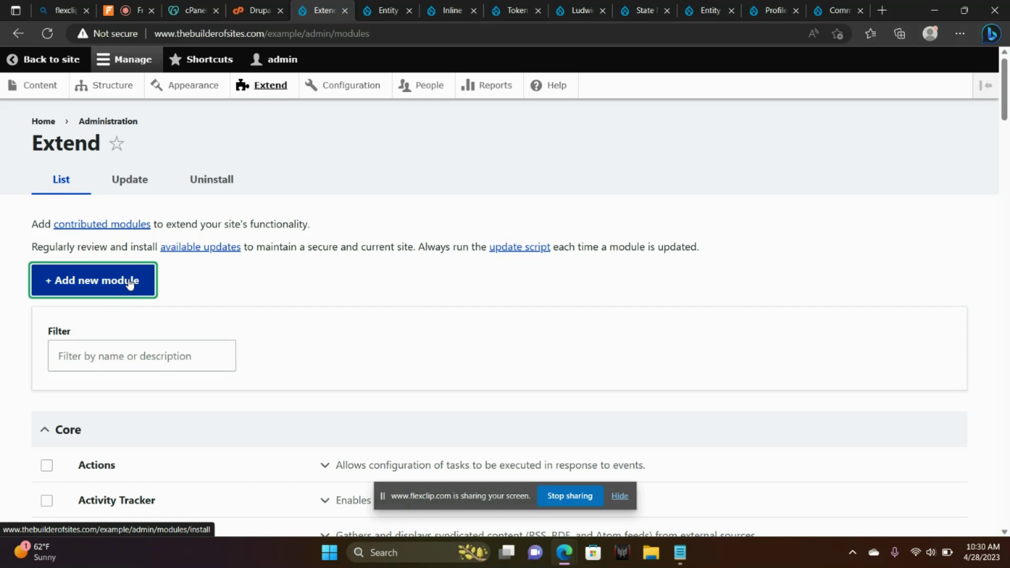
{"action": "left_click", "coordinate": [93, 280]}
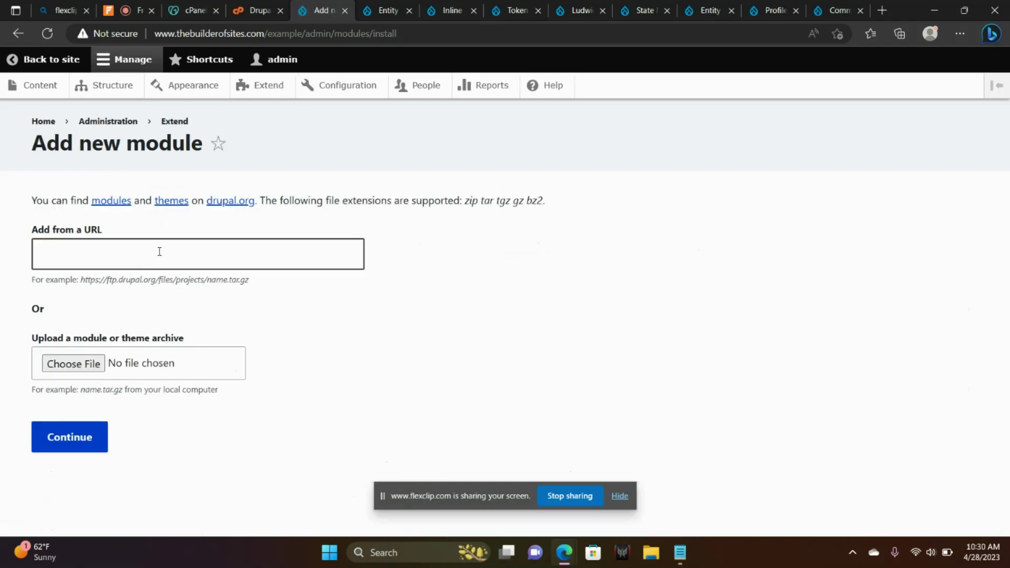
{"action": "left_click", "coordinate": [197, 253]}
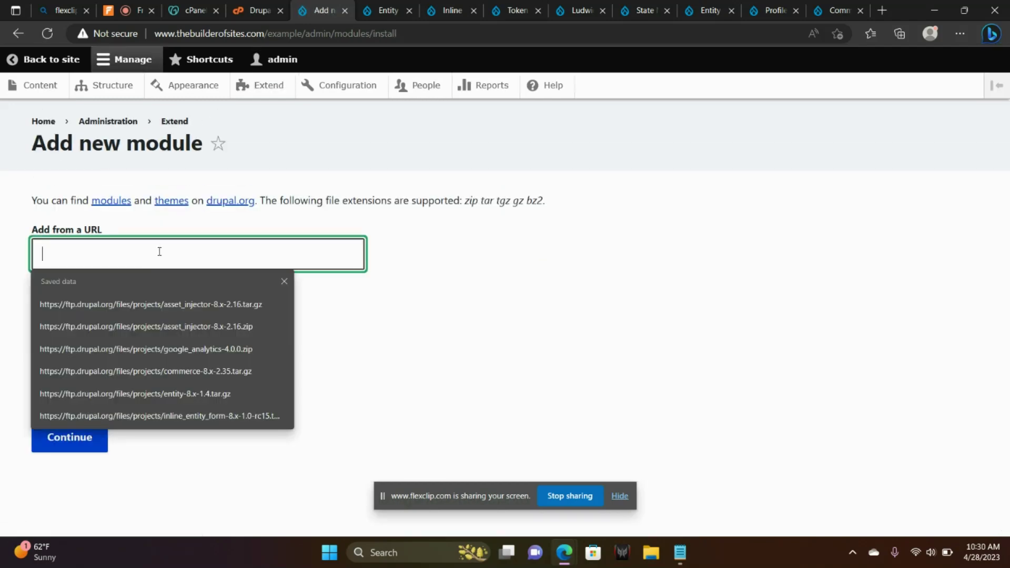
{"action": "mouse_move", "coordinate": [347, 85]}
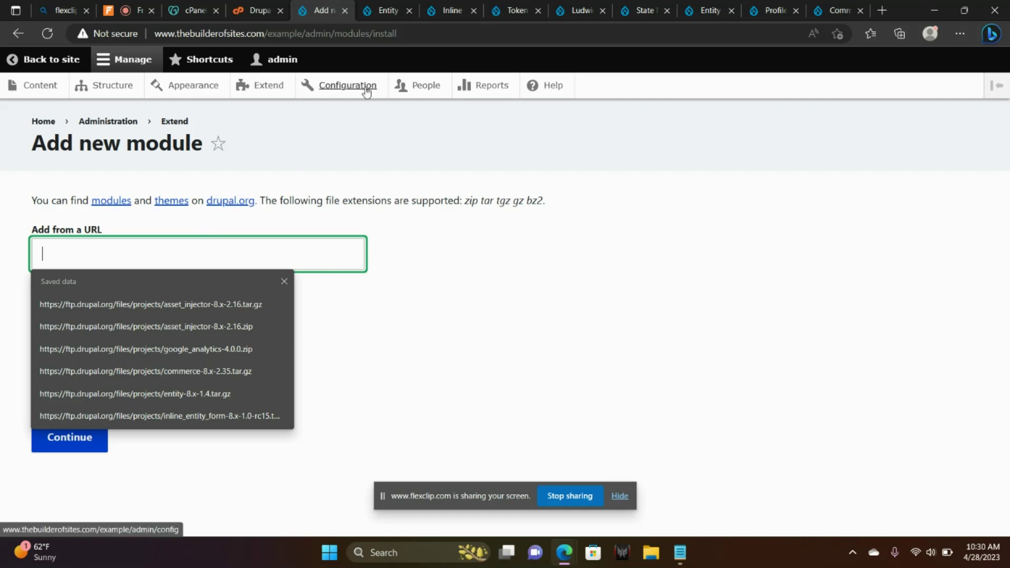
{"action": "left_click", "coordinate": [385, 10]}
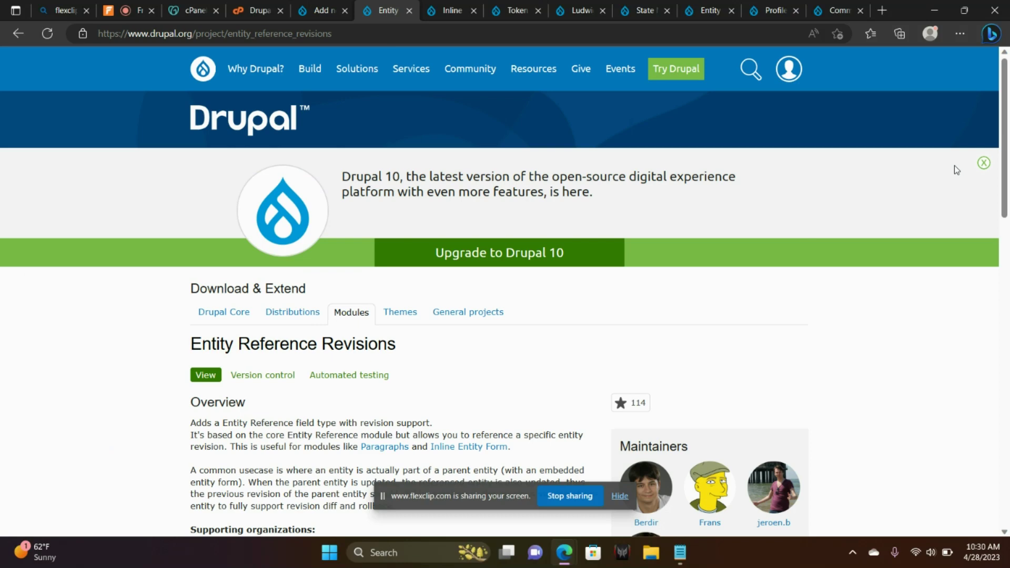
Open the Entity Reference Revisions 8.x-1.10 release and copy its tar.gz link
{"action": "scroll", "scroll_direction": "down", "scroll_amount": 3}
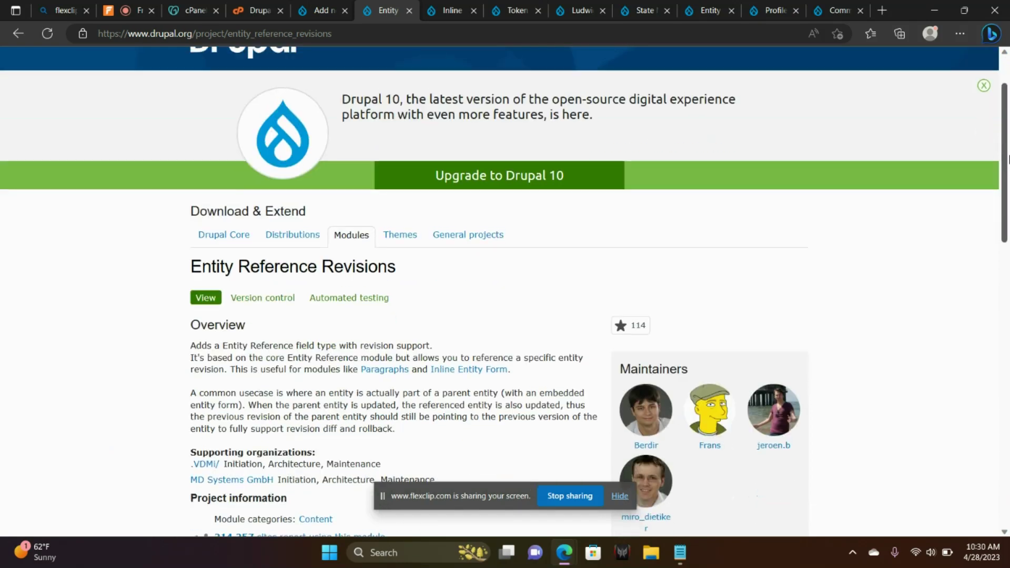
{"action": "scroll", "scroll_direction": "down", "scroll_amount": 3}
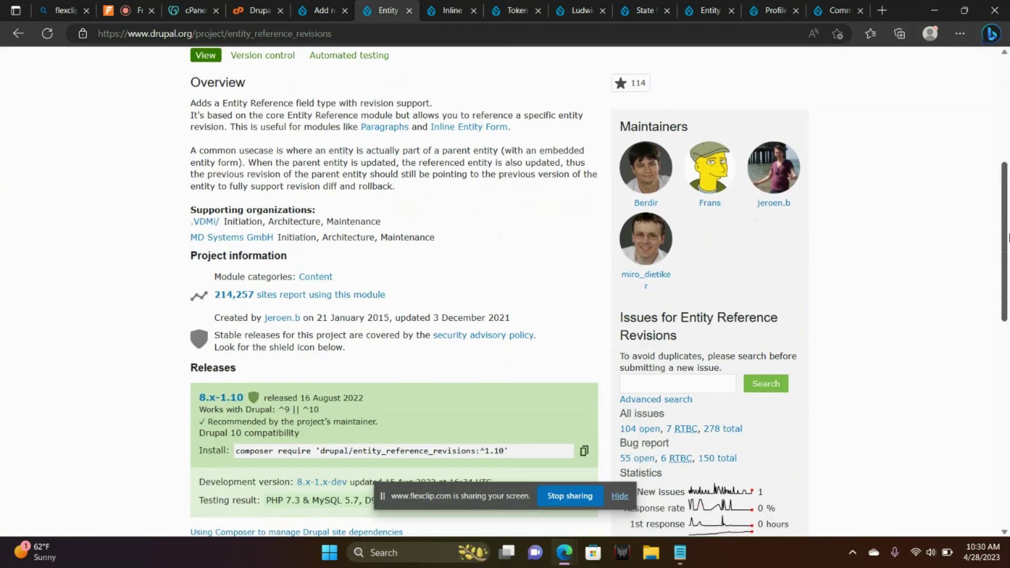
{"action": "scroll", "scroll_direction": "down", "scroll_amount": 3}
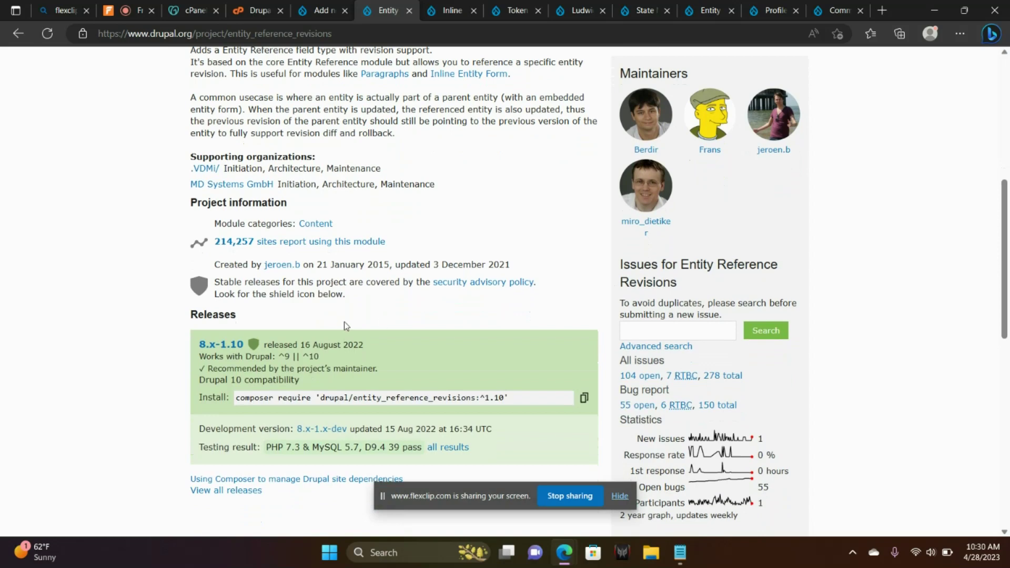
{"action": "left_click", "coordinate": [220, 344]}
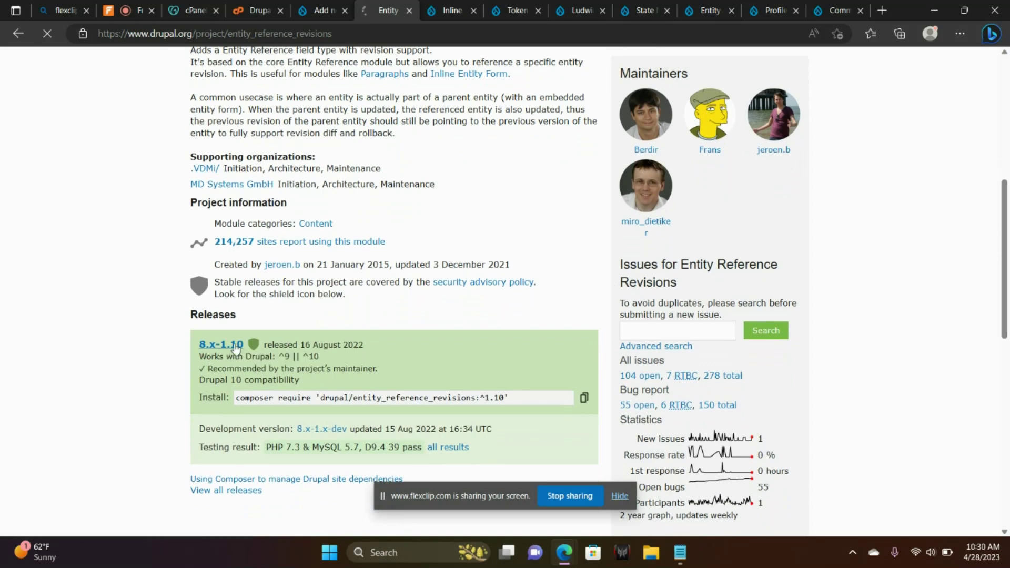
{"action": "left_click", "coordinate": [219, 344]}
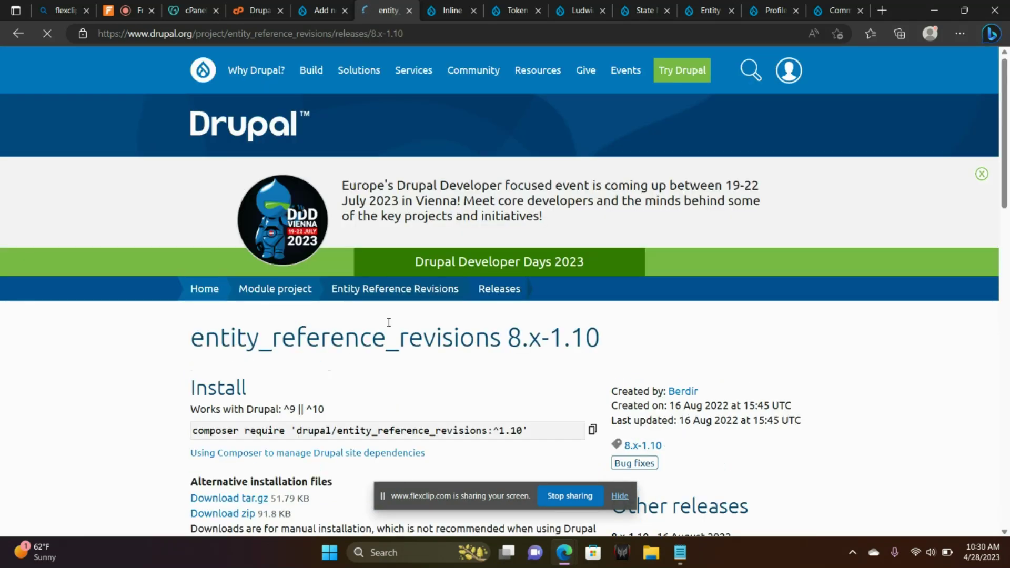
{"action": "scroll", "scroll_direction": "down", "scroll_amount": 3}
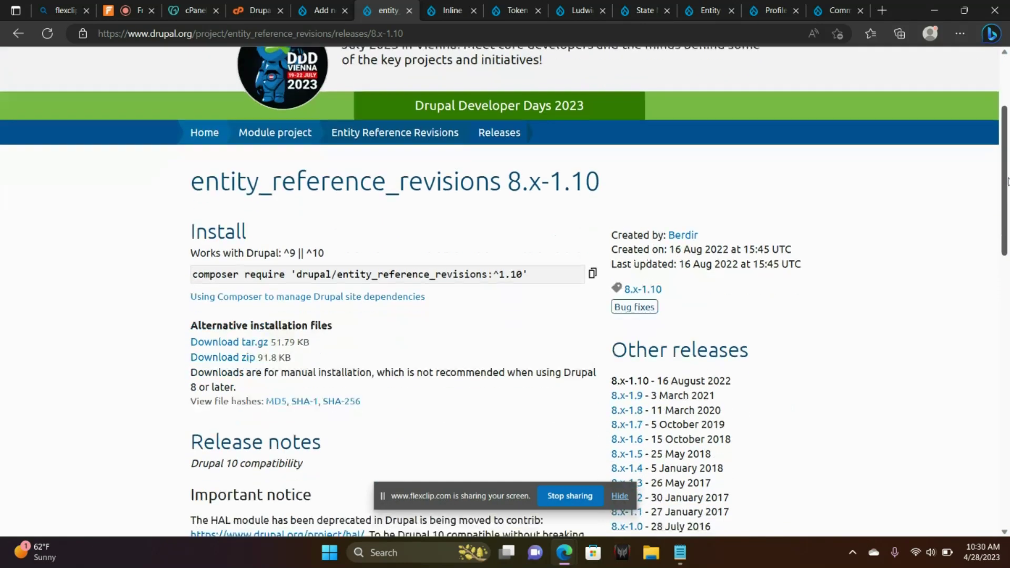
{"action": "scroll", "scroll_direction": "down", "scroll_amount": 3}
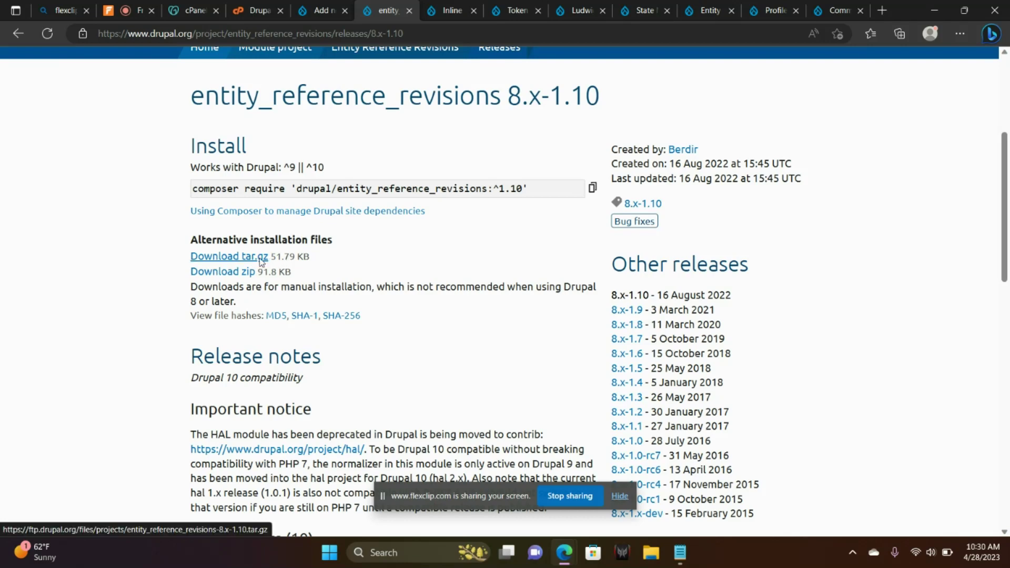
{"action": "right_click", "coordinate": [228, 256]}
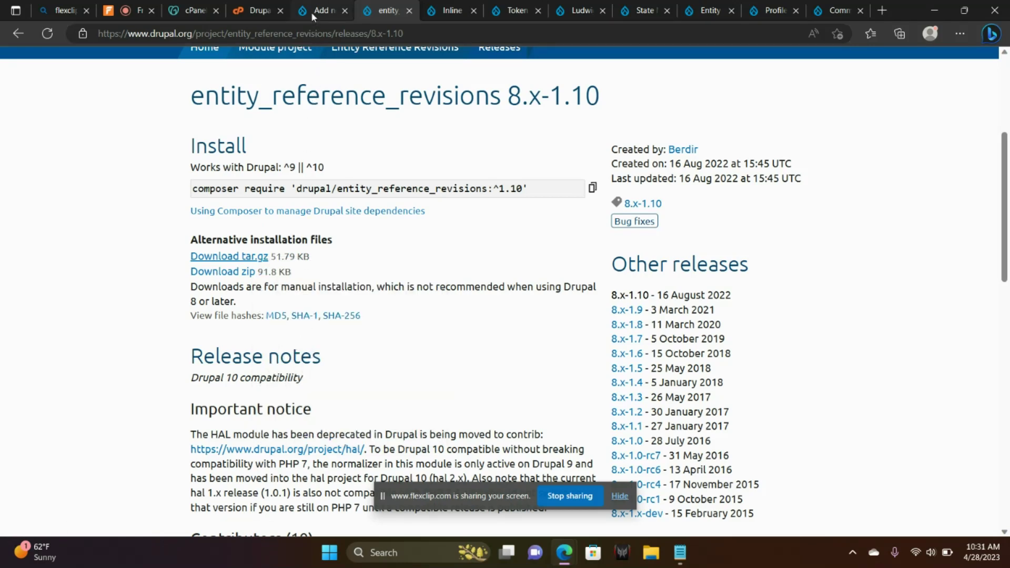
{"action": "mouse_move", "coordinate": [318, 11]}
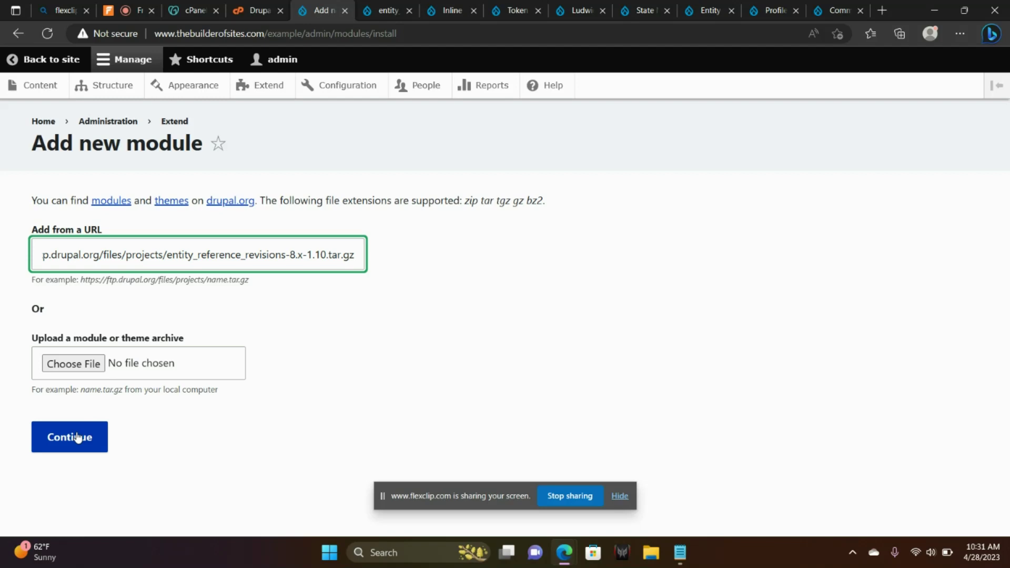
Install entity_reference_revisions from the 8.x-1.10 tar.gz URL until files are added
{"action": "left_click", "coordinate": [69, 437]}
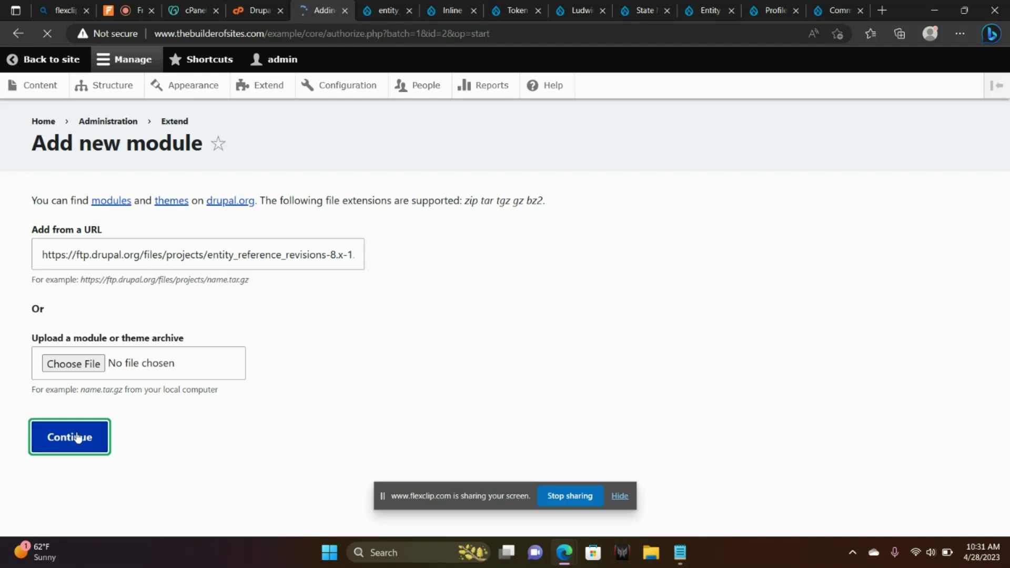
{"action": "left_click", "coordinate": [69, 436]}
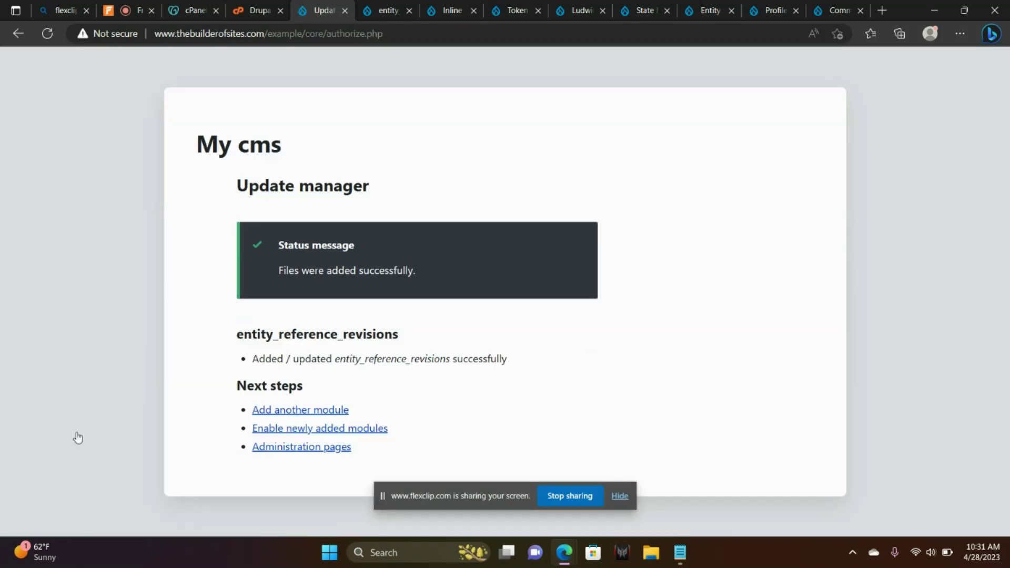
{"action": "mouse_move", "coordinate": [319, 428]}
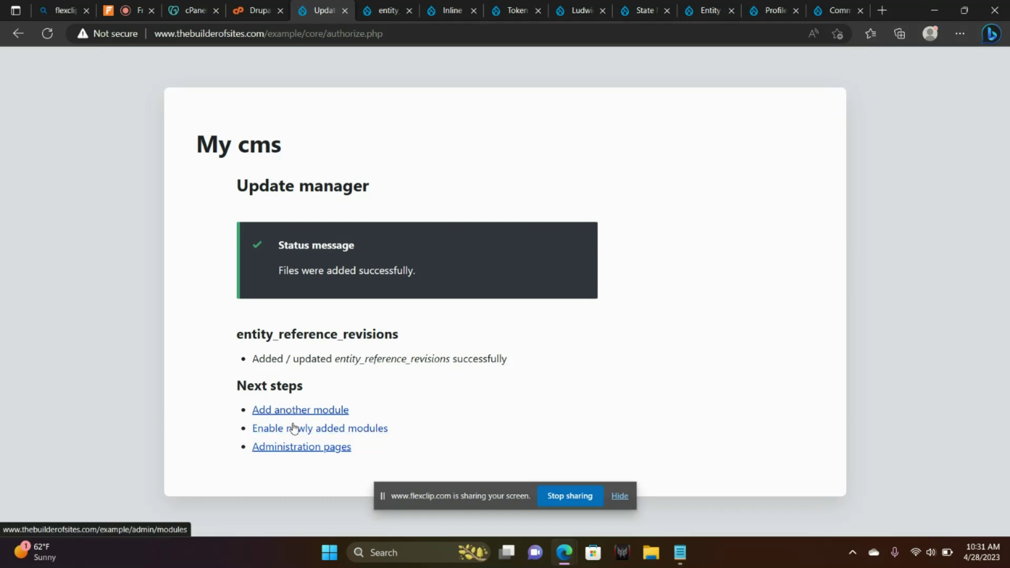
{"action": "mouse_move", "coordinate": [382, 296]}
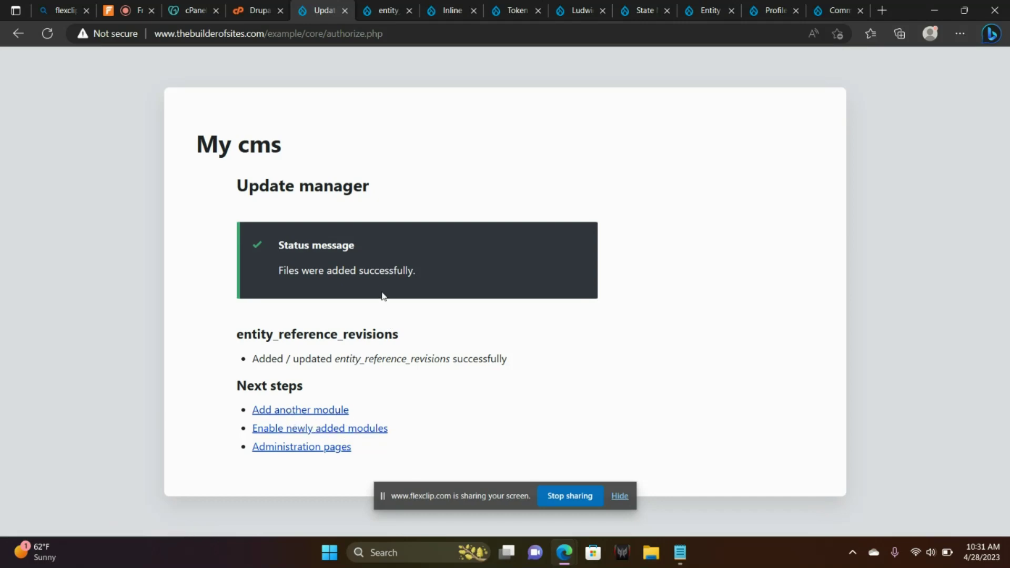
{"action": "mouse_move", "coordinate": [356, 433]}
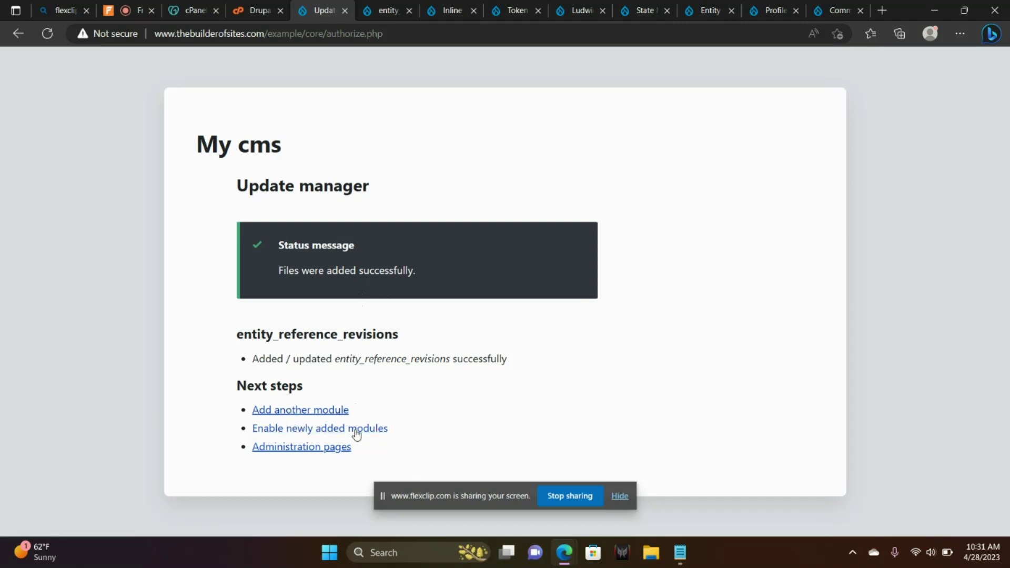
{"action": "mouse_move", "coordinate": [353, 428]}
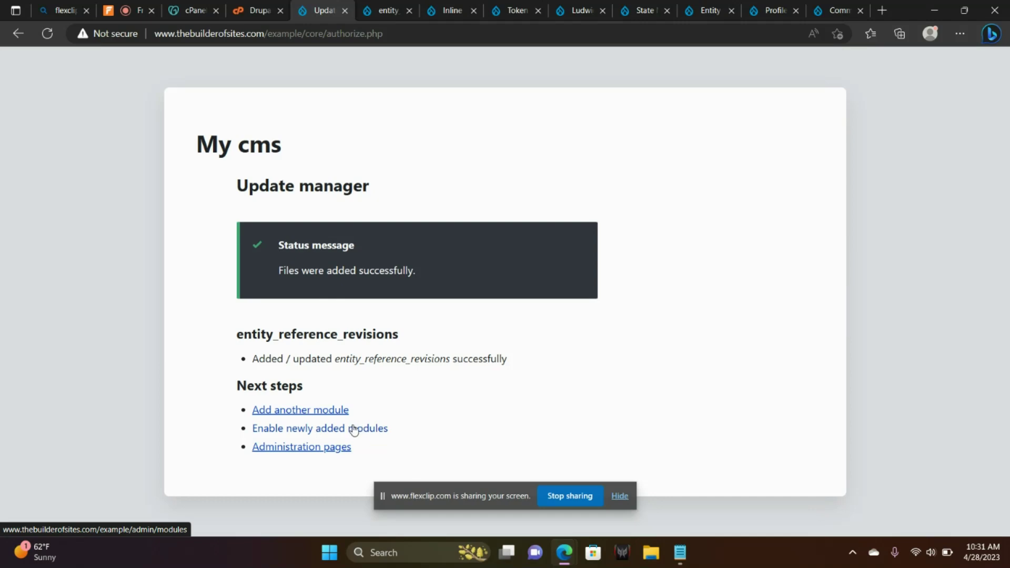
{"action": "mouse_move", "coordinate": [349, 433]}
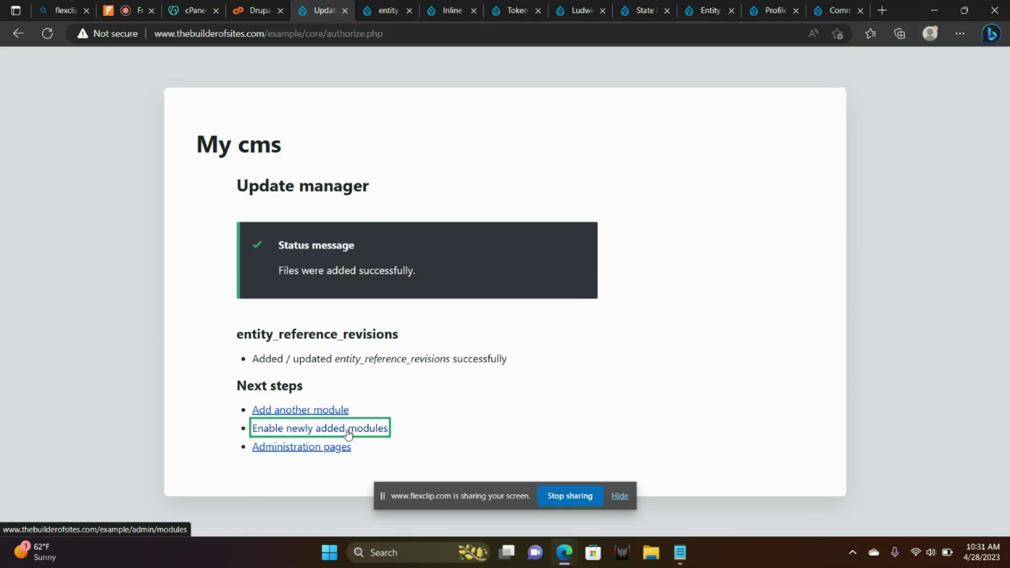
Filter newly added modules by 'entity', tick Entity Reference Revisions, and install it
{"action": "left_click", "coordinate": [319, 427]}
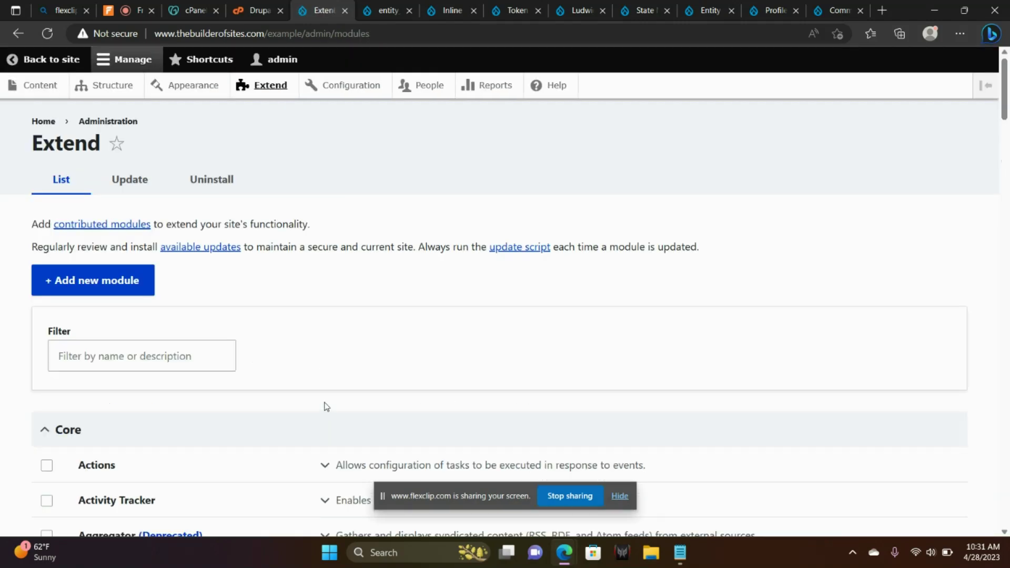
{"action": "left_click", "coordinate": [141, 355]}
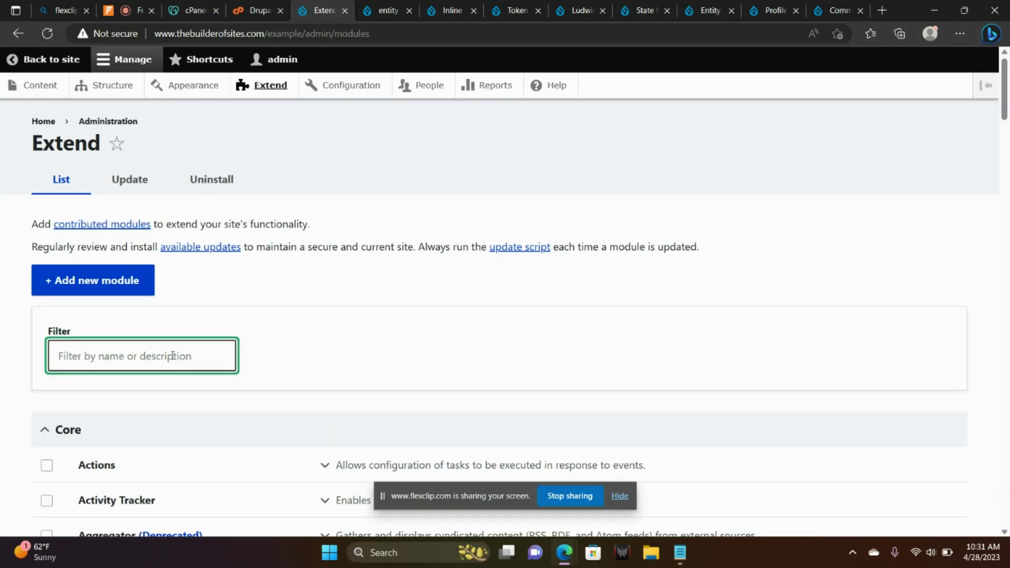
{"action": "type", "text": "entiti"}
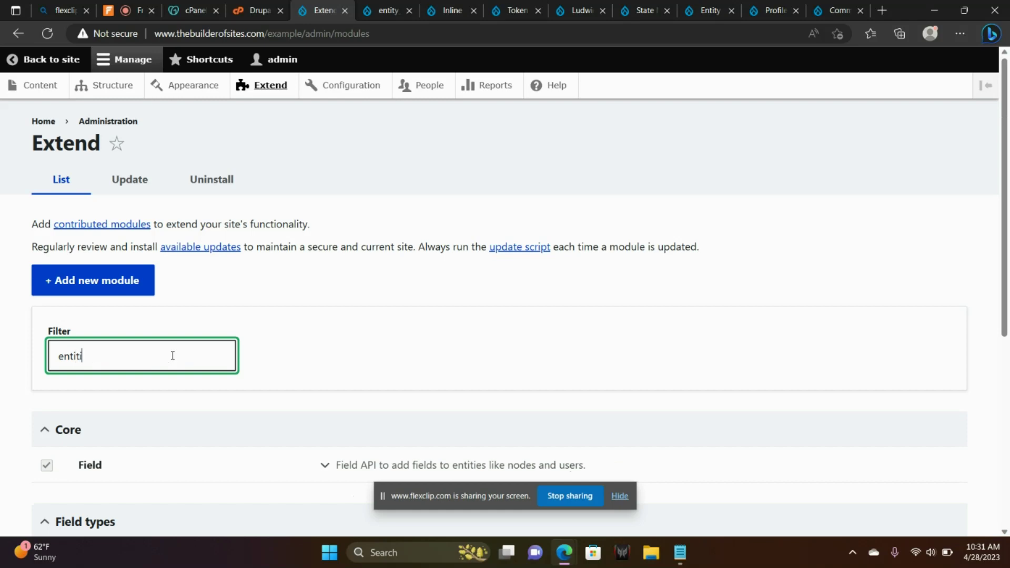
{"action": "type", "text": "y"}
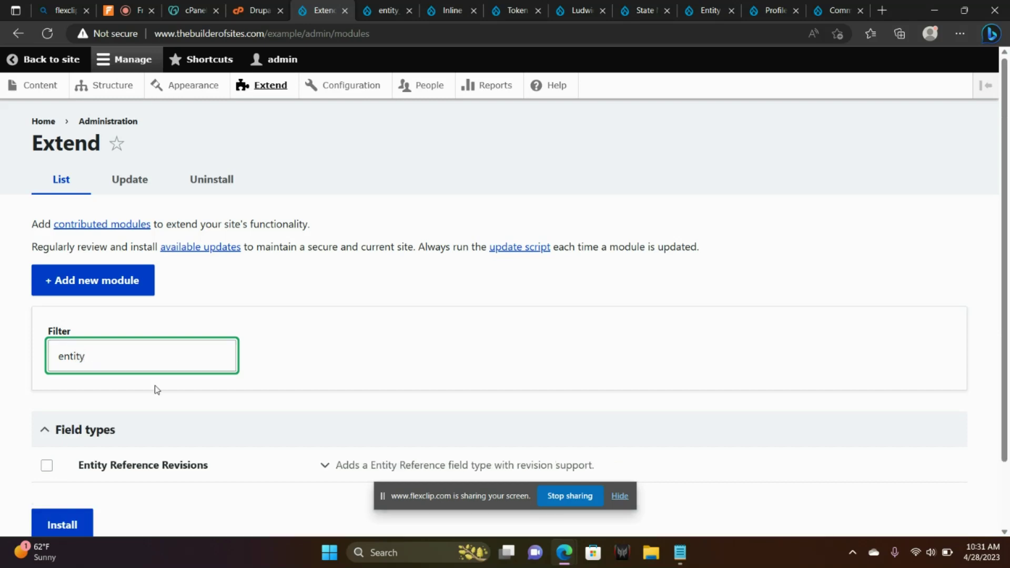
{"action": "left_click", "coordinate": [46, 464]}
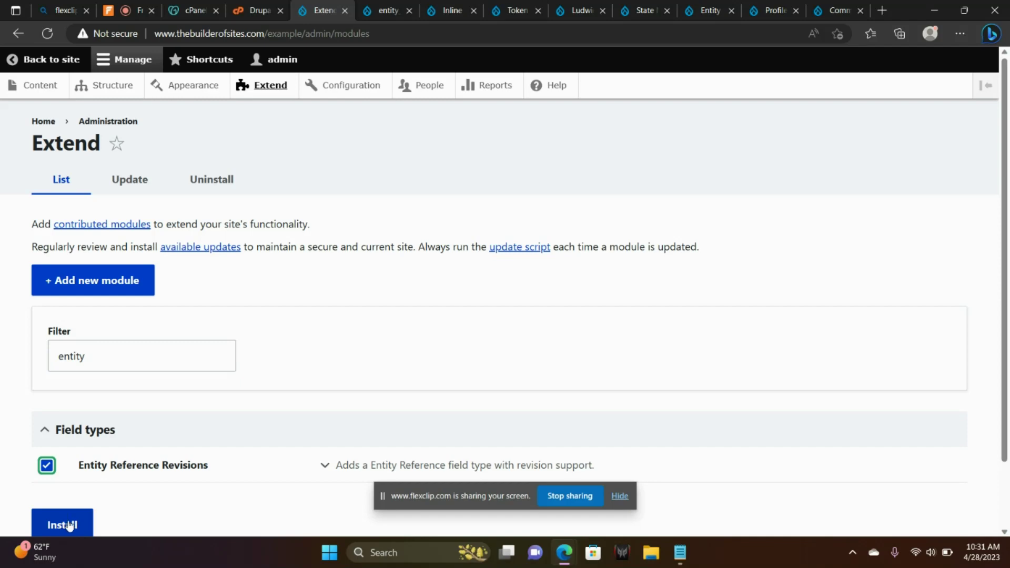
{"action": "mouse_move", "coordinate": [67, 509]}
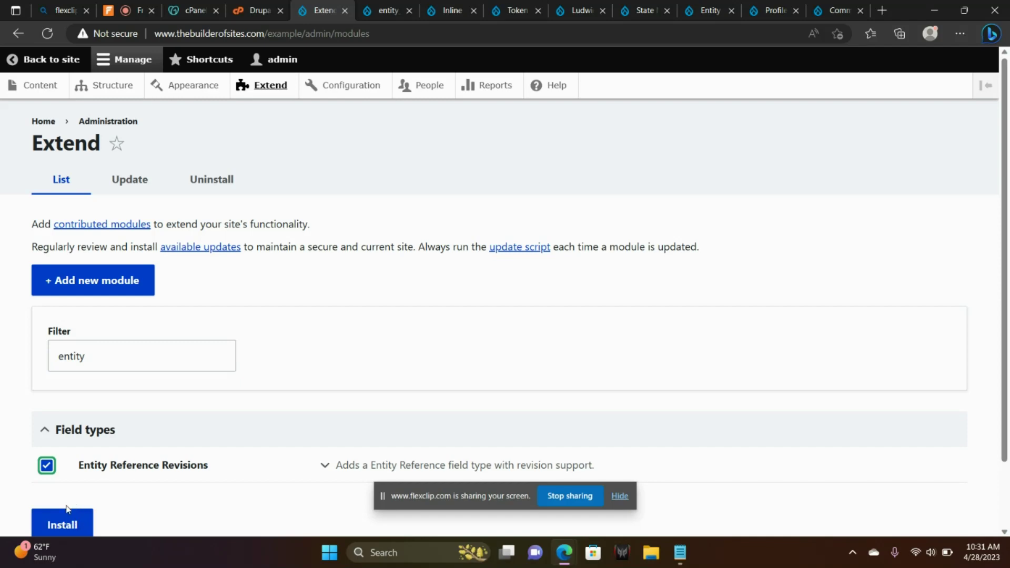
{"action": "left_click", "coordinate": [62, 524]}
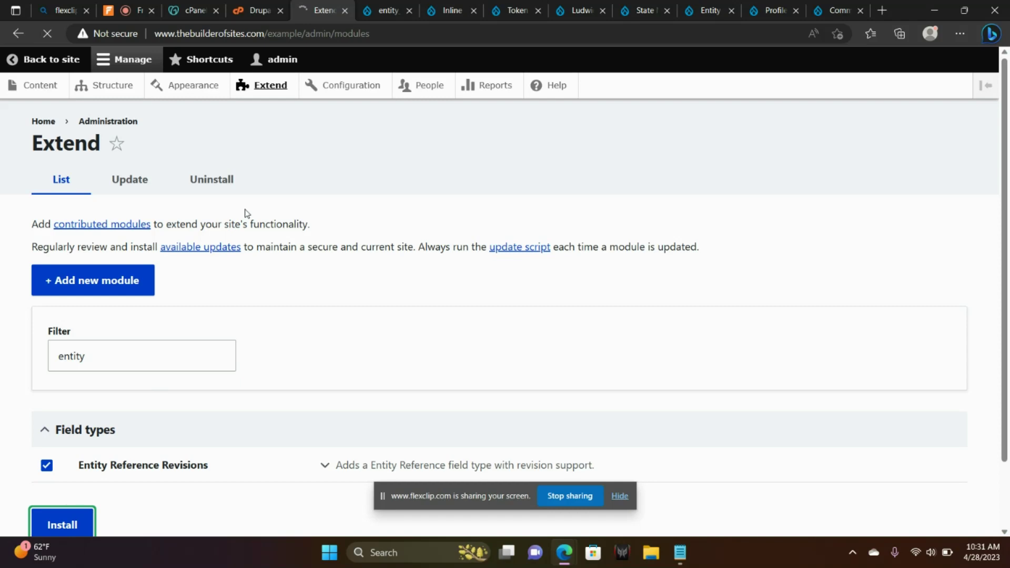
{"action": "left_click", "coordinate": [62, 524]}
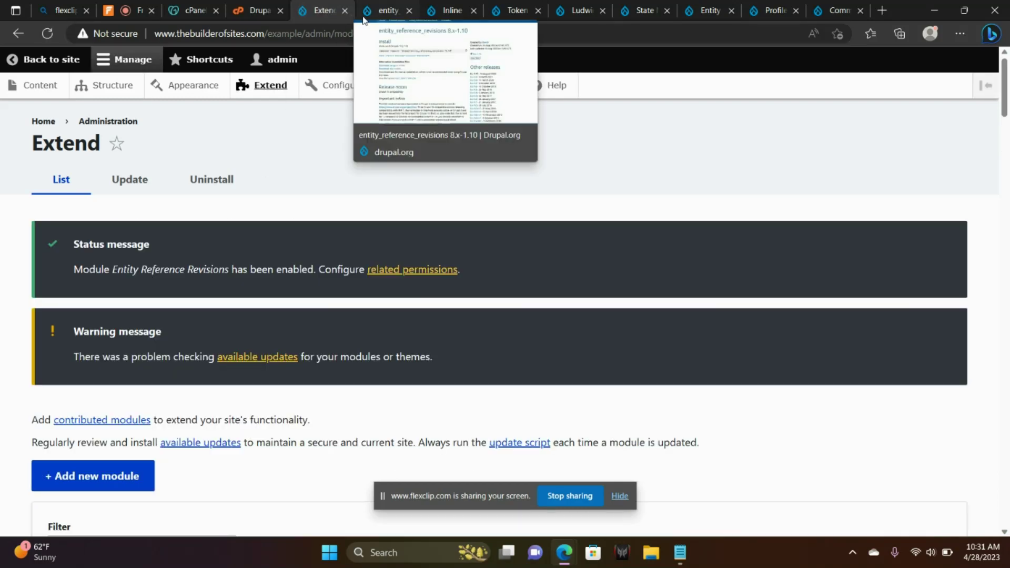
Copy the Inline Entity Form 8.x-1.0-rc15 tar.gz link and return to Add new module
{"action": "left_click", "coordinate": [385, 11]}
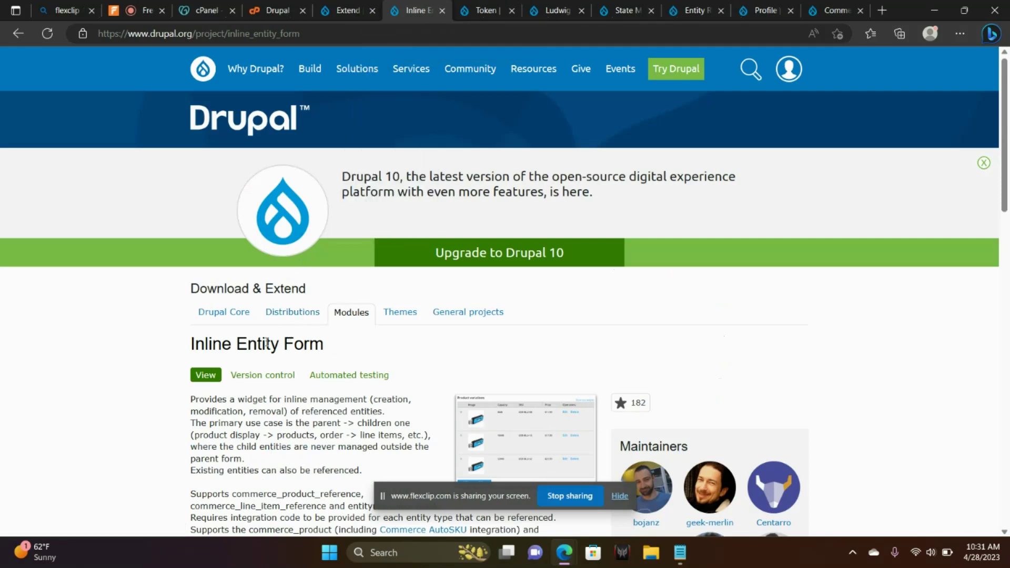
{"action": "mouse_move", "coordinate": [602, 286]}
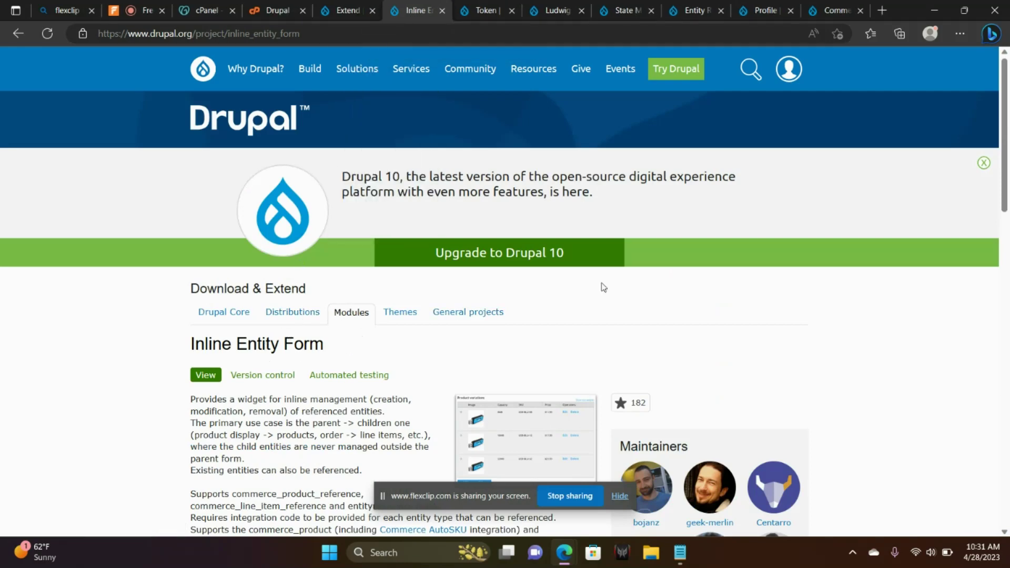
{"action": "scroll", "scroll_direction": "down", "scroll_amount": 3}
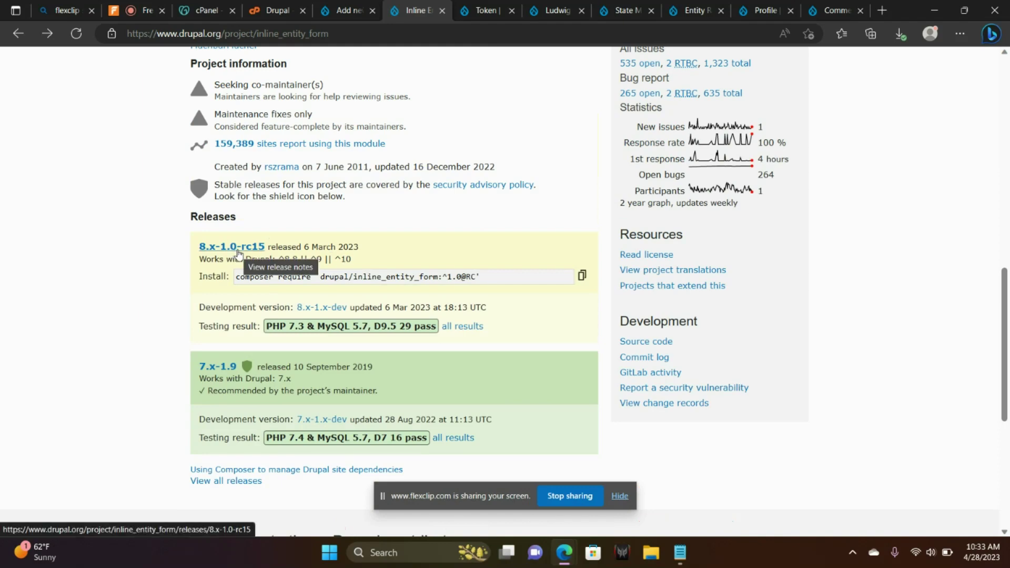
{"action": "left_click", "coordinate": [230, 246]}
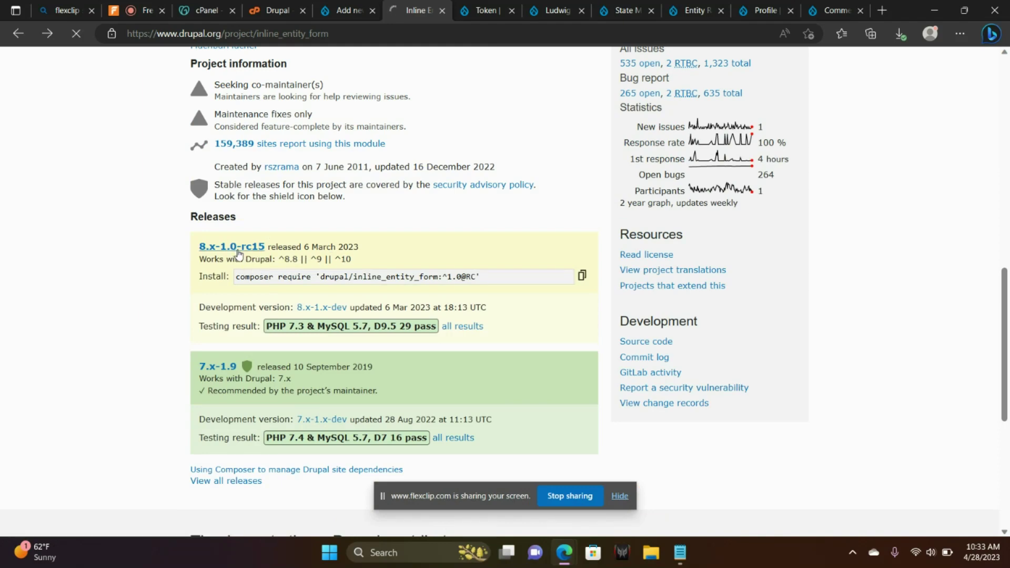
{"action": "left_click", "coordinate": [231, 246]}
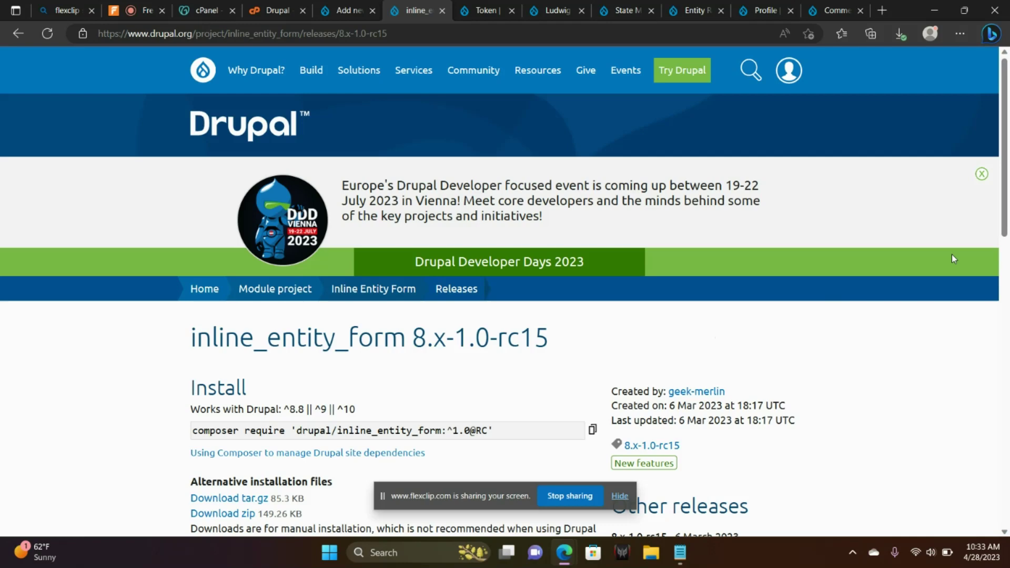
{"action": "scroll", "scroll_direction": "down", "scroll_amount": 3}
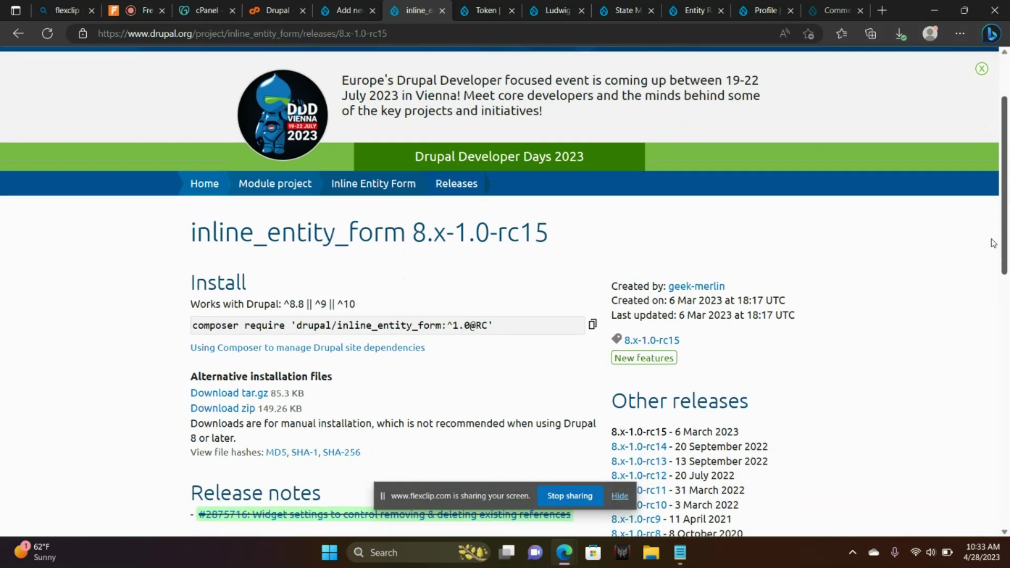
{"action": "right_click", "coordinate": [229, 393]}
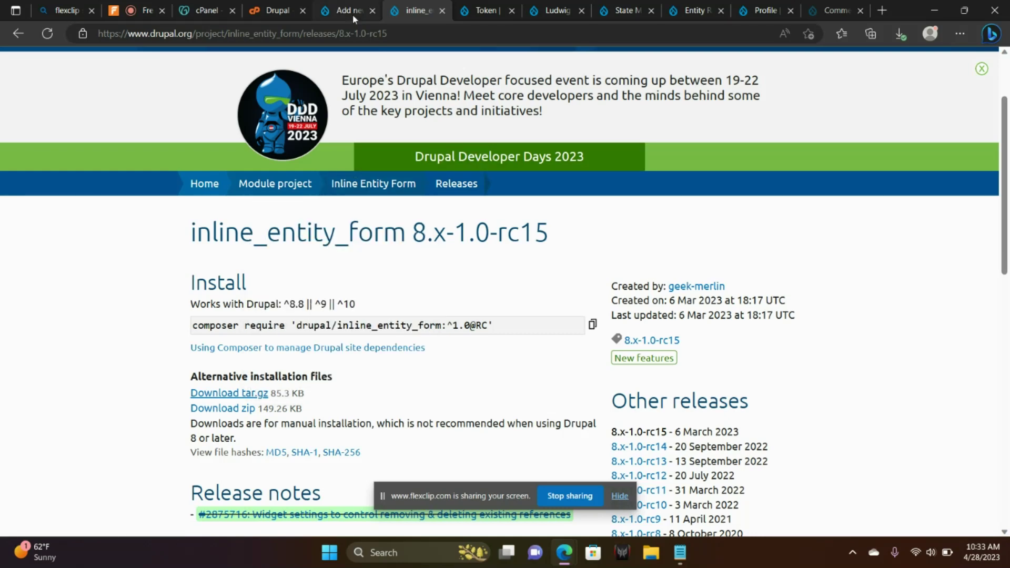
{"action": "left_click", "coordinate": [346, 10]}
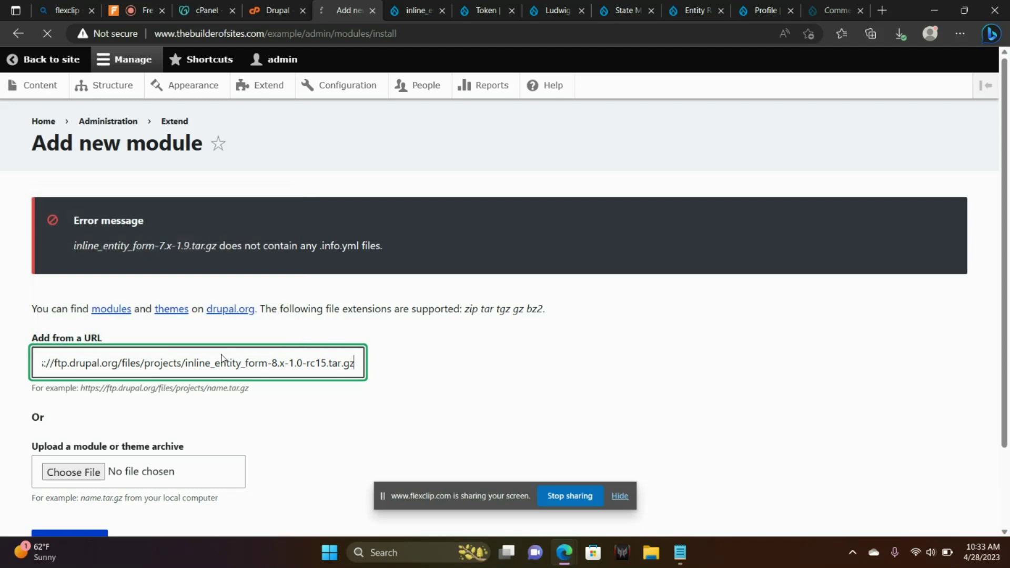
Upload Inline Entity Form from the pasted 8.x-1.0-rc15 tar.gz URL
{"action": "left_click", "coordinate": [69, 534]}
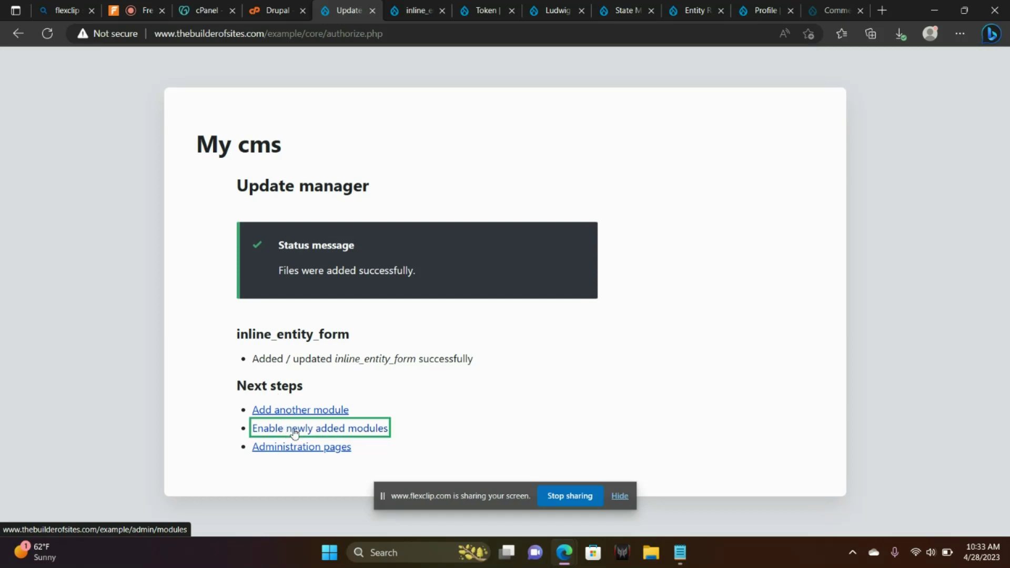
Filter newly added modules by 'inline', tick Inline Entity Form, and install it
{"action": "left_click", "coordinate": [319, 427]}
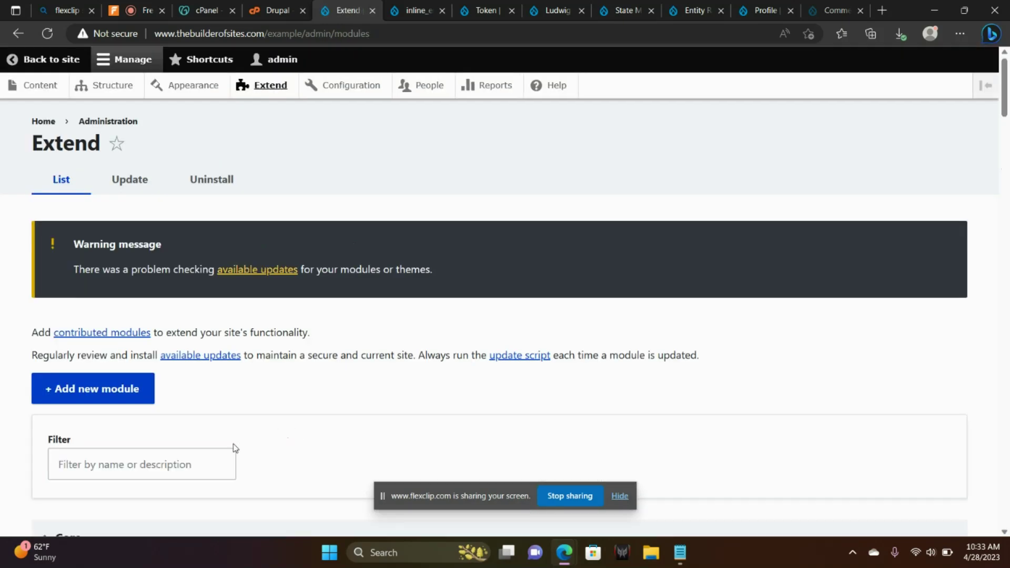
{"action": "type", "text": "inl"}
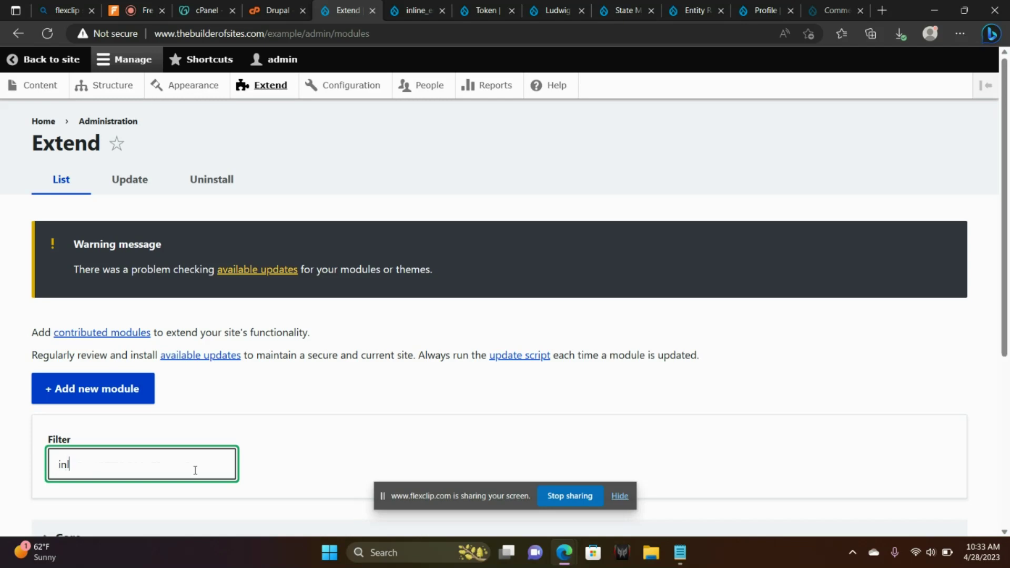
{"action": "type", "text": "ine"}
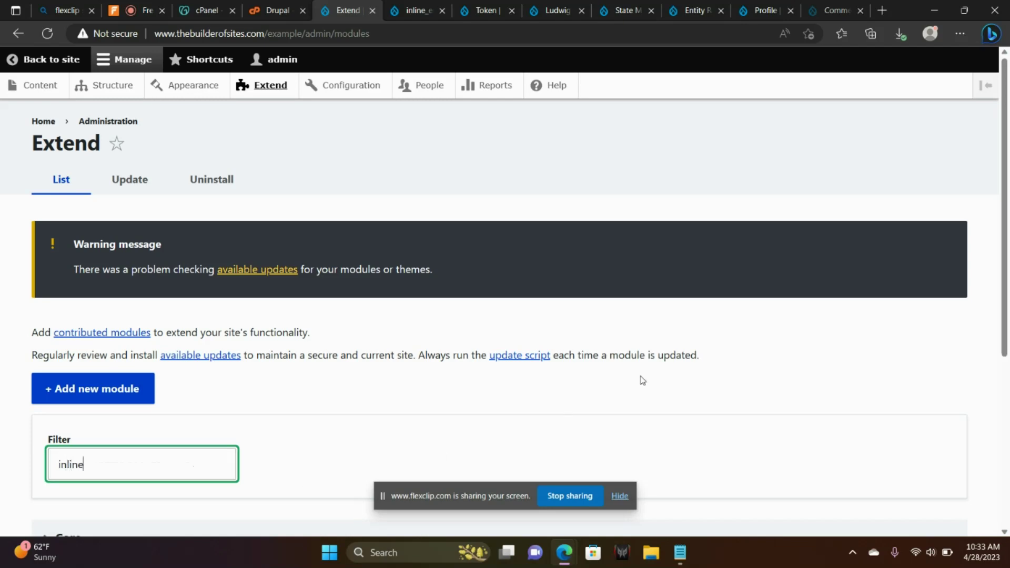
{"action": "scroll", "scroll_direction": "down", "scroll_amount": 3}
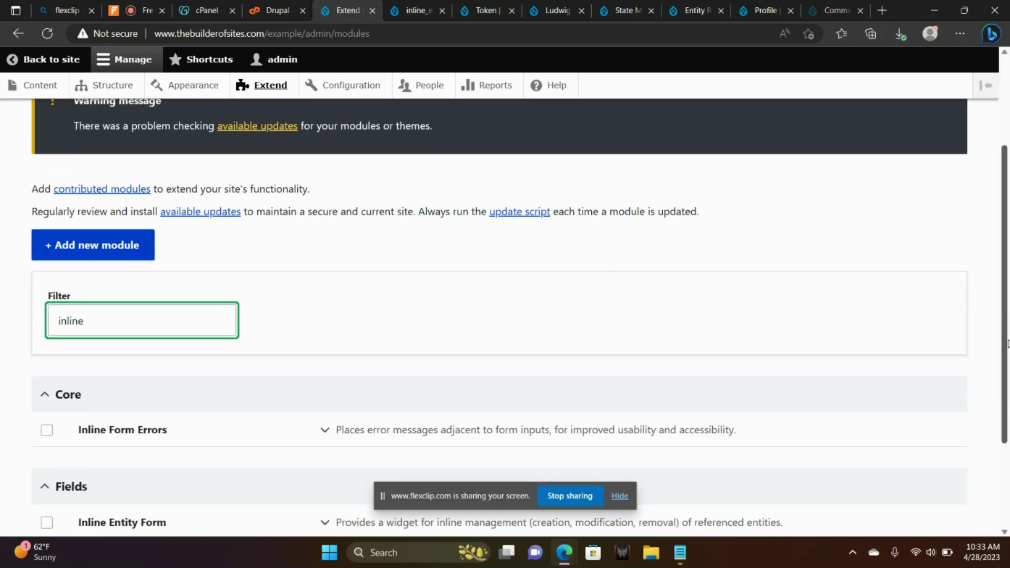
{"action": "scroll", "scroll_direction": "down", "scroll_amount": 3}
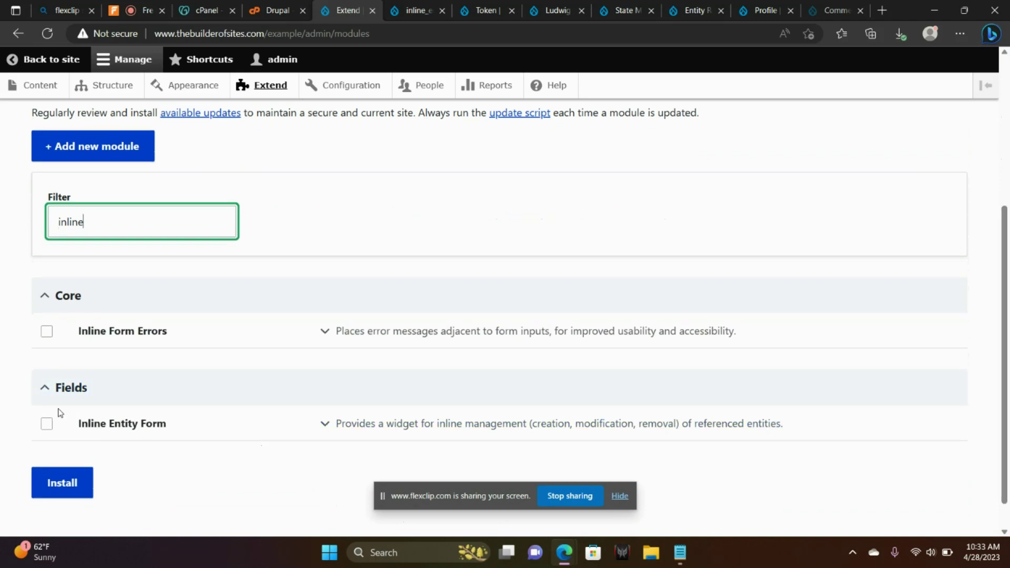
{"action": "left_click", "coordinate": [47, 423]}
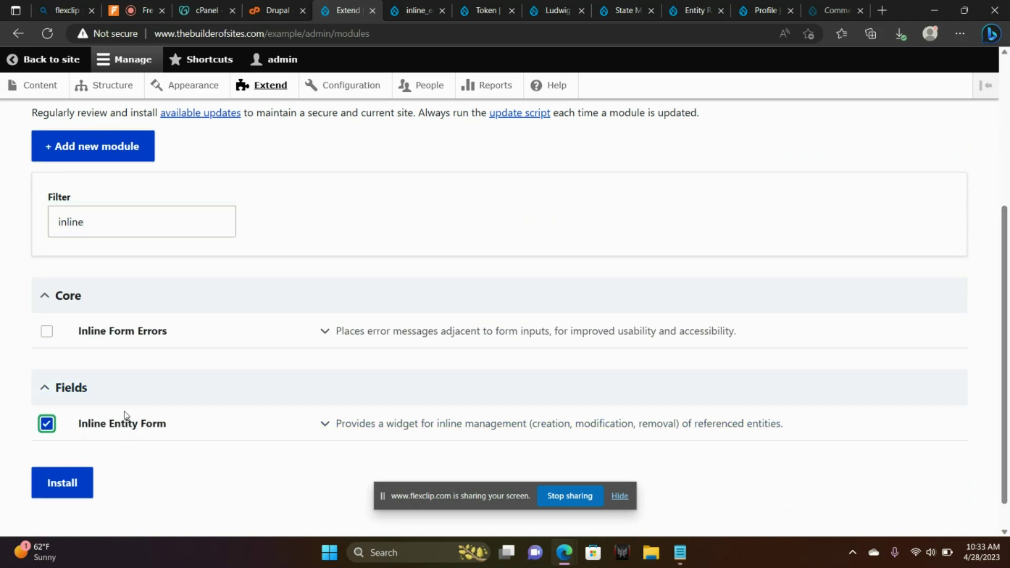
{"action": "mouse_move", "coordinate": [62, 482]}
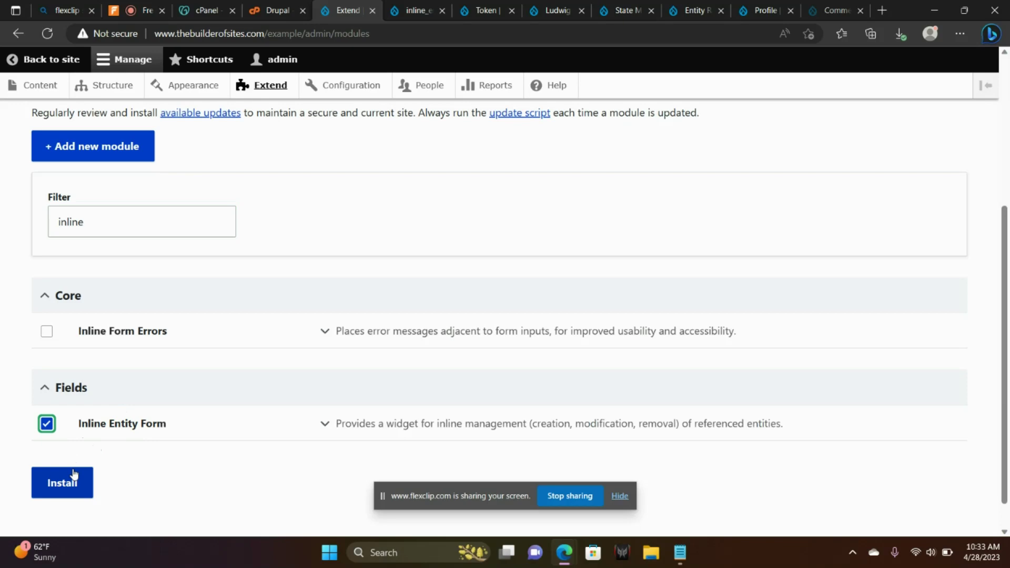
{"action": "left_click", "coordinate": [62, 482]}
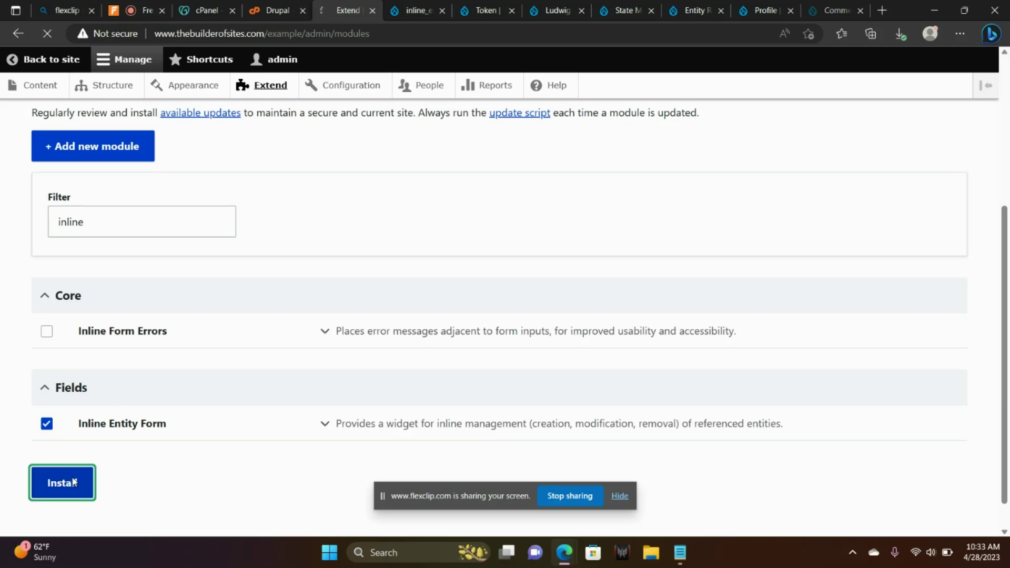
{"action": "left_click", "coordinate": [62, 482]}
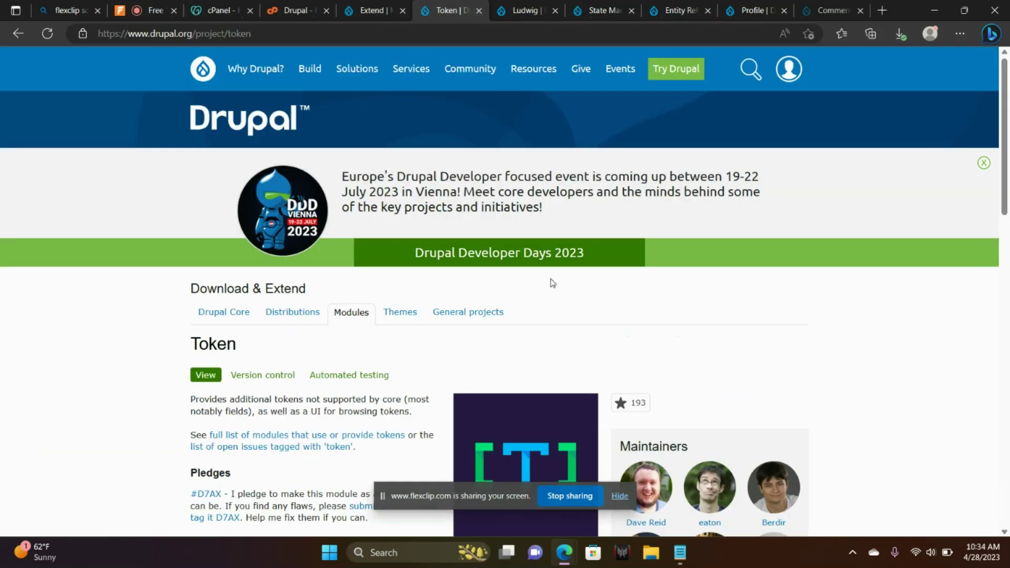
Open the Token 8.x-1.11 release and copy its tar.gz download link
{"action": "scroll", "scroll_direction": "down", "scroll_amount": 3}
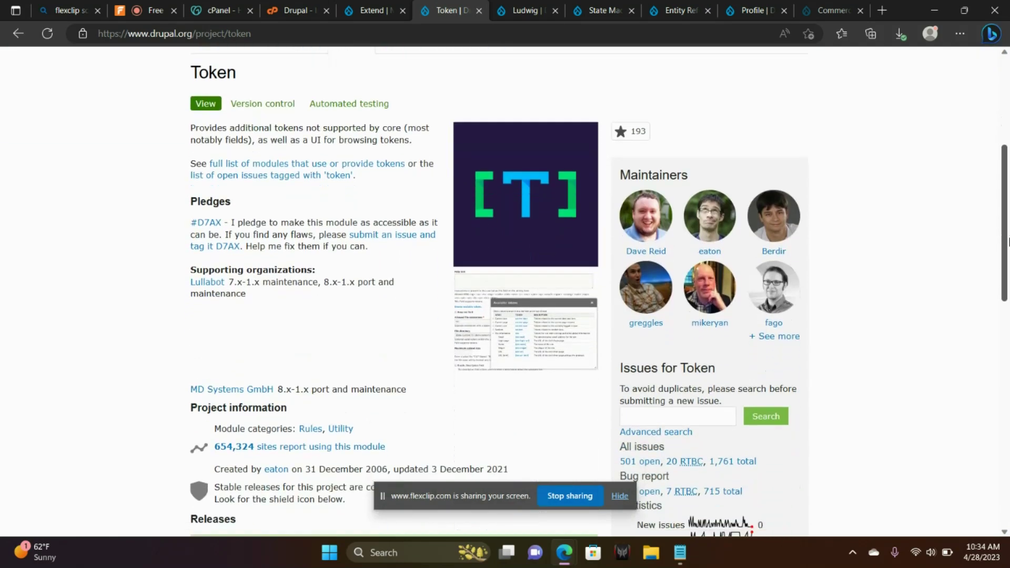
{"action": "scroll", "scroll_direction": "down", "scroll_amount": 3}
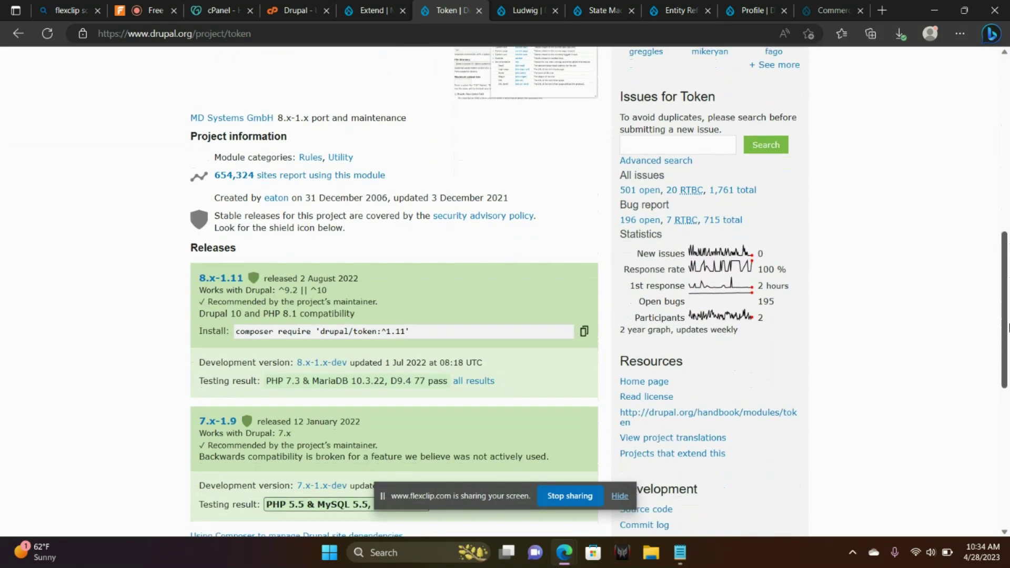
{"action": "mouse_move", "coordinate": [221, 277]}
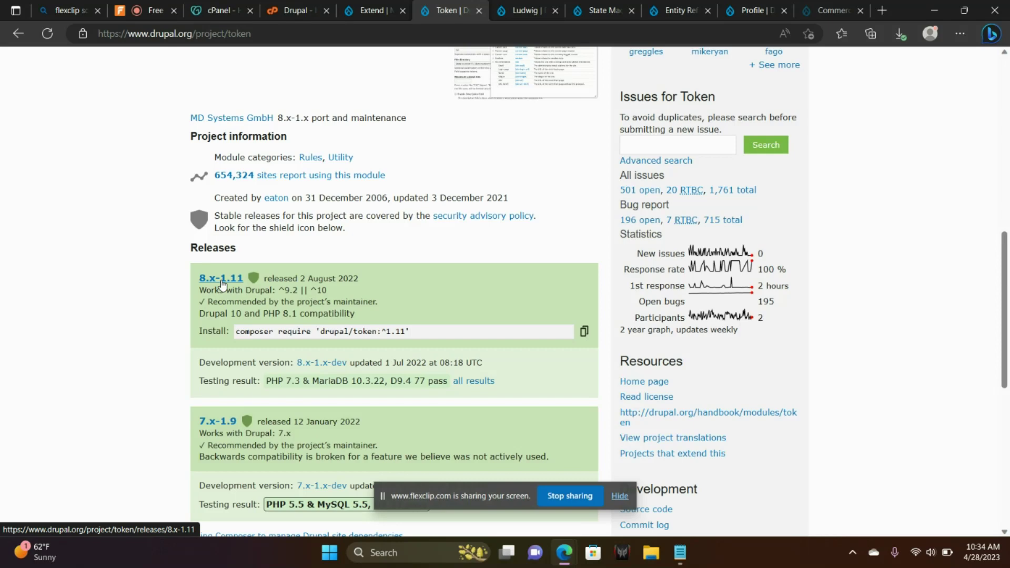
{"action": "left_click", "coordinate": [220, 278]}
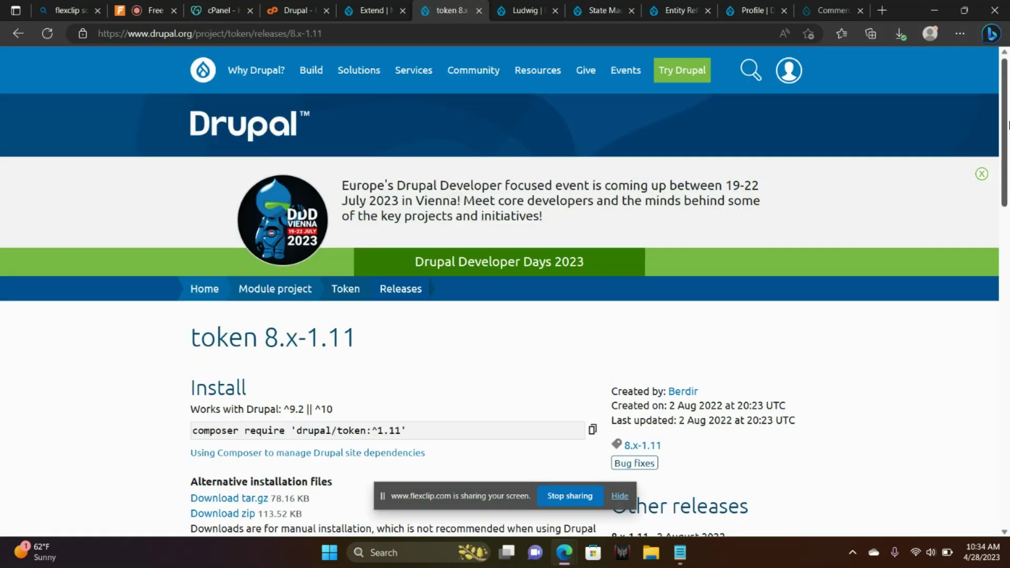
{"action": "scroll", "scroll_direction": "down", "scroll_amount": 3}
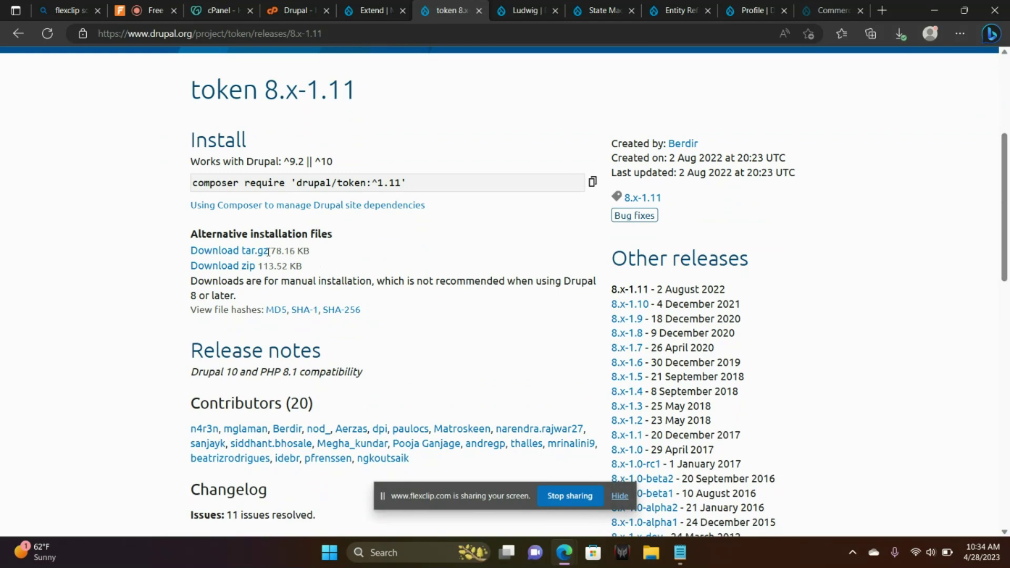
{"action": "right_click", "coordinate": [227, 250]}
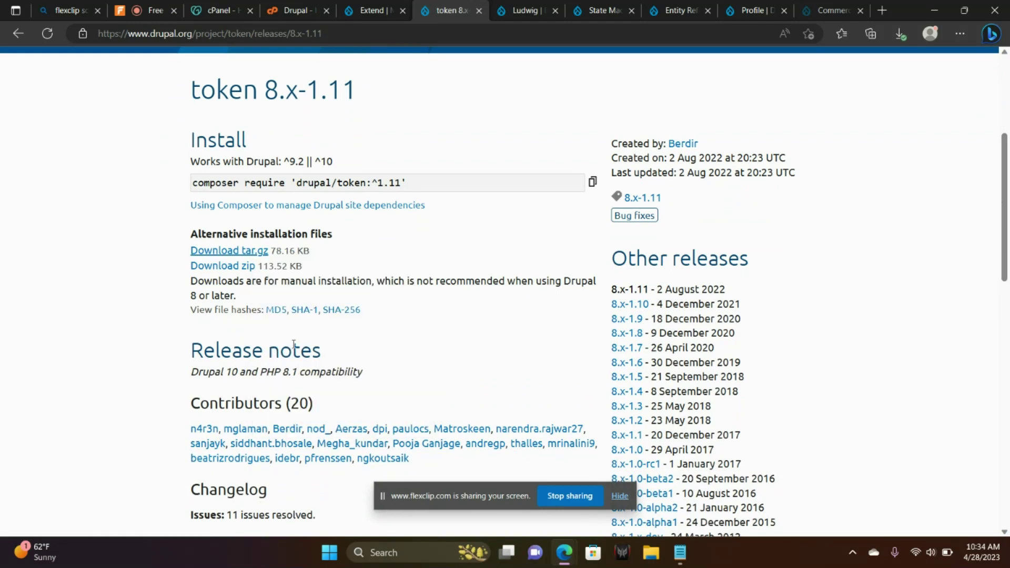
{"action": "left_click", "coordinate": [370, 11]}
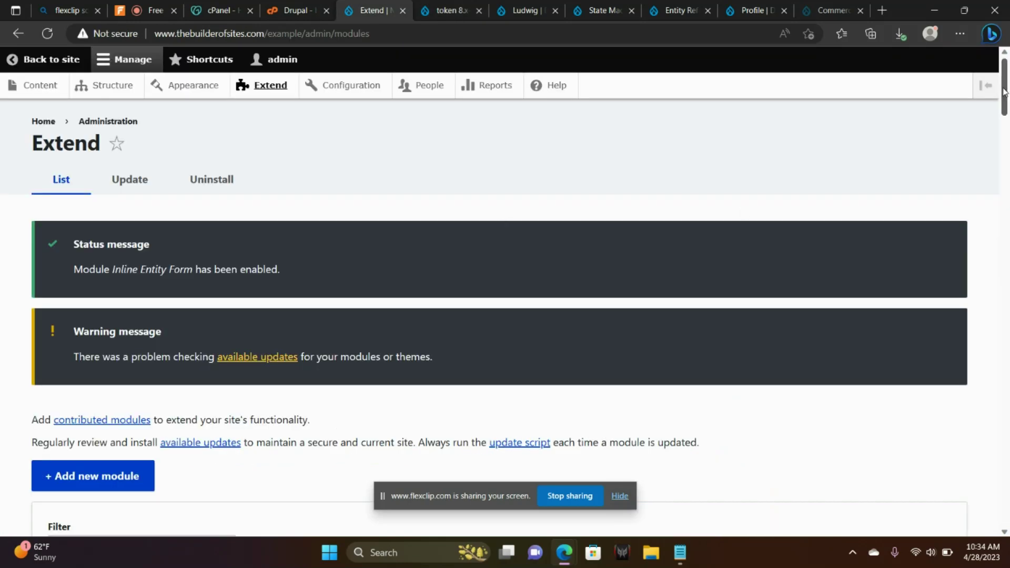
Add the module from the token-8.x-1.11.tar.gz URL on drupal.org's file server
{"action": "scroll", "scroll_direction": "down", "scroll_amount": 3}
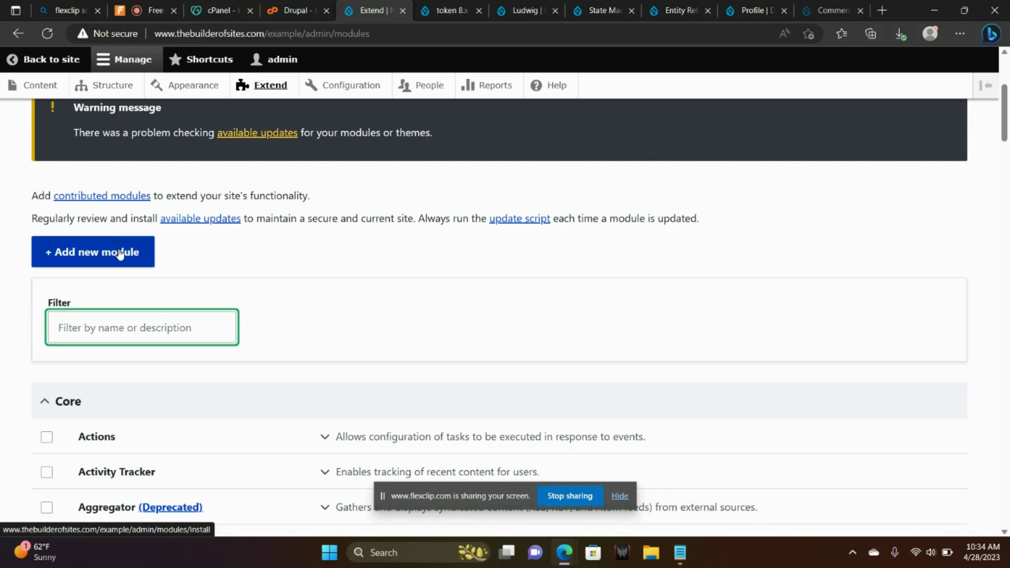
{"action": "left_click", "coordinate": [92, 252]}
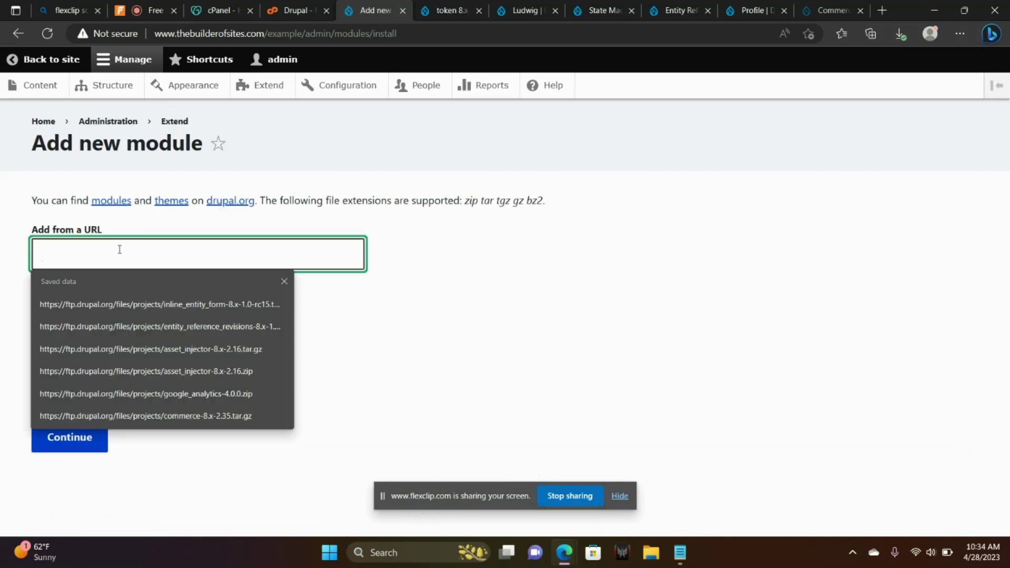
{"action": "type", "text": "https://ftp.drupal.org/files/projects/token-8.x-1.11.tar.gz"}
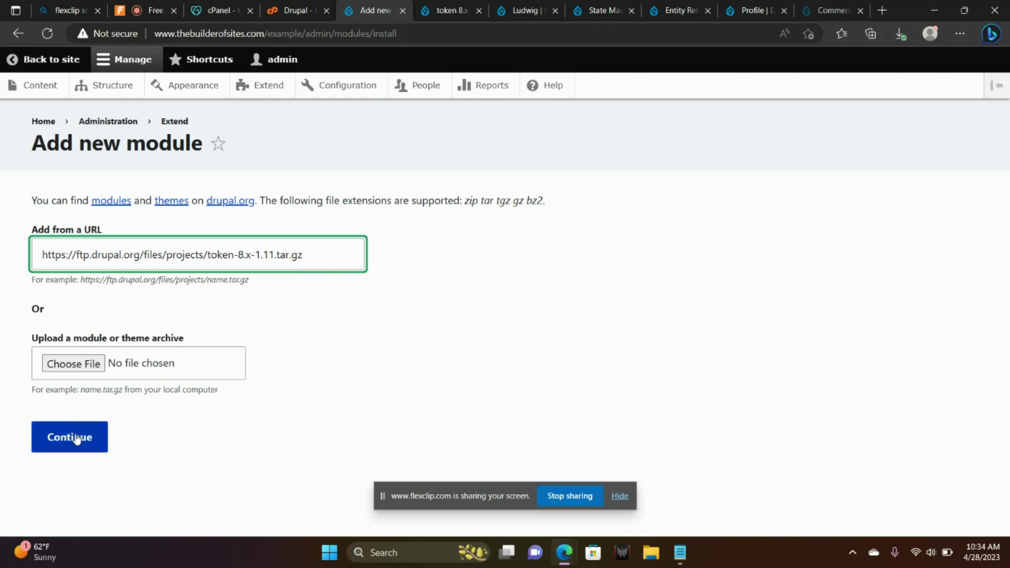
{"action": "left_click", "coordinate": [69, 436]}
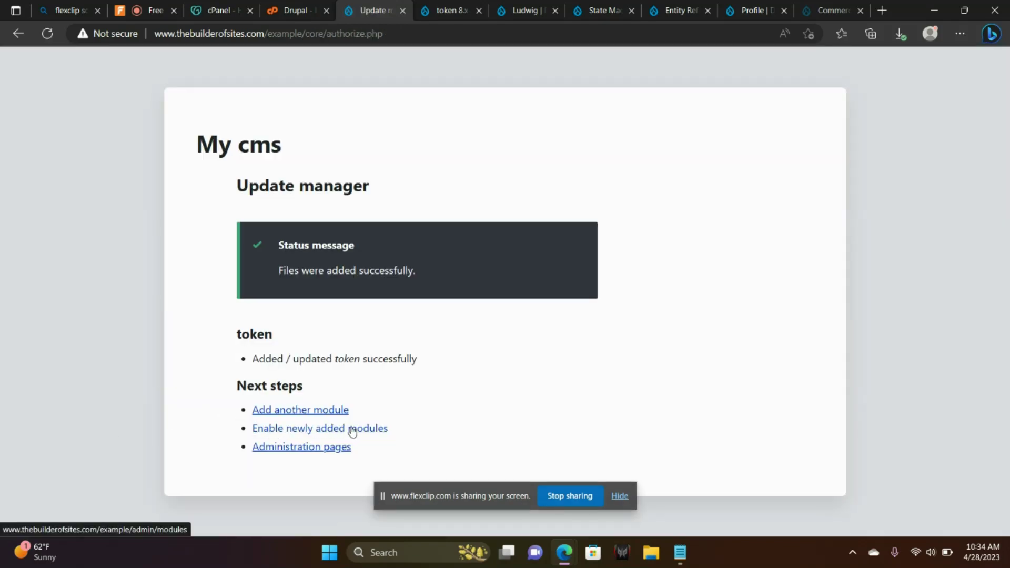
Filter the module list by 'token', tick Token and install it
{"action": "left_click", "coordinate": [319, 428]}
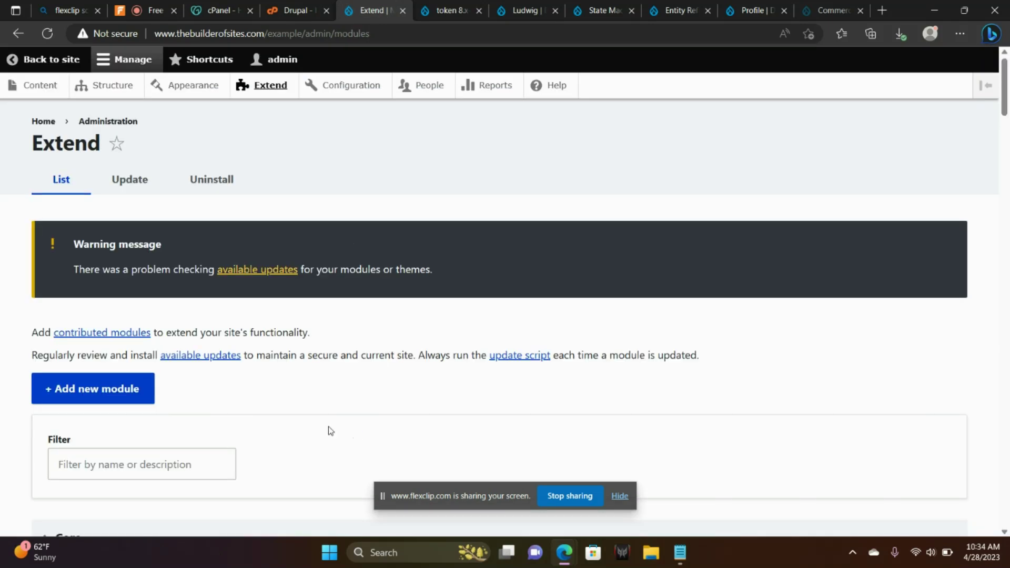
{"action": "type", "text": "tok"}
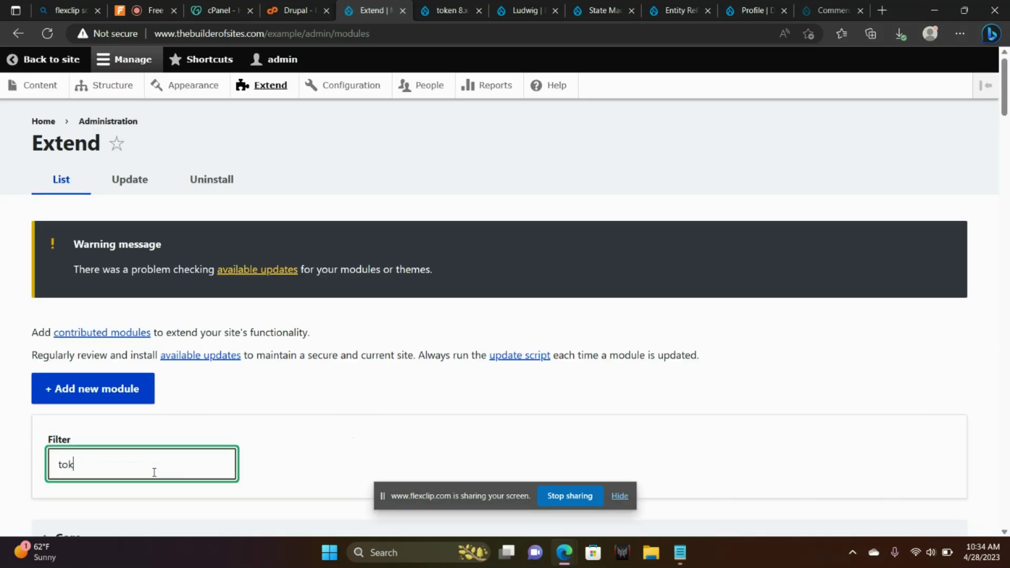
{"action": "type", "text": "en"}
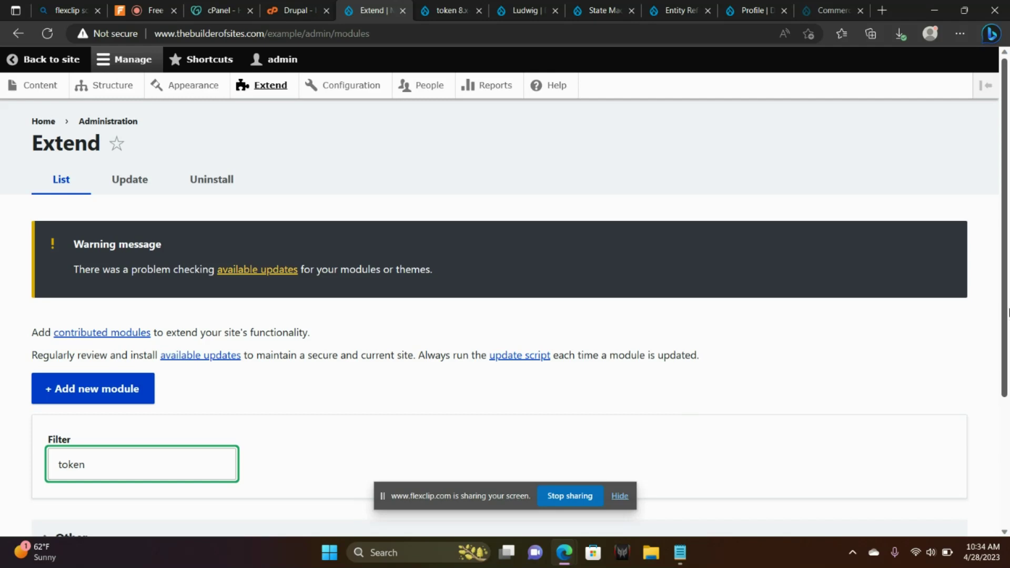
{"action": "scroll", "scroll_direction": "down", "scroll_amount": 3}
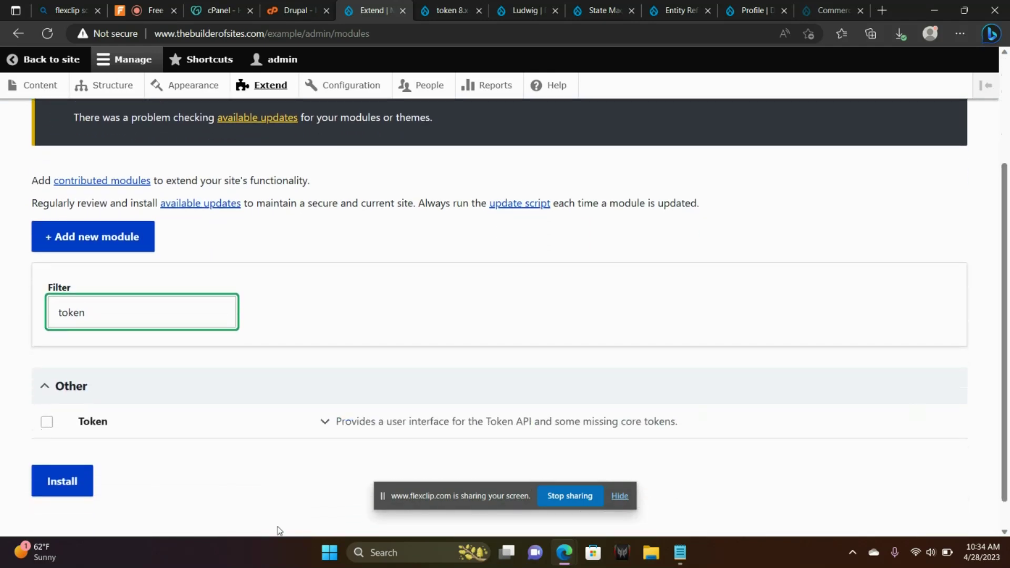
{"action": "left_click", "coordinate": [46, 421]}
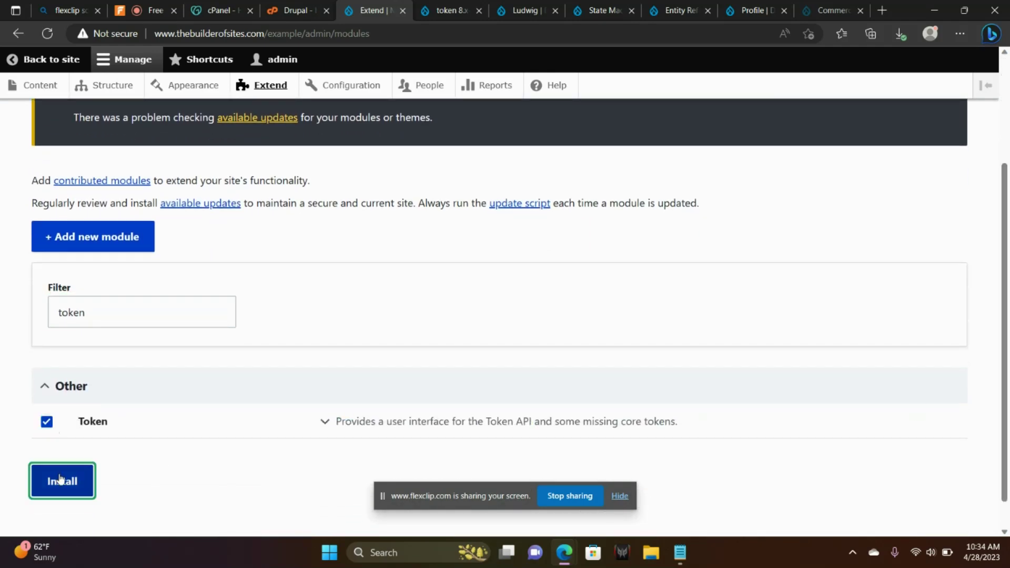
{"action": "left_click", "coordinate": [62, 480]}
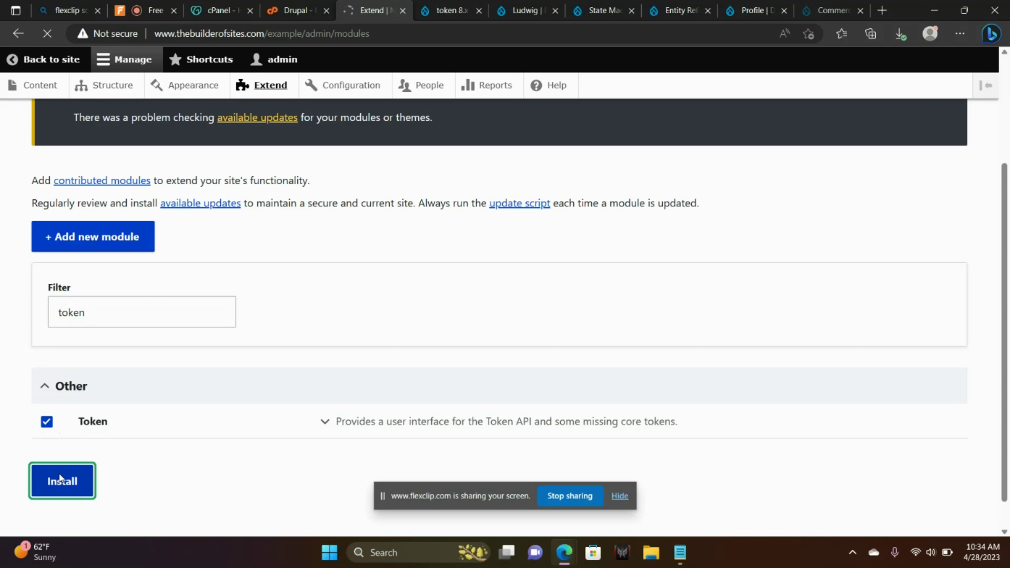
{"action": "left_click", "coordinate": [62, 480]}
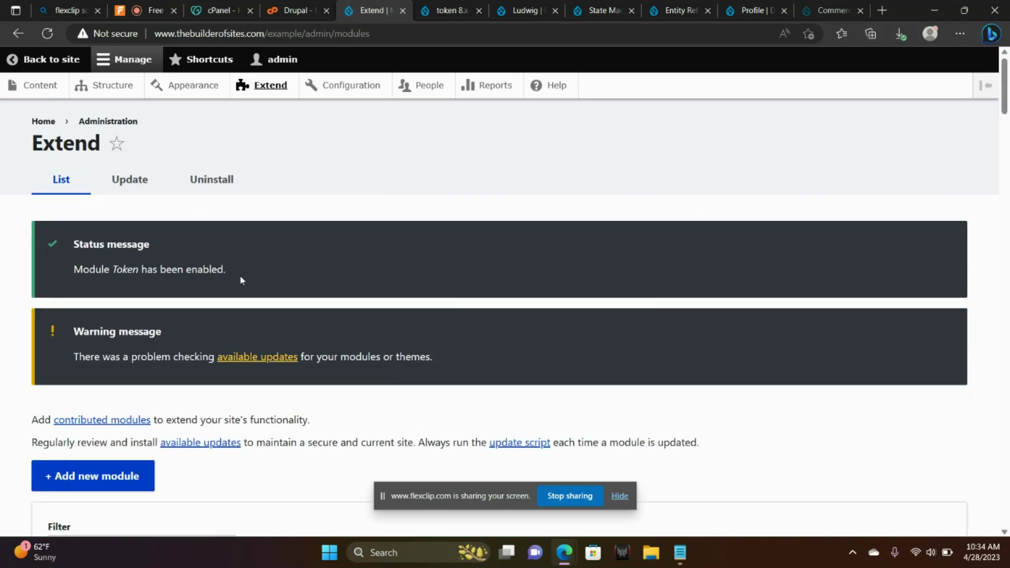
{"action": "mouse_move", "coordinate": [444, 11]}
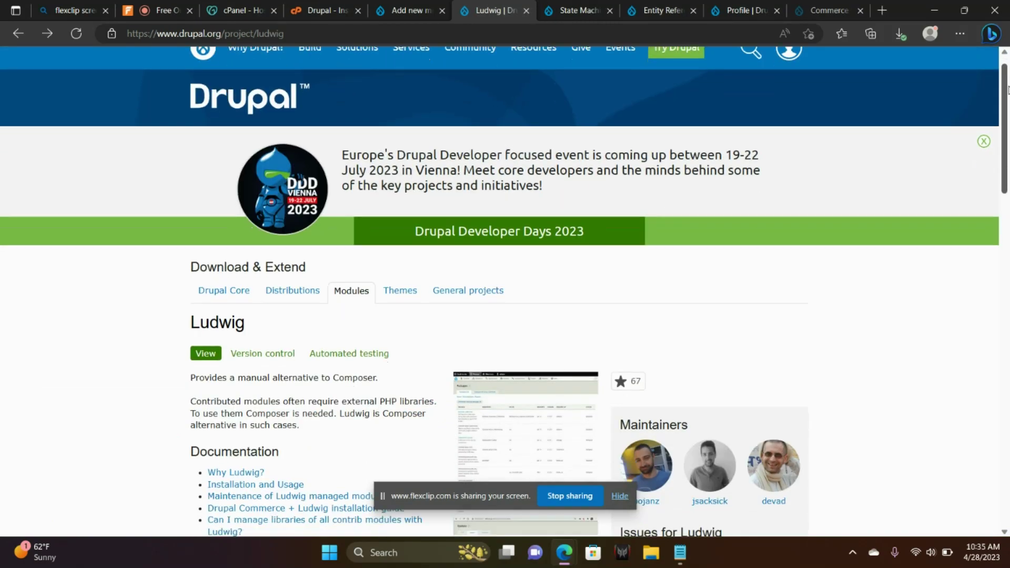
Open the ludwig 2.0.6 release page and copy its tar.gz download link
{"action": "scroll", "scroll_direction": "down", "scroll_amount": 3}
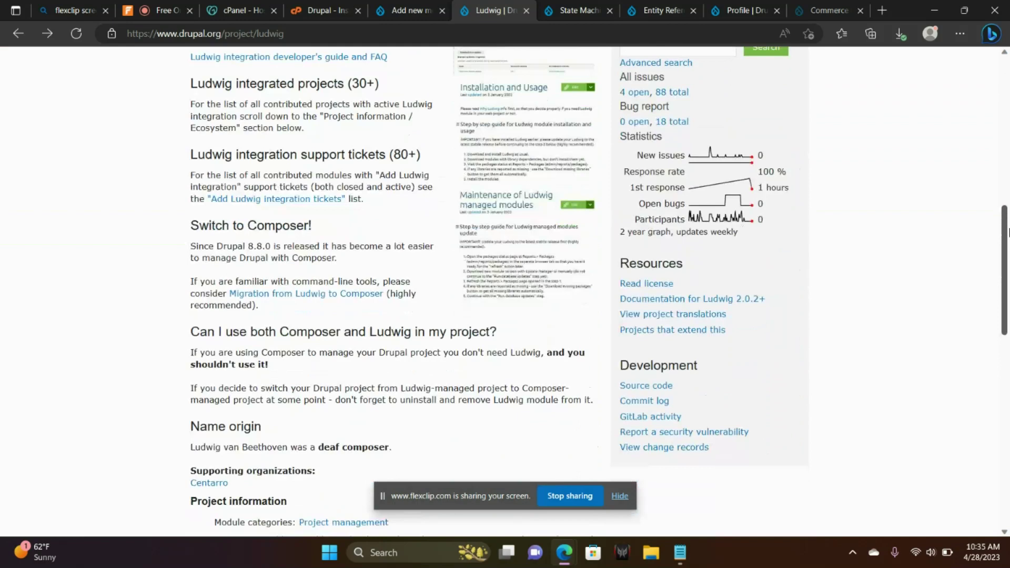
{"action": "scroll", "scroll_direction": "down", "scroll_amount": 3}
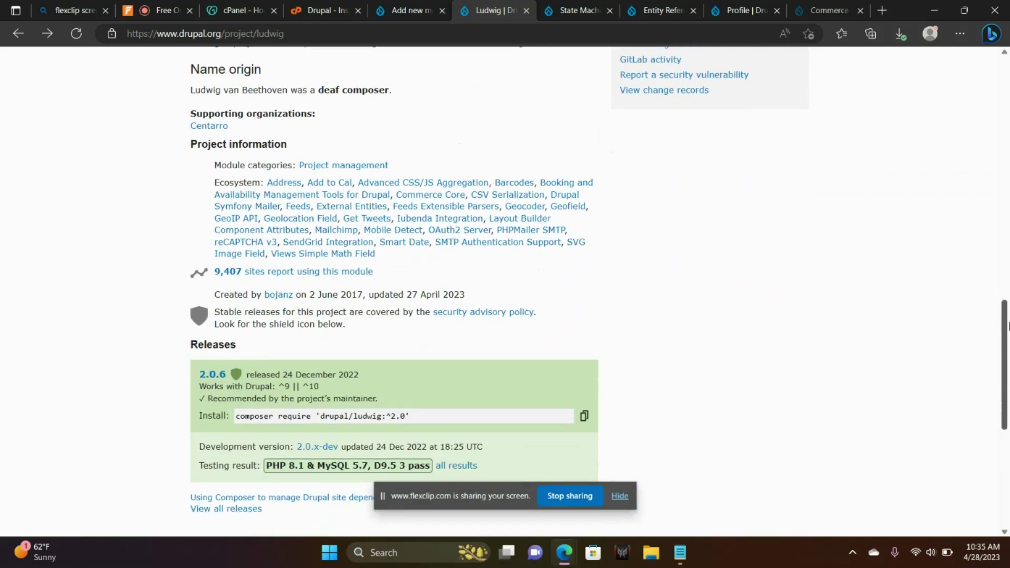
{"action": "left_click", "coordinate": [212, 374]}
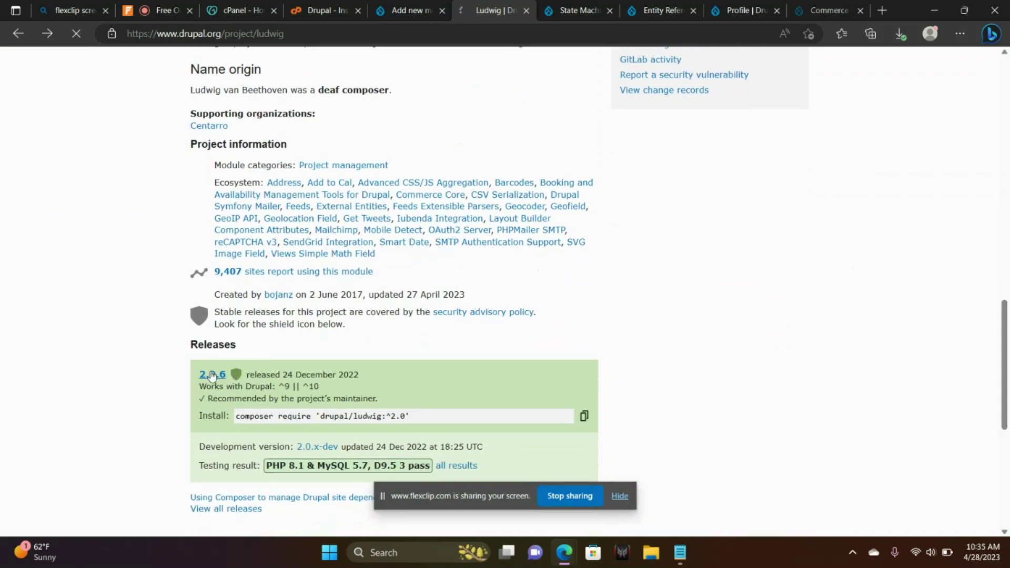
{"action": "left_click", "coordinate": [212, 374]}
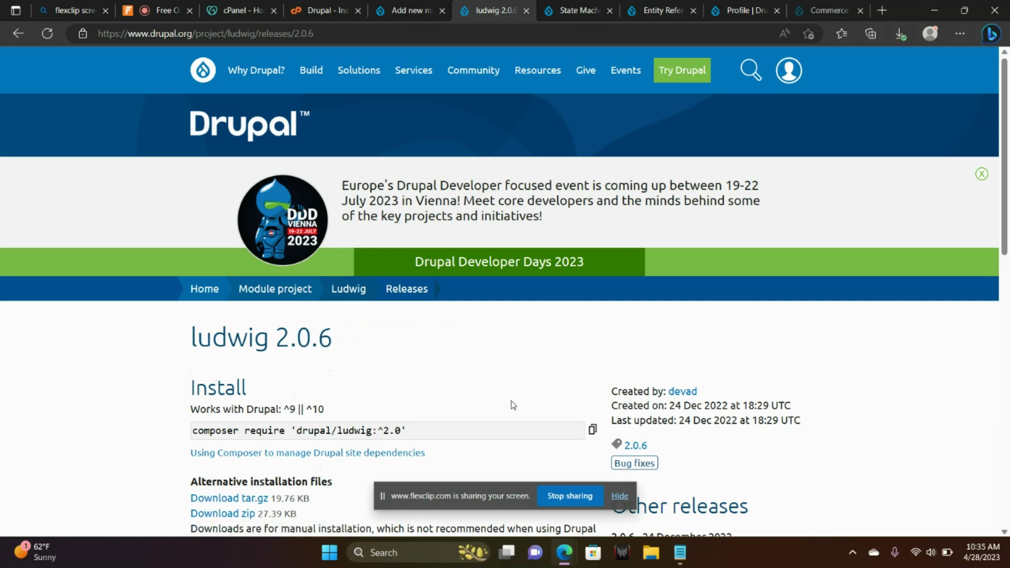
{"action": "scroll", "scroll_direction": "down", "scroll_amount": 3}
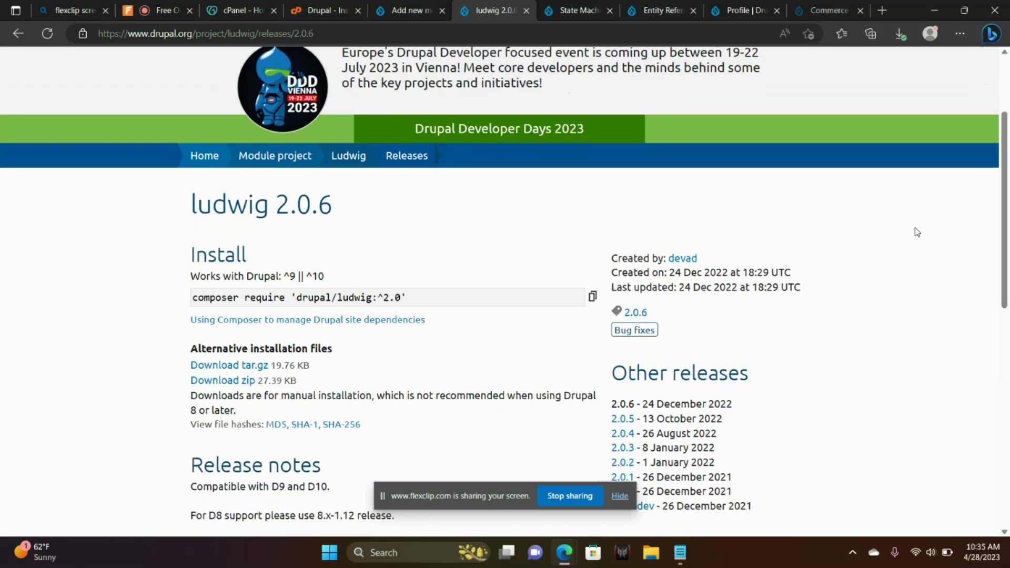
{"action": "mouse_move", "coordinate": [229, 365]}
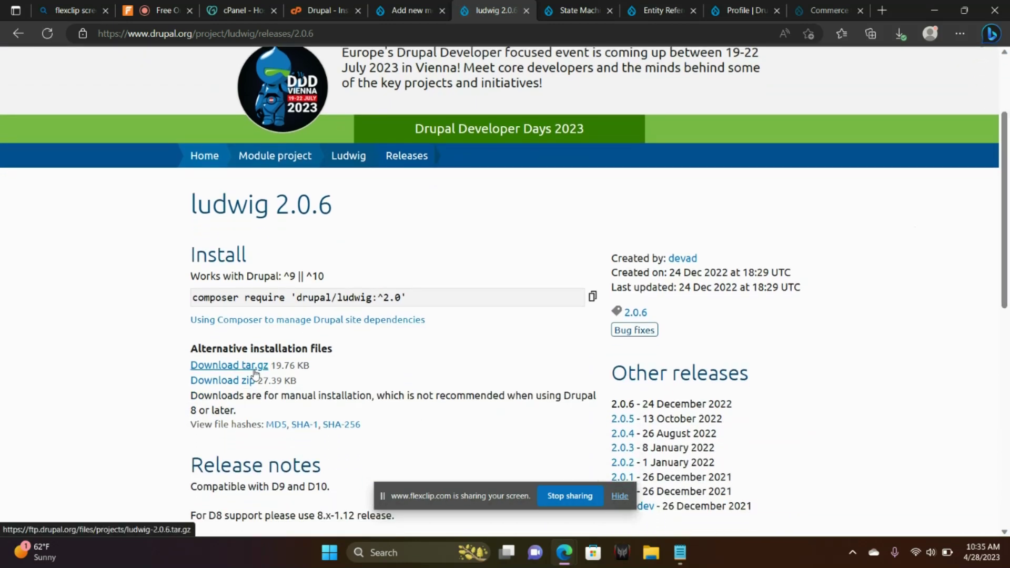
{"action": "right_click", "coordinate": [227, 365]}
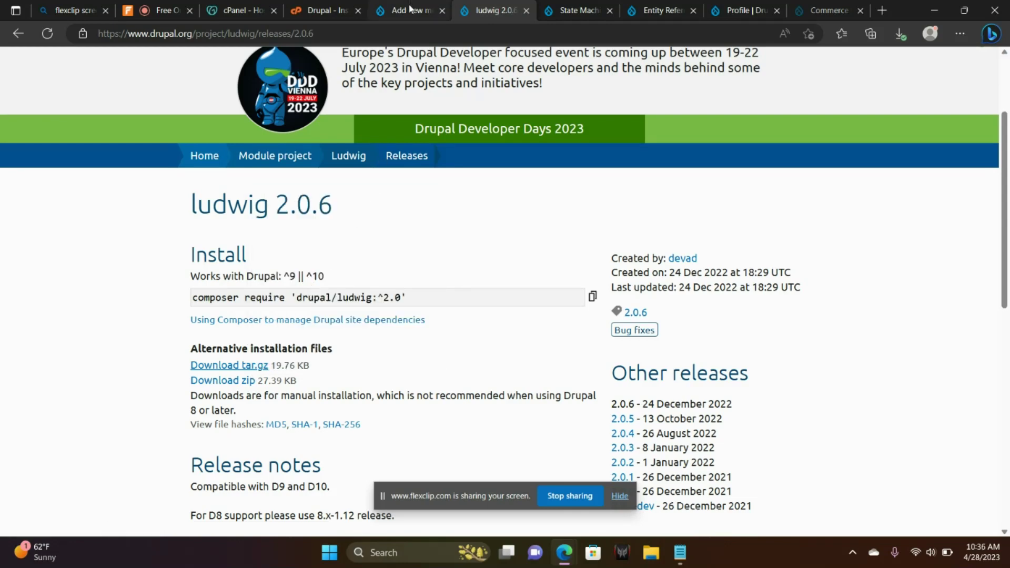
Add the module from the ludwig-2.0.6.tar.gz URL and go to the newly added modules
{"action": "left_click", "coordinate": [409, 11]}
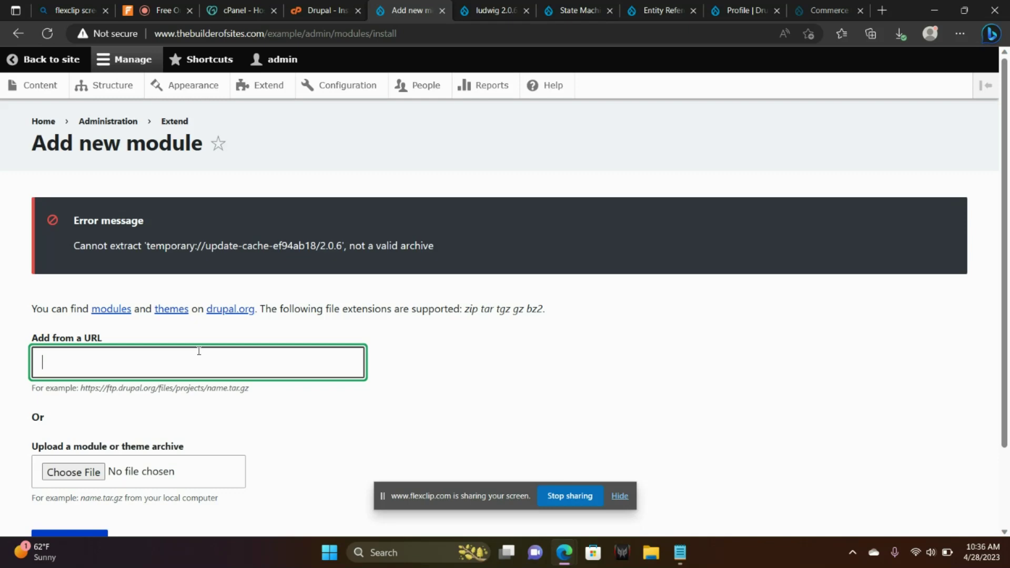
{"action": "type", "text": "https://ftp.drupal.org/files/projects/ludwig-2.0.6.tar.gz"}
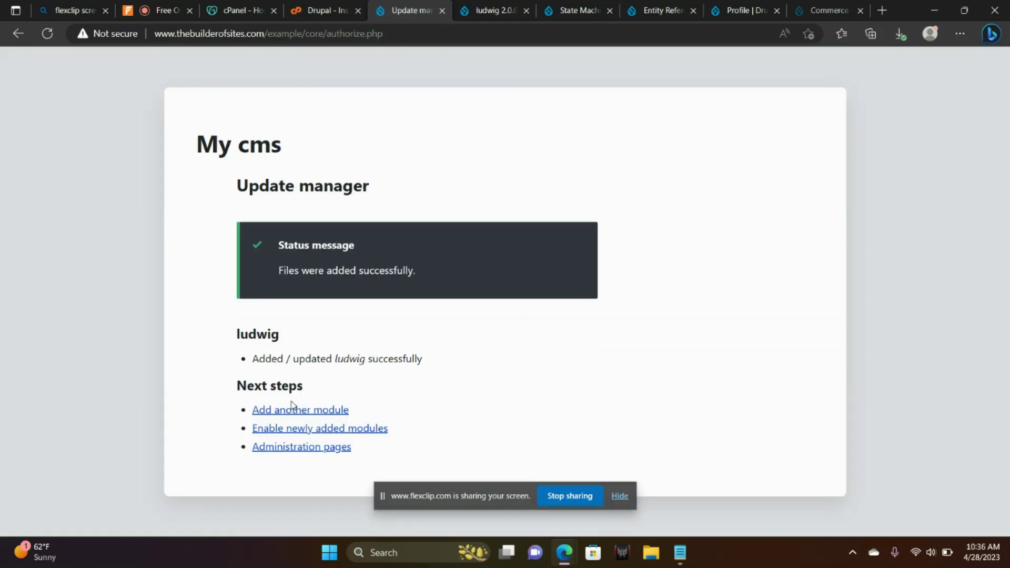
{"action": "left_click", "coordinate": [319, 427]}
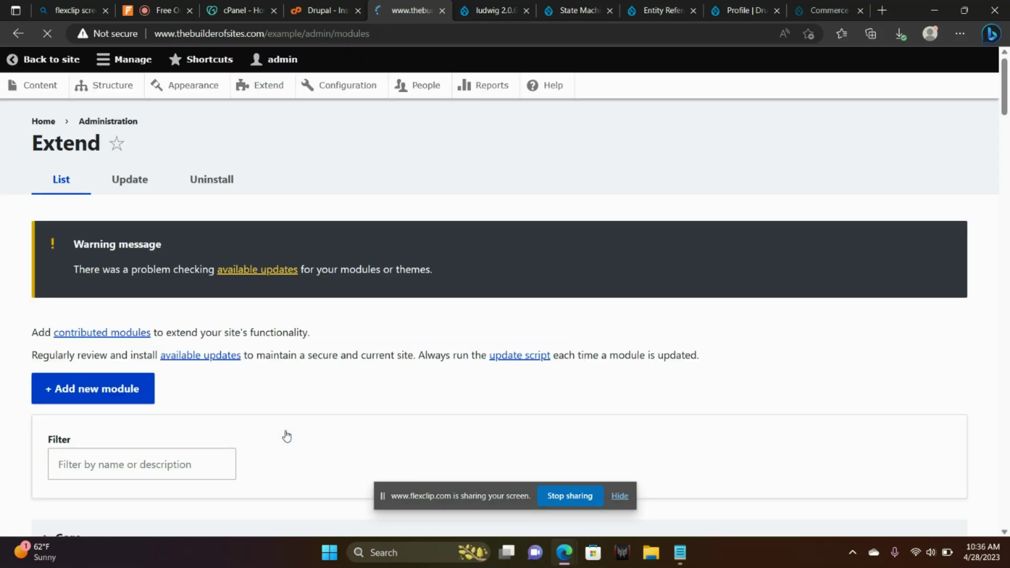
Filter by 'ludw', install Ludwig, and return to the ludwig 2.0.6 release tab
{"action": "left_click", "coordinate": [141, 464]}
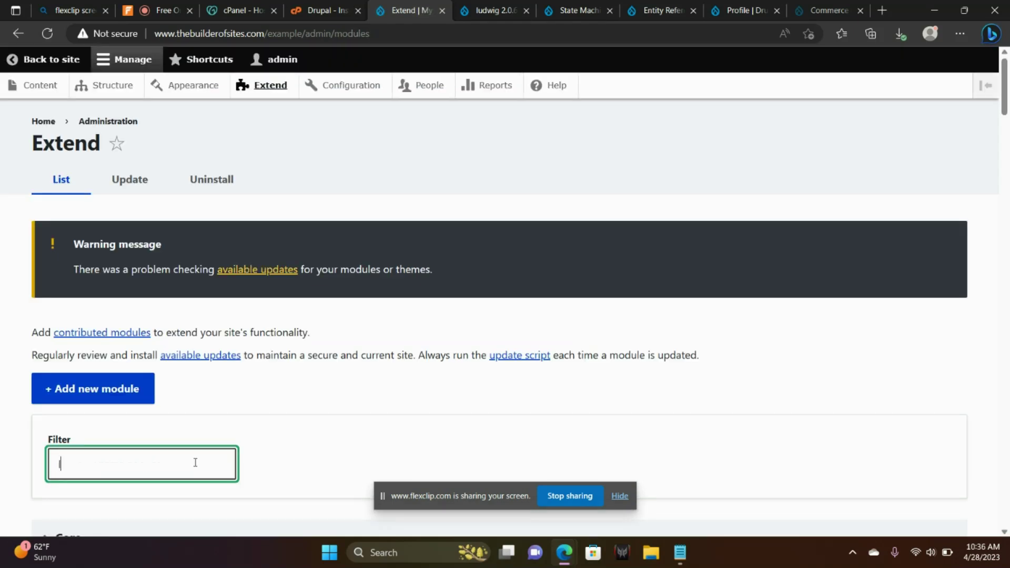
{"action": "type", "text": "ludw"}
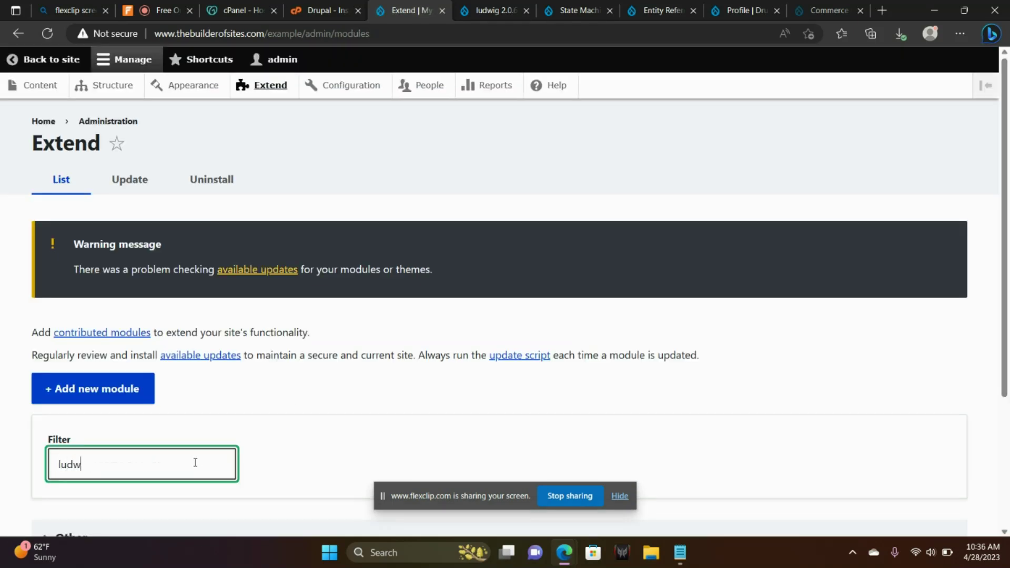
{"action": "scroll", "scroll_direction": "down", "scroll_amount": 3}
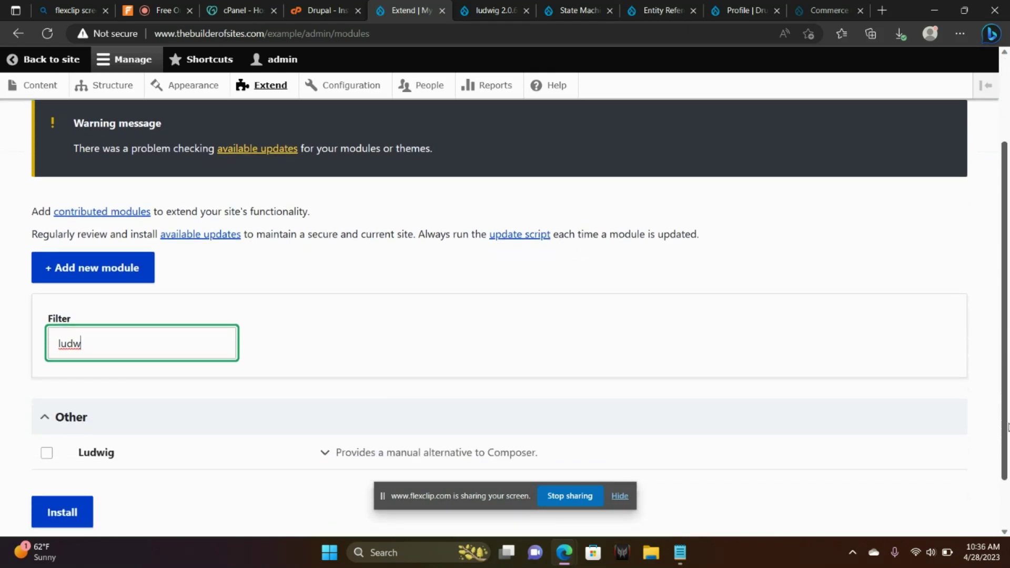
{"action": "scroll", "scroll_direction": "down", "scroll_amount": 3}
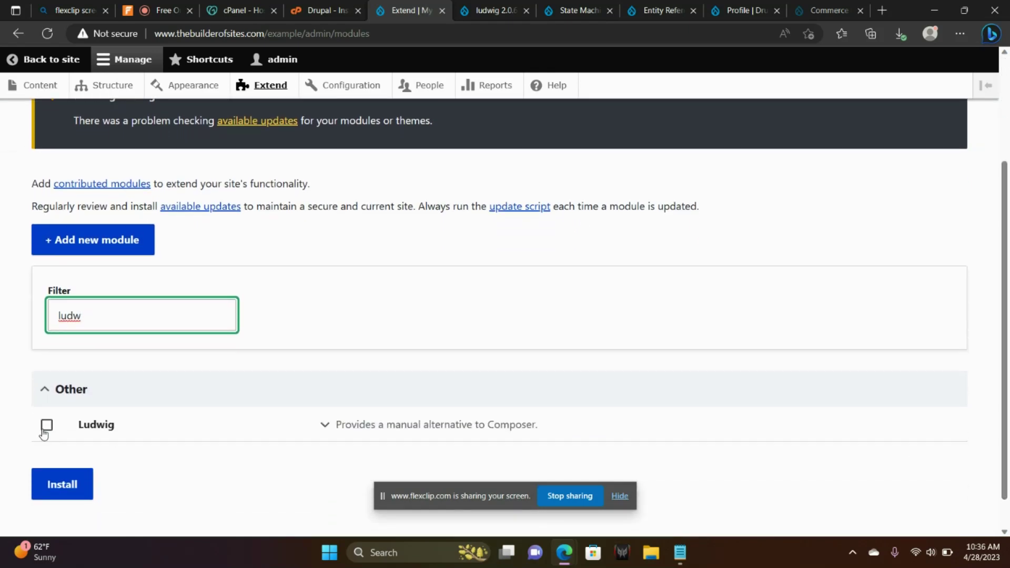
{"action": "left_click", "coordinate": [62, 483]}
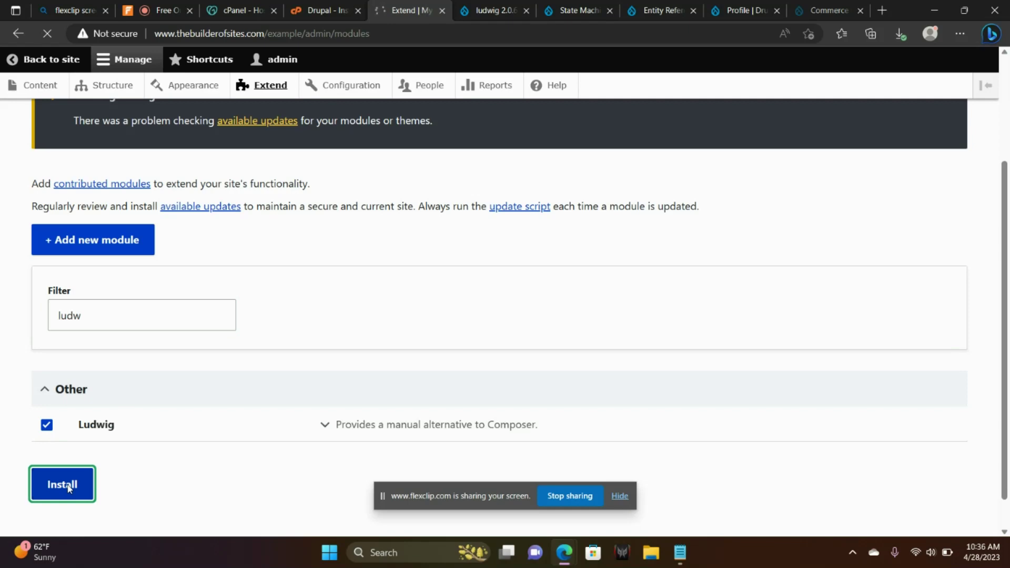
{"action": "left_click", "coordinate": [62, 484]}
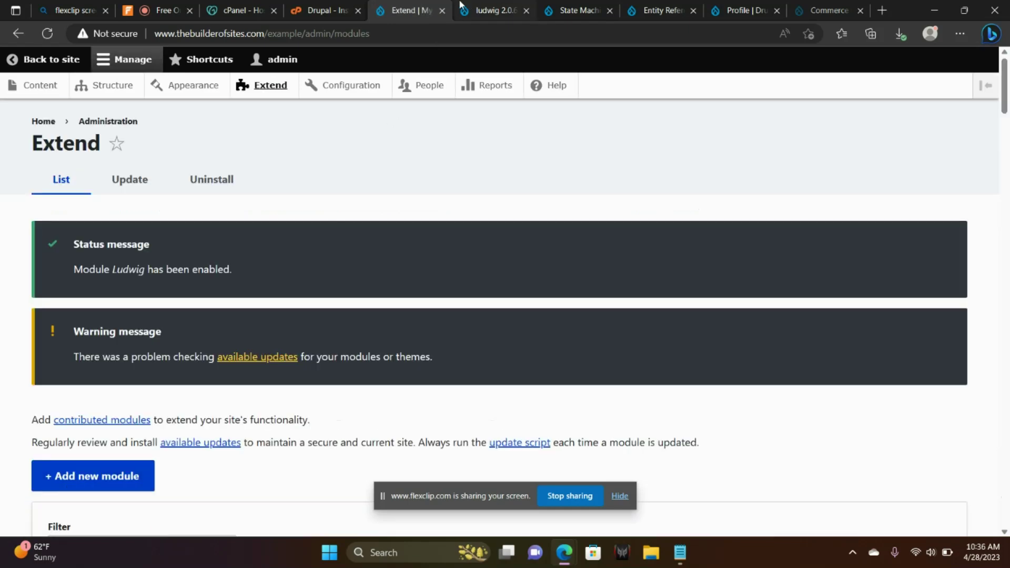
{"action": "left_click", "coordinate": [489, 10]}
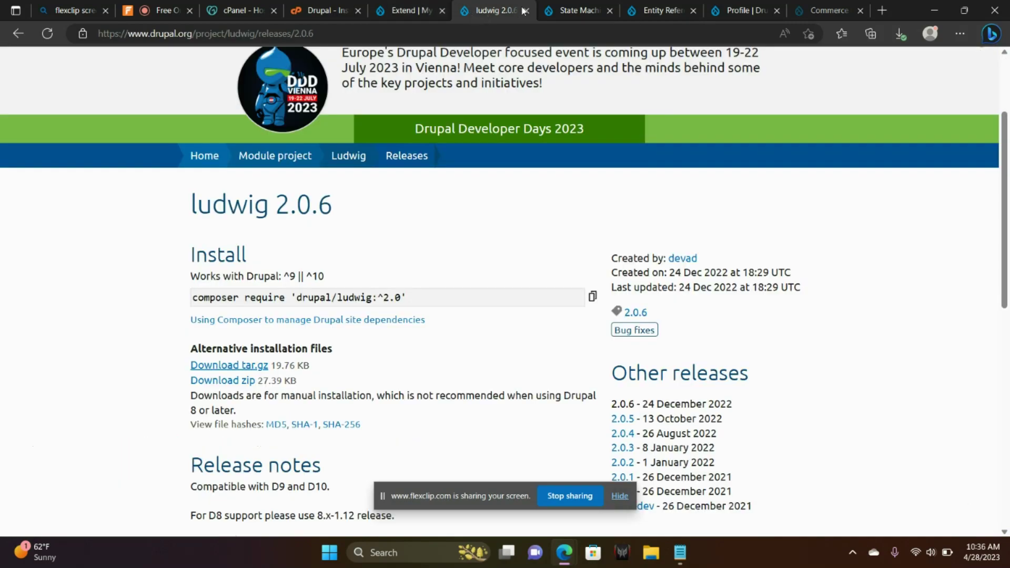
Copy the State Machine 8.x-1.7 tar.gz download link, then go back to Extend
{"action": "left_click", "coordinate": [571, 11]}
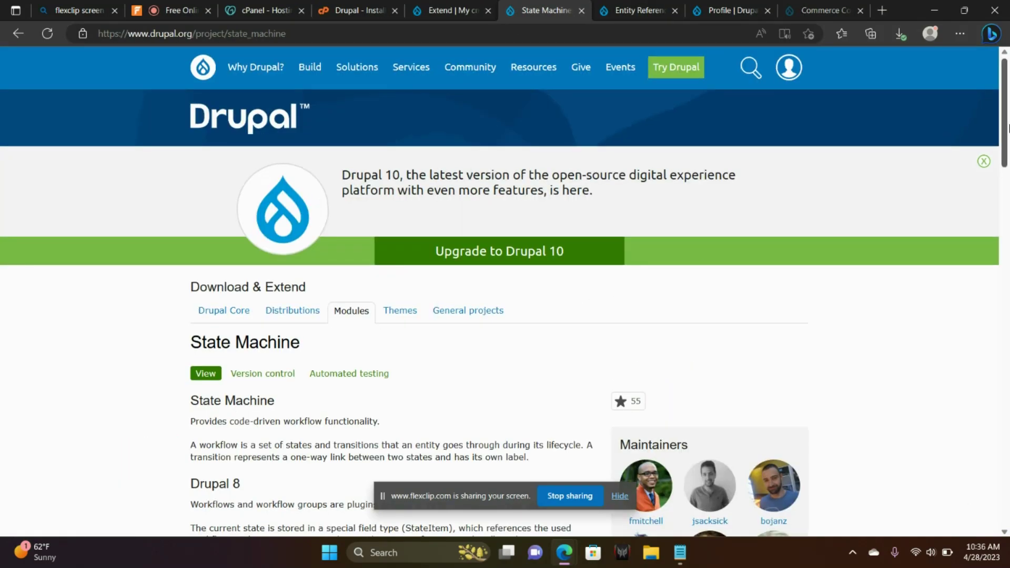
{"action": "scroll", "scroll_direction": "down", "scroll_amount": 3}
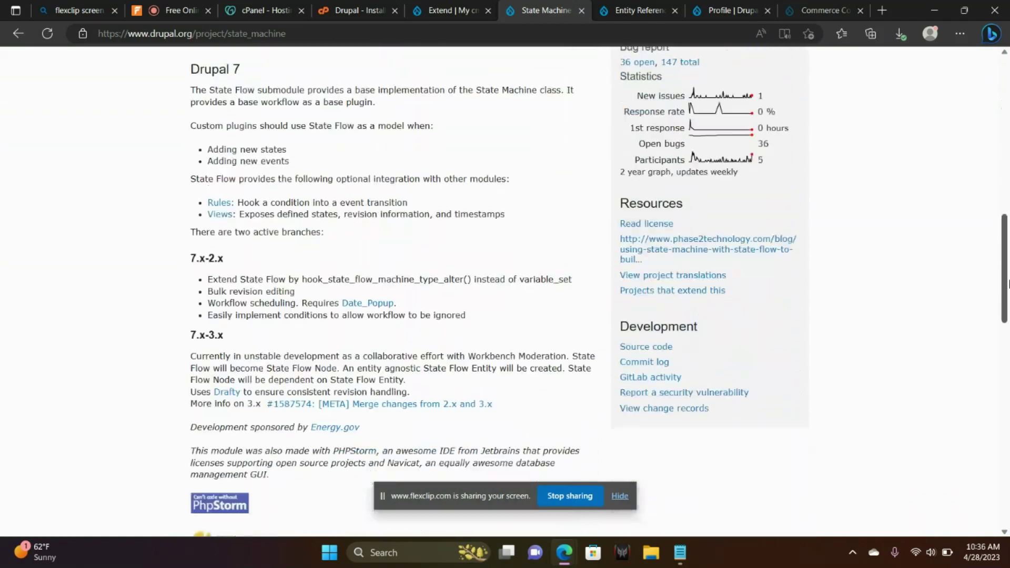
{"action": "scroll", "scroll_direction": "down", "scroll_amount": 3}
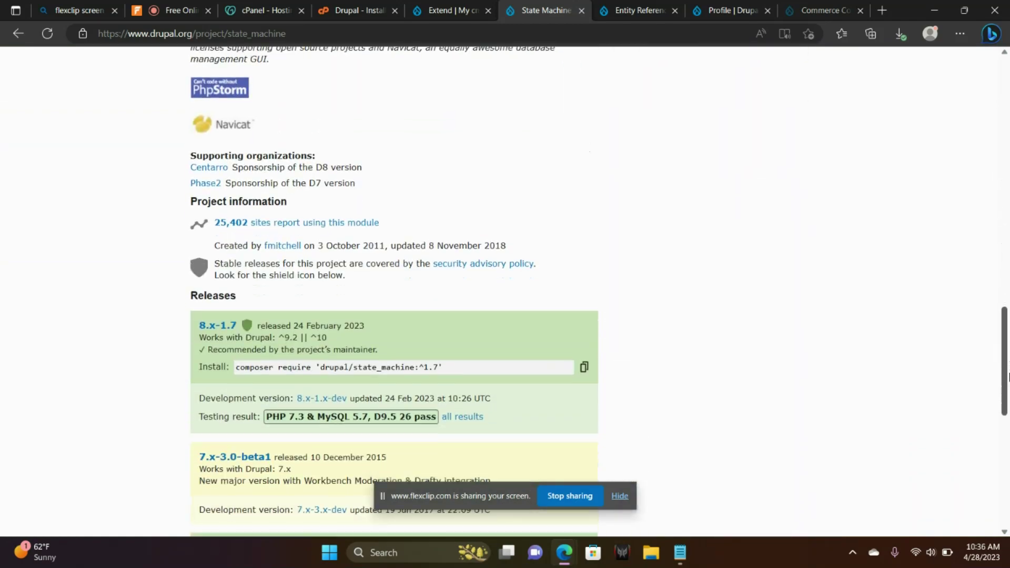
{"action": "left_click", "coordinate": [217, 319]}
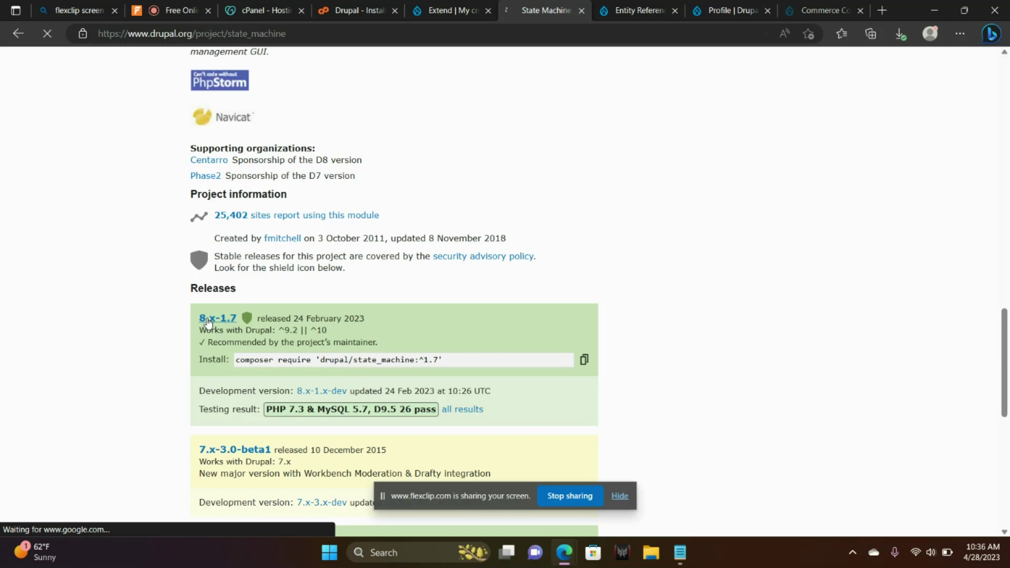
{"action": "left_click", "coordinate": [217, 318]}
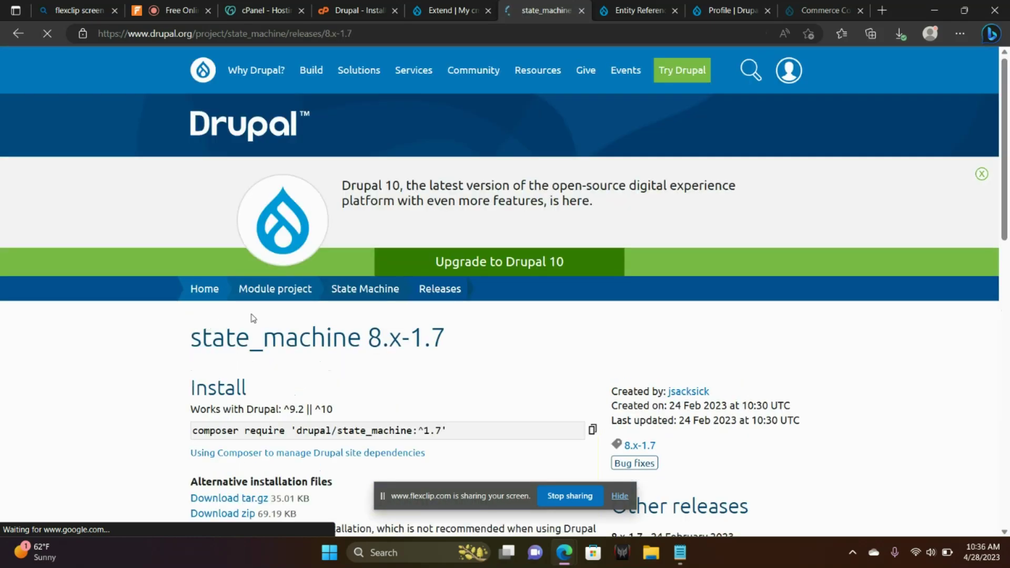
{"action": "scroll", "scroll_direction": "down", "scroll_amount": 3}
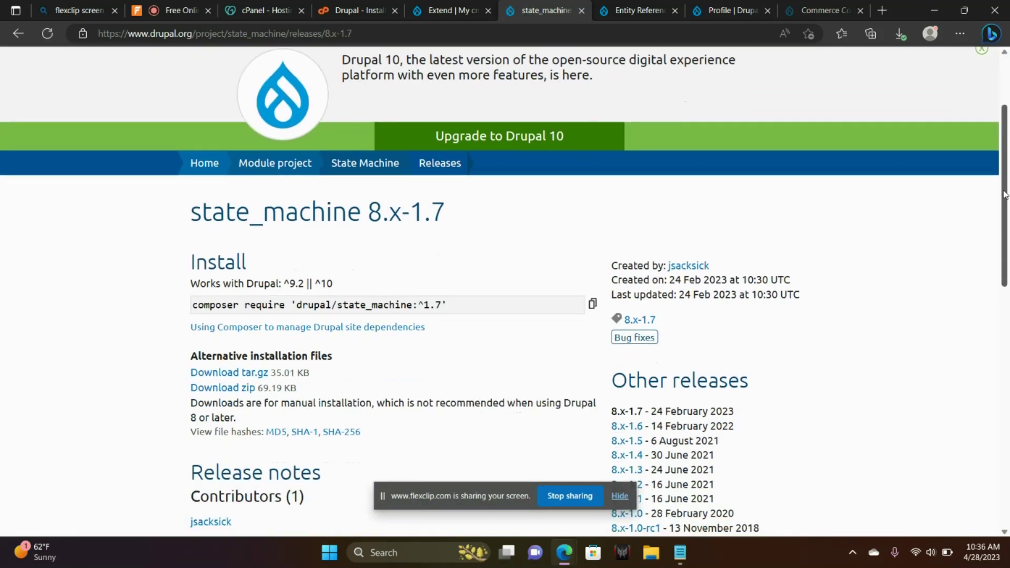
{"action": "scroll", "scroll_direction": "down", "scroll_amount": 3}
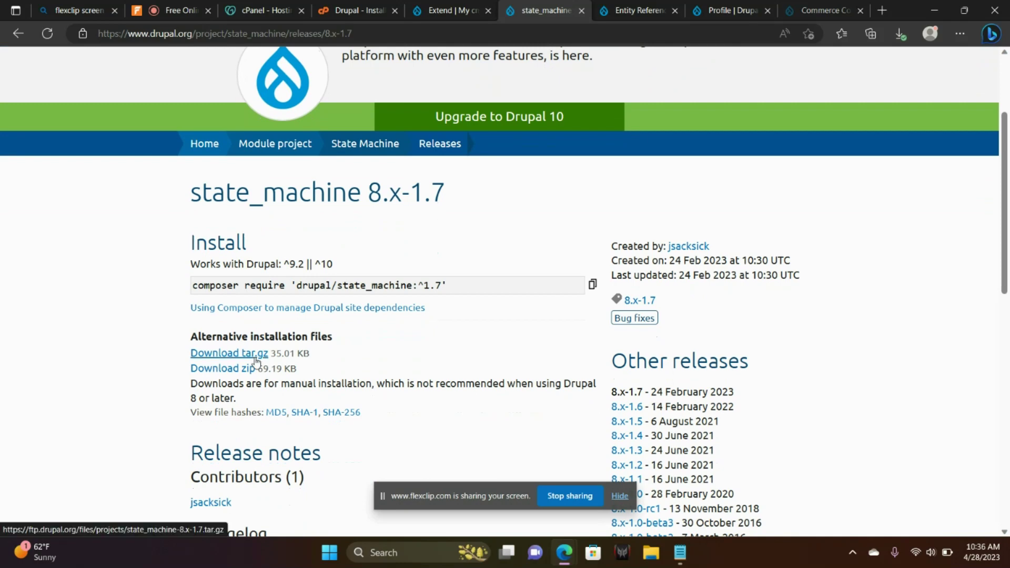
{"action": "right_click", "coordinate": [229, 352]}
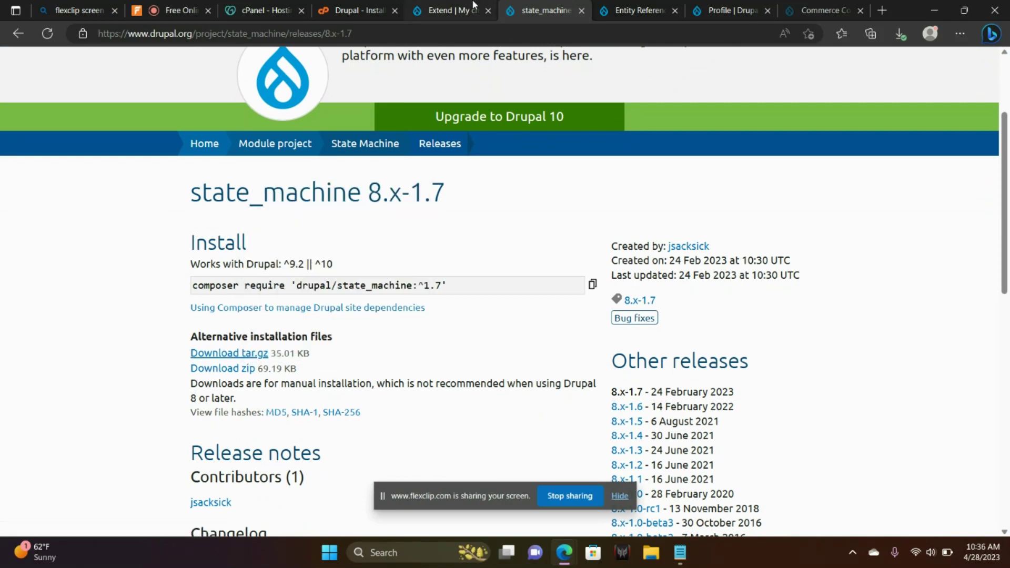
{"action": "left_click", "coordinate": [451, 11]}
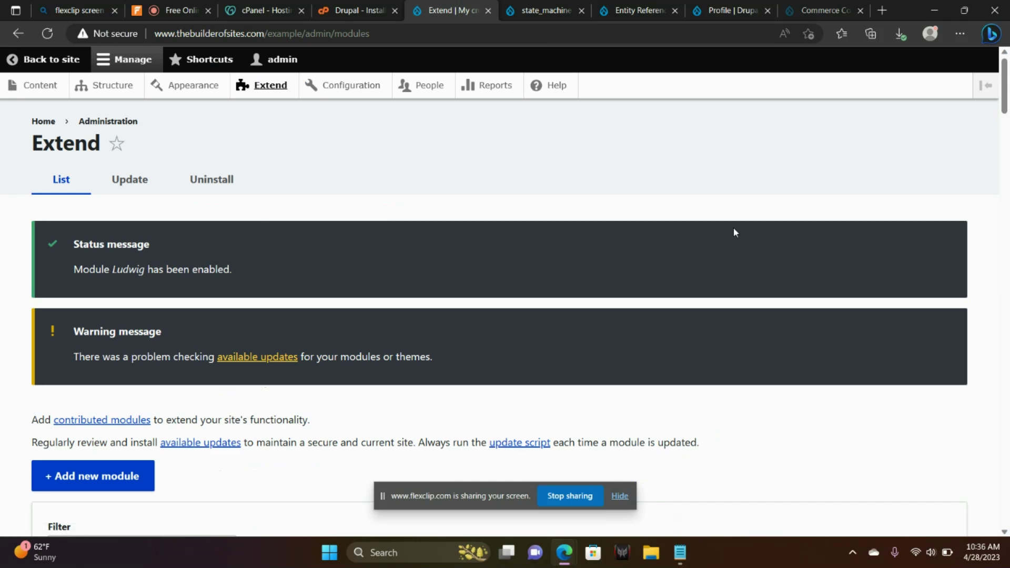
Add the module from the state_machine-8.x-1.7.tar.gz URL and reopen the module list
{"action": "scroll", "scroll_direction": "down", "scroll_amount": 3}
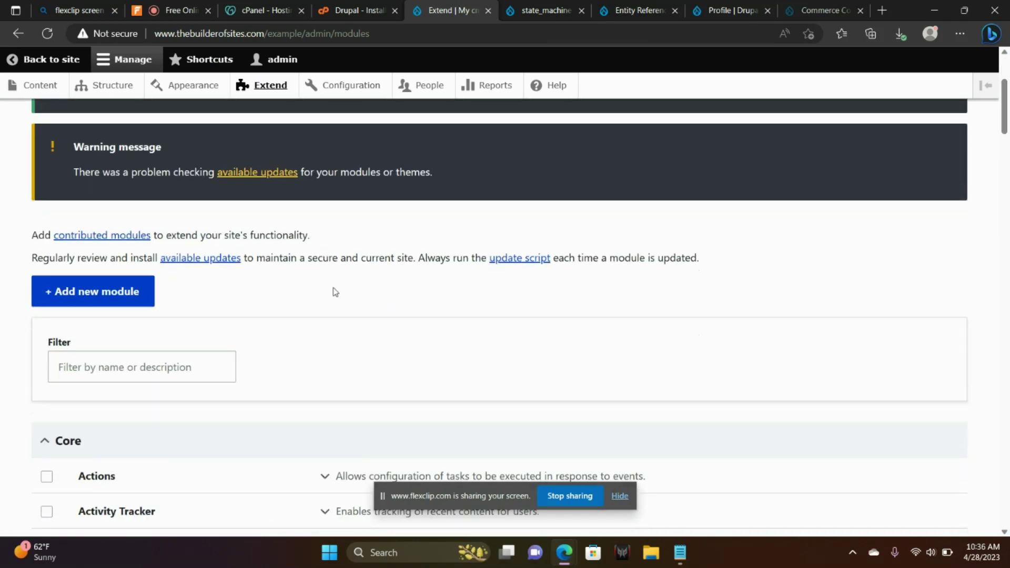
{"action": "left_click", "coordinate": [92, 291]}
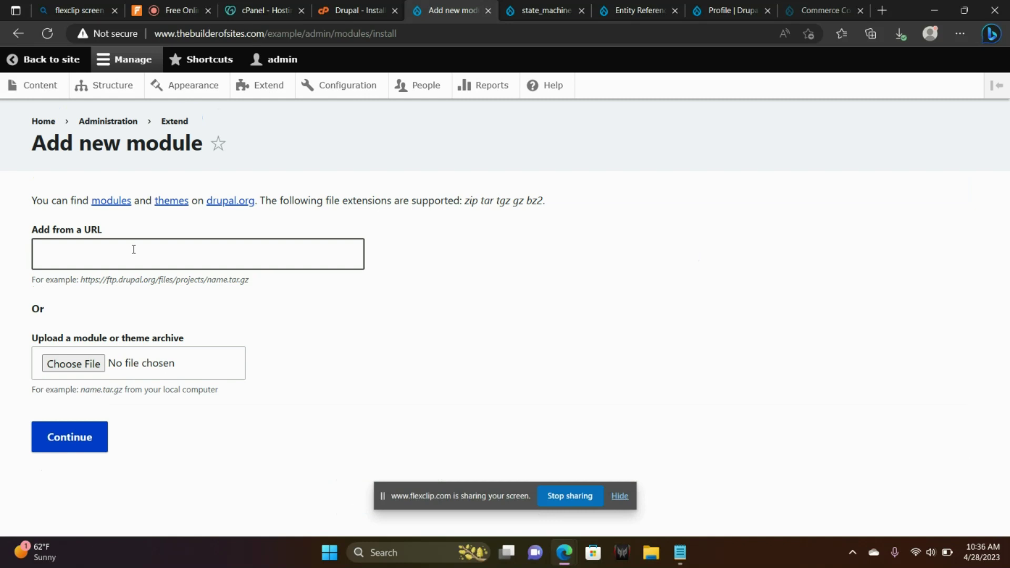
{"action": "type", "text": "https://ftp.drupal.org/files/projects/state_machine-8.x-1.7.tar.gz"}
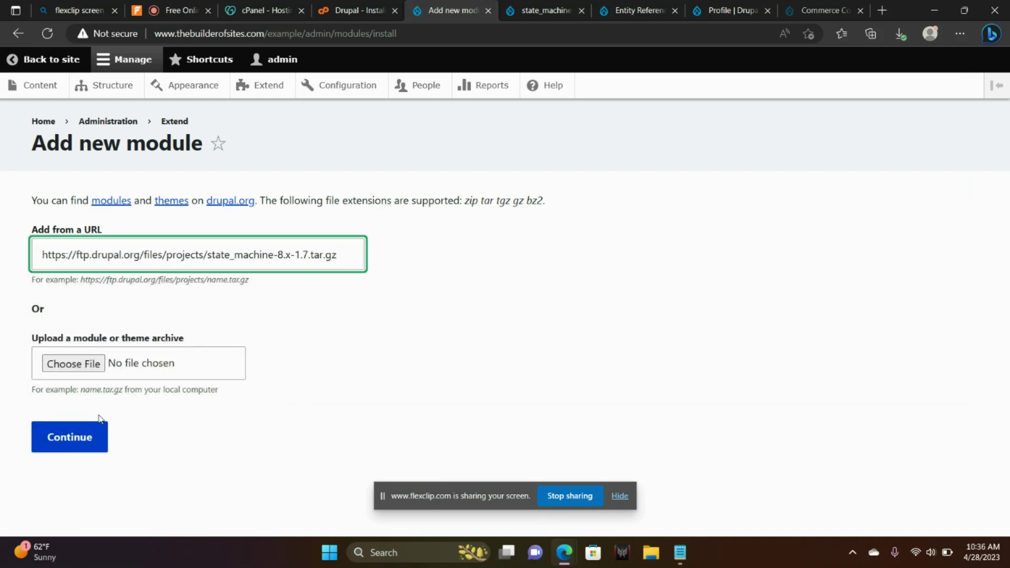
{"action": "left_click", "coordinate": [69, 436]}
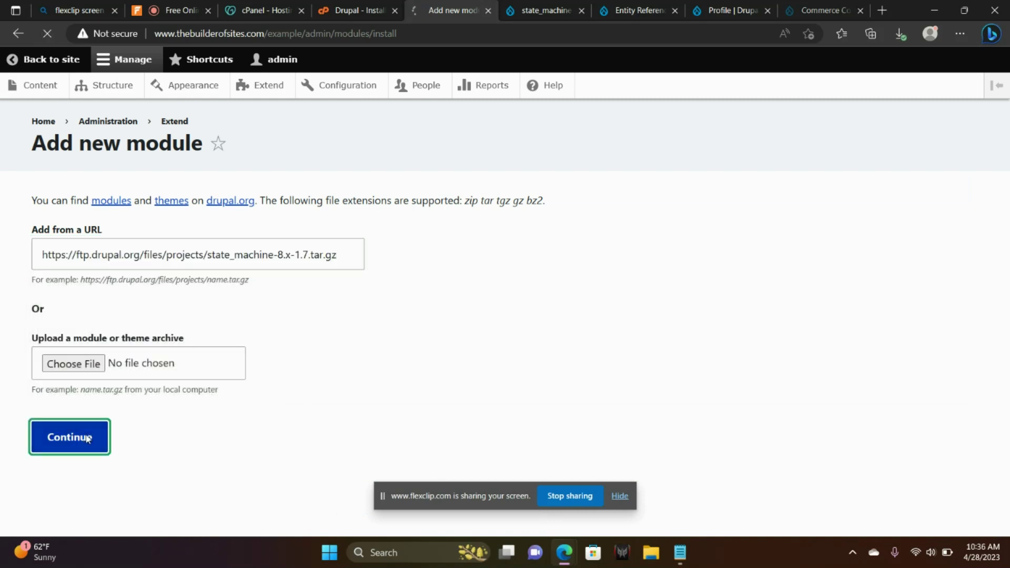
{"action": "left_click", "coordinate": [69, 436]}
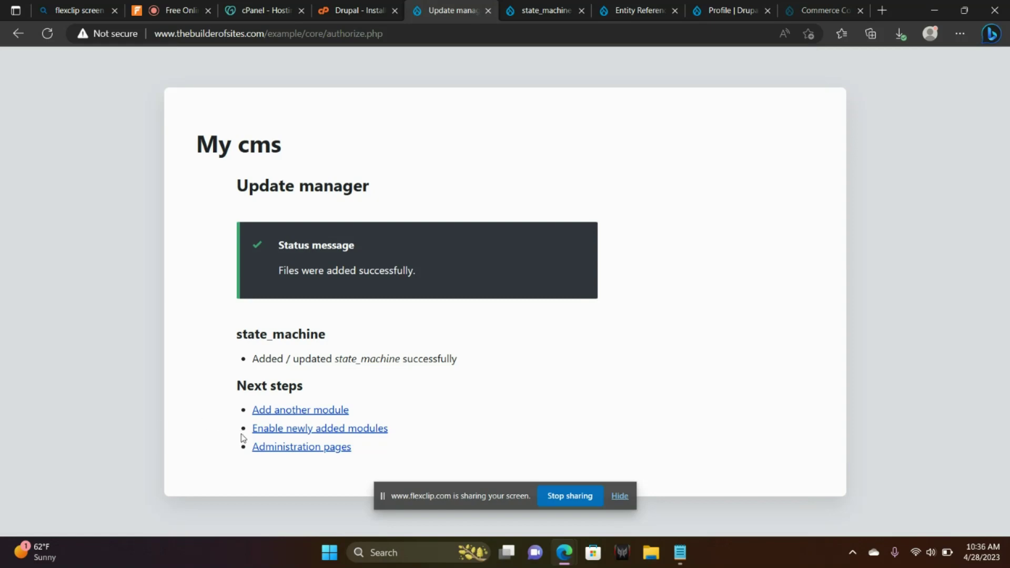
{"action": "left_click", "coordinate": [319, 427]}
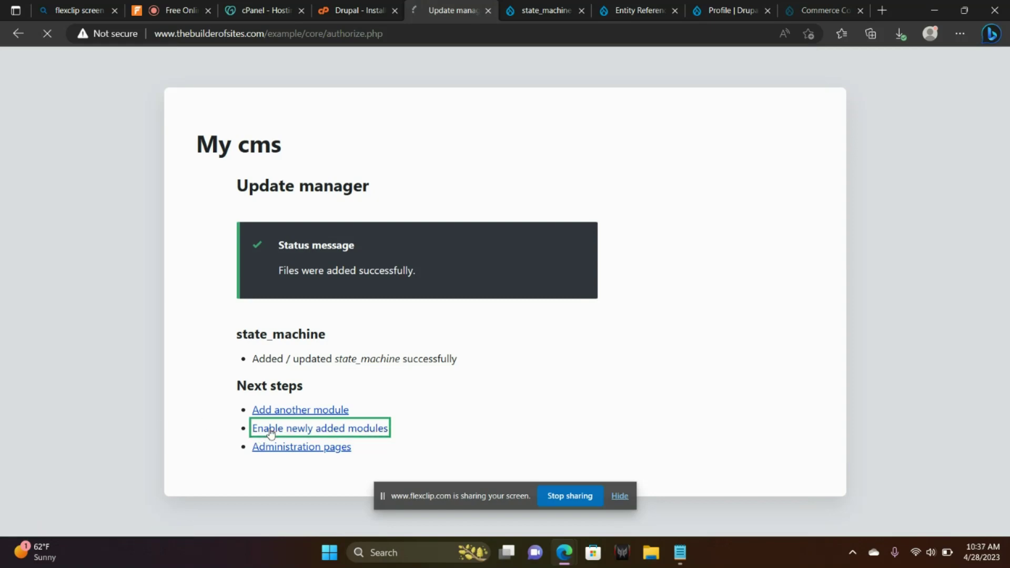
{"action": "left_click", "coordinate": [319, 427]}
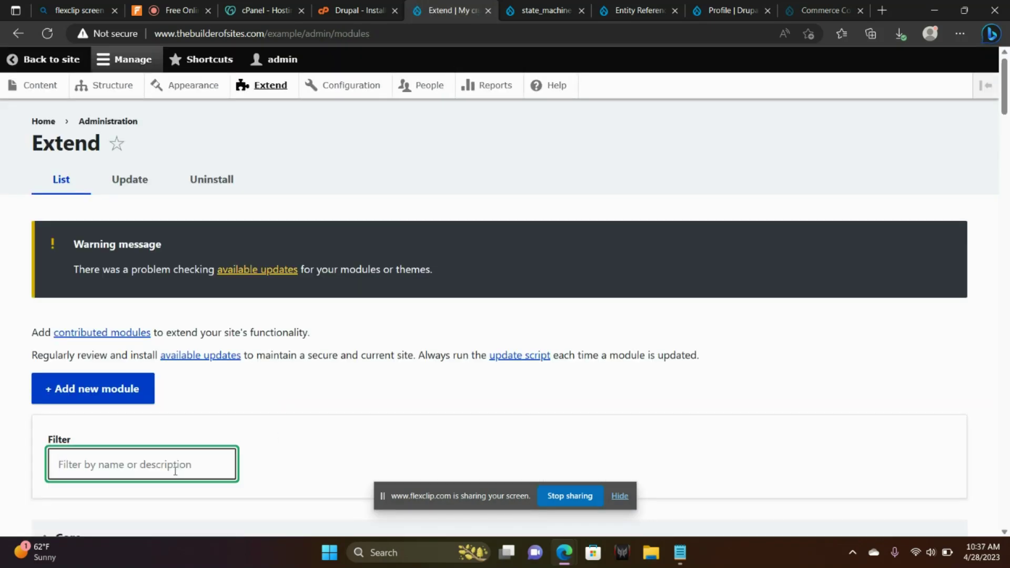
Filter the module list by 'state', tick State Machine and install it
{"action": "type", "text": "state"}
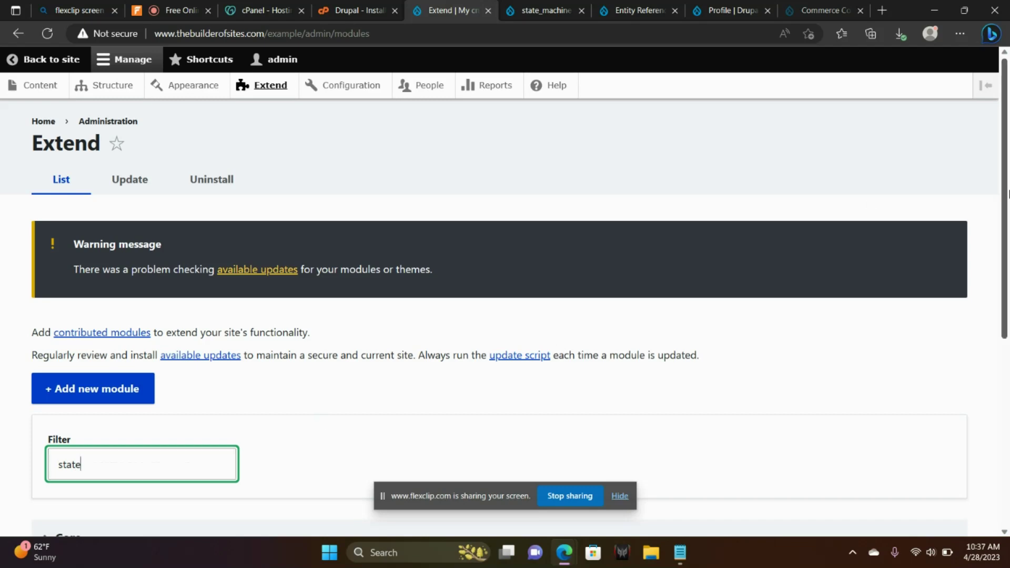
{"action": "scroll", "scroll_direction": "down", "scroll_amount": 3}
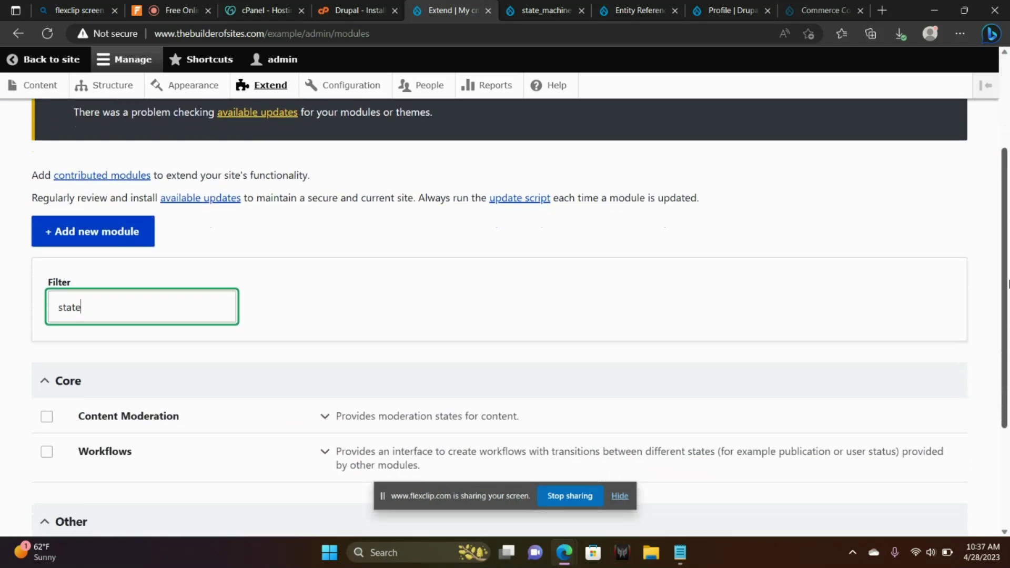
{"action": "scroll", "scroll_direction": "down", "scroll_amount": 3}
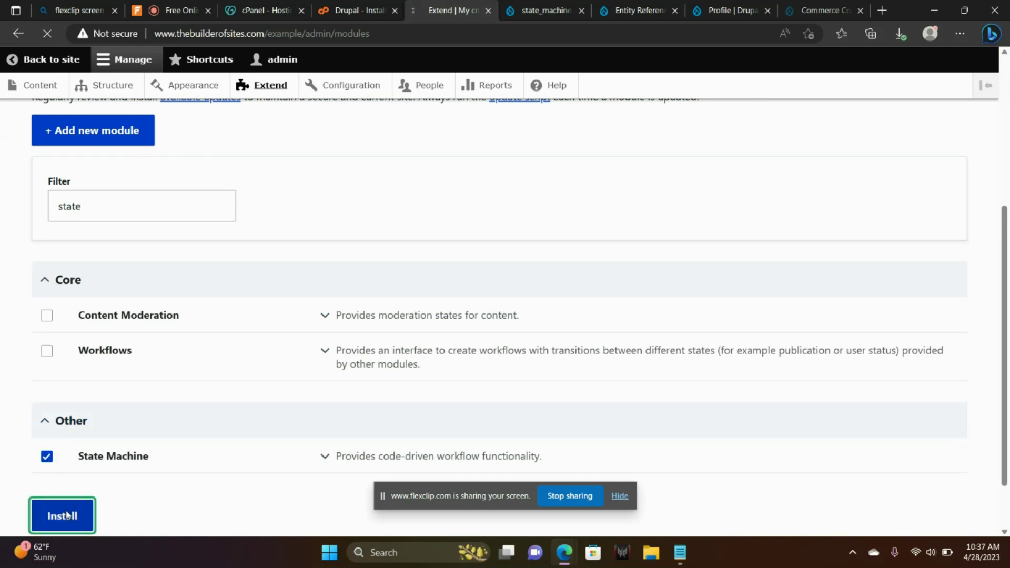
{"action": "left_click", "coordinate": [62, 515]}
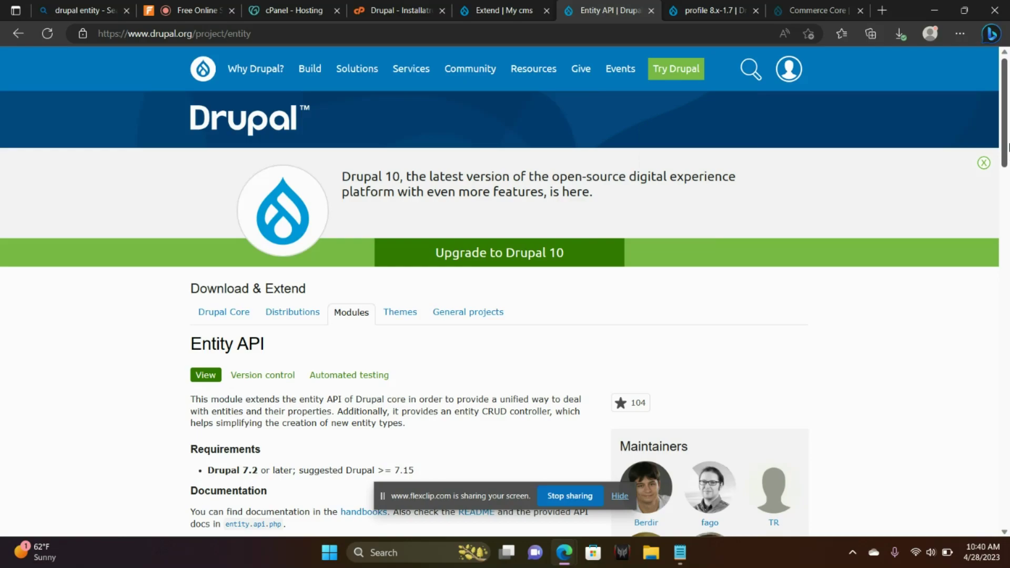
Scroll to Releases on the Entity API project and open the 8.x-1.4 release
{"action": "scroll", "scroll_direction": "down", "scroll_amount": 3}
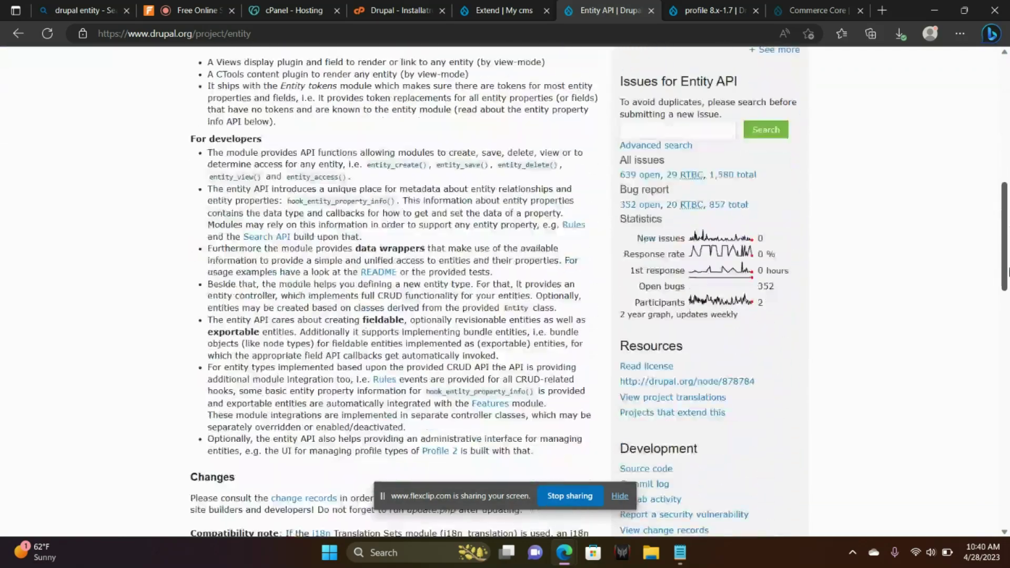
{"action": "scroll", "scroll_direction": "down", "scroll_amount": 3}
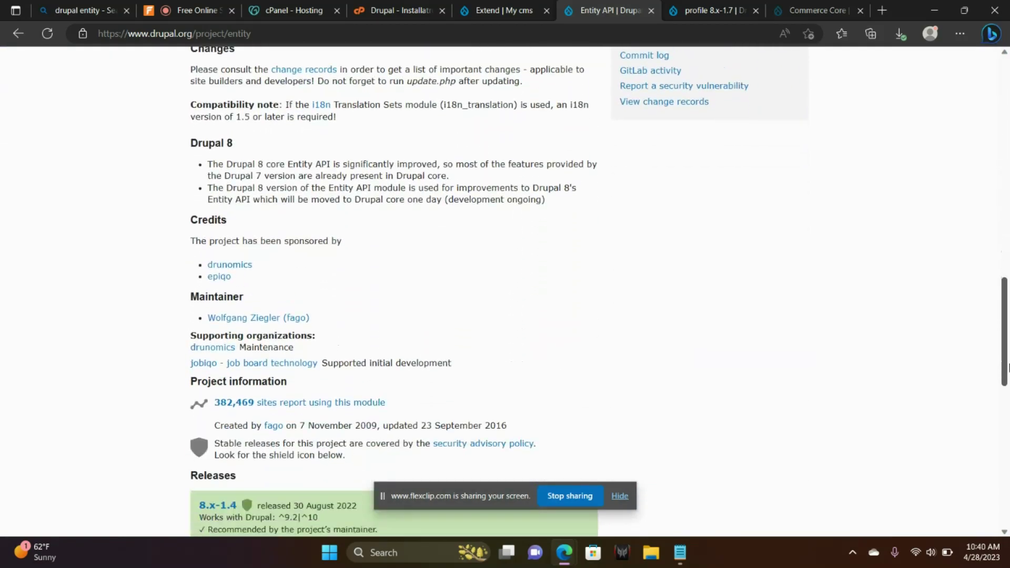
{"action": "scroll", "scroll_direction": "down", "scroll_amount": 3}
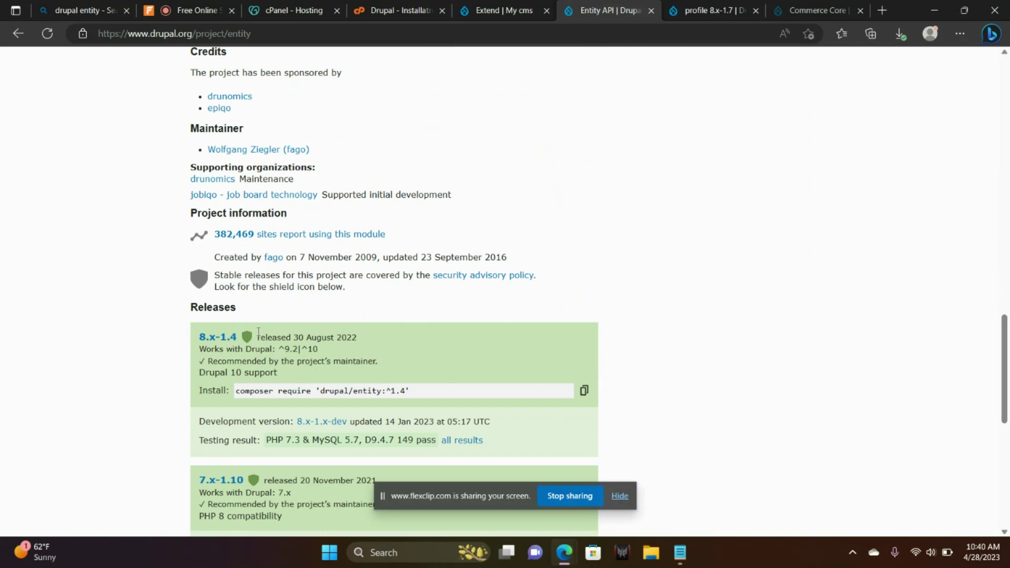
{"action": "left_click", "coordinate": [218, 336]}
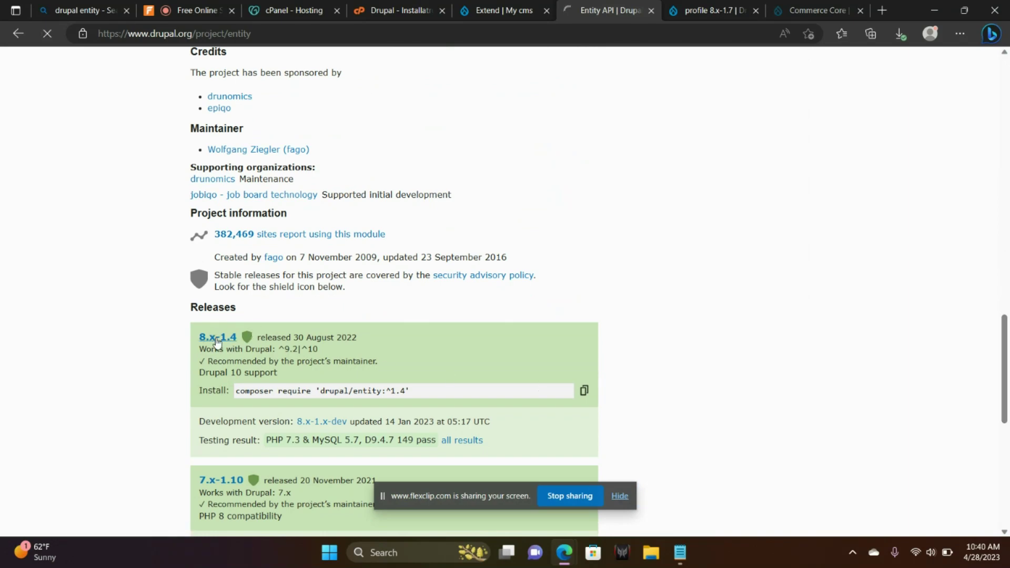
{"action": "left_click", "coordinate": [217, 337]}
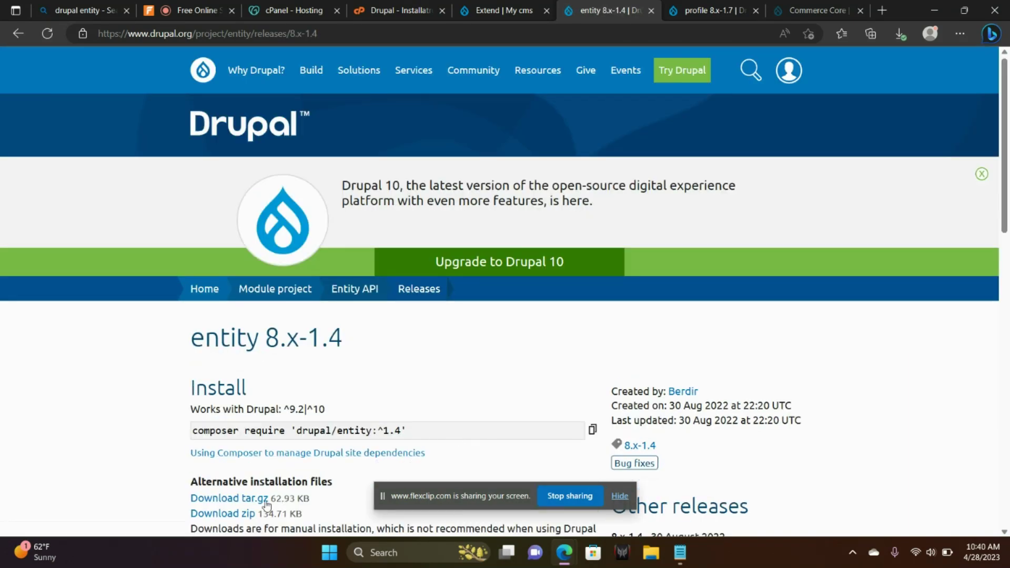
{"action": "mouse_move", "coordinate": [229, 498]}
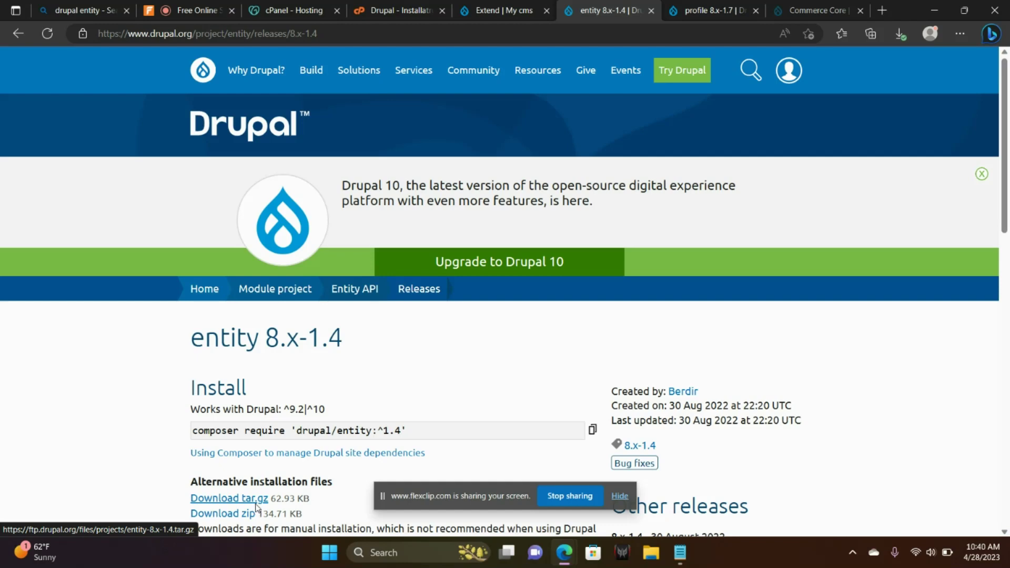
{"action": "mouse_move", "coordinate": [303, 425]}
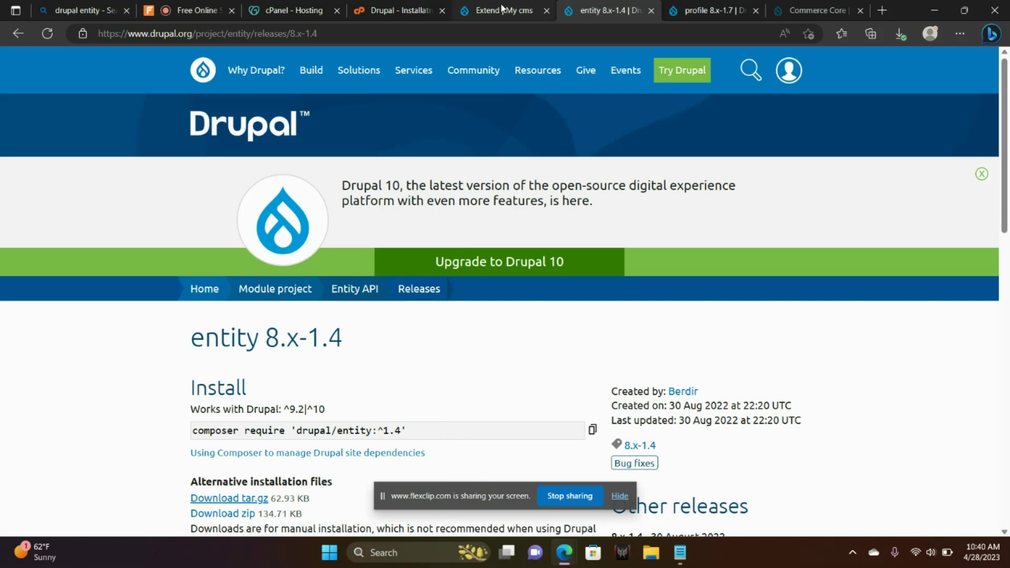
Add the module from the entity-8.x-1.4.tar.gz URL and reopen the module list
{"action": "left_click", "coordinate": [504, 11]}
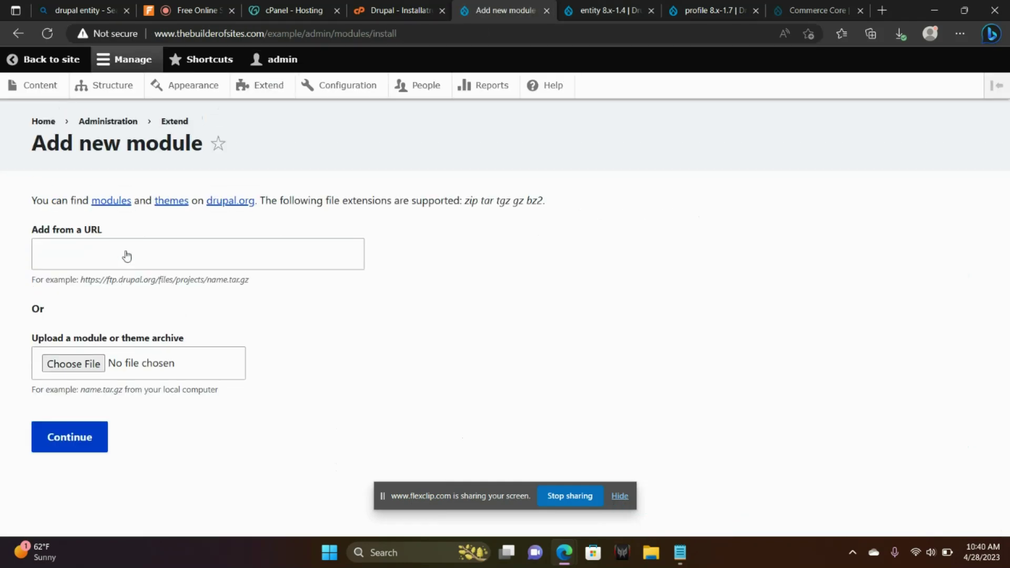
{"action": "type", "text": "https://ftp.drupal.org/files/projects/entity-8.x-1.4.tar.gz"}
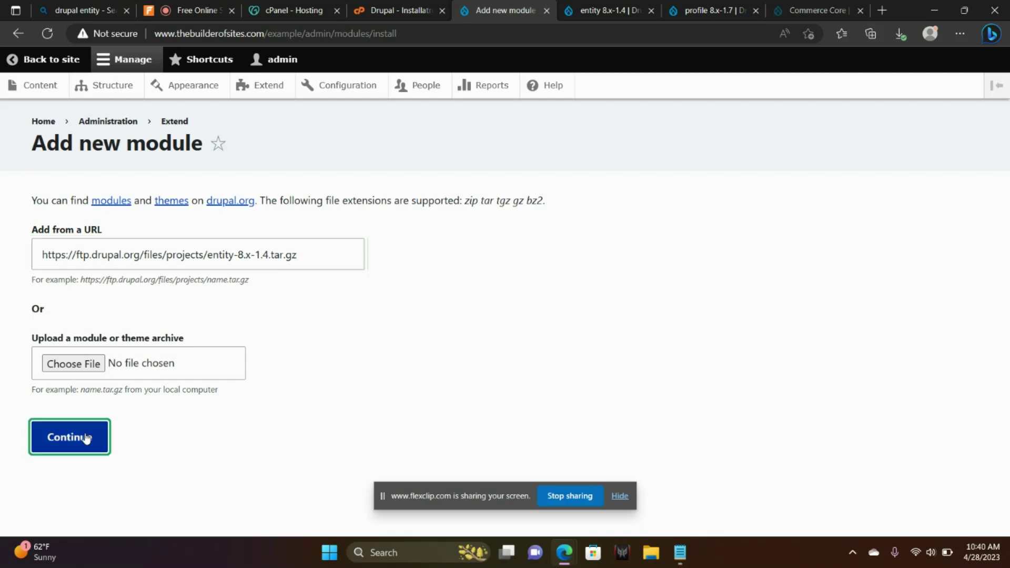
{"action": "left_click", "coordinate": [69, 436]}
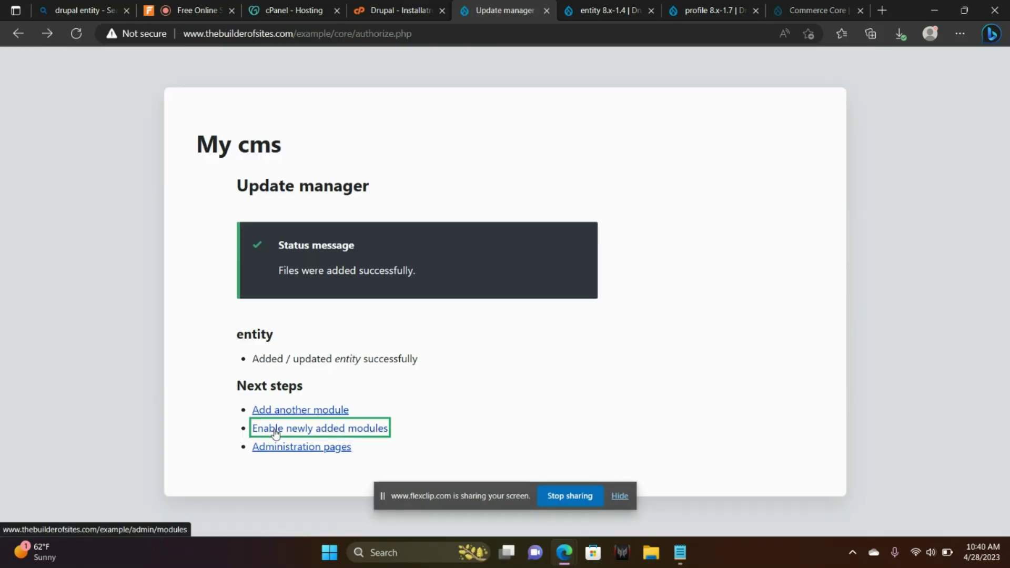
{"action": "left_click", "coordinate": [319, 427]}
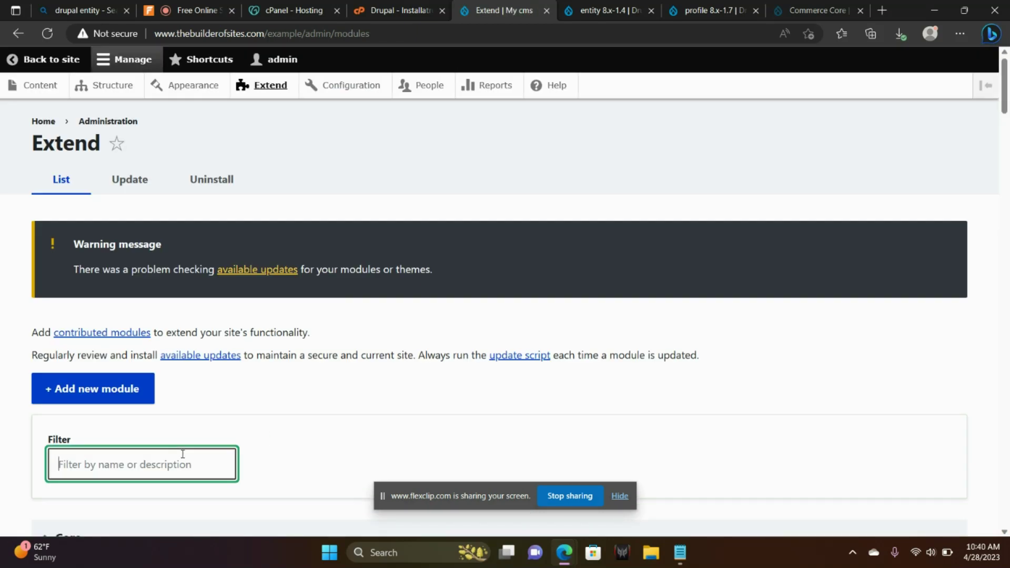
Filter by 'entity', install Entity, and return to the entity 8.x-1.4 release tab
{"action": "type", "text": "entit"}
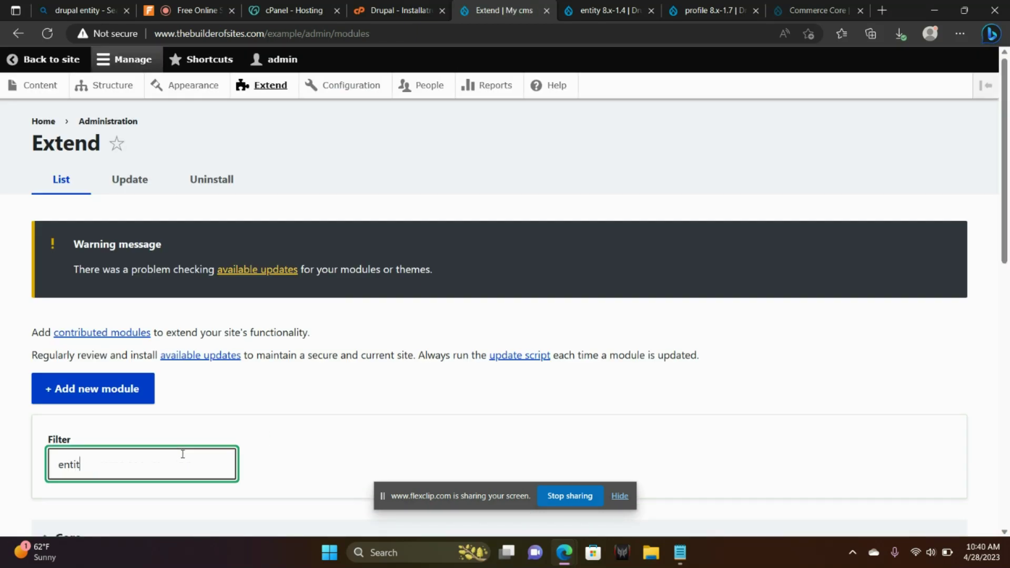
{"action": "type", "text": "y"}
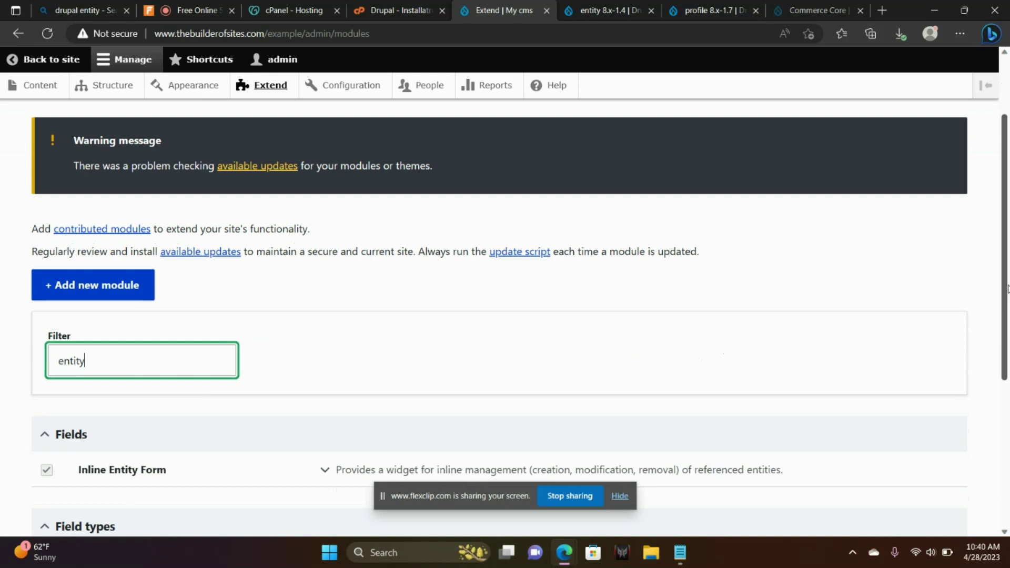
{"action": "scroll", "scroll_direction": "down", "scroll_amount": 3}
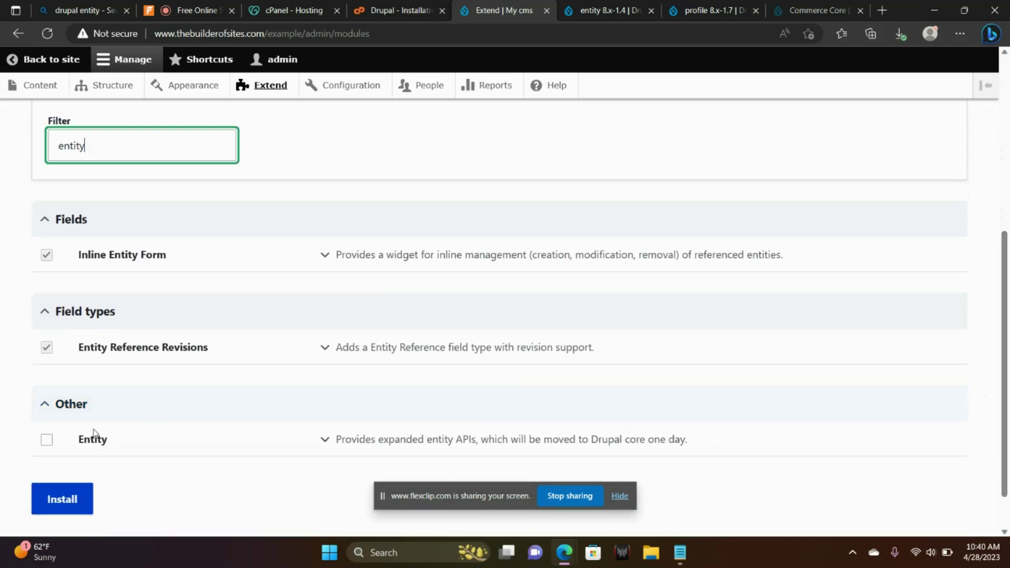
{"action": "left_click", "coordinate": [46, 439]}
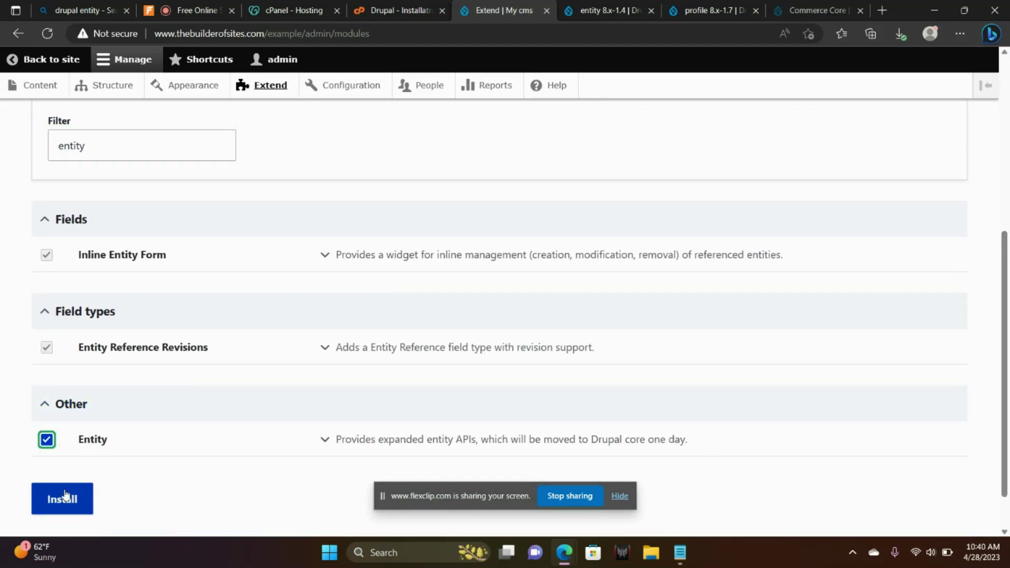
{"action": "left_click", "coordinate": [62, 498]}
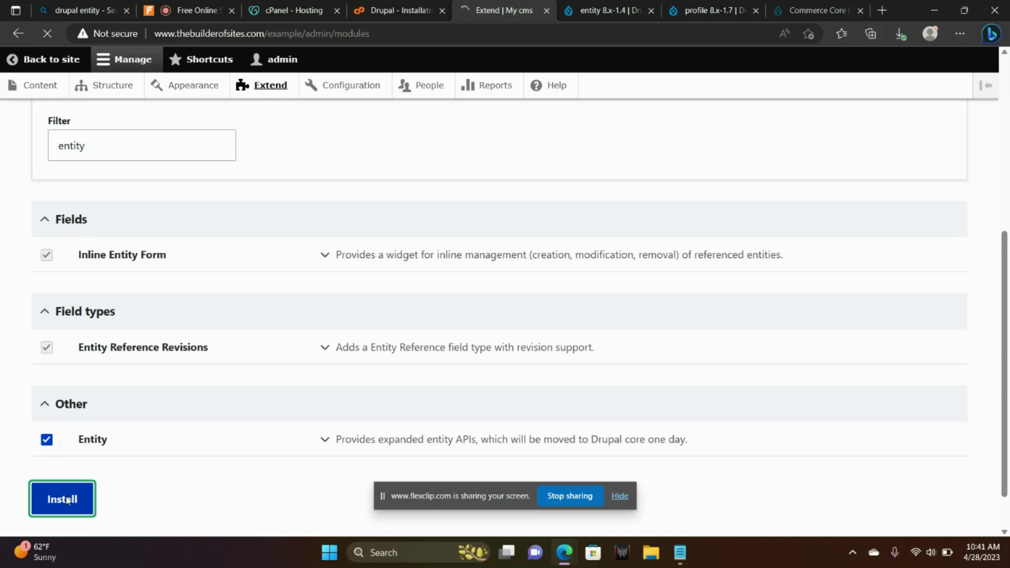
{"action": "left_click", "coordinate": [62, 498]}
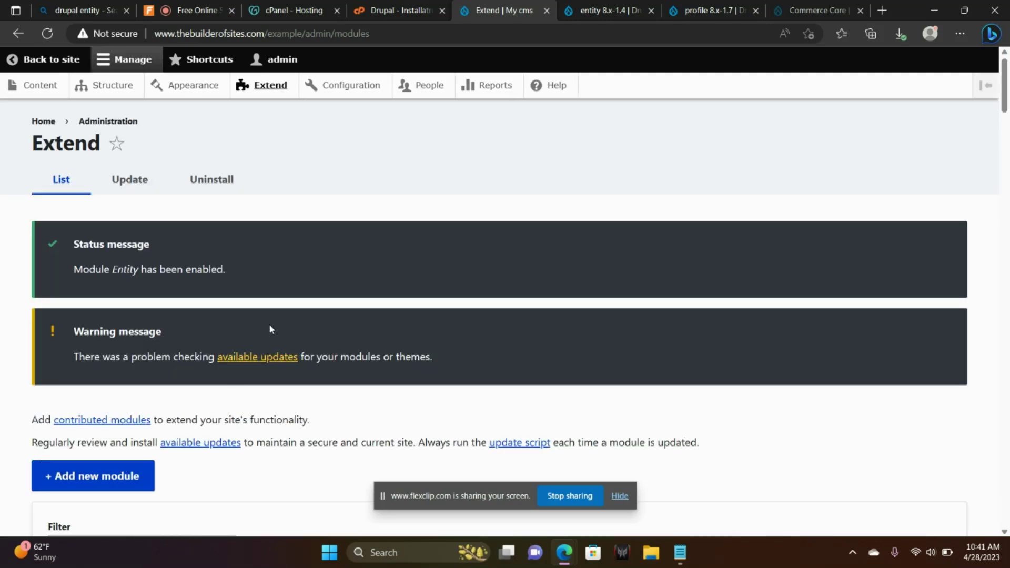
{"action": "mouse_move", "coordinate": [695, 18]}
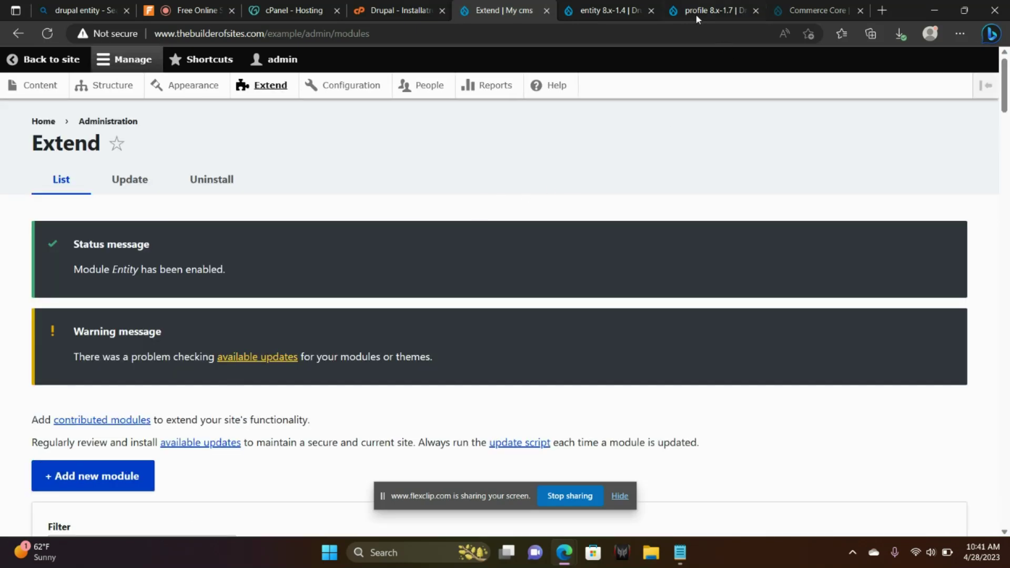
{"action": "left_click", "coordinate": [605, 10]}
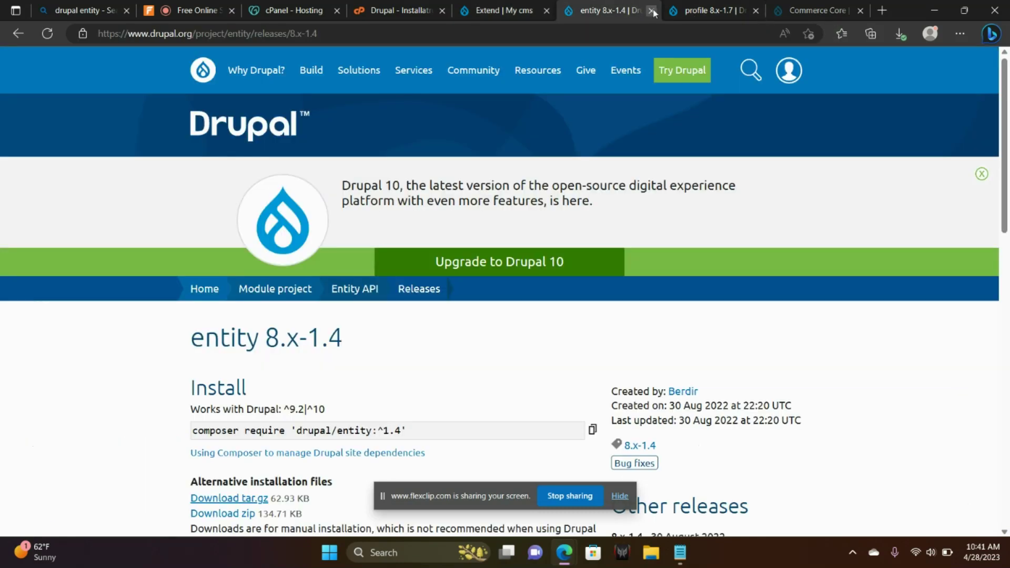
Close the entity release page and open the Profile 8.x-1.7 release page
{"action": "left_click", "coordinate": [653, 10]}
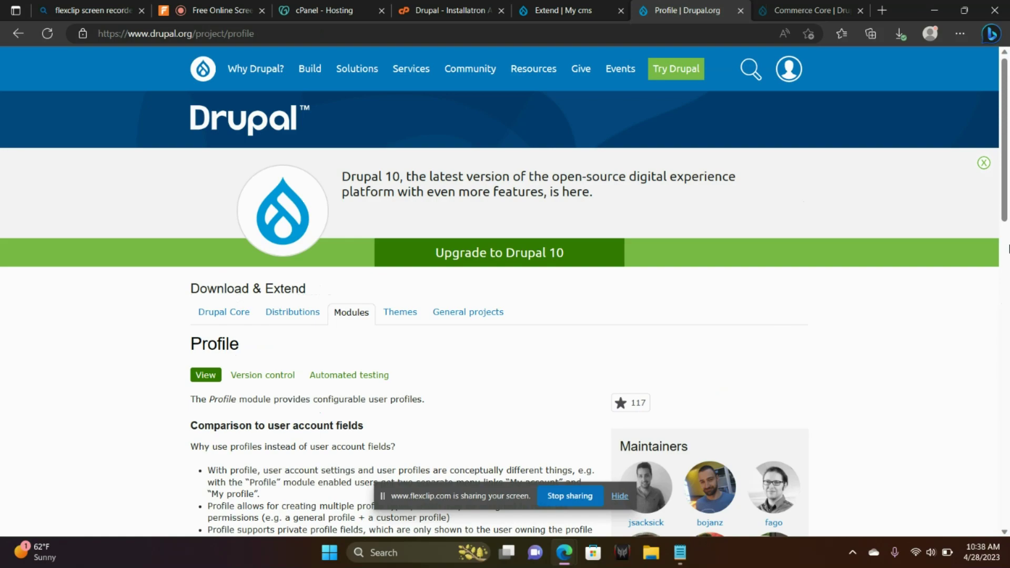
{"action": "scroll", "scroll_direction": "down", "scroll_amount": 3}
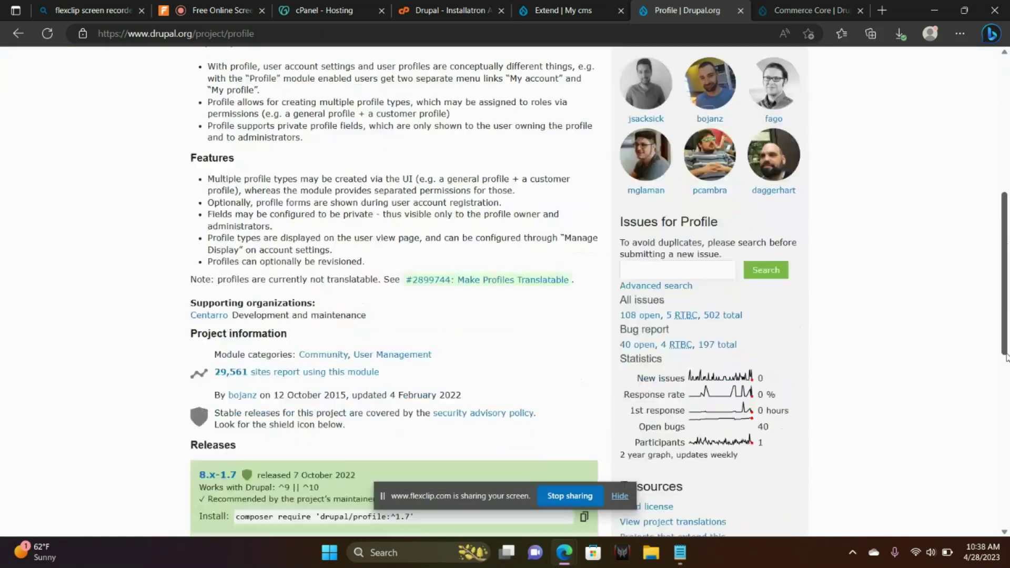
{"action": "scroll", "scroll_direction": "down", "scroll_amount": 3}
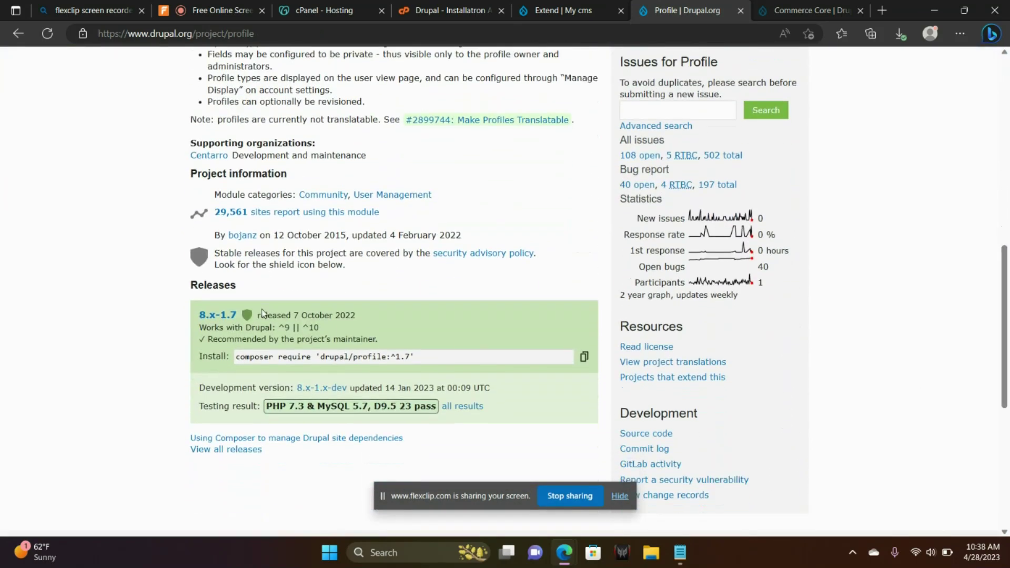
{"action": "mouse_move", "coordinate": [217, 315]}
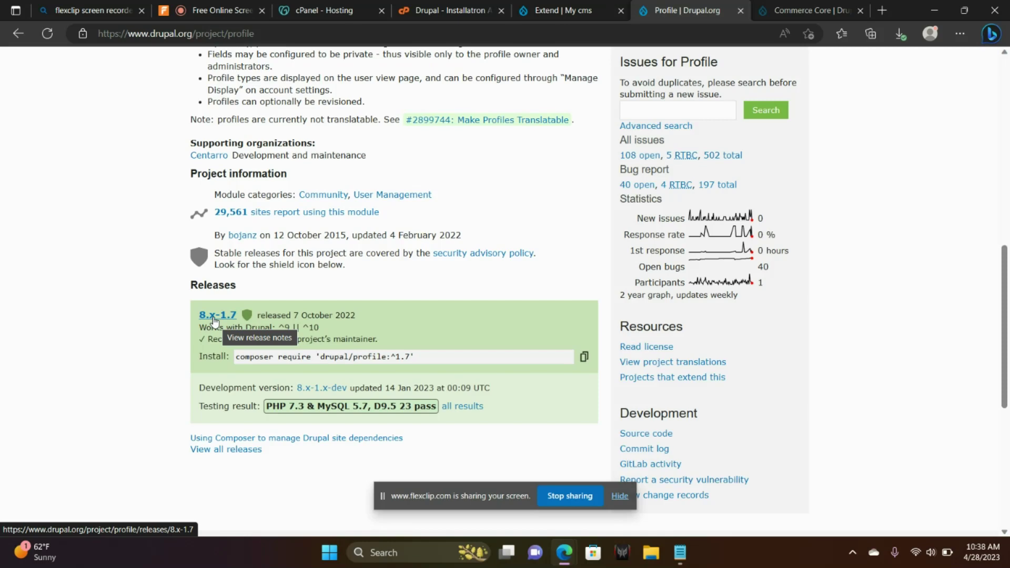
{"action": "left_click", "coordinate": [217, 315]}
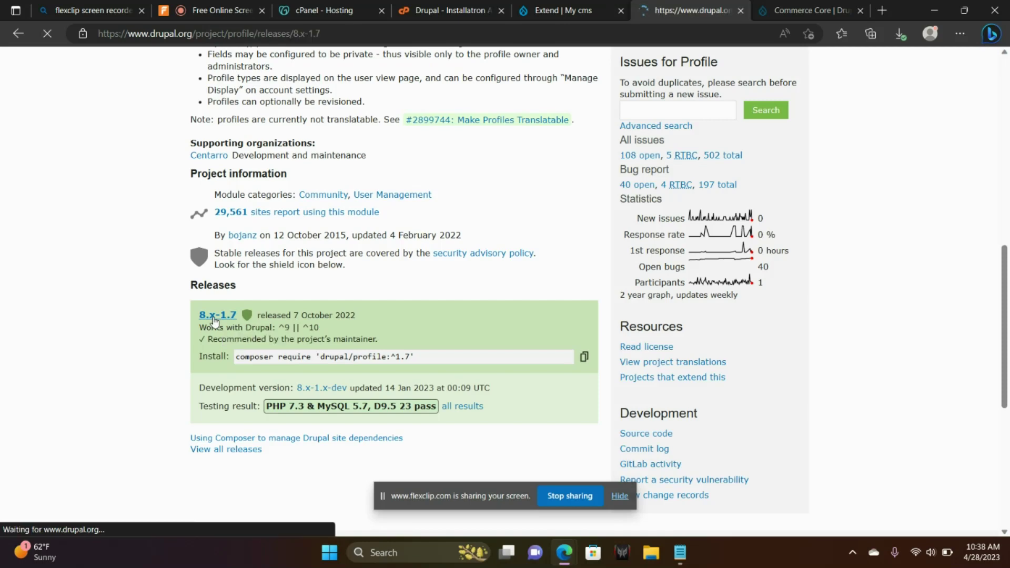
{"action": "left_click", "coordinate": [217, 315]}
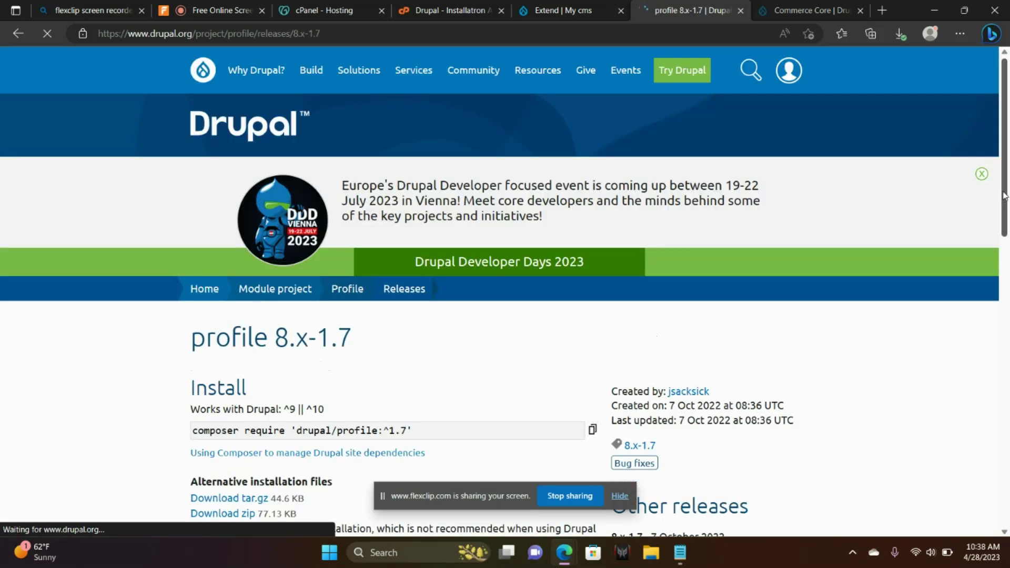
Copy the Profile 8.x-1.7 tar.gz download link and return to the Extend page
{"action": "scroll", "scroll_direction": "down", "scroll_amount": 3}
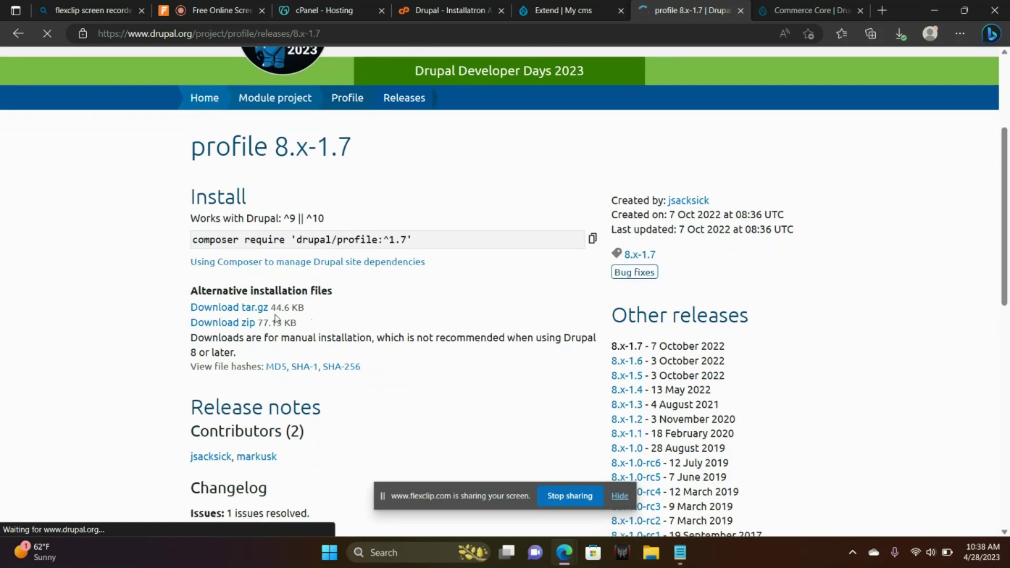
{"action": "right_click", "coordinate": [229, 307]}
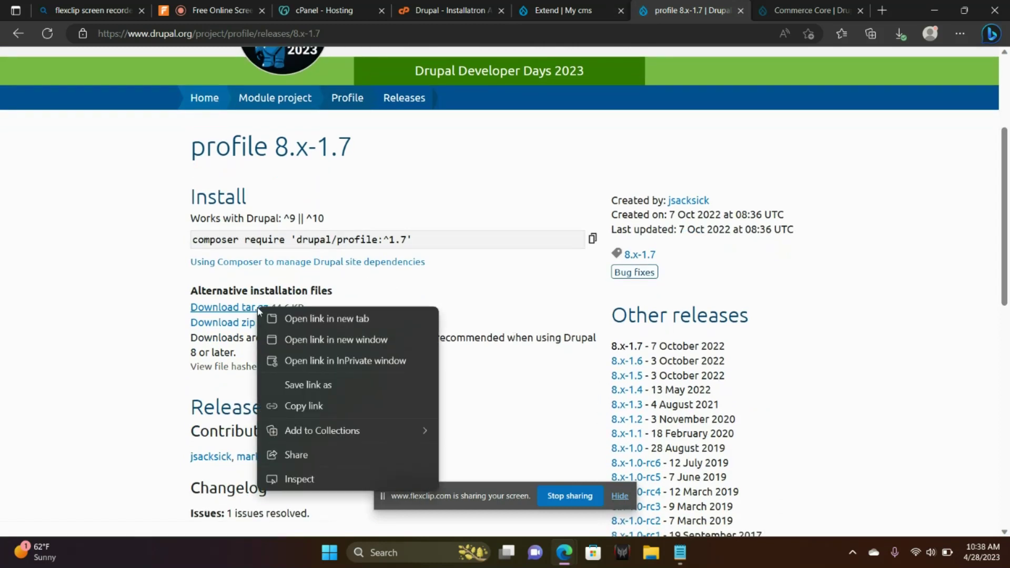
{"action": "mouse_move", "coordinate": [303, 405]}
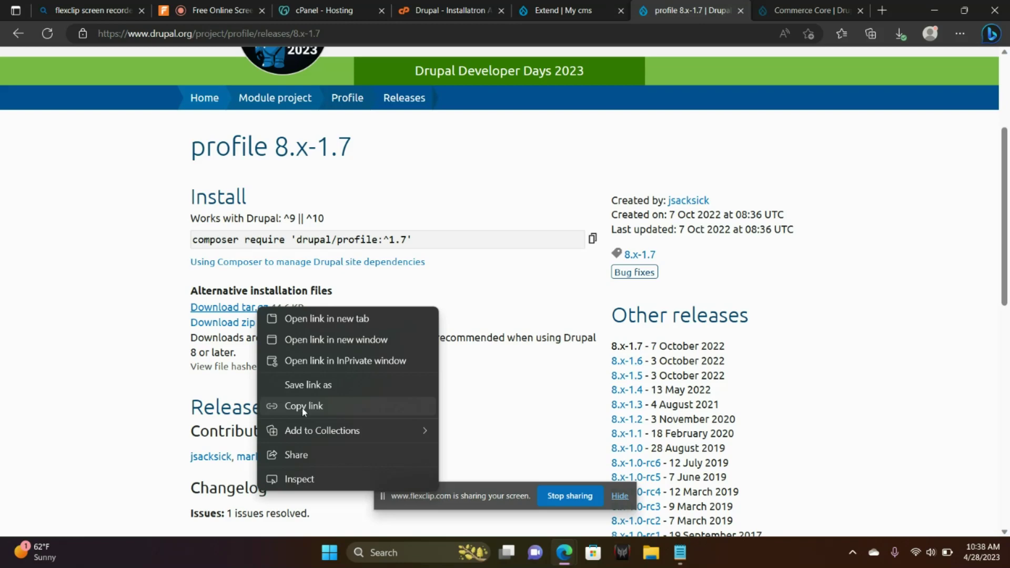
{"action": "left_click", "coordinate": [522, 137]}
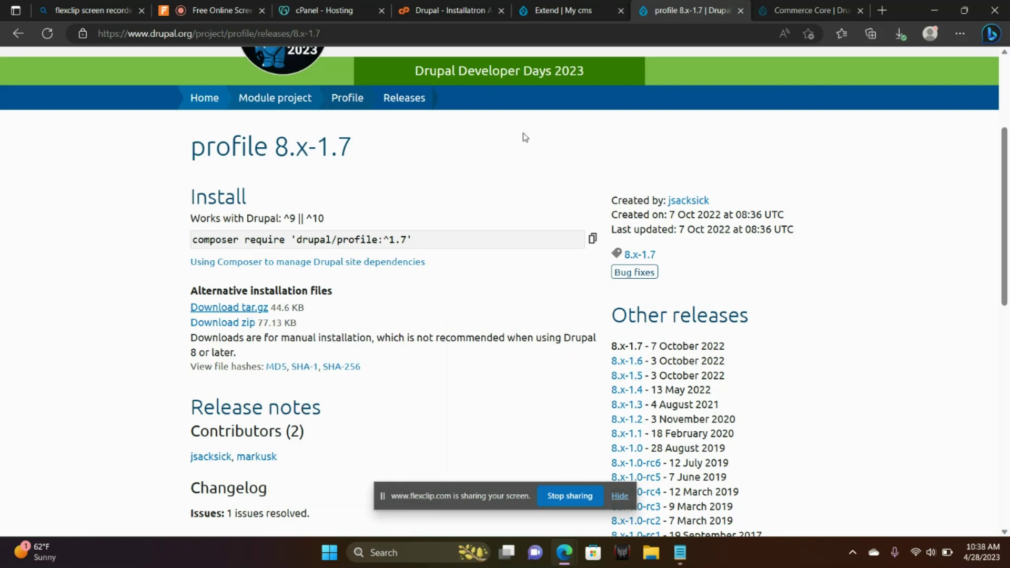
{"action": "left_click", "coordinate": [569, 11]}
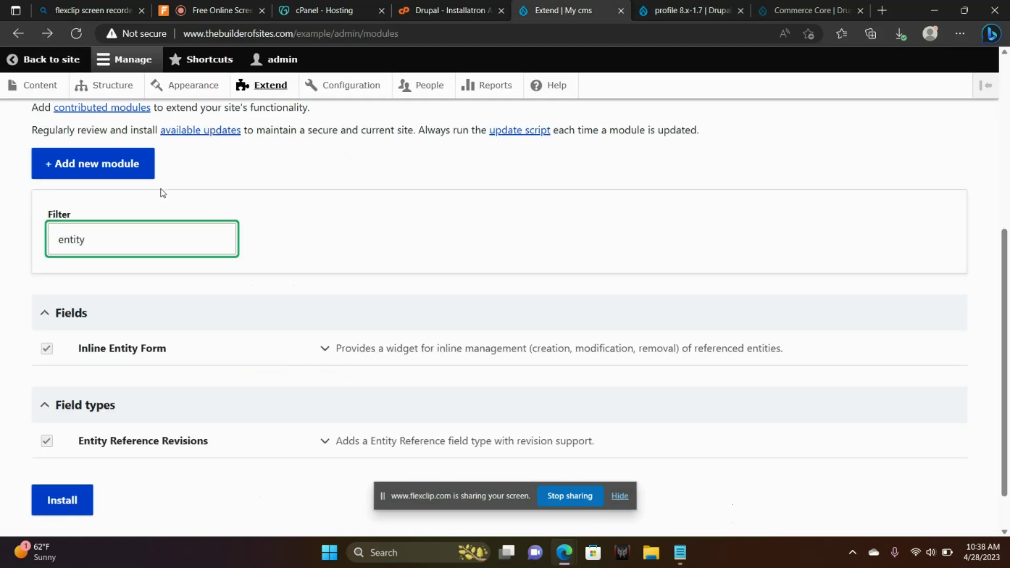
{"action": "left_click", "coordinate": [62, 499]}
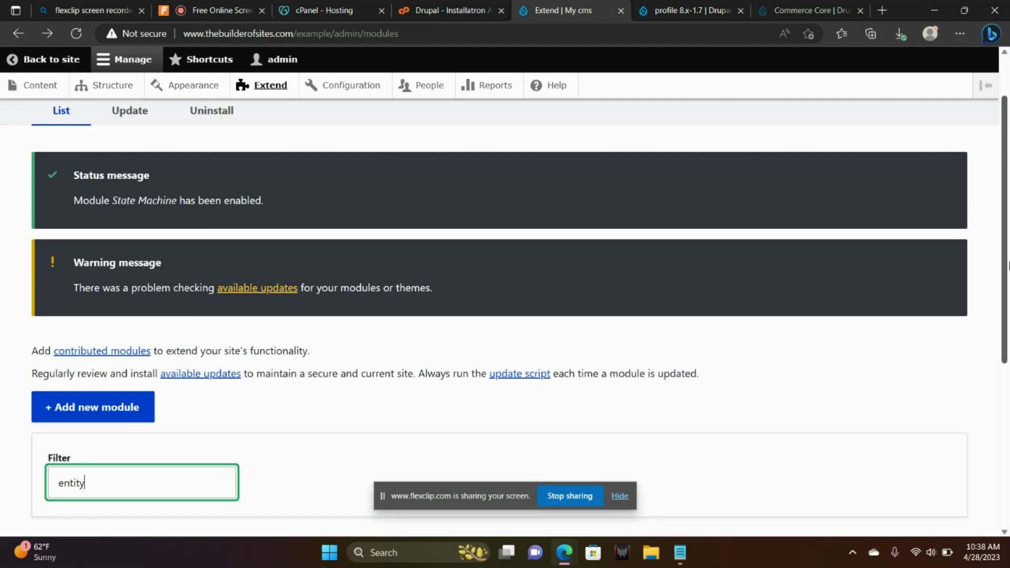
{"action": "scroll", "scroll_direction": "up", "scroll_amount": 3}
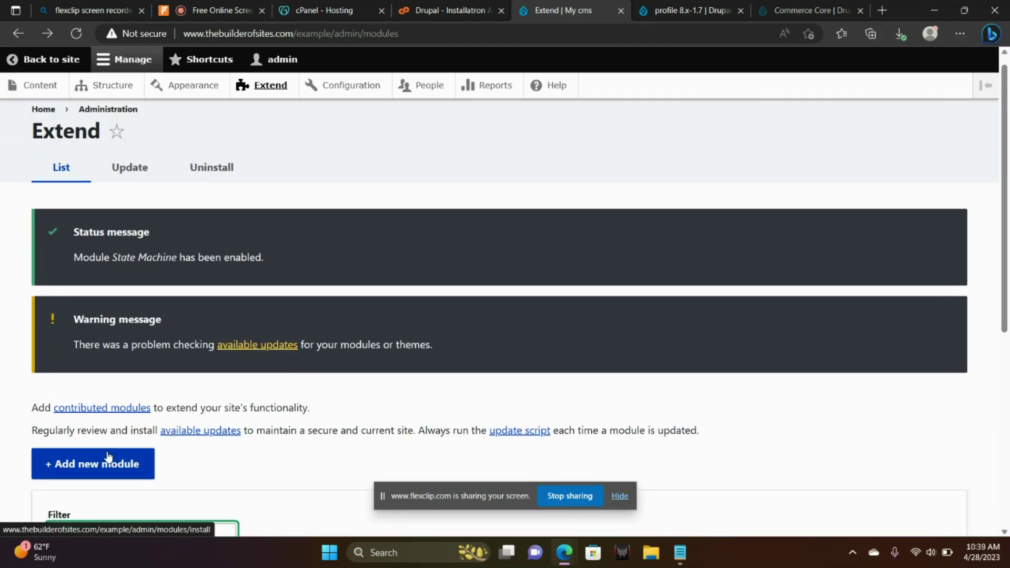
{"action": "left_click", "coordinate": [93, 463]}
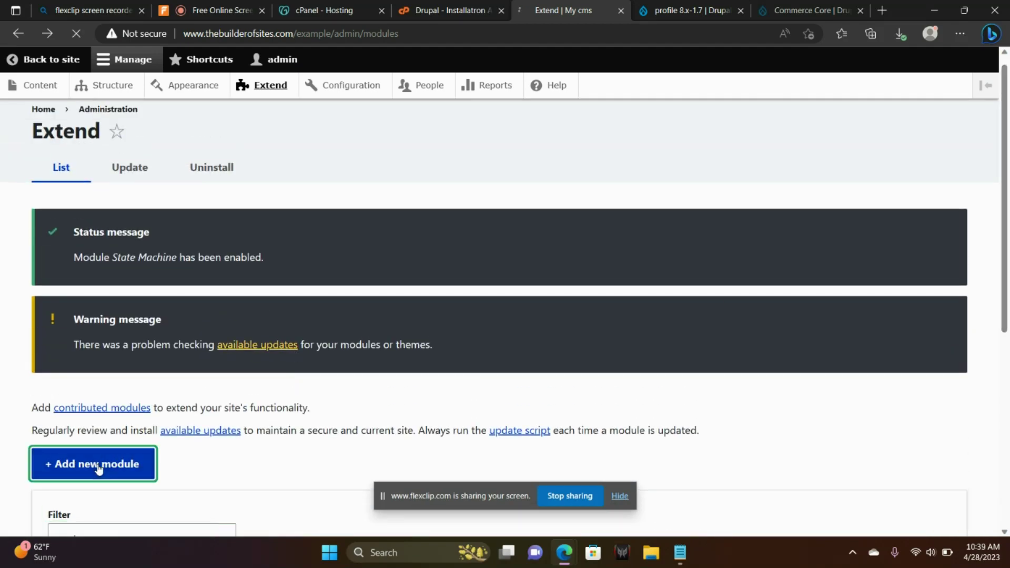
{"action": "left_click", "coordinate": [93, 463]}
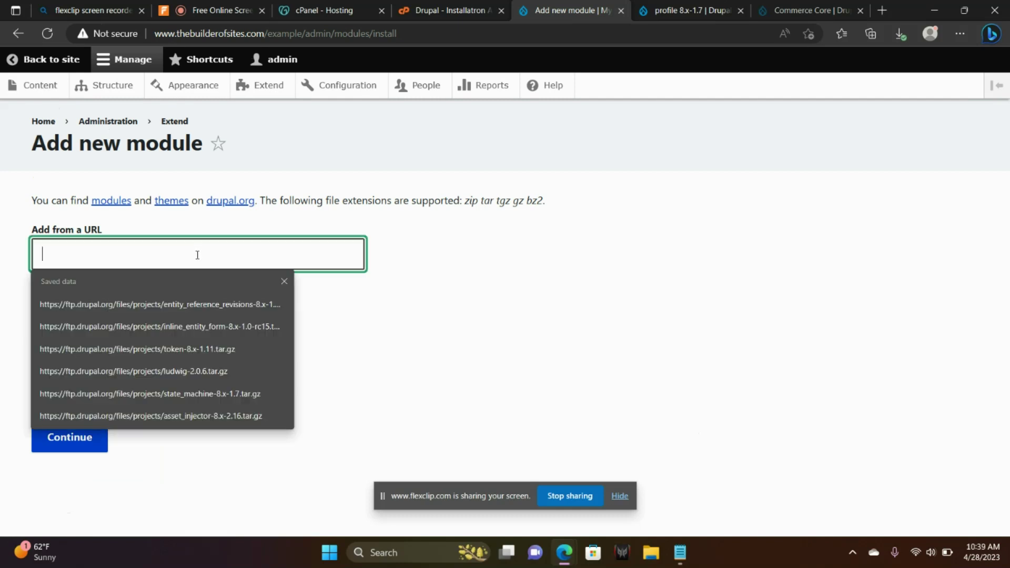
{"action": "type", "text": "https://ftp.drupal.org/files/projects/profile-8.x-1.7.tar.gz"}
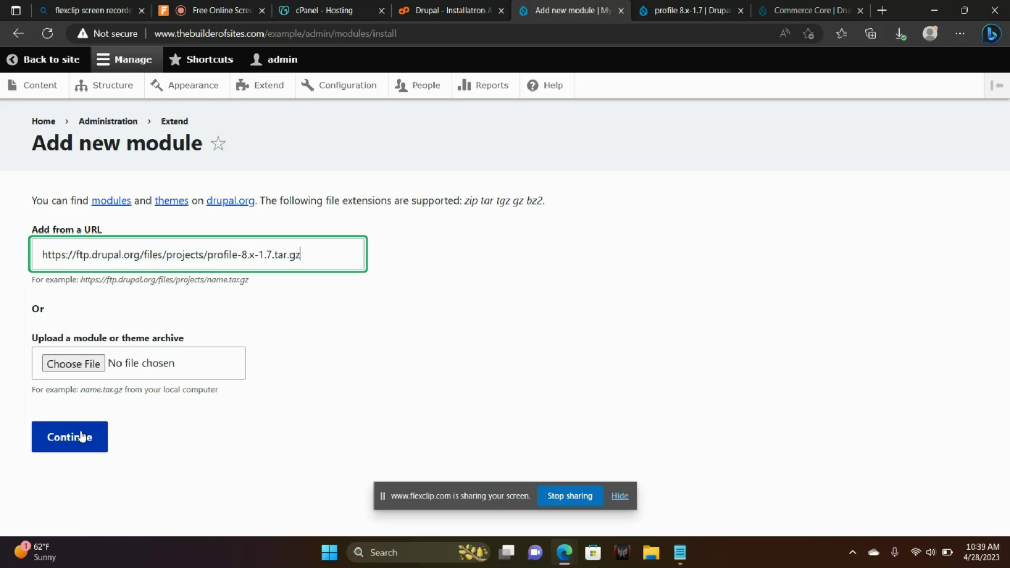
{"action": "left_click", "coordinate": [68, 436]}
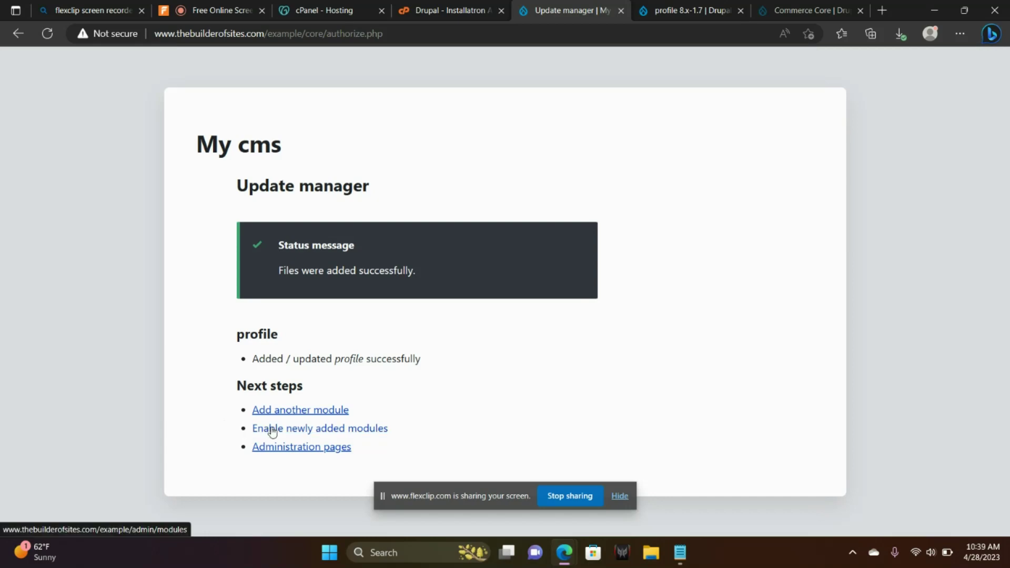
{"action": "left_click", "coordinate": [319, 427]}
{"action": "type", "text": "pro"}
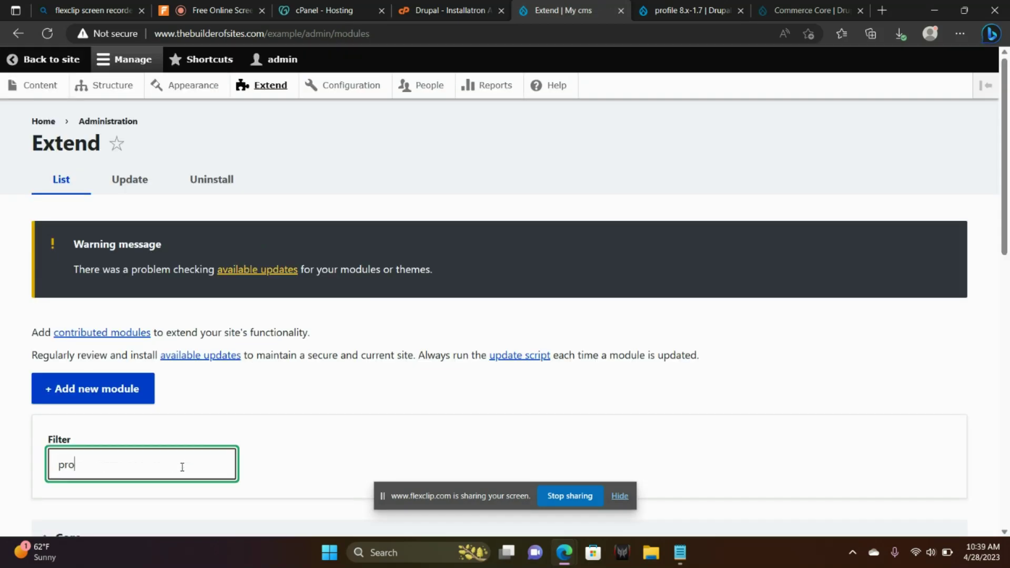
Filter the Extend list, enable the Profile module, and bring up the Commerce Core project page
{"action": "type", "text": "file"}
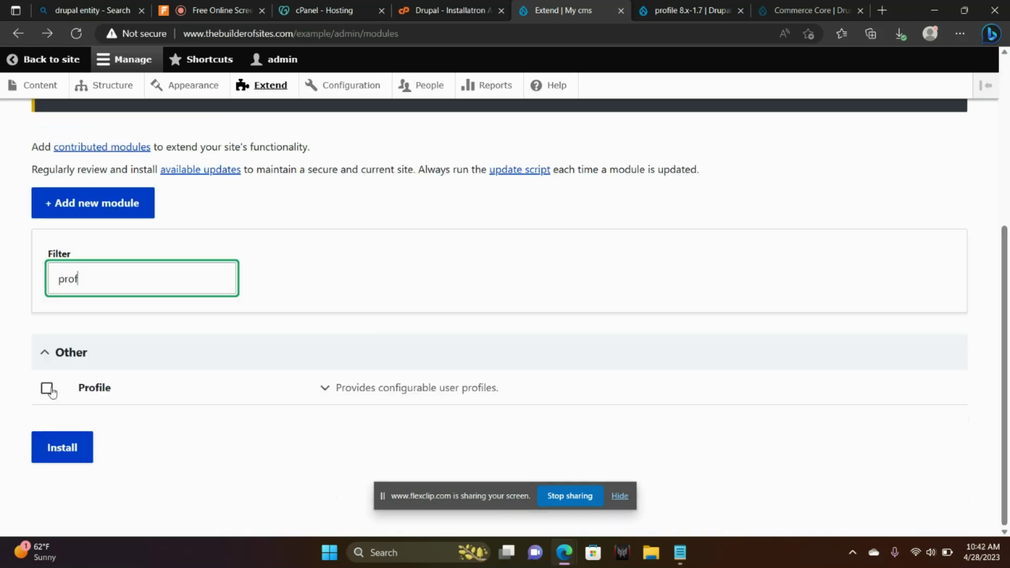
{"action": "left_click", "coordinate": [46, 388]}
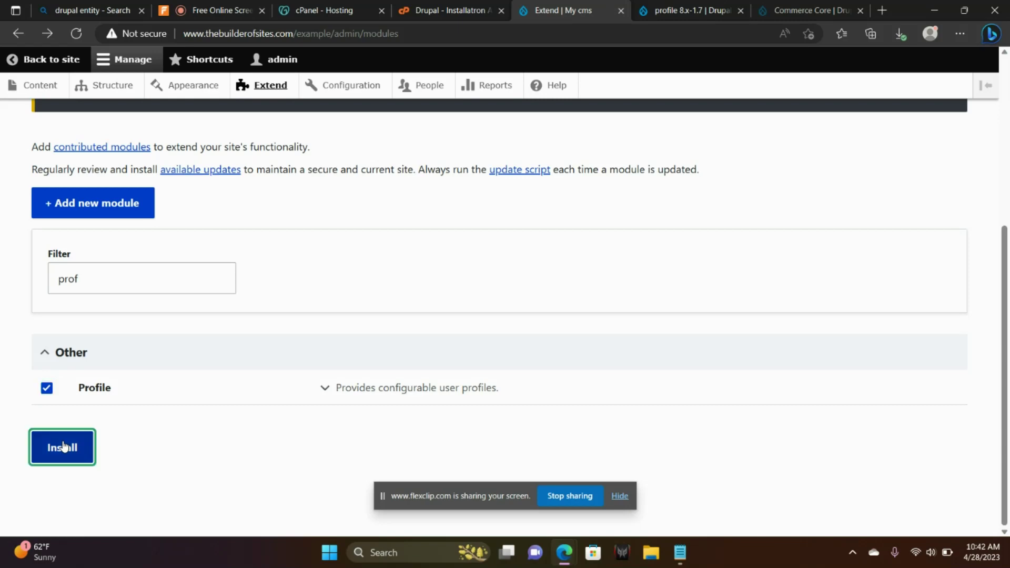
{"action": "left_click", "coordinate": [62, 447]}
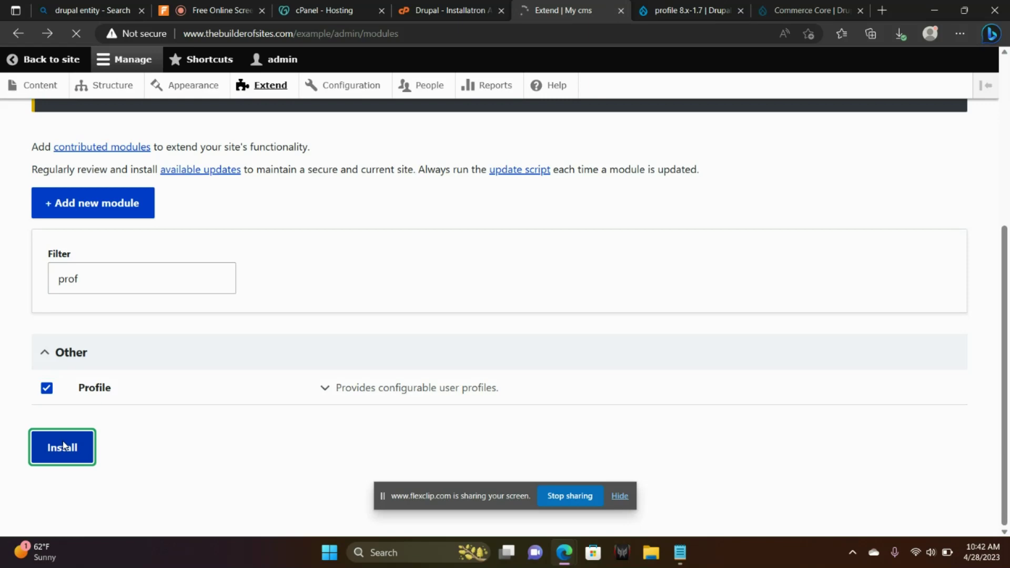
{"action": "left_click", "coordinate": [62, 447]}
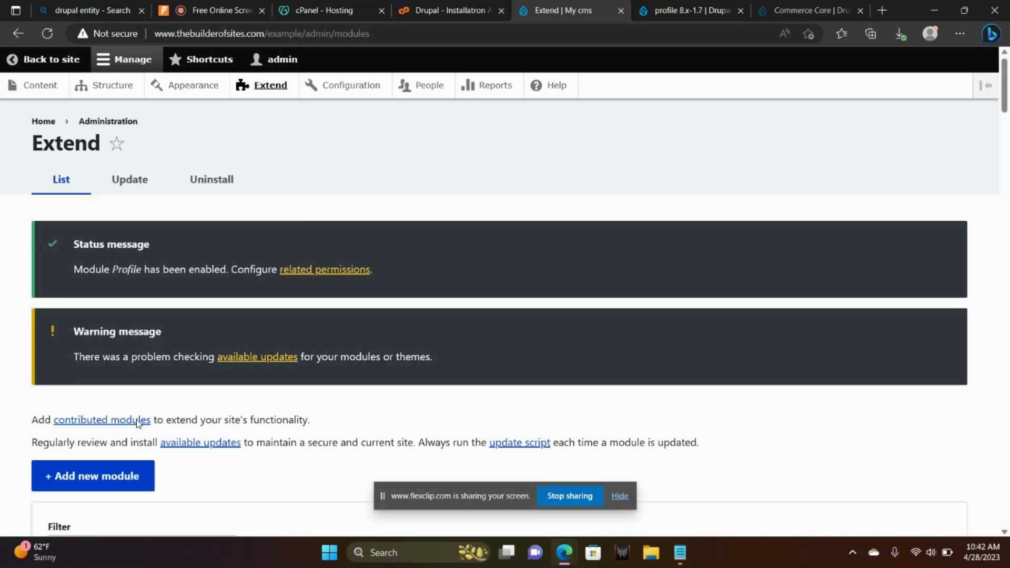
{"action": "mouse_move", "coordinate": [560, 240]}
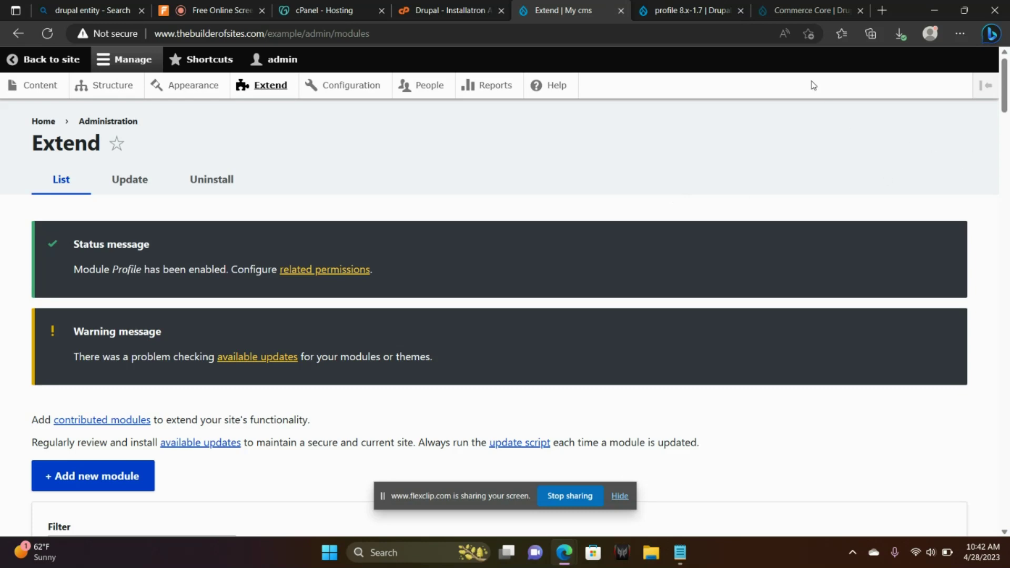
{"action": "left_click", "coordinate": [808, 11]}
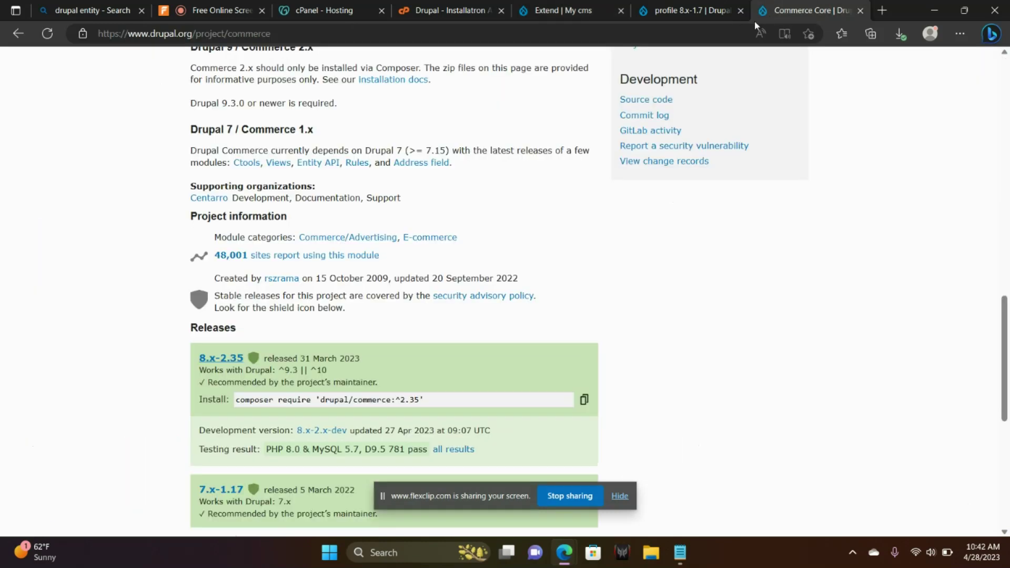
Scroll to the Commerce Core releases and open the 8.x-2.35 release page
{"action": "scroll", "scroll_direction": "up", "scroll_amount": 3}
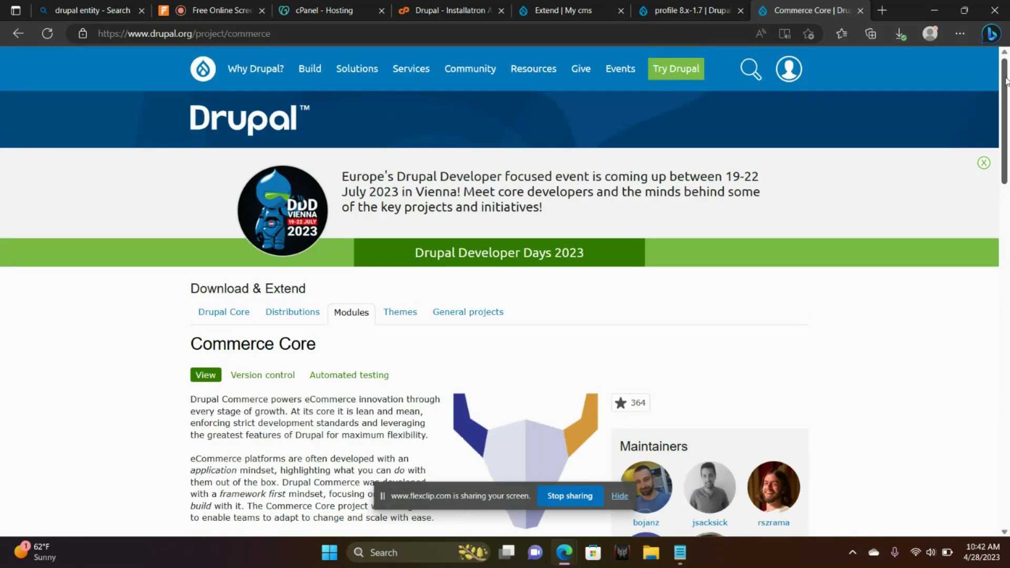
{"action": "scroll", "scroll_direction": "down", "scroll_amount": 3}
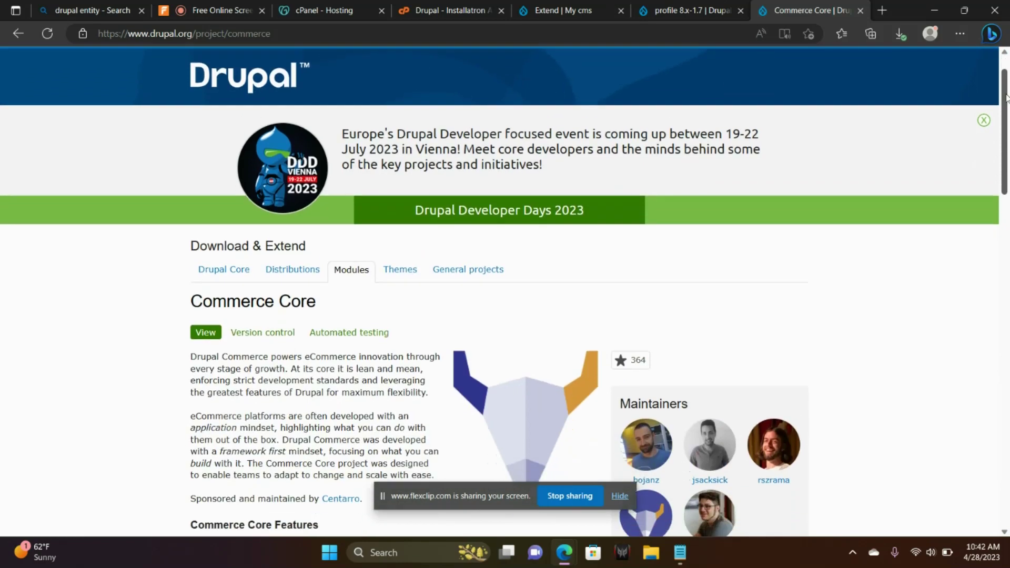
{"action": "scroll", "scroll_direction": "down", "scroll_amount": 3}
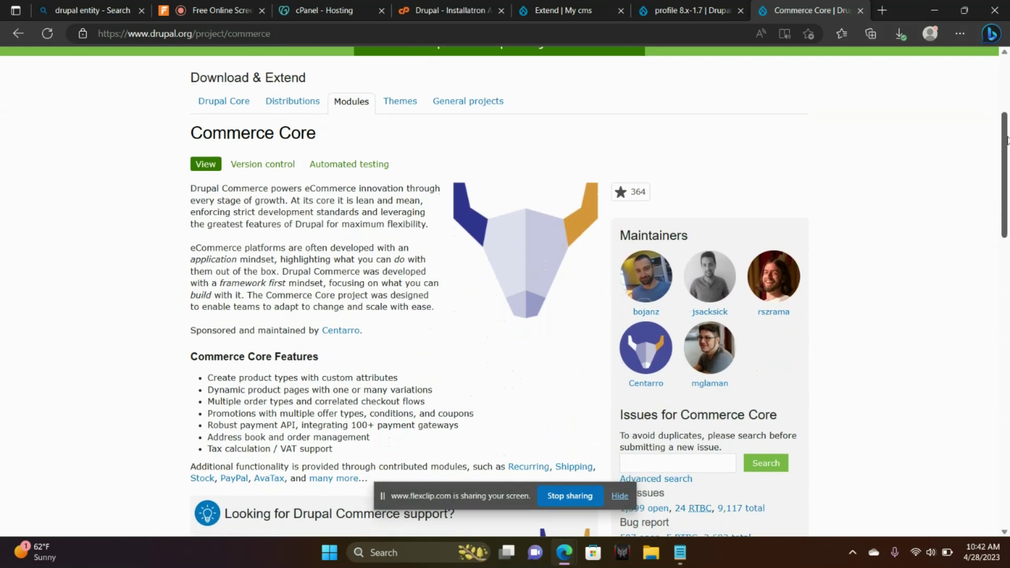
{"action": "scroll", "scroll_direction": "down", "scroll_amount": 3}
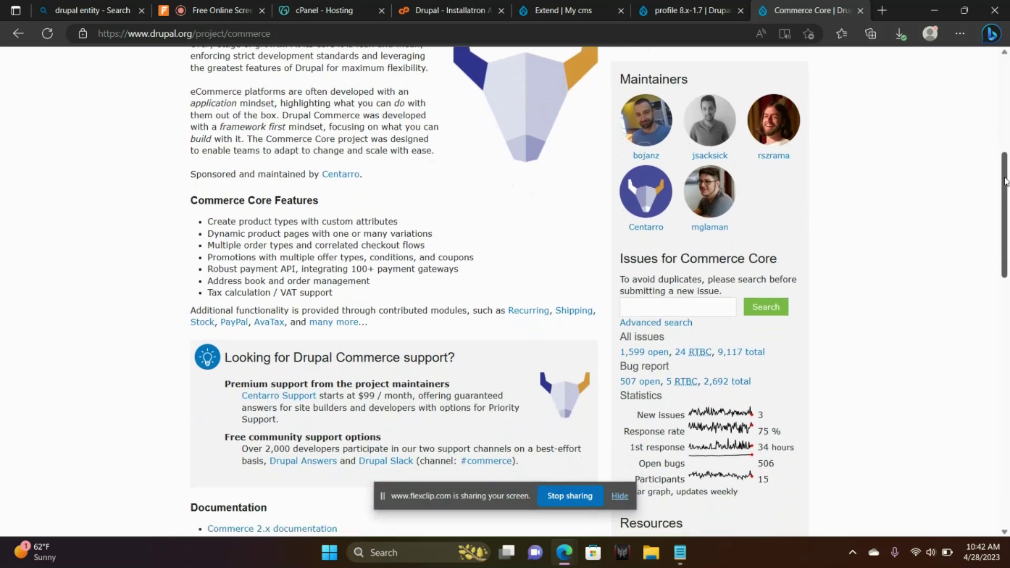
{"action": "scroll", "scroll_direction": "down", "scroll_amount": 3}
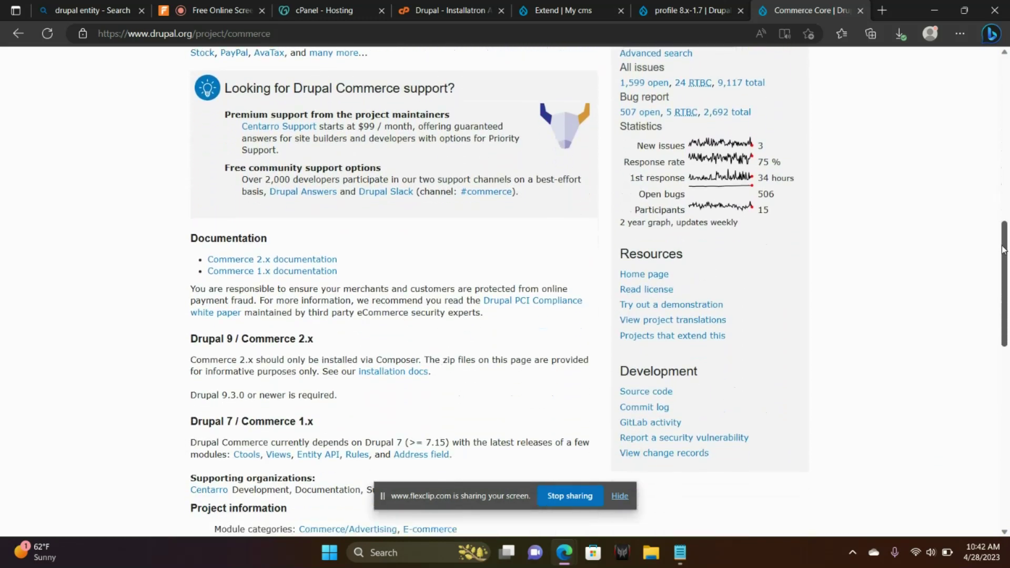
{"action": "scroll", "scroll_direction": "down", "scroll_amount": 3}
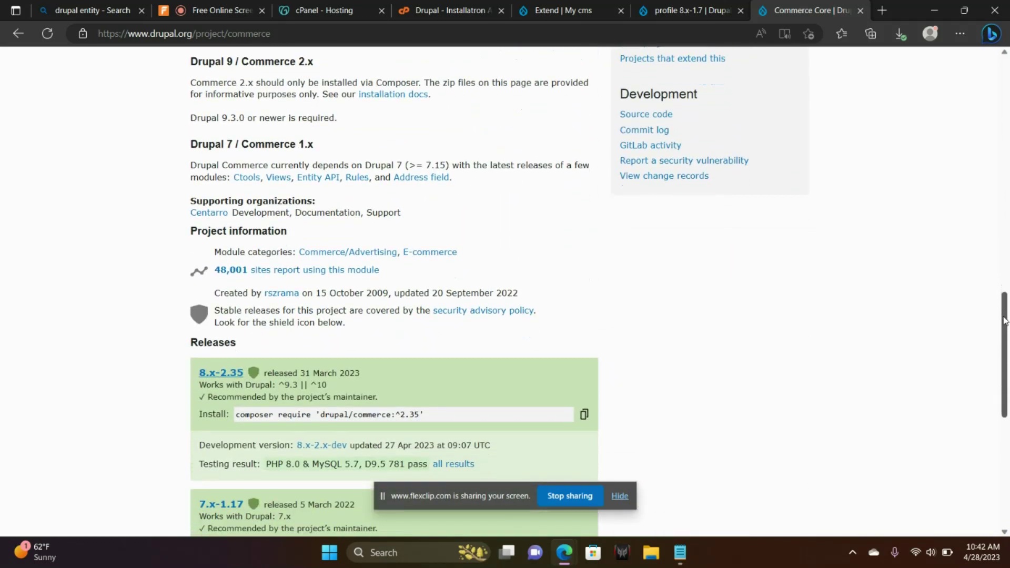
{"action": "scroll", "scroll_direction": "down", "scroll_amount": 3}
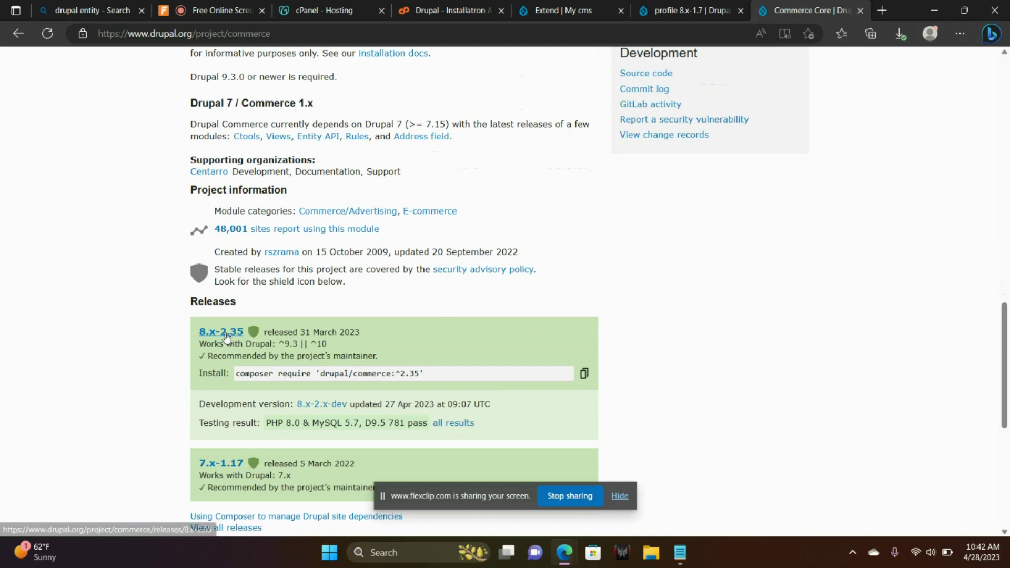
{"action": "left_click", "coordinate": [221, 332]}
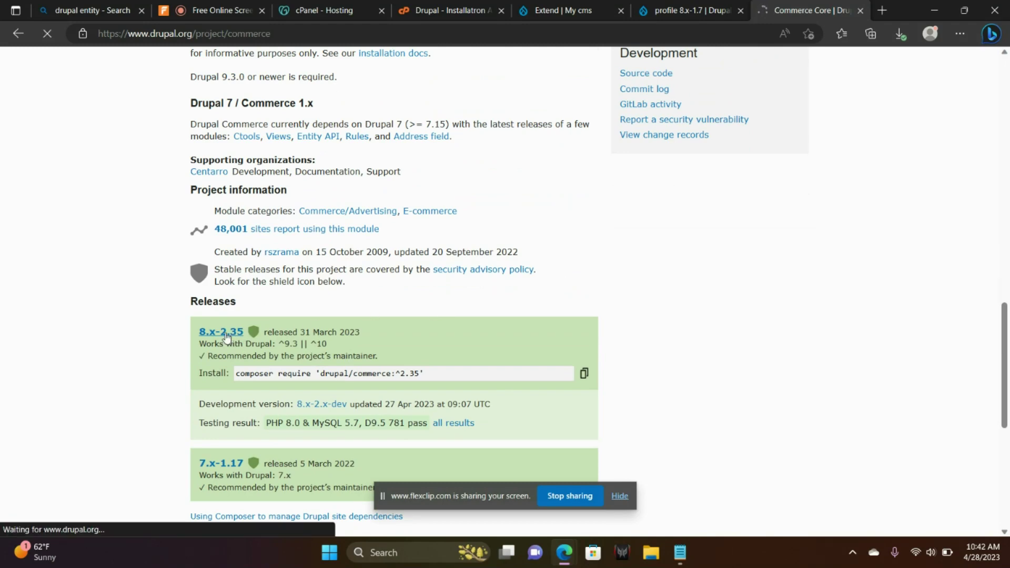
{"action": "left_click", "coordinate": [220, 332]}
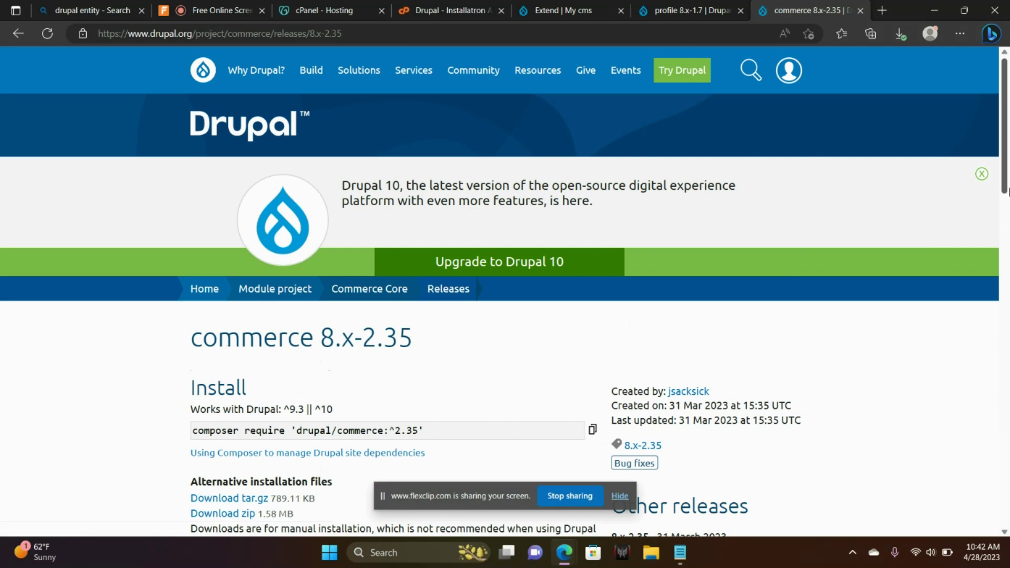
Take the Commerce 8.x-2.35 tar.gz download link and return to the Extend page
{"action": "scroll", "scroll_direction": "down", "scroll_amount": 3}
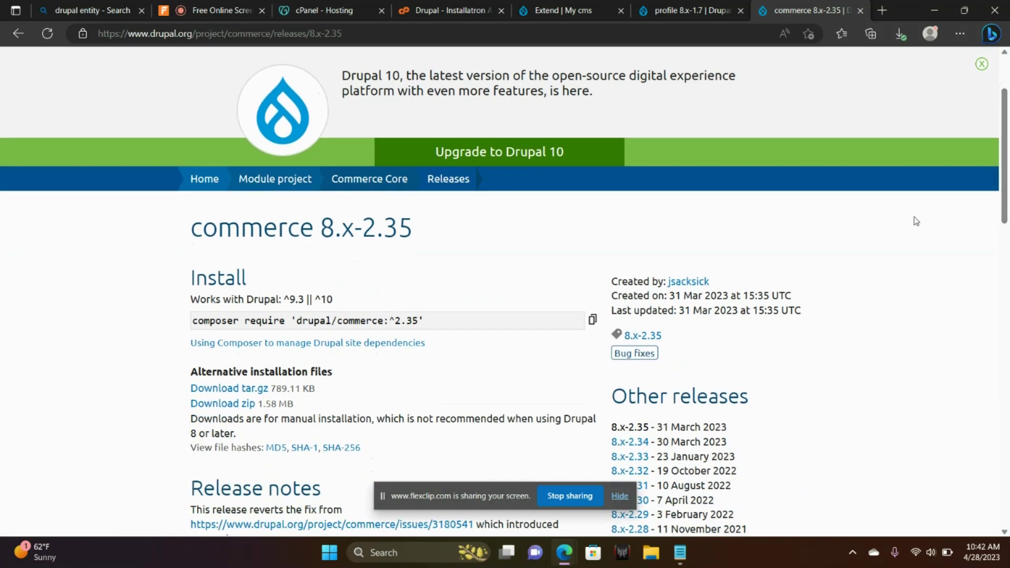
{"action": "mouse_move", "coordinate": [228, 387]}
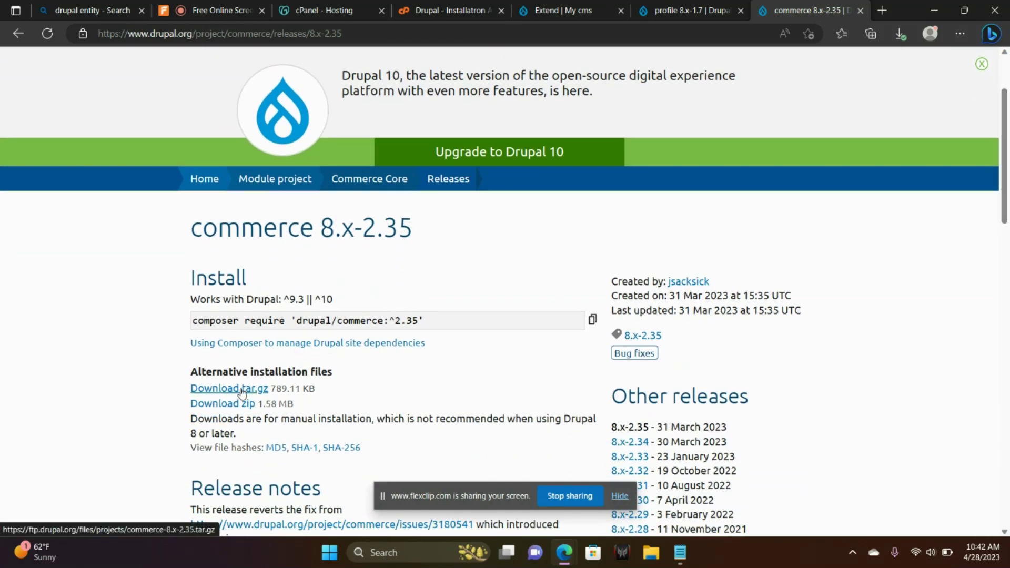
{"action": "right_click", "coordinate": [229, 388]}
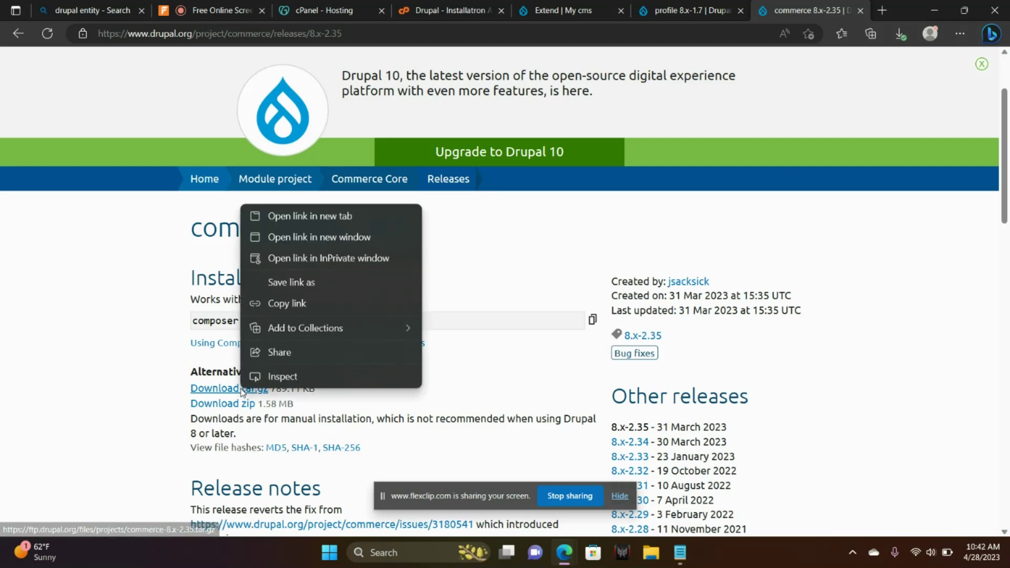
{"action": "mouse_move", "coordinate": [298, 303]}
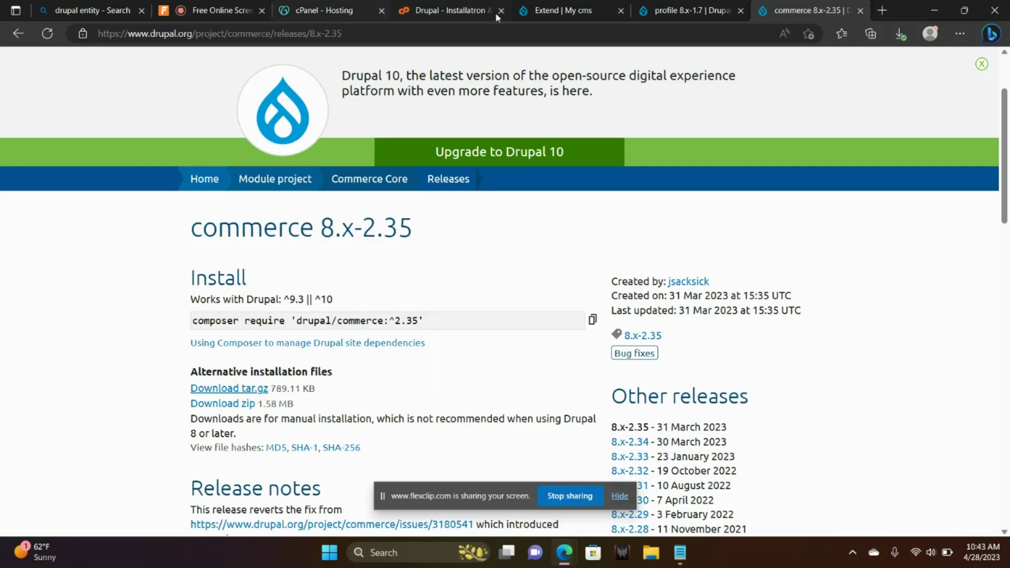
{"action": "left_click", "coordinate": [569, 11]}
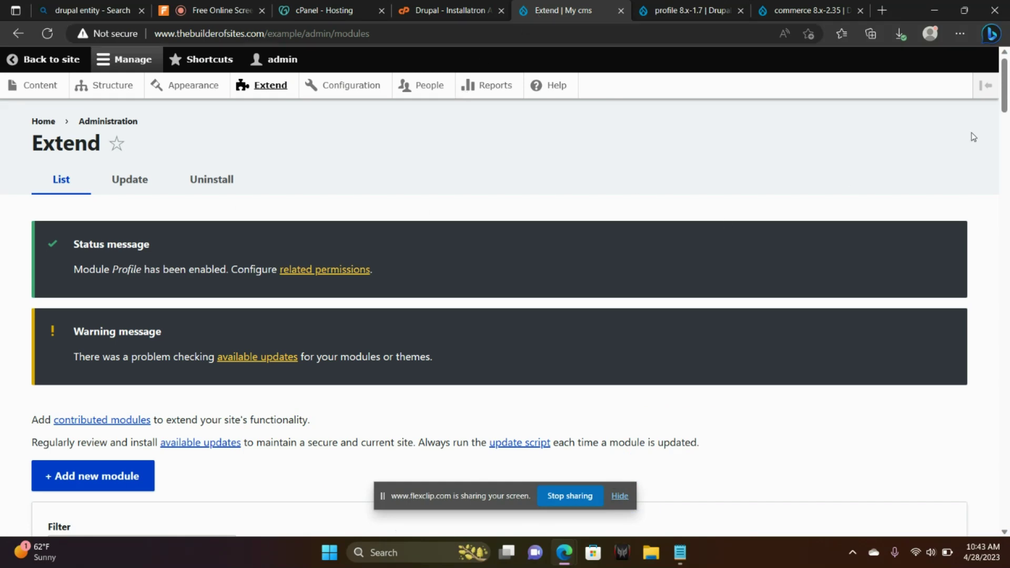
Add the module from the commerce-8.x-2.35.tar.gz URL and open the newly added modules list
{"action": "scroll", "scroll_direction": "down", "scroll_amount": 3}
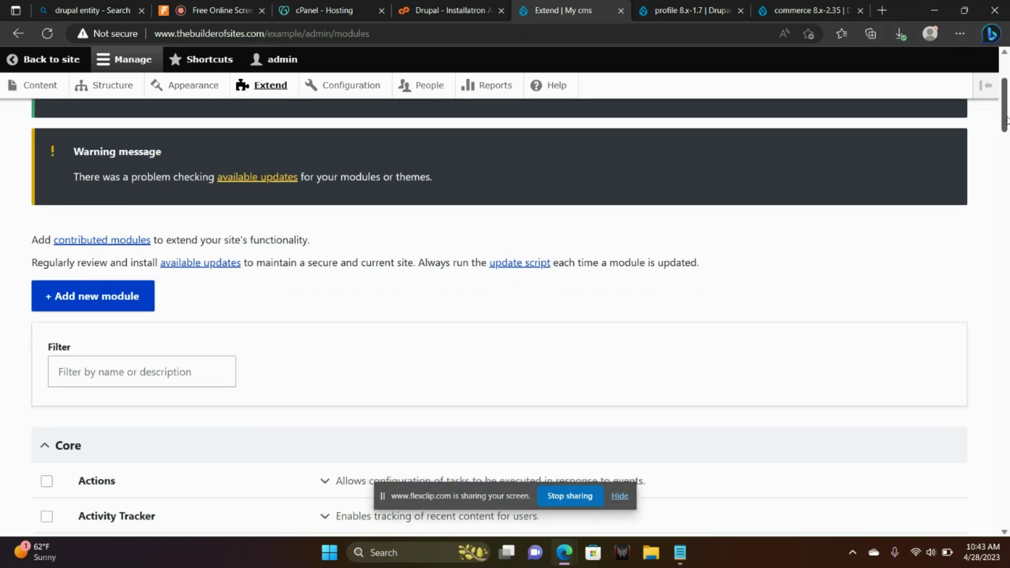
{"action": "left_click", "coordinate": [92, 295]}
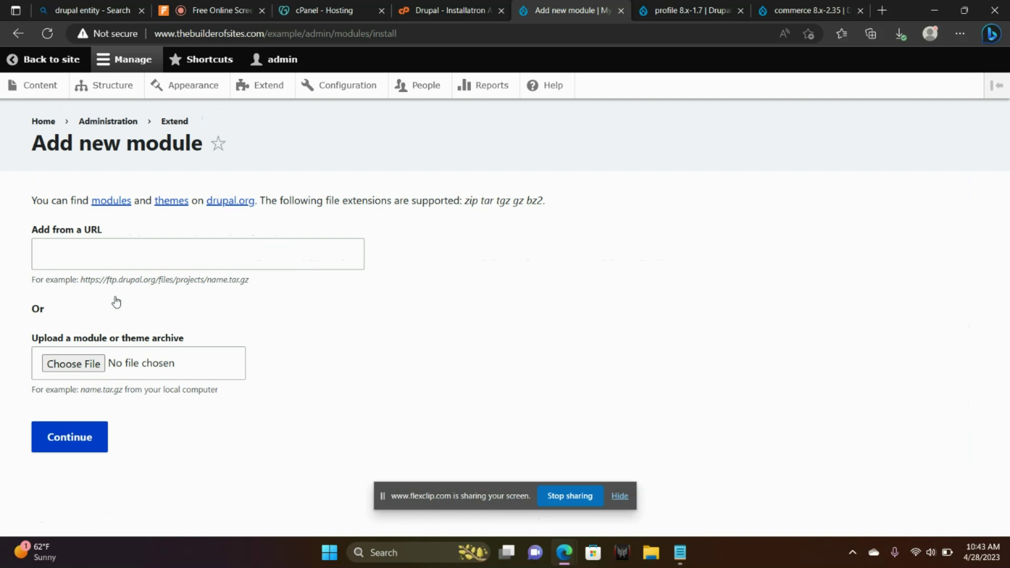
{"action": "type", "text": "https://ftp.drupal.org/files/projects/commerce-8.x-2.35.tar.gz"}
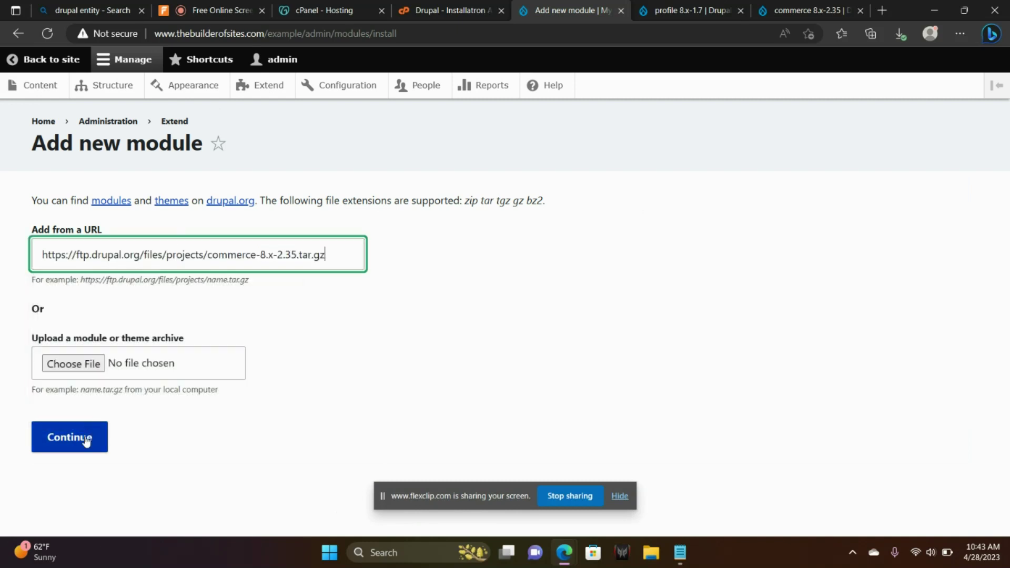
{"action": "left_click", "coordinate": [69, 437]}
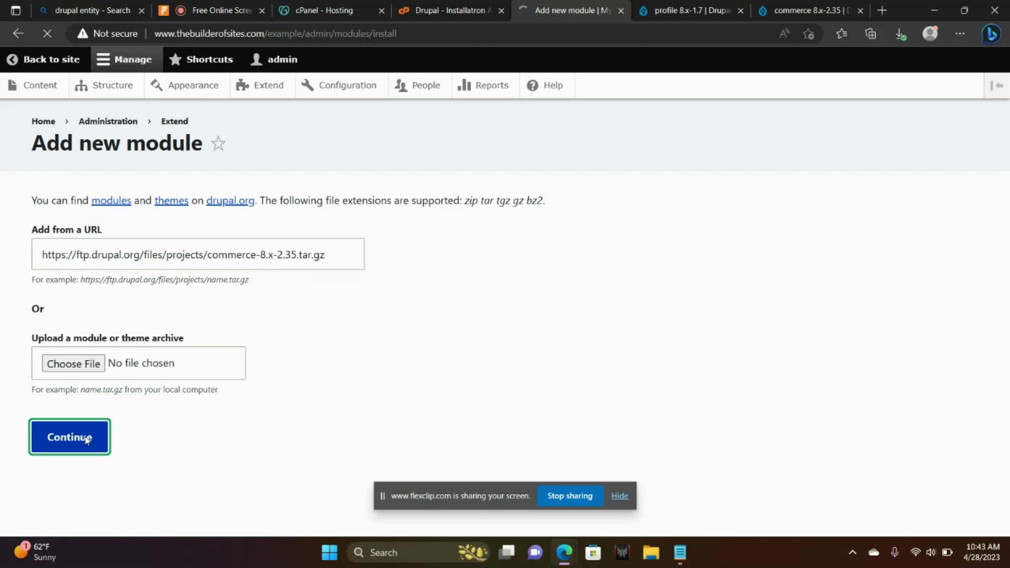
{"action": "left_click", "coordinate": [69, 437]}
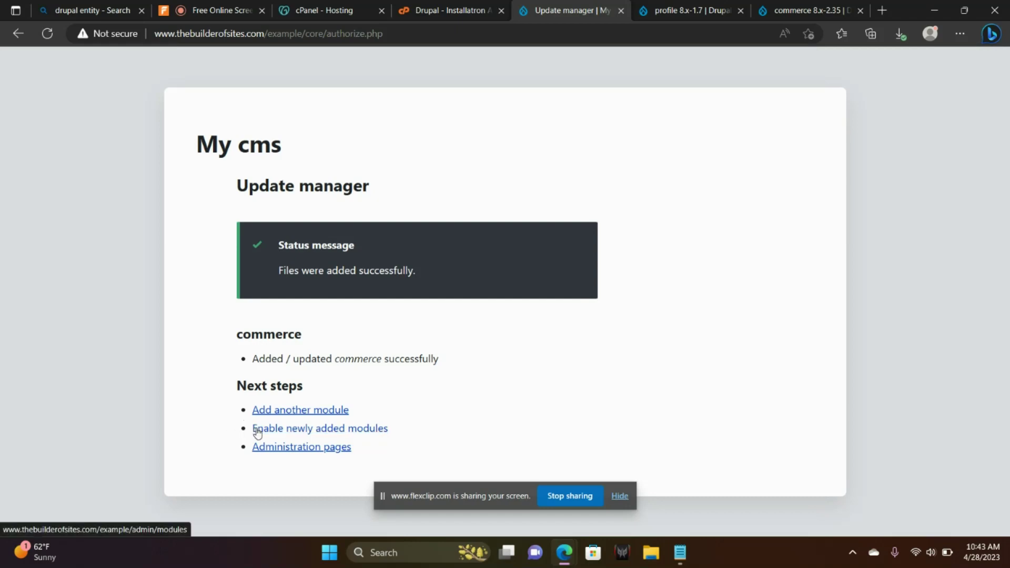
{"action": "left_click", "coordinate": [319, 427]}
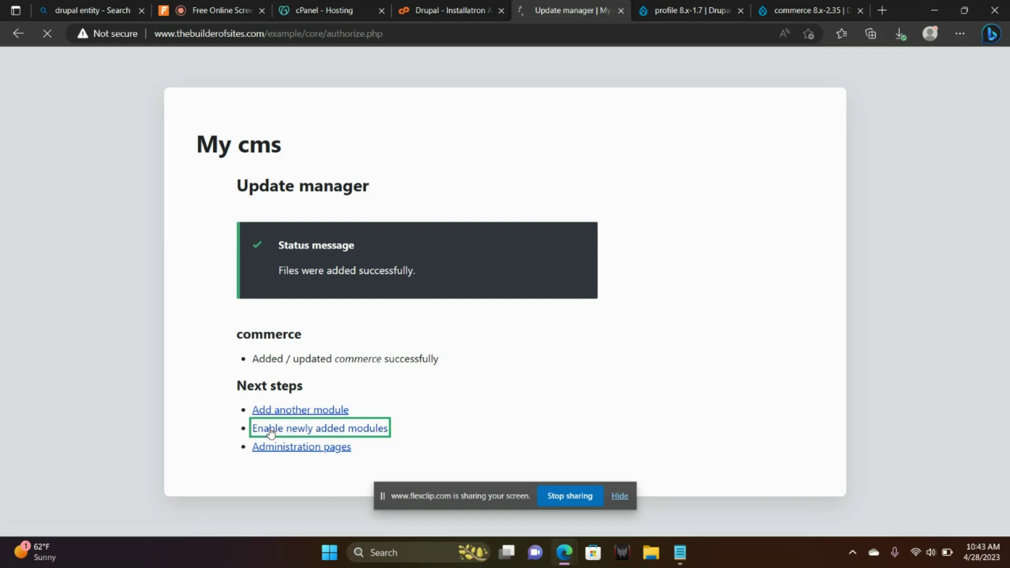
{"action": "left_click", "coordinate": [319, 427]}
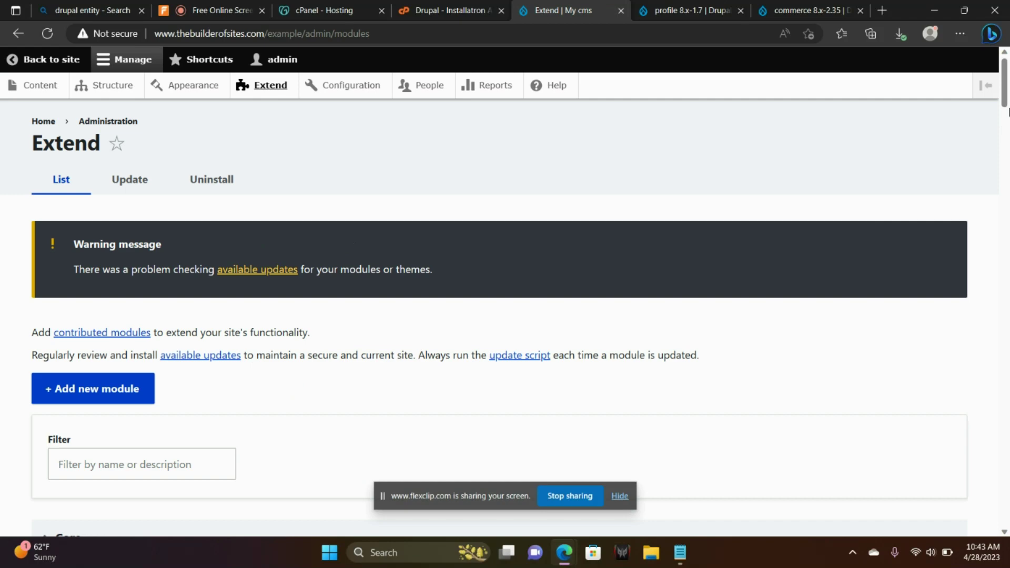
Scroll to the Commerce group, expand its details, and select the missing Address dependency name
{"action": "scroll", "scroll_direction": "down", "scroll_amount": 3}
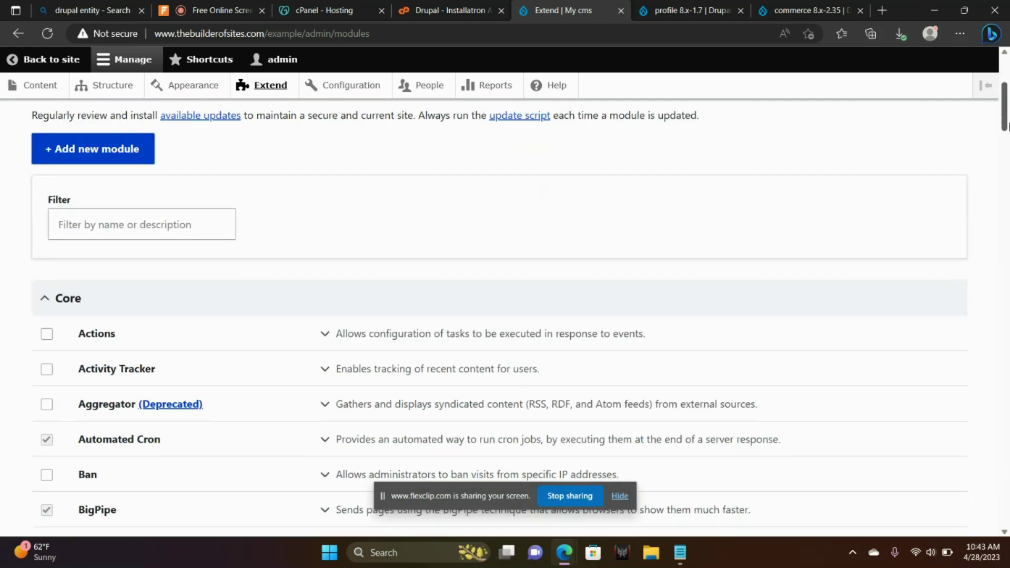
{"action": "scroll", "scroll_direction": "down", "scroll_amount": 3}
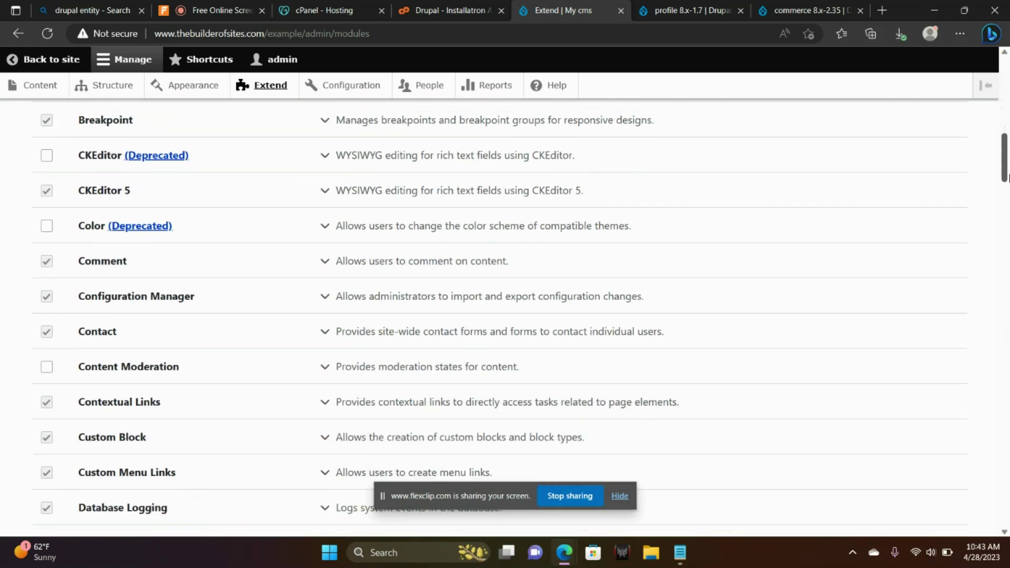
{"action": "scroll", "scroll_direction": "down", "scroll_amount": 3}
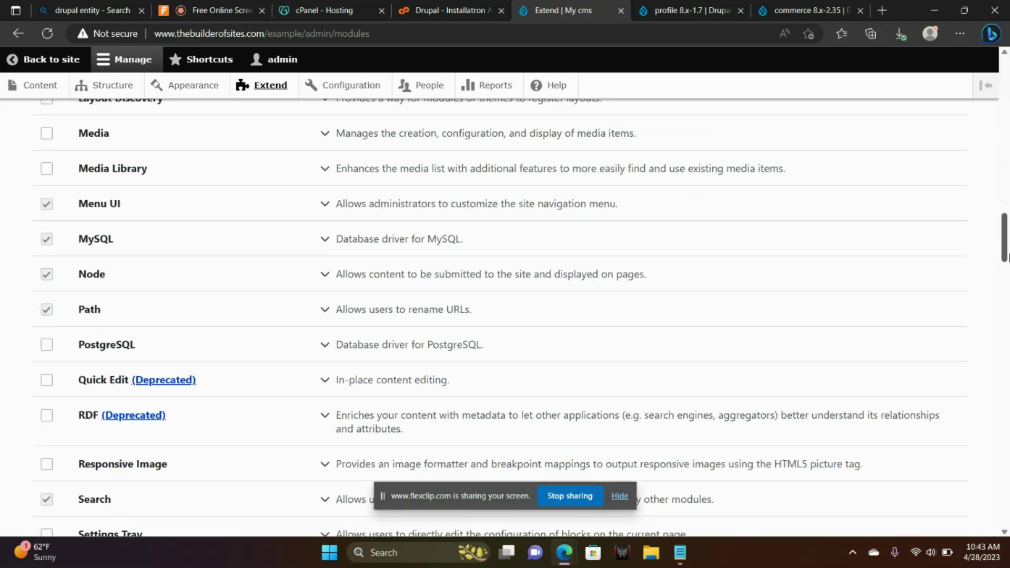
{"action": "scroll", "scroll_direction": "down", "scroll_amount": 3}
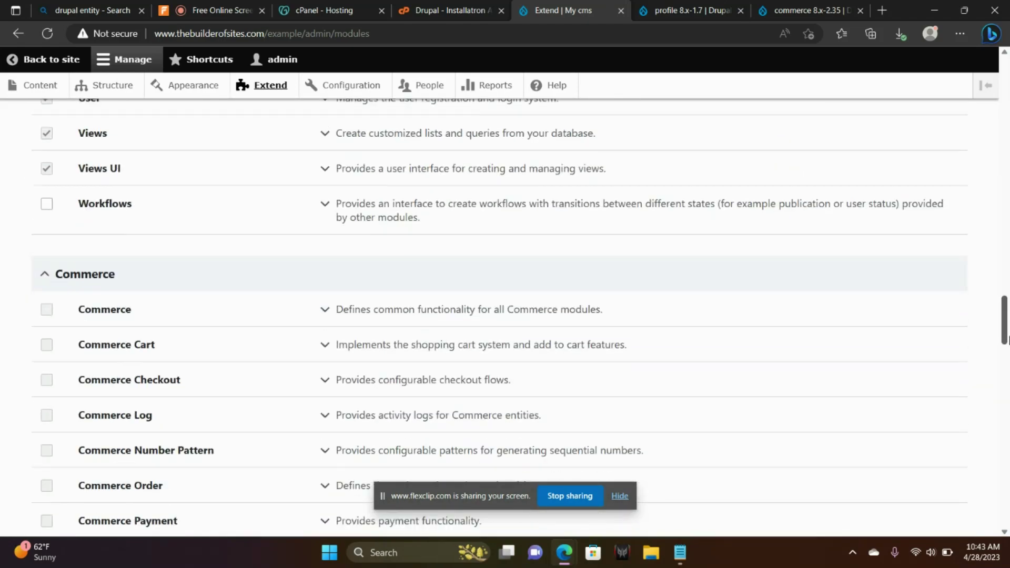
{"action": "scroll", "scroll_direction": "down", "scroll_amount": 3}
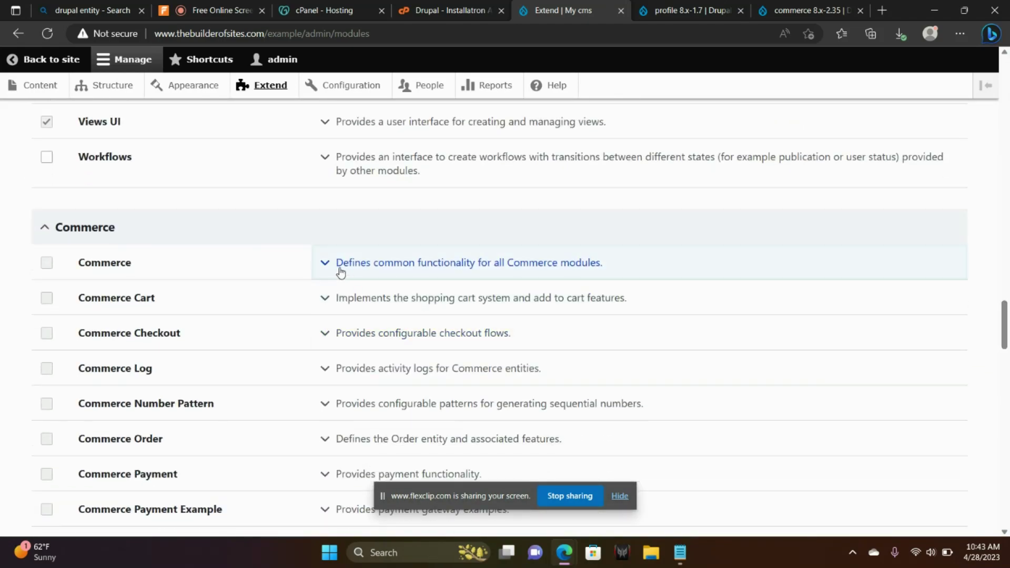
{"action": "left_click", "coordinate": [325, 263]}
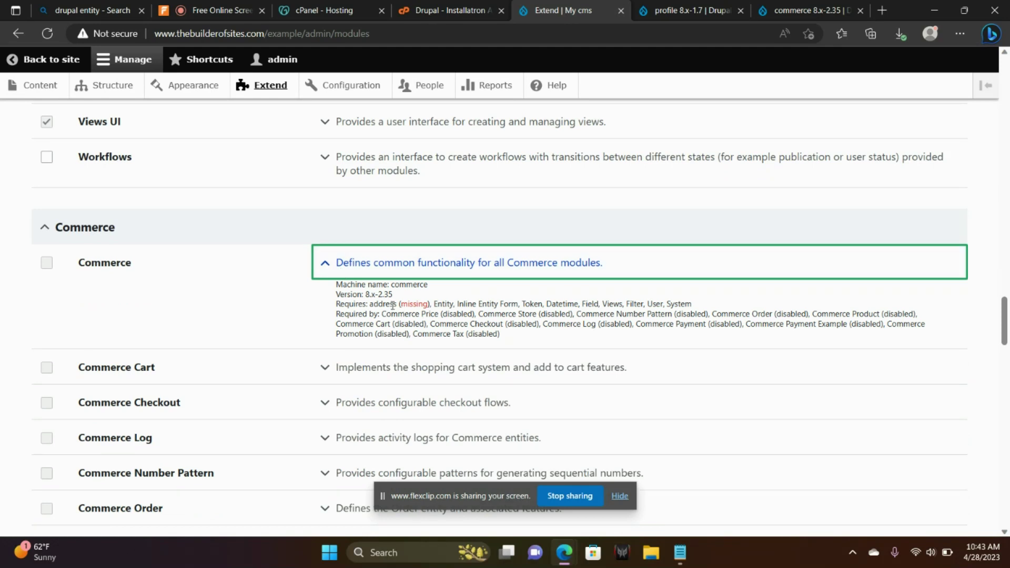
{"action": "double_click", "coordinate": [381, 303]}
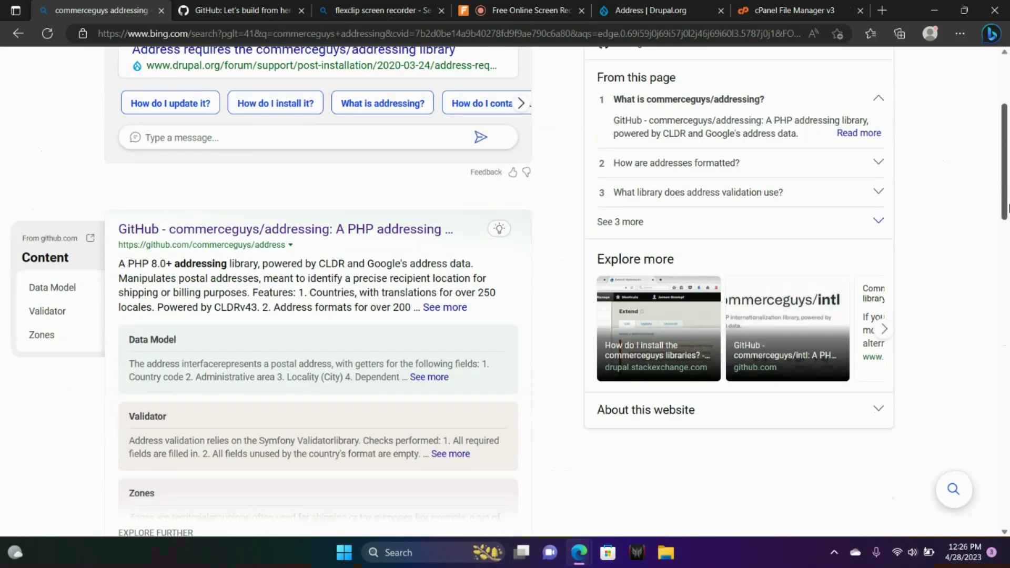
Open the commerceguys/addressing repository and download its master branch as a ZIP
{"action": "left_click", "coordinate": [285, 228]}
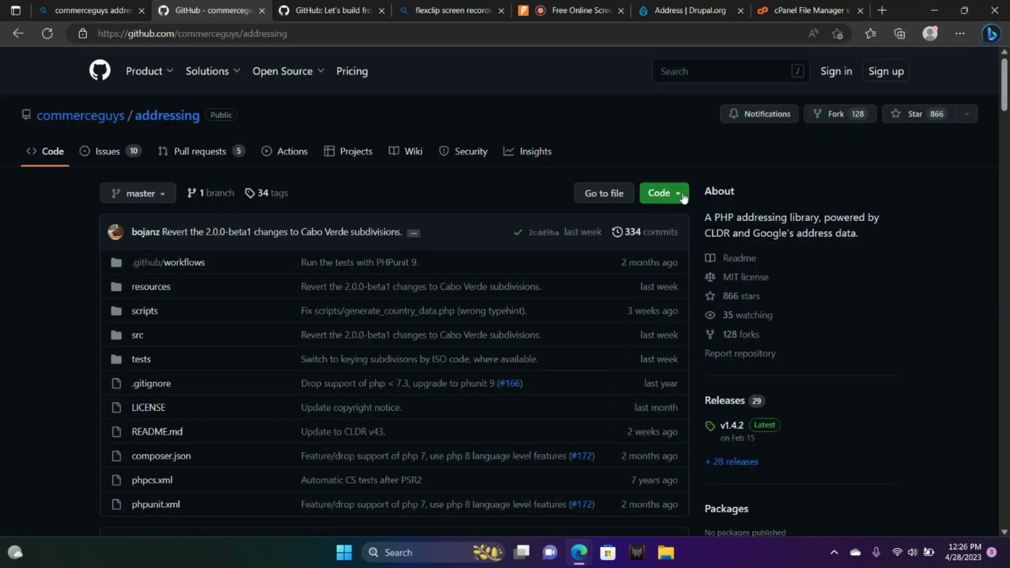
{"action": "left_click", "coordinate": [659, 192]}
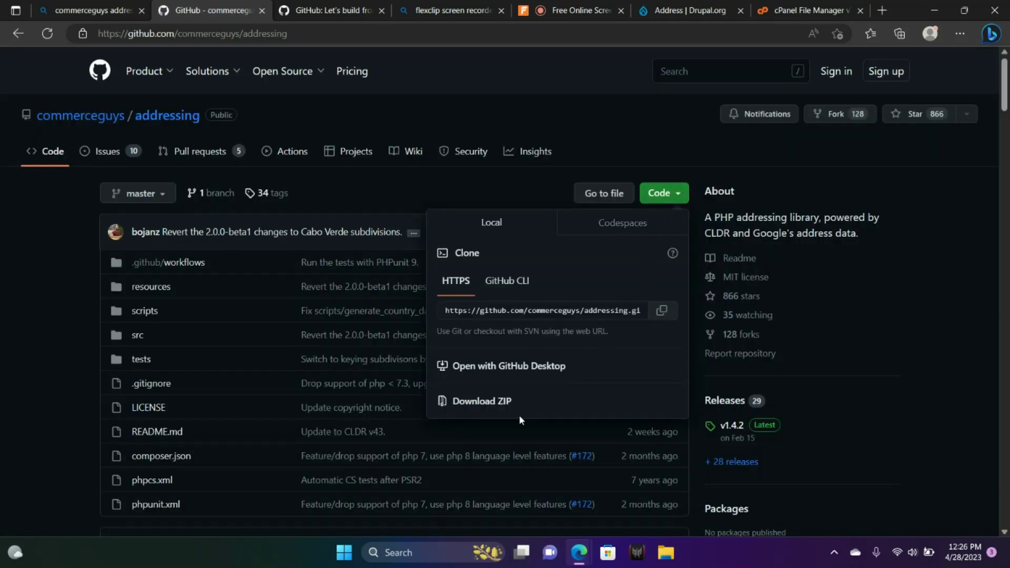
{"action": "mouse_move", "coordinate": [491, 410]}
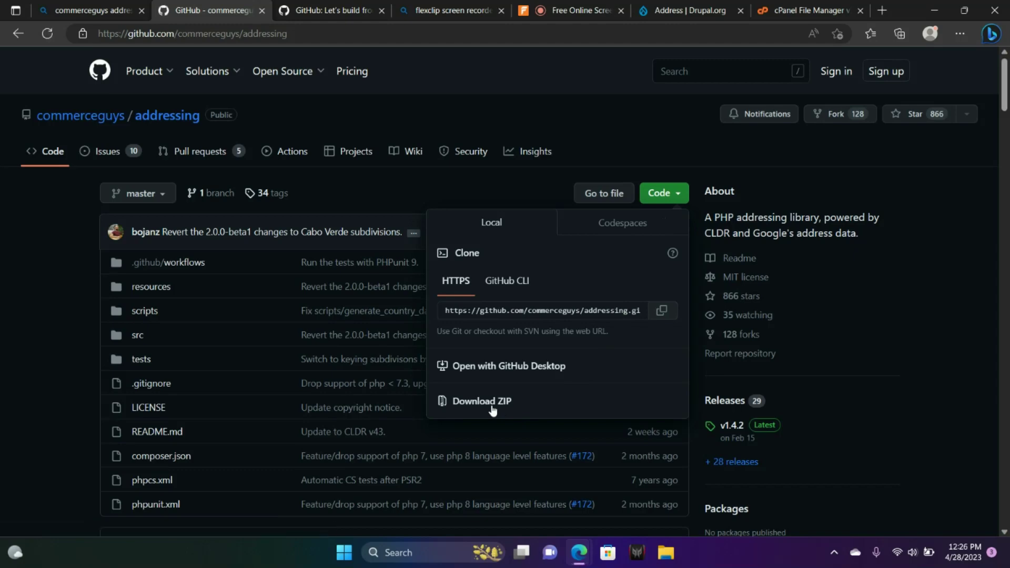
{"action": "left_click", "coordinate": [482, 401]}
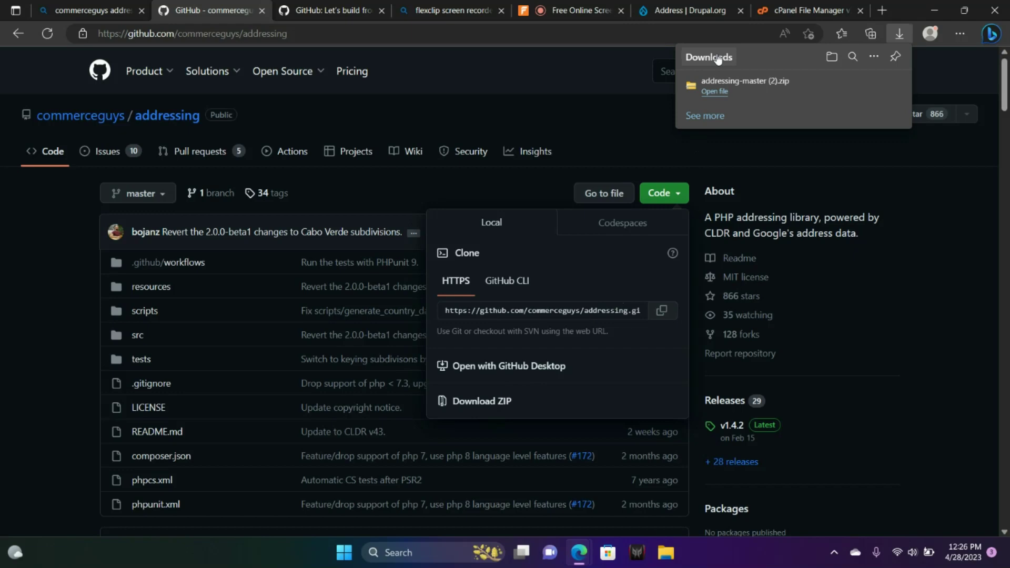
{"action": "left_click", "coordinate": [805, 10]}
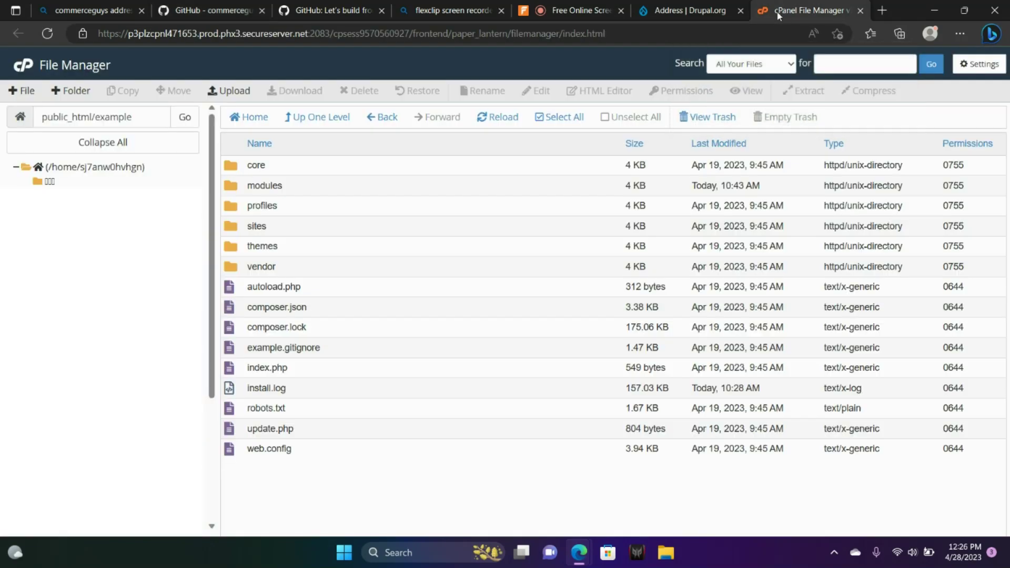
{"action": "mouse_move", "coordinate": [240, 270]}
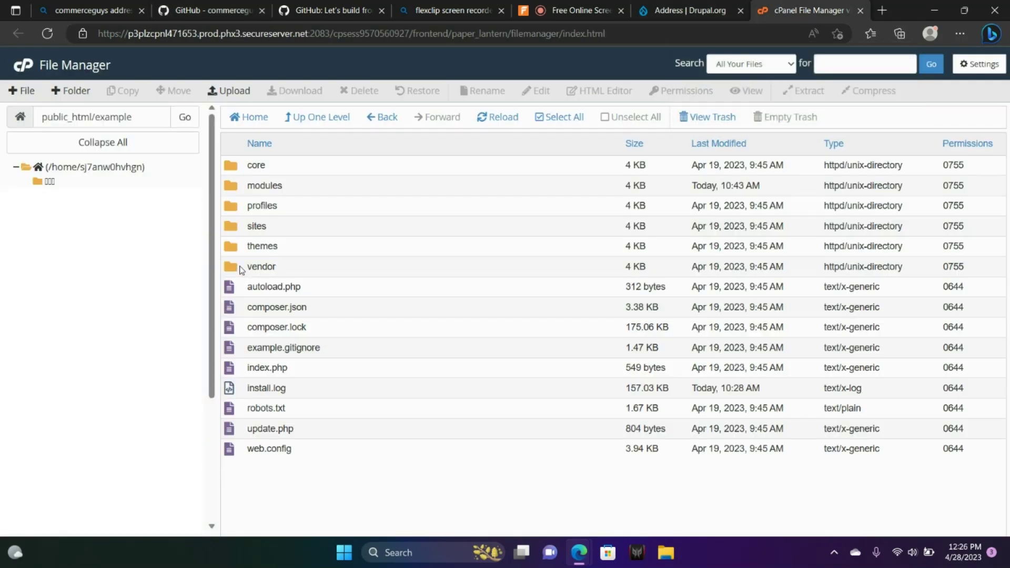
{"action": "mouse_move", "coordinate": [289, 269]}
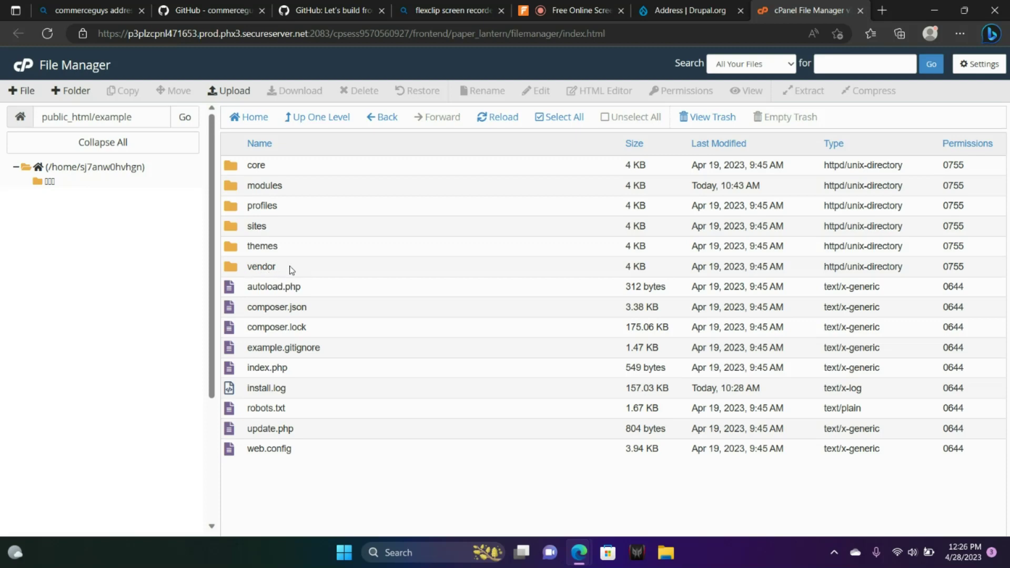
Open public_html/example/vendor and add a folder named commerceguys
{"action": "double_click", "coordinate": [261, 266]}
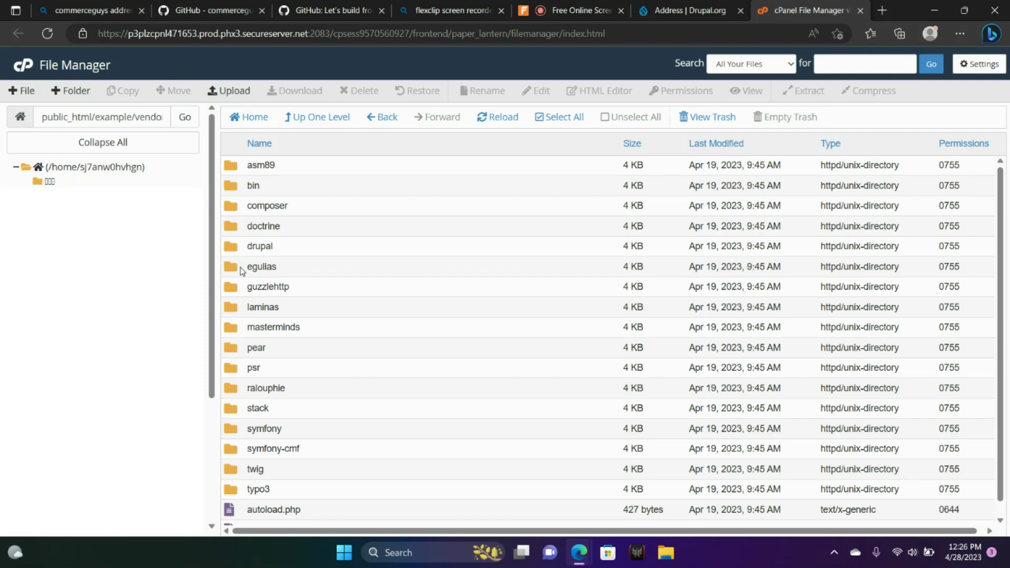
{"action": "mouse_move", "coordinate": [219, 267]}
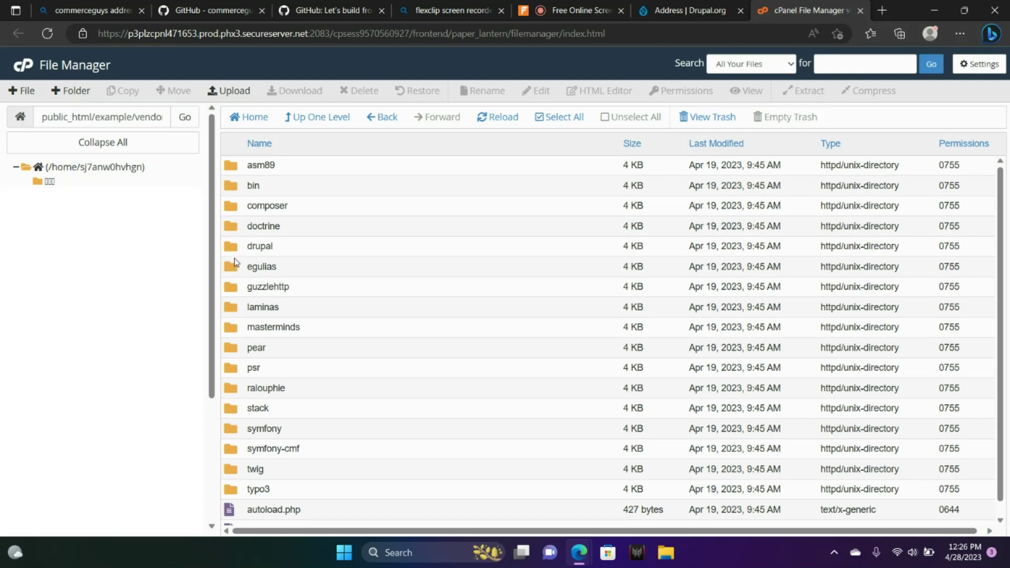
{"action": "mouse_move", "coordinate": [252, 318]}
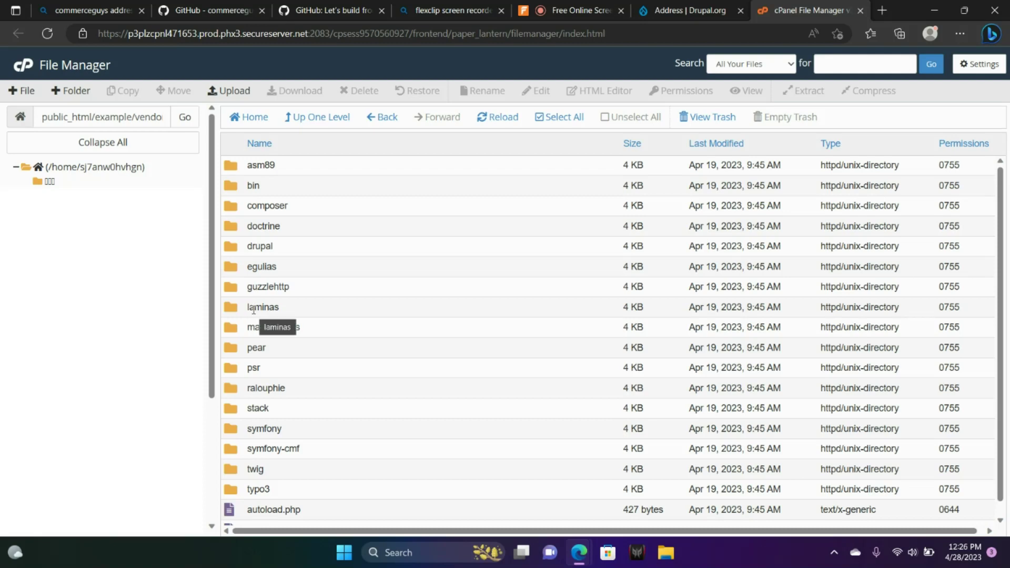
{"action": "mouse_move", "coordinate": [257, 106]}
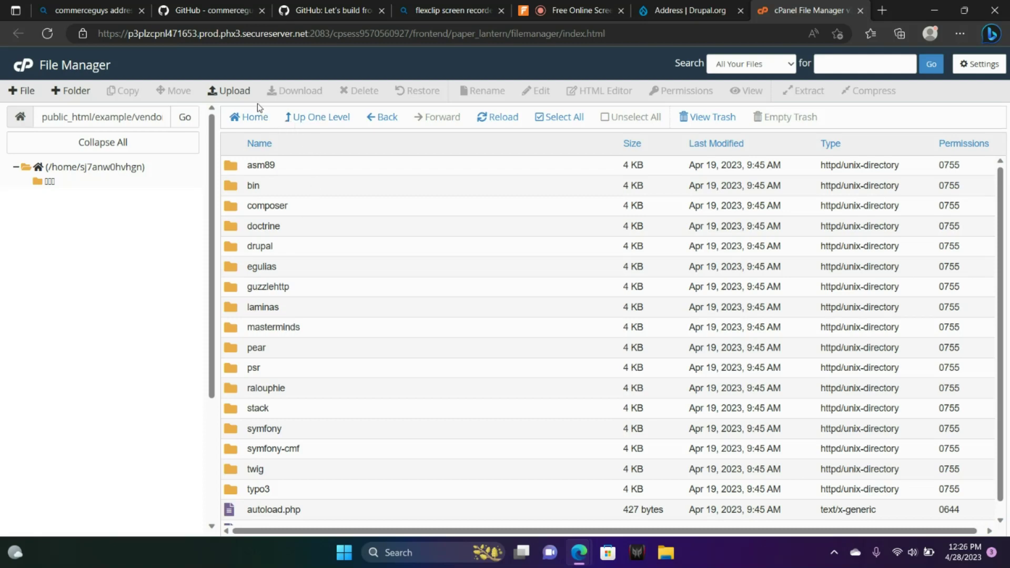
{"action": "mouse_move", "coordinate": [72, 90]}
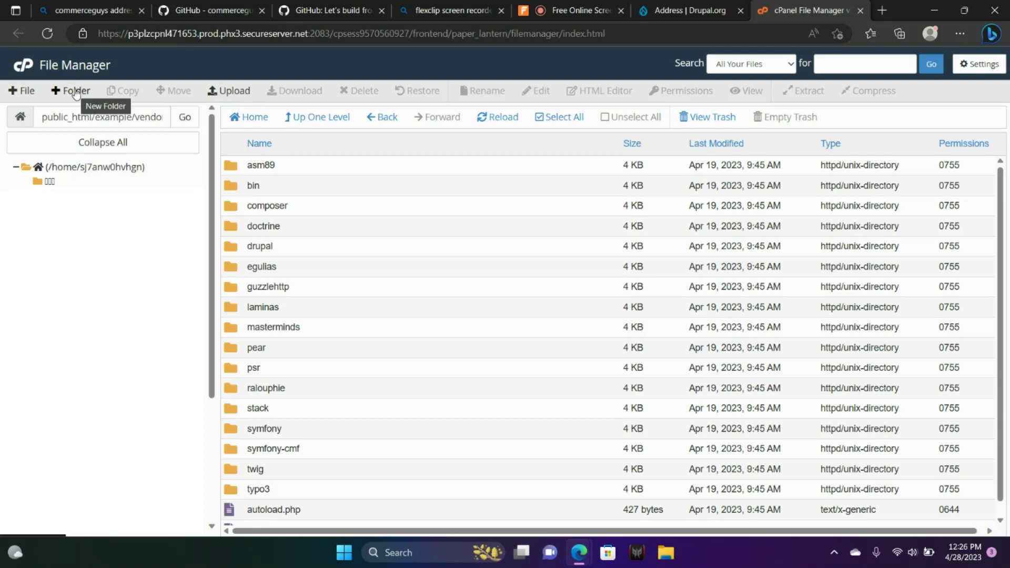
{"action": "mouse_move", "coordinate": [75, 90]}
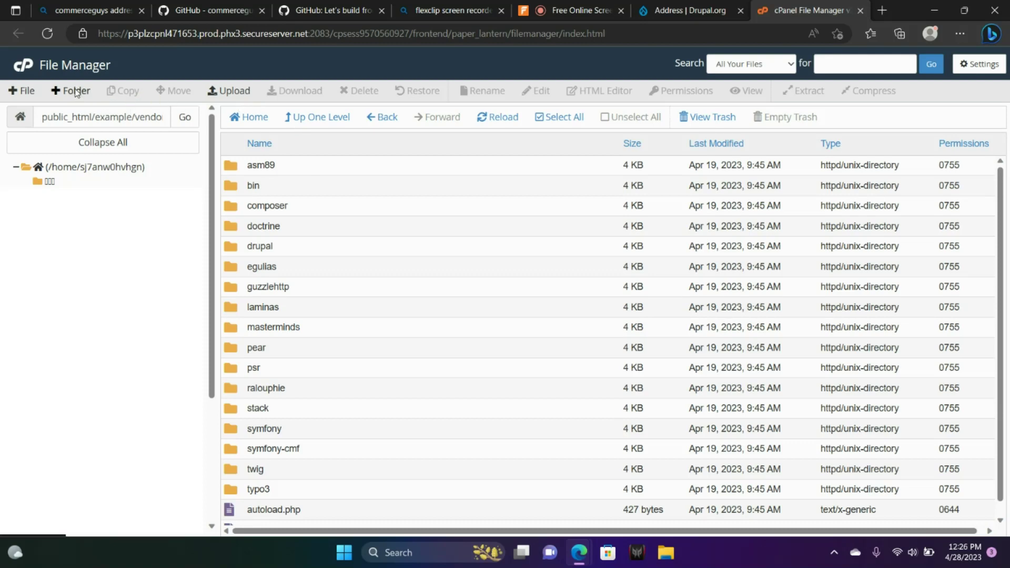
{"action": "left_click", "coordinate": [70, 89]}
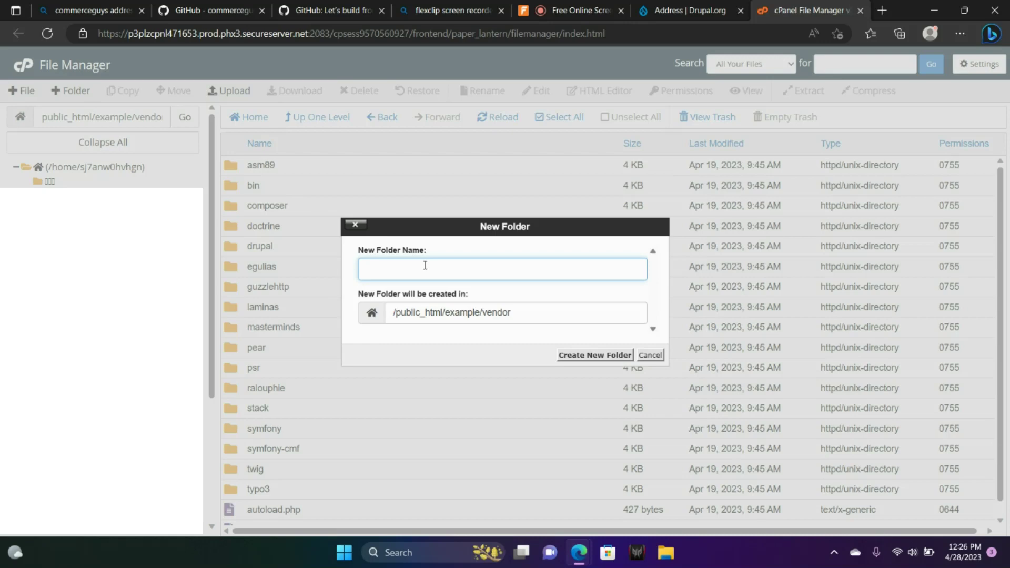
{"action": "type", "text": "co"}
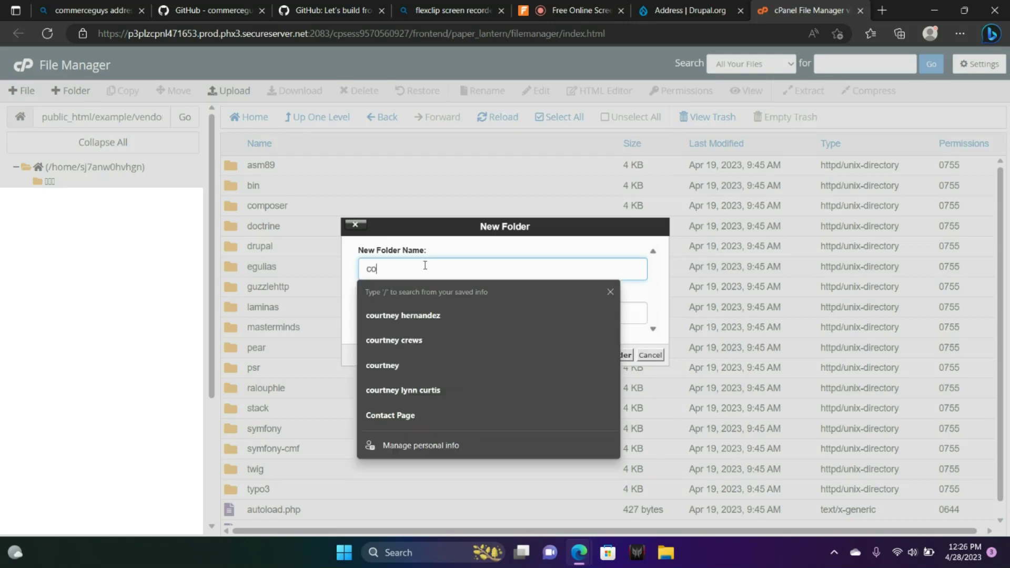
{"action": "type", "text": "mmerceguys"}
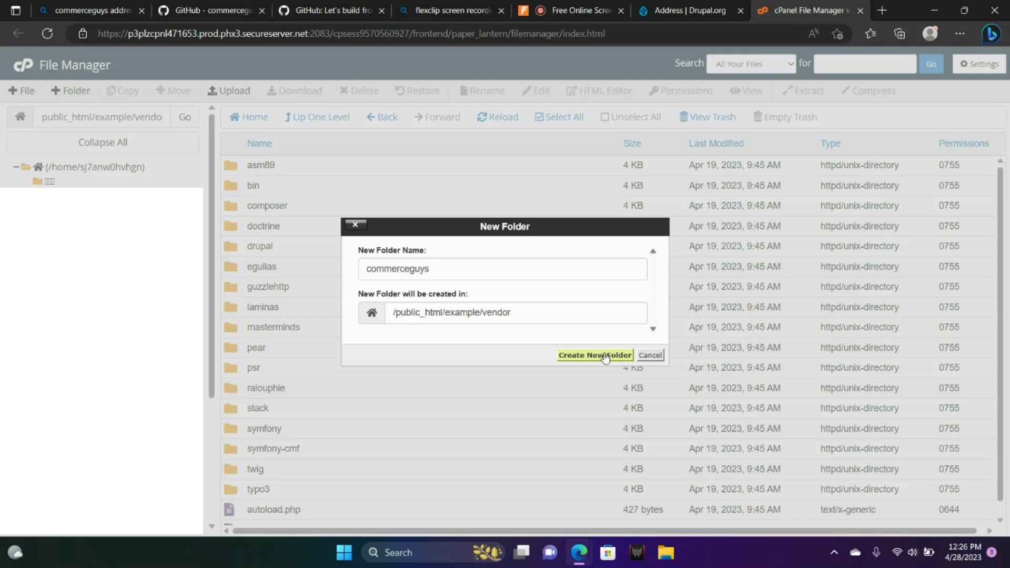
{"action": "left_click", "coordinate": [594, 354]}
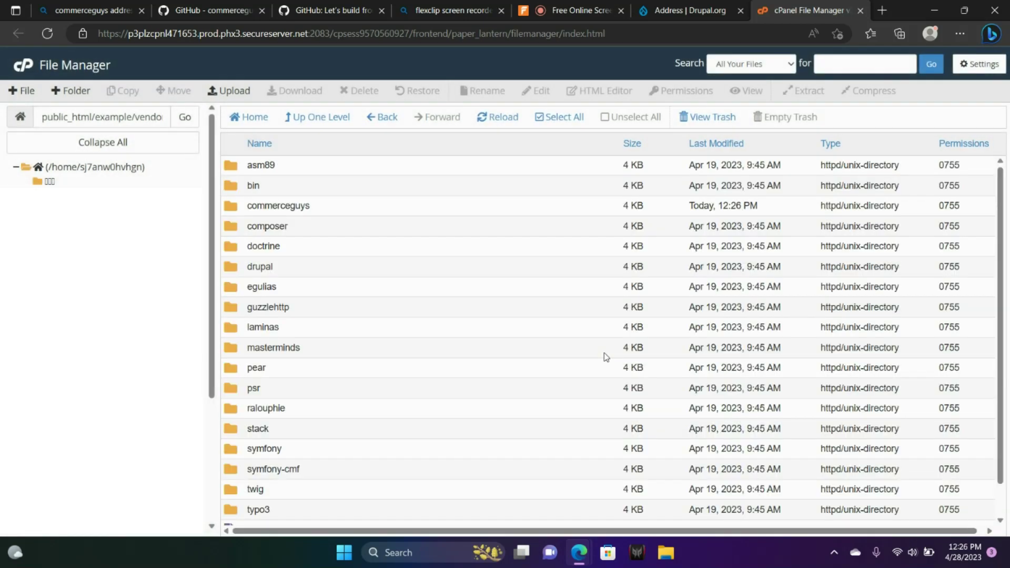
{"action": "mouse_move", "coordinate": [328, 213]}
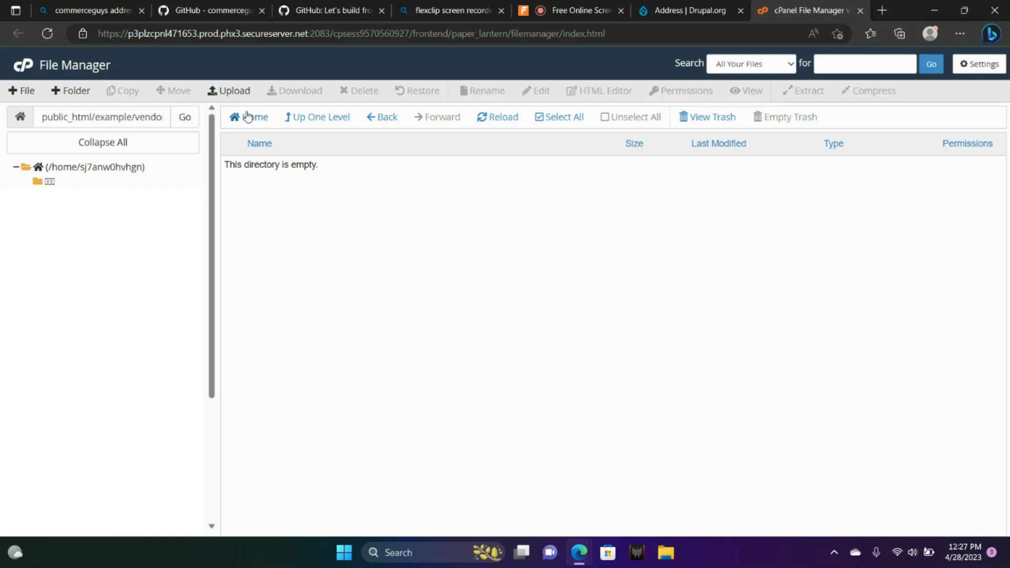
Upload the addressing-master ZIP to commerceguys and extract it into an addressing-master folder
{"action": "left_click", "coordinate": [228, 90]}
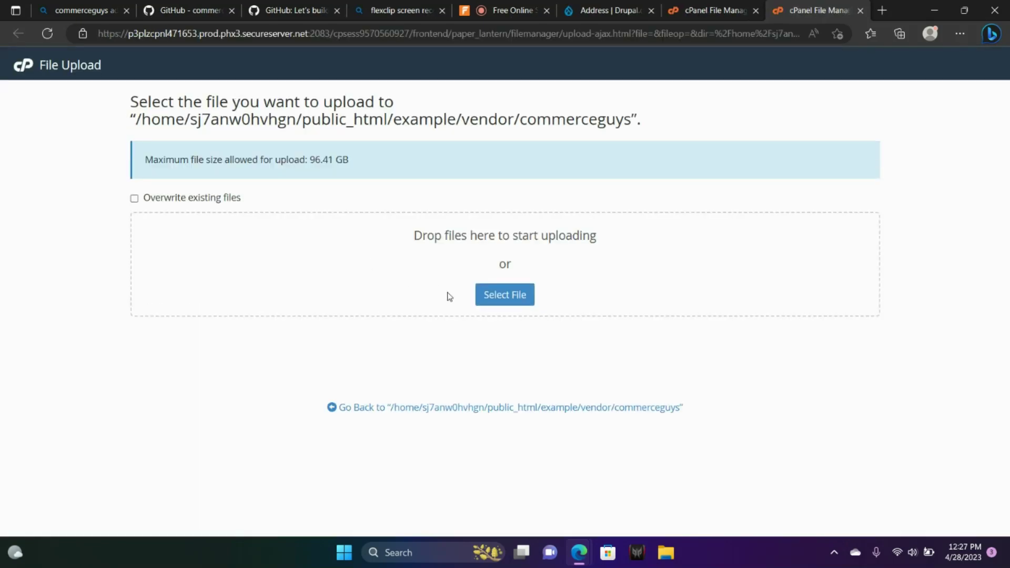
{"action": "left_click", "coordinate": [505, 294]}
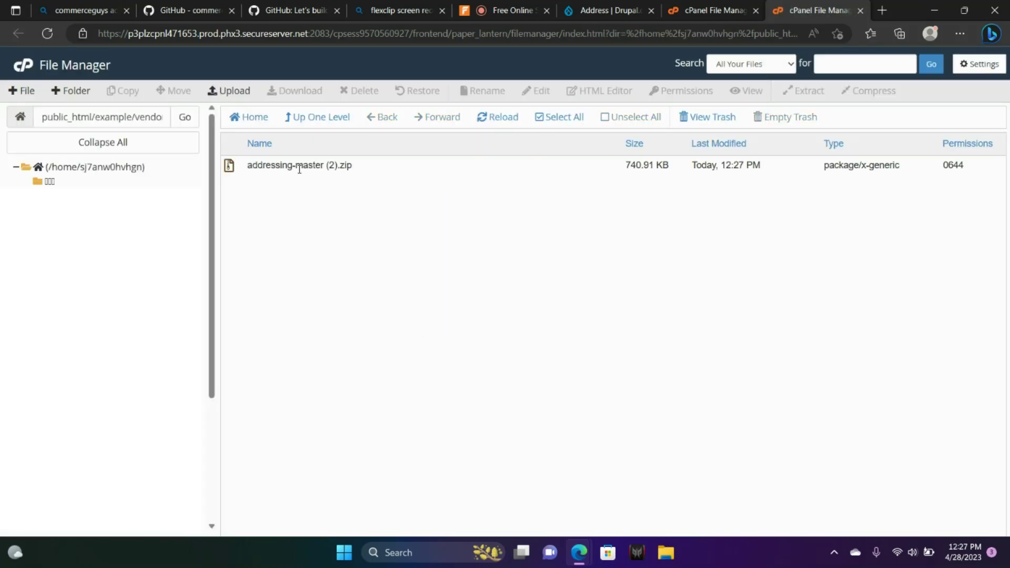
{"action": "right_click", "coordinate": [298, 165]}
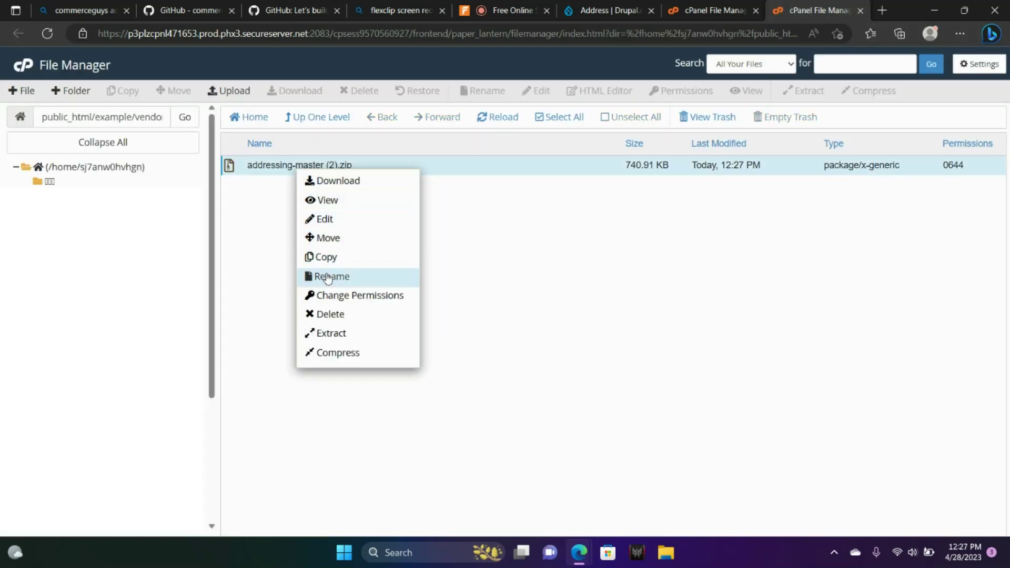
{"action": "left_click", "coordinate": [330, 333]}
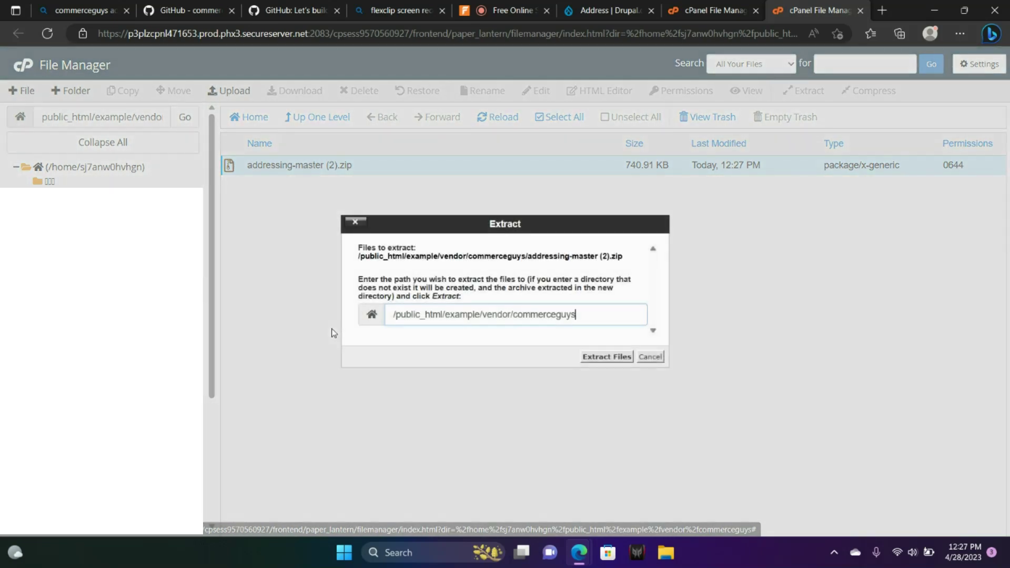
{"action": "left_click", "coordinate": [605, 356]}
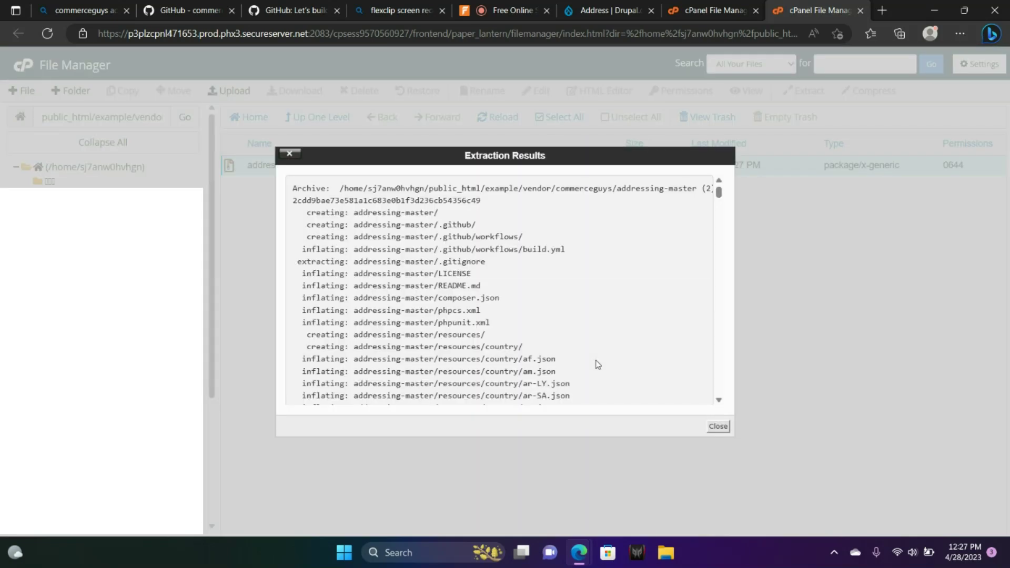
{"action": "left_click", "coordinate": [717, 425]}
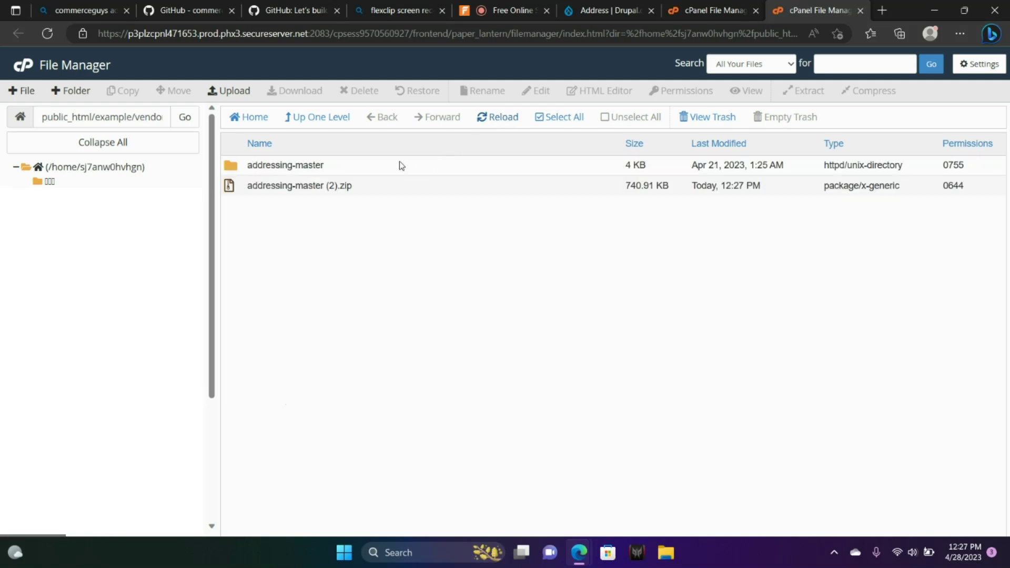
Rename the addressing-master folder to addressing by removing the '-master' suffix
{"action": "right_click", "coordinate": [284, 165]}
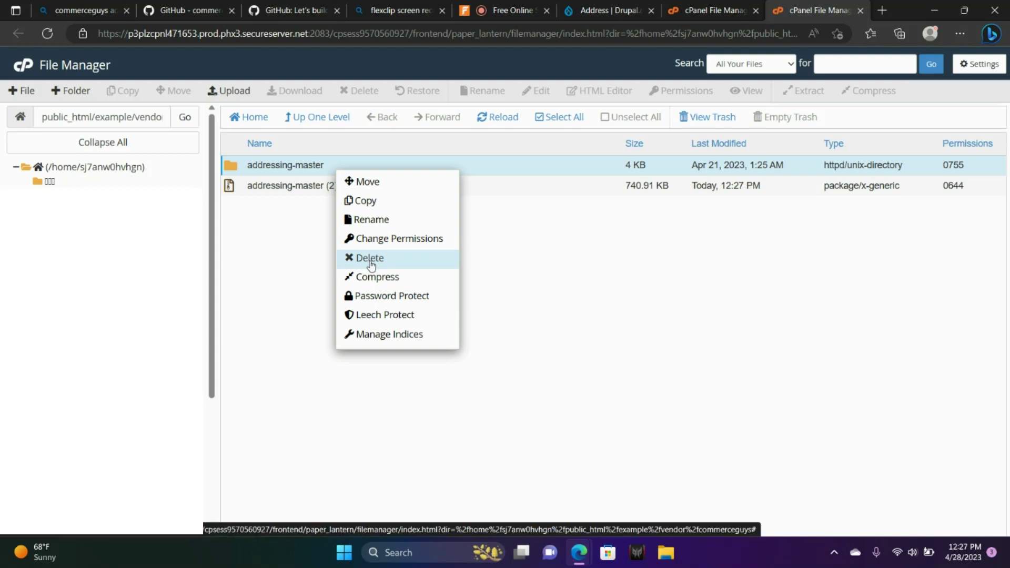
{"action": "left_click", "coordinate": [370, 219]}
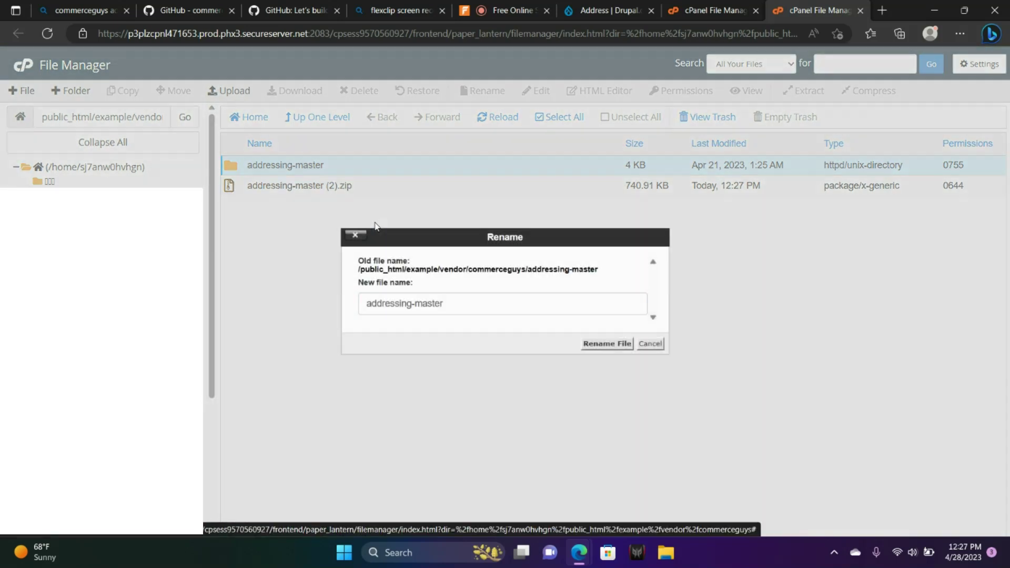
{"action": "key", "text": "Backspace"}
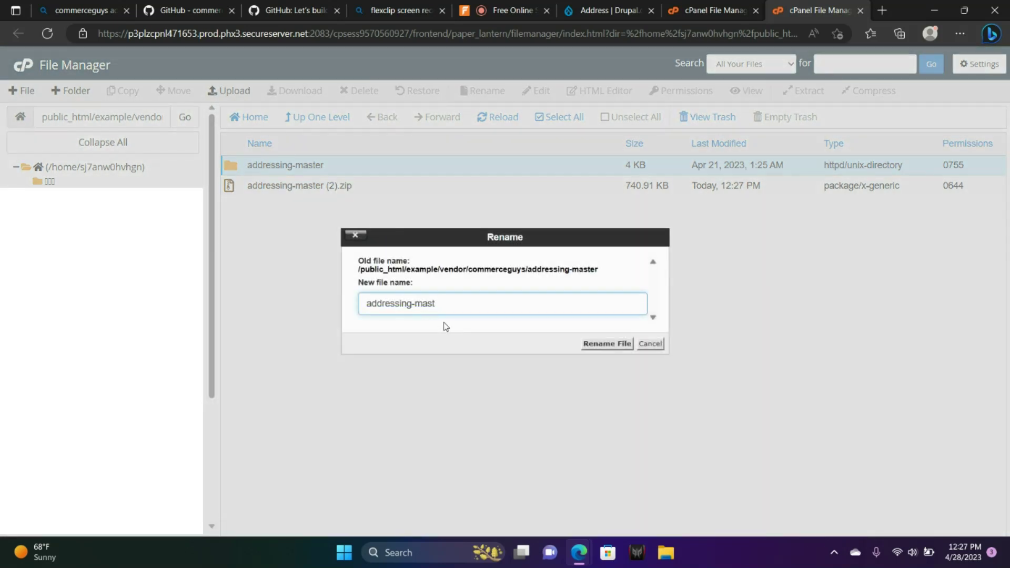
{"action": "key", "text": "Backspace"}
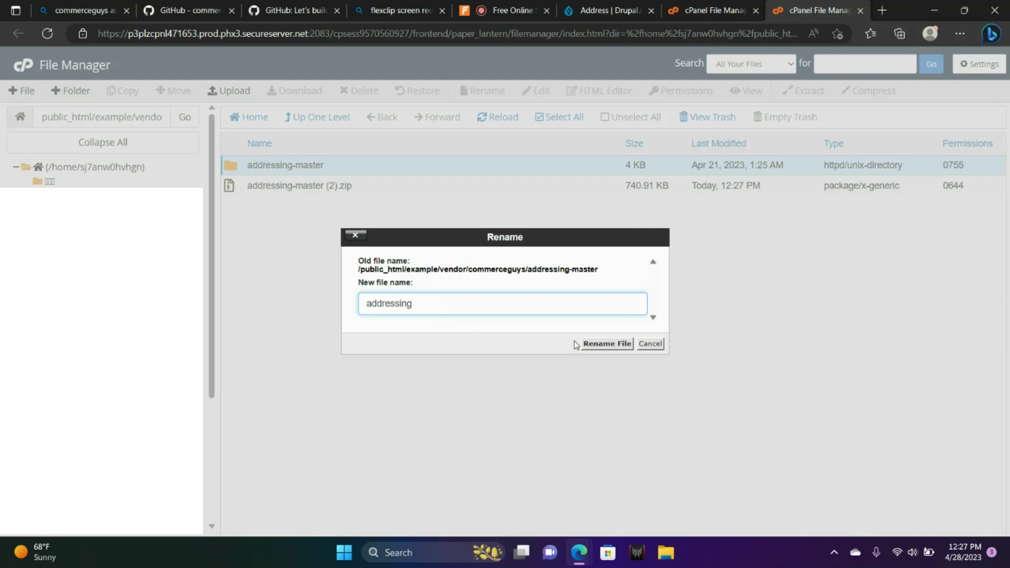
{"action": "mouse_move", "coordinate": [605, 343]}
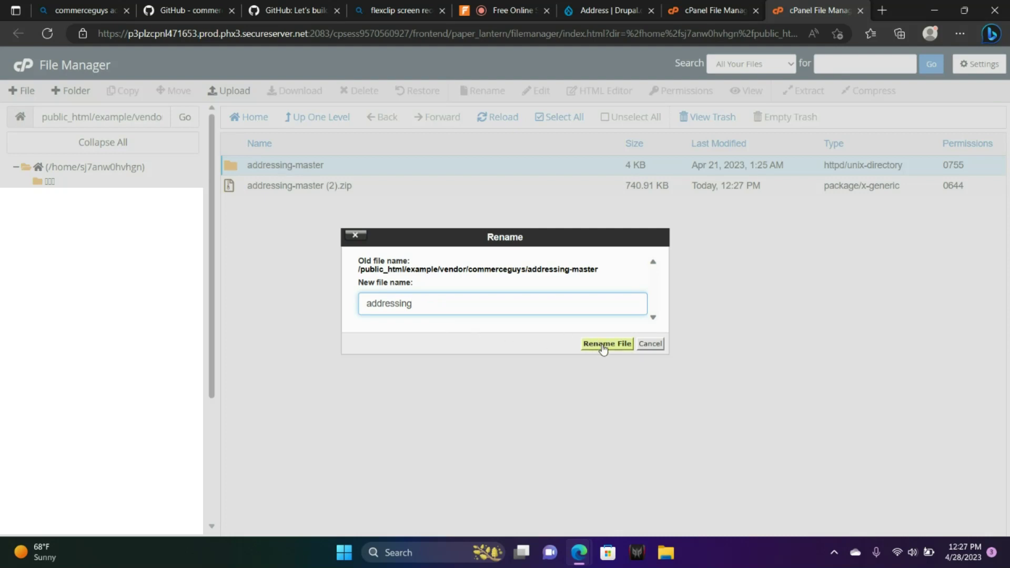
{"action": "left_click", "coordinate": [606, 344]}
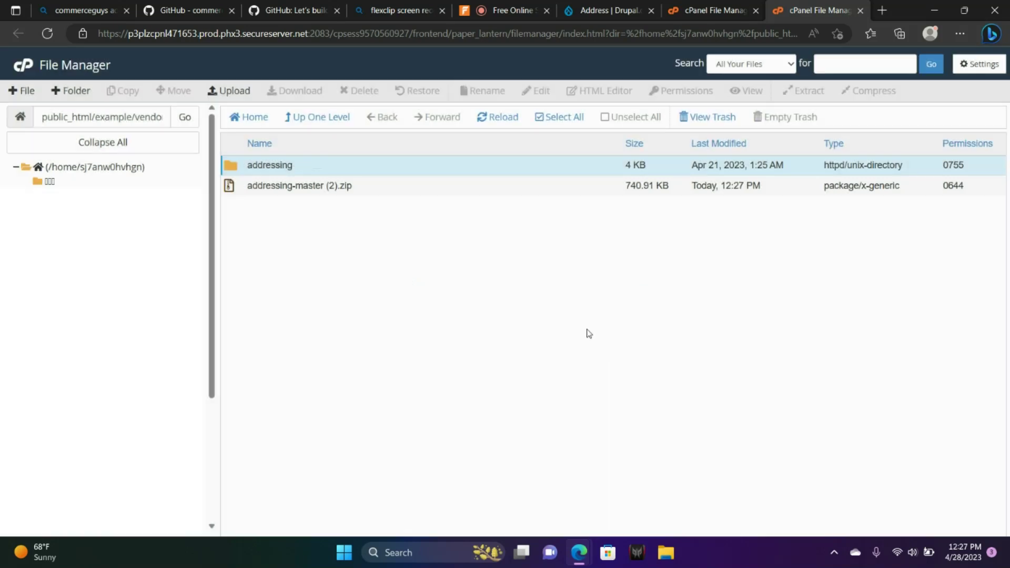
{"action": "mouse_move", "coordinate": [485, 241]}
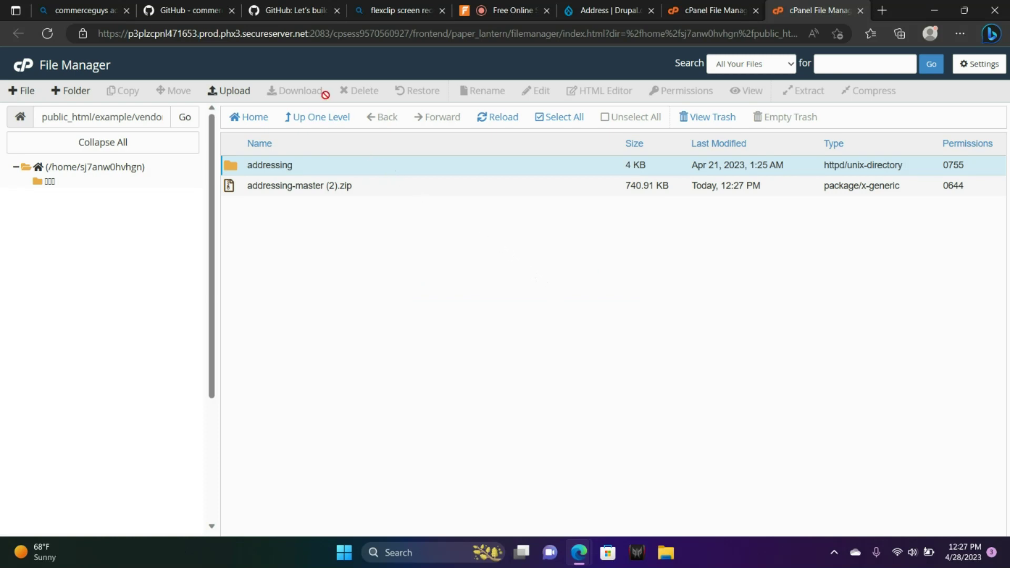
{"action": "mouse_move", "coordinate": [397, 11]}
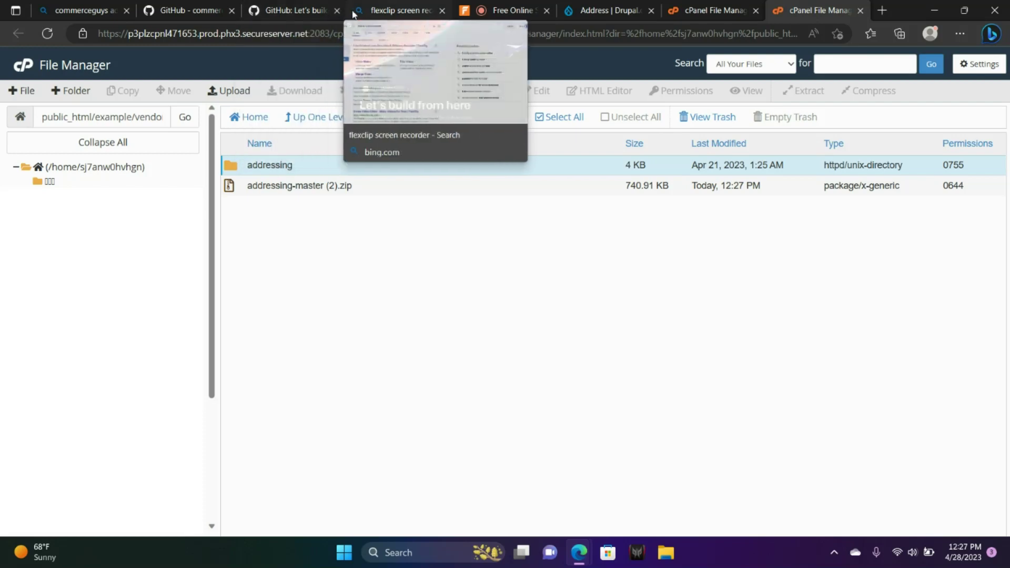
{"action": "mouse_move", "coordinate": [508, 11]}
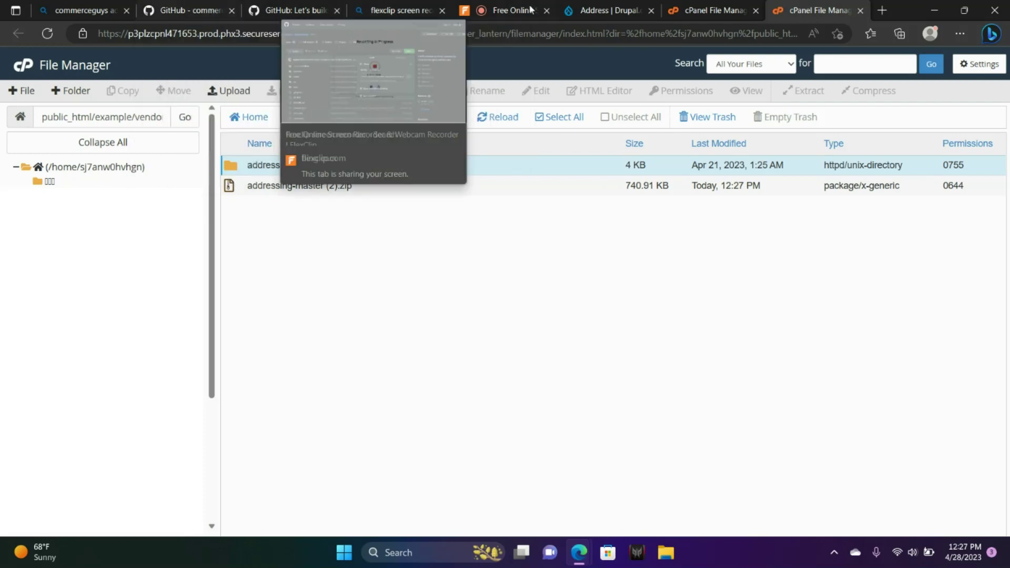
Copy the 'Download tar.gz' link from the Address 8.x-1.11 release page on Drupal.org
{"action": "left_click", "coordinate": [606, 11]}
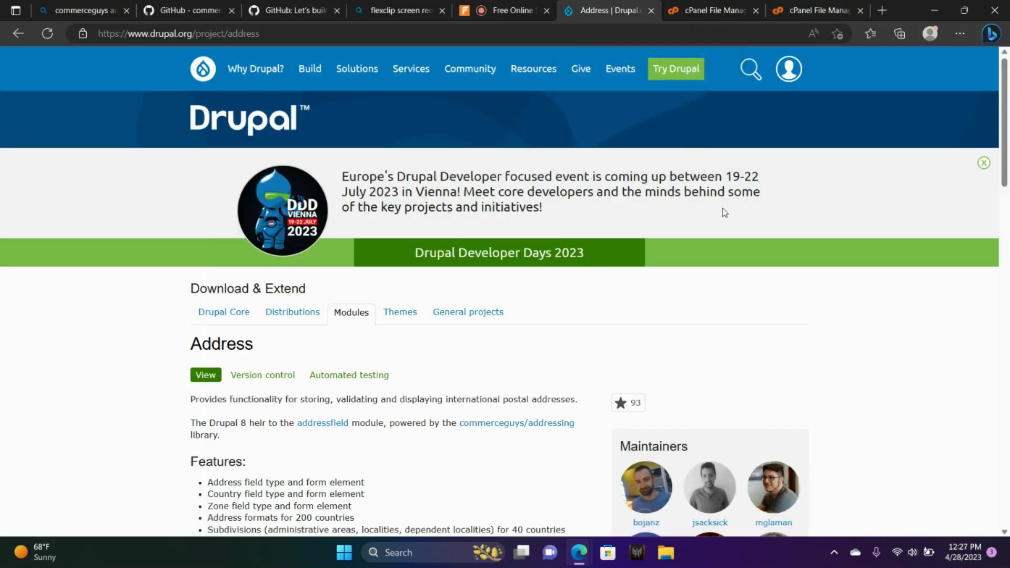
{"action": "scroll", "scroll_direction": "down", "scroll_amount": 3}
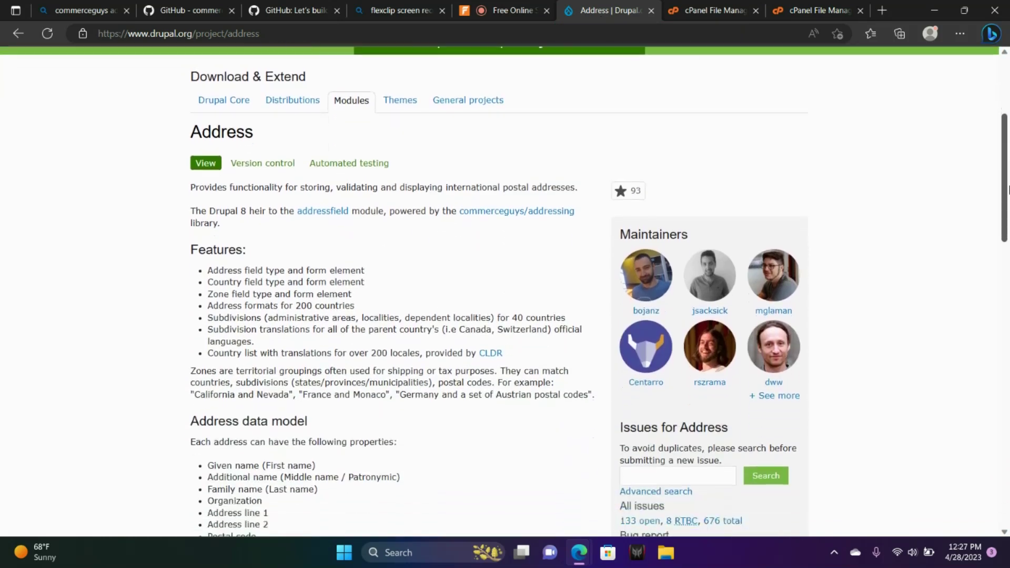
{"action": "scroll", "scroll_direction": "down", "scroll_amount": 3}
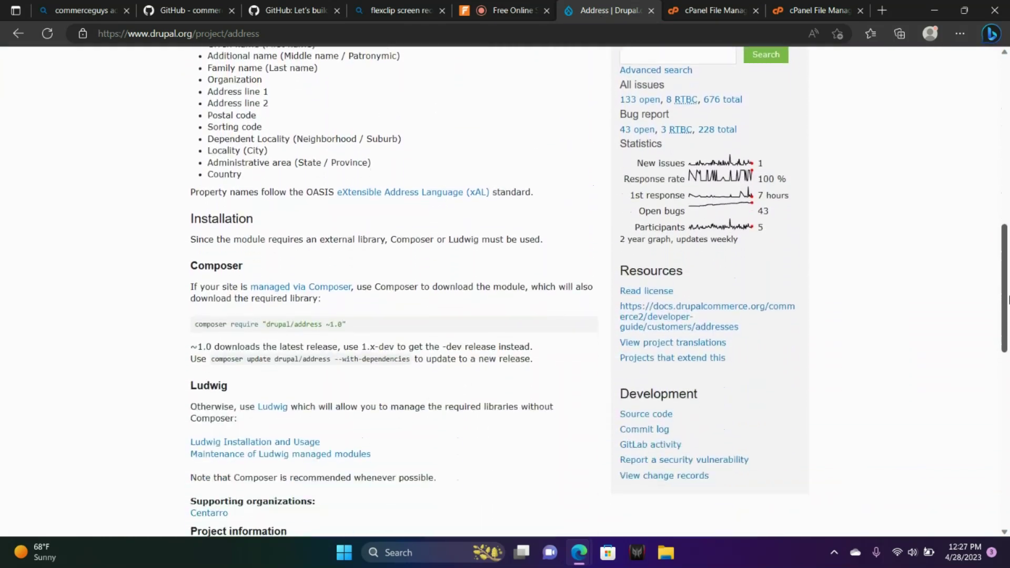
{"action": "scroll", "scroll_direction": "down", "scroll_amount": 3}
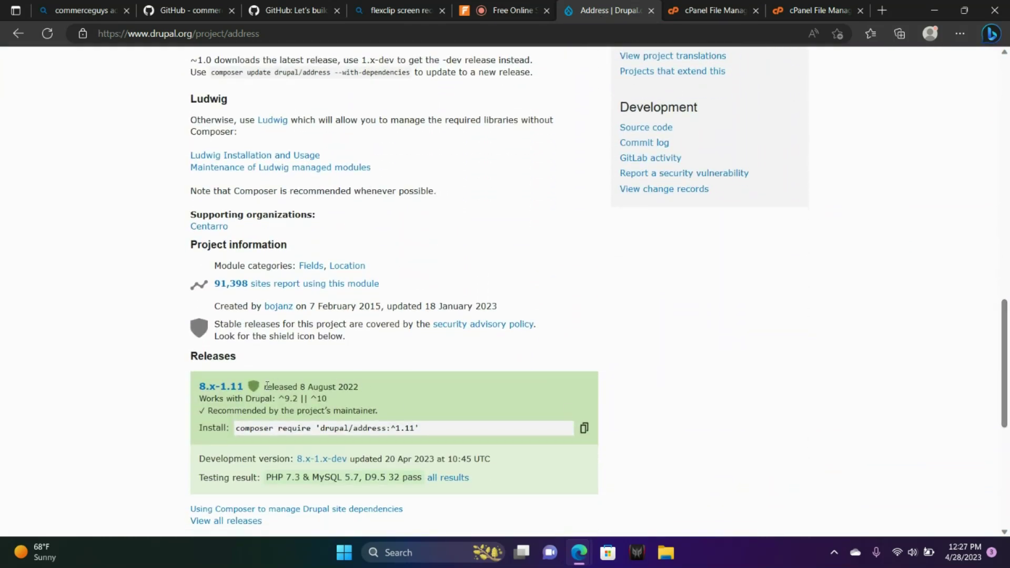
{"action": "left_click", "coordinate": [220, 385]}
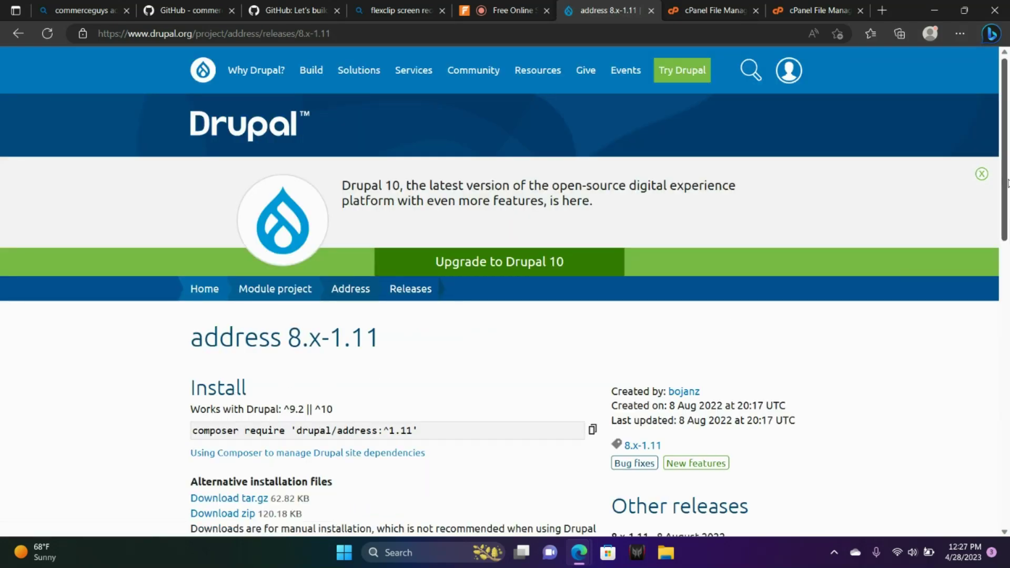
{"action": "scroll", "scroll_direction": "down", "scroll_amount": 3}
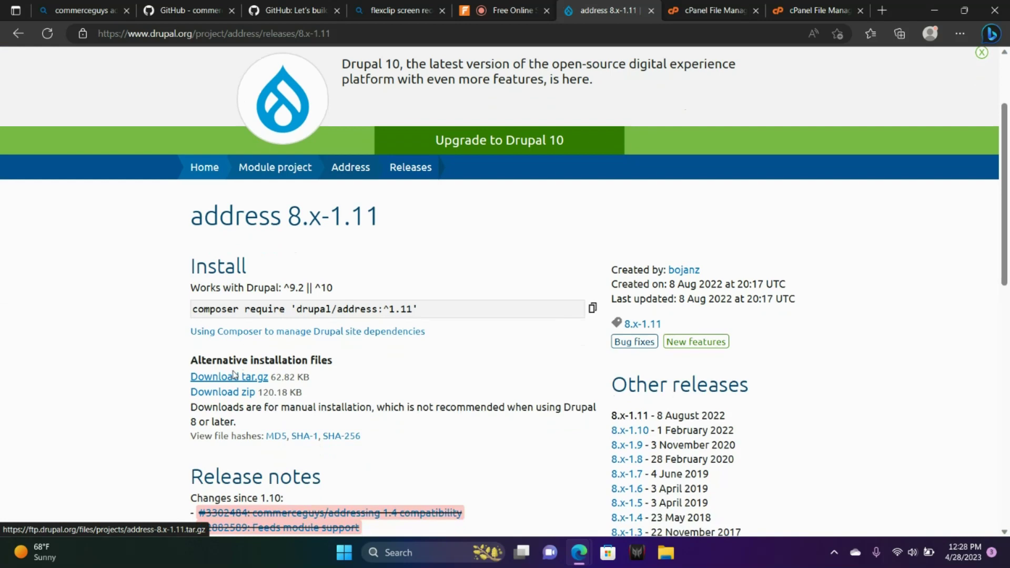
{"action": "right_click", "coordinate": [229, 377]}
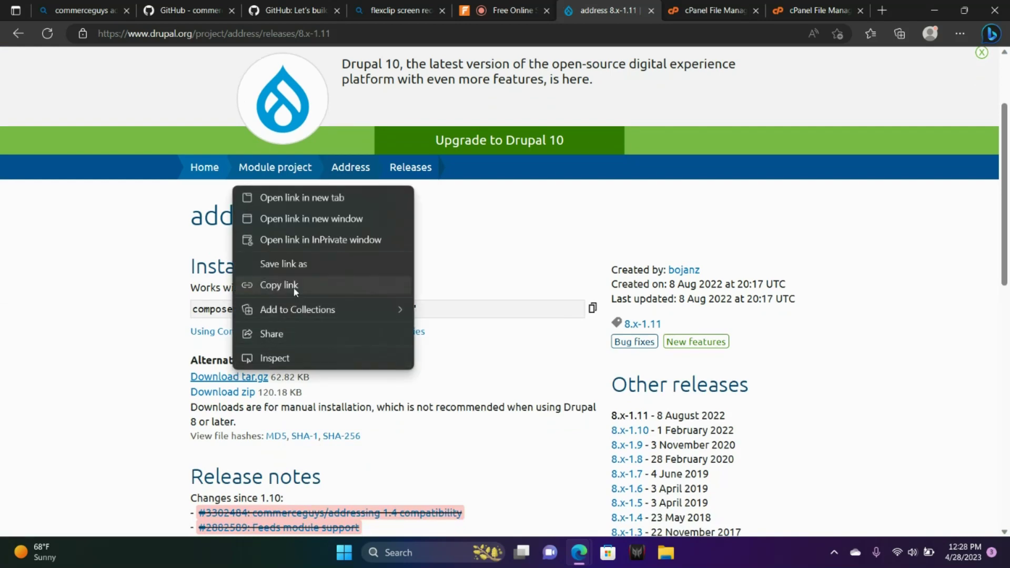
{"action": "left_click", "coordinate": [393, 11]}
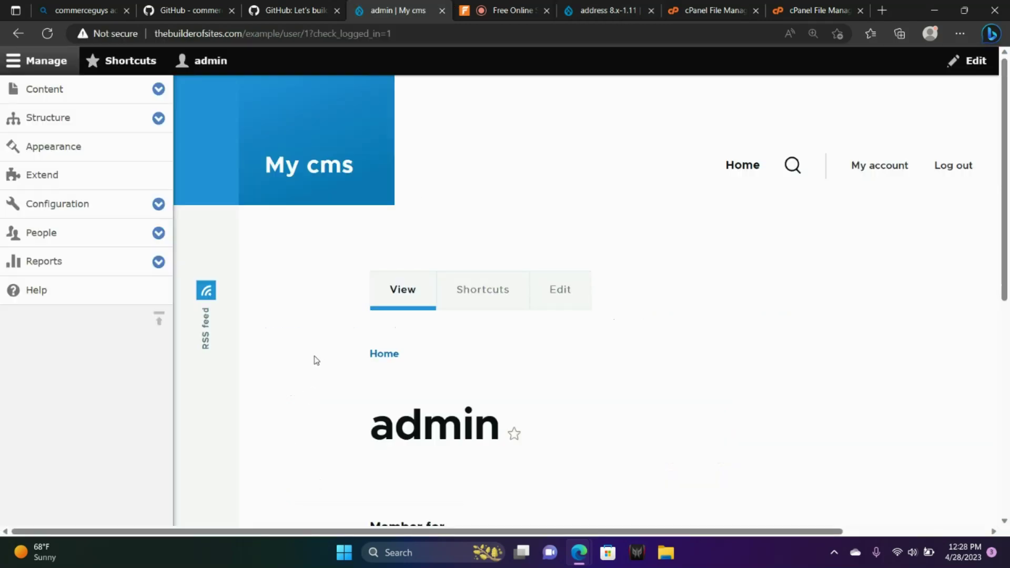
{"action": "left_click", "coordinate": [41, 174]}
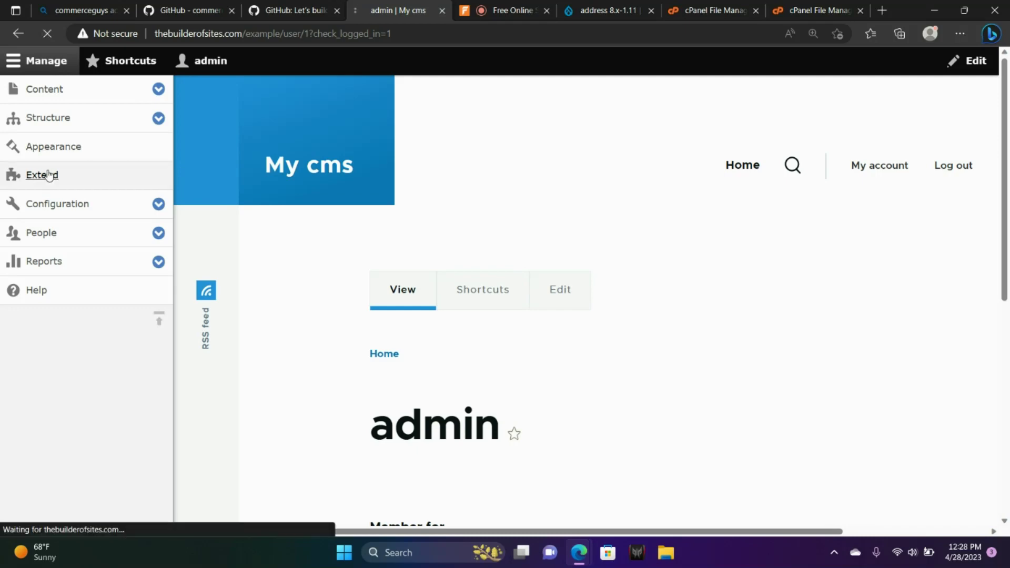
{"action": "left_click", "coordinate": [41, 174]}
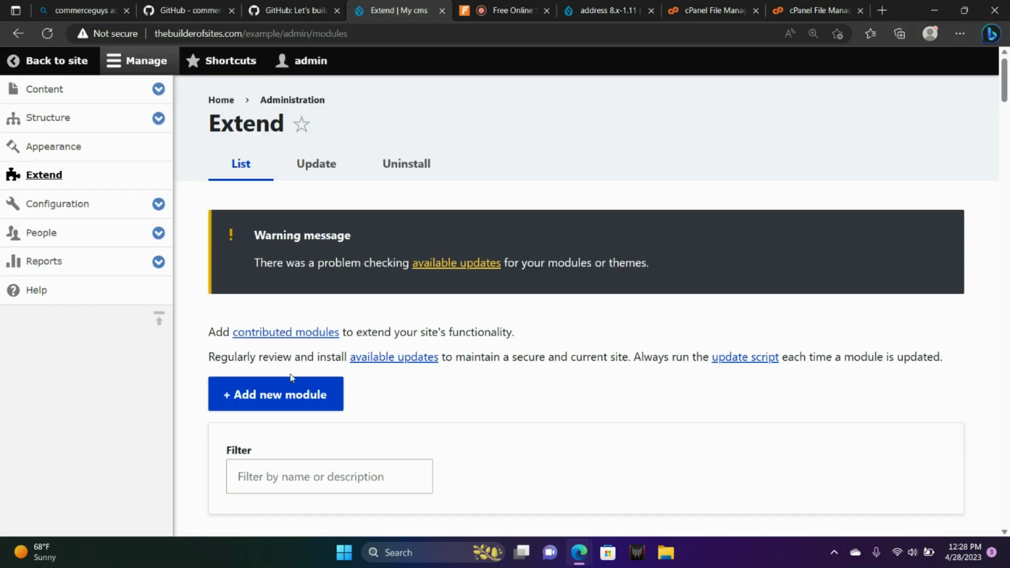
{"action": "mouse_move", "coordinate": [594, 310]}
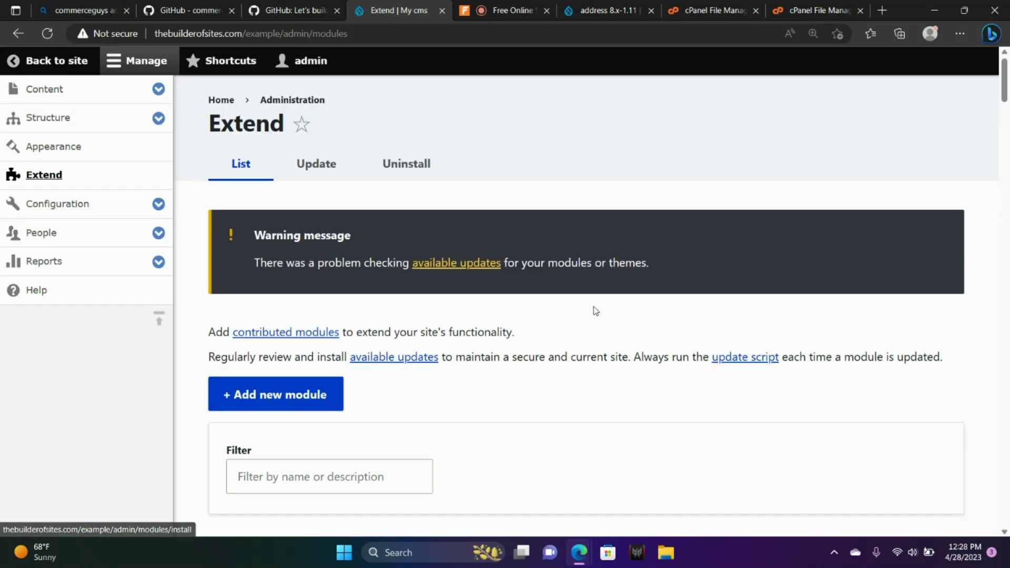
{"action": "scroll", "scroll_direction": "down", "scroll_amount": 3}
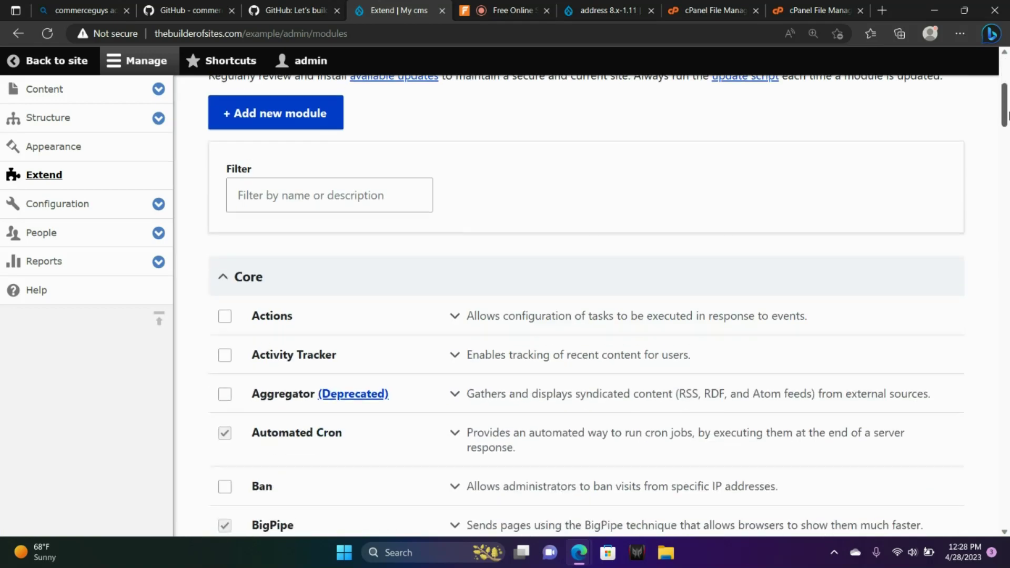
{"action": "scroll", "scroll_direction": "up", "scroll_amount": 3}
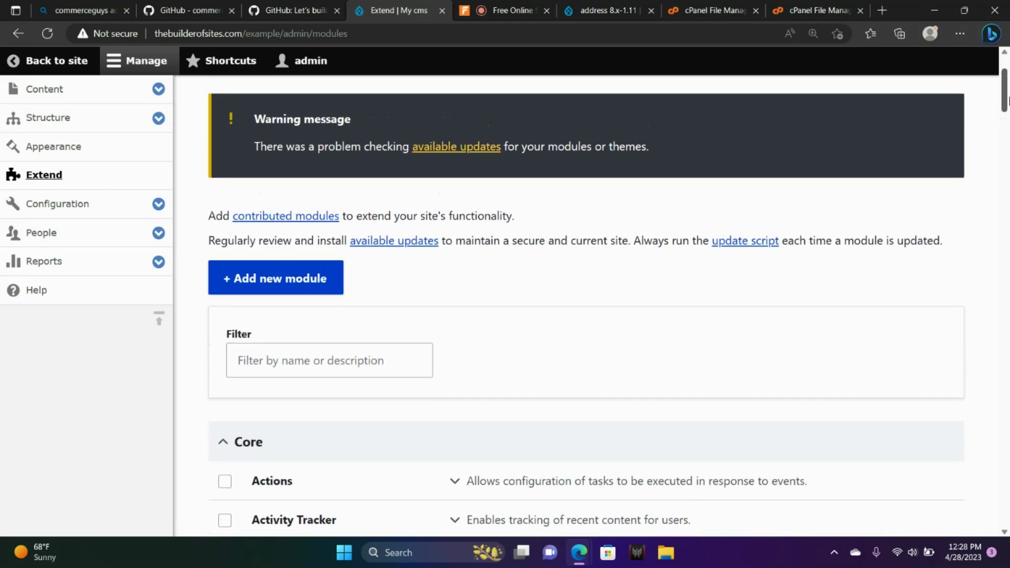
{"action": "scroll", "scroll_direction": "up", "scroll_amount": 3}
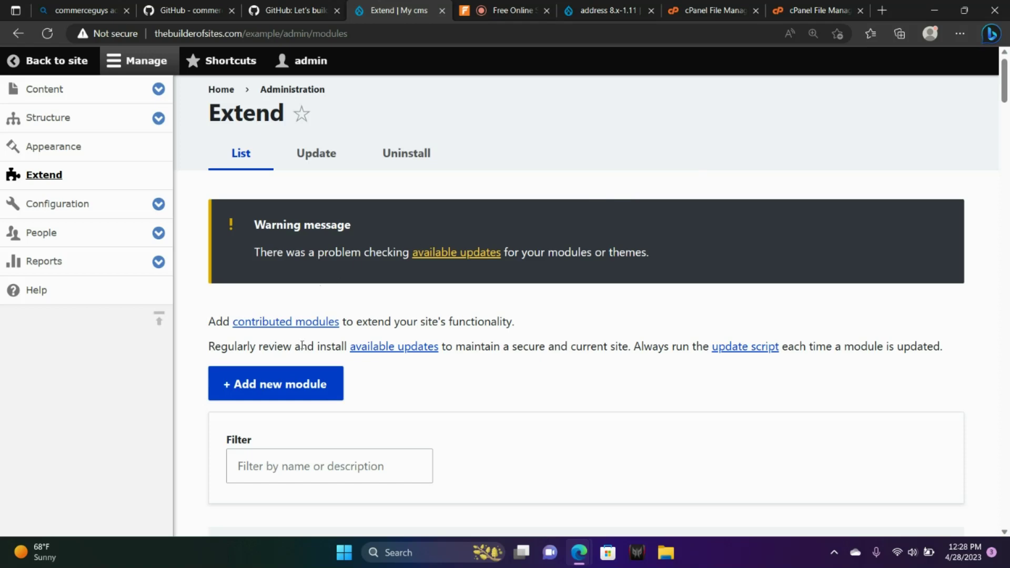
{"action": "left_click", "coordinate": [275, 383]}
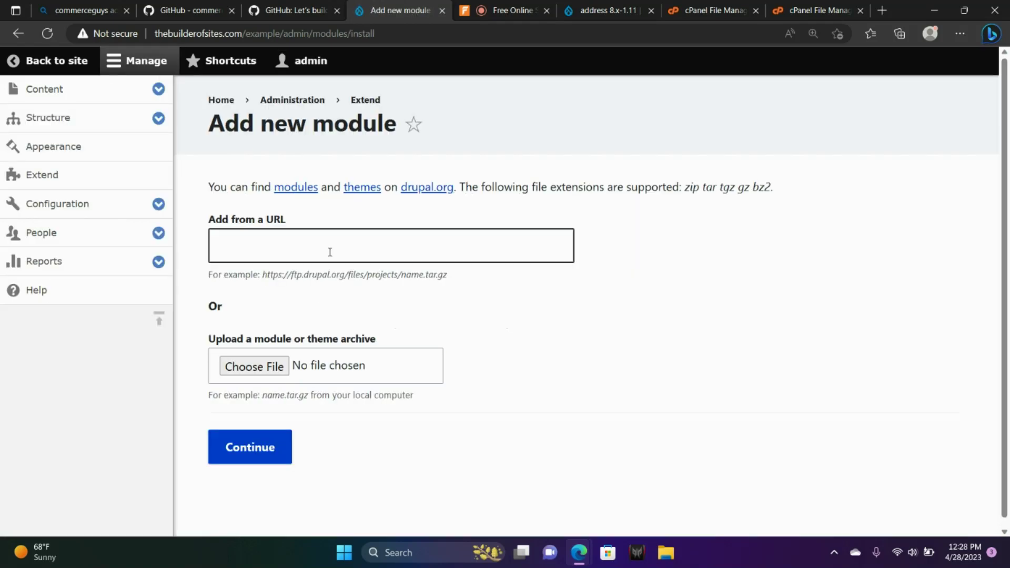
{"action": "type", "text": "https://ftp.drupal.org/files/projects/address-8.x-1.11.tar.gz"}
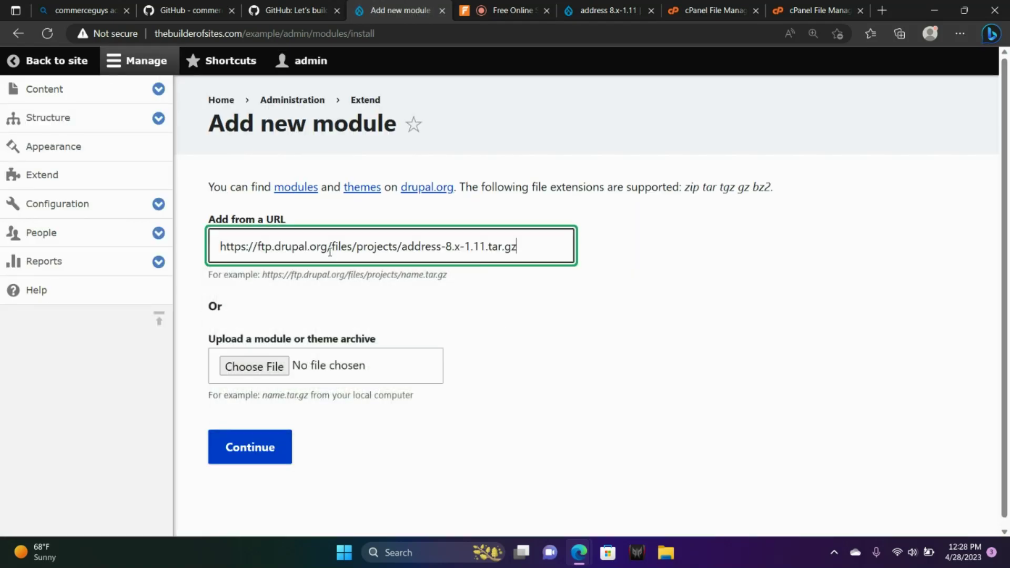
{"action": "left_click", "coordinate": [249, 447]}
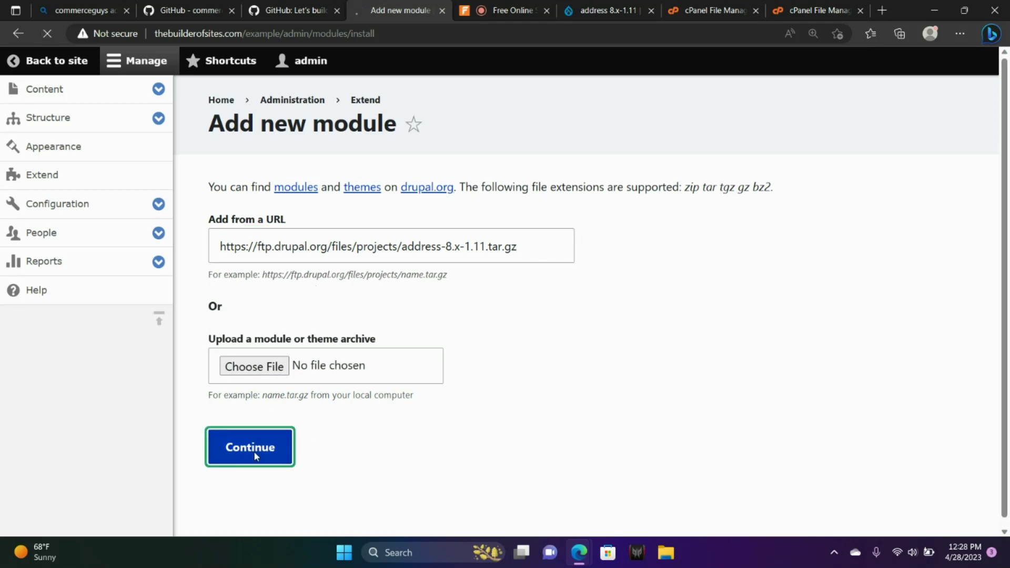
{"action": "left_click", "coordinate": [250, 447]}
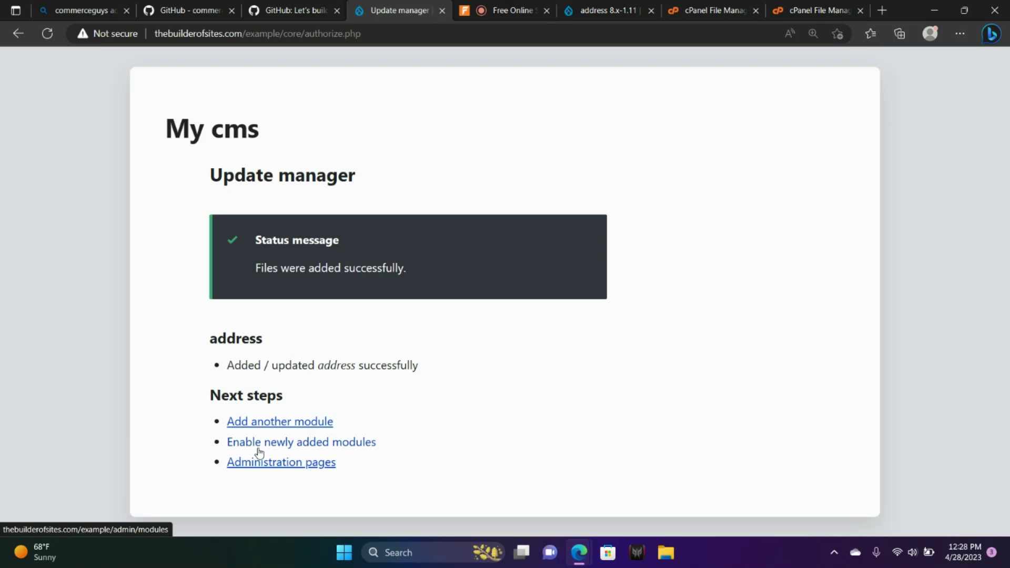
Open Reports > Packages so Ludwig fetches doctrine/collections, commerceguys/addressing and commerceguys/intl
{"action": "left_click", "coordinate": [301, 442]}
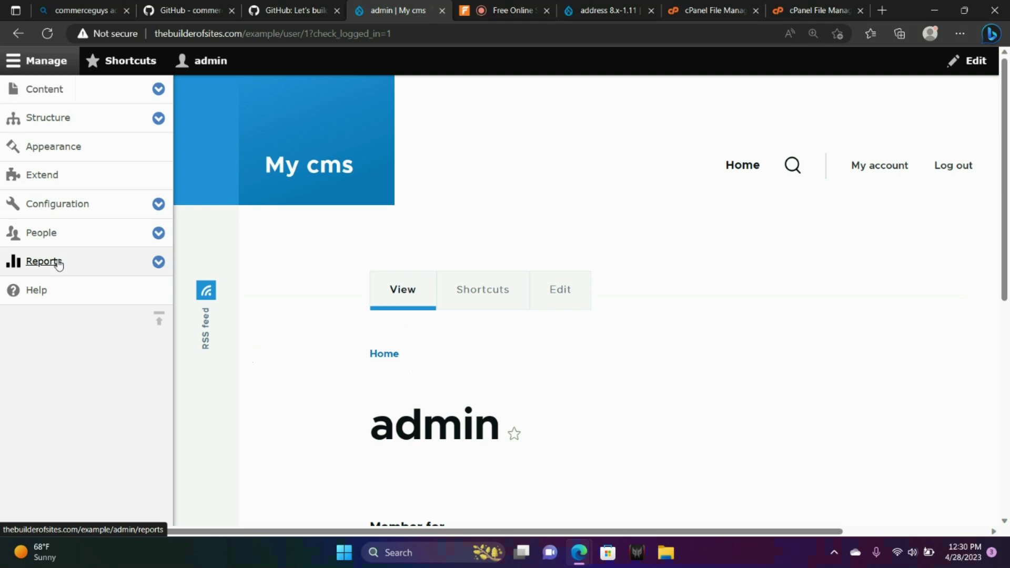
{"action": "left_click", "coordinate": [44, 261]}
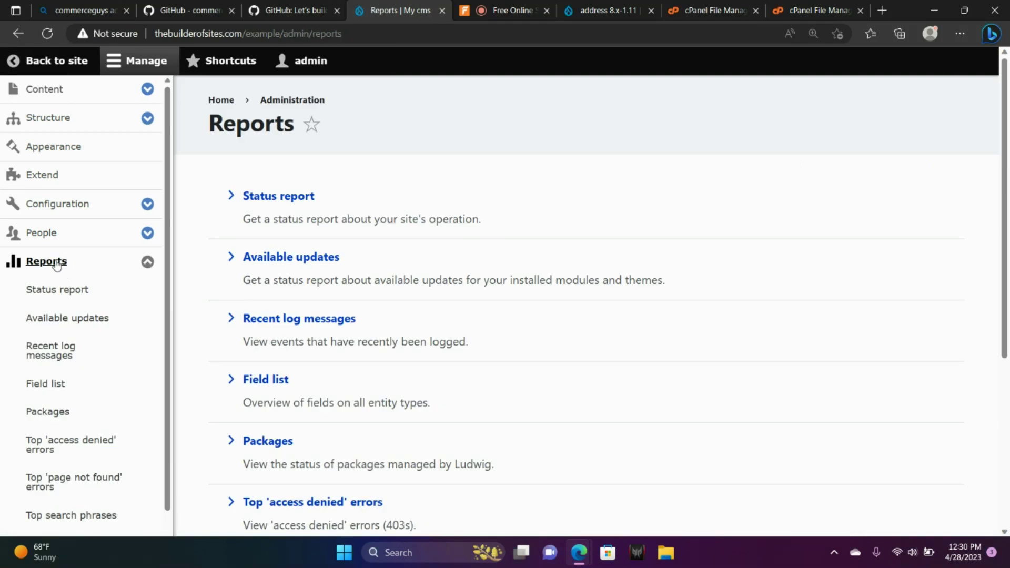
{"action": "mouse_move", "coordinate": [46, 261]}
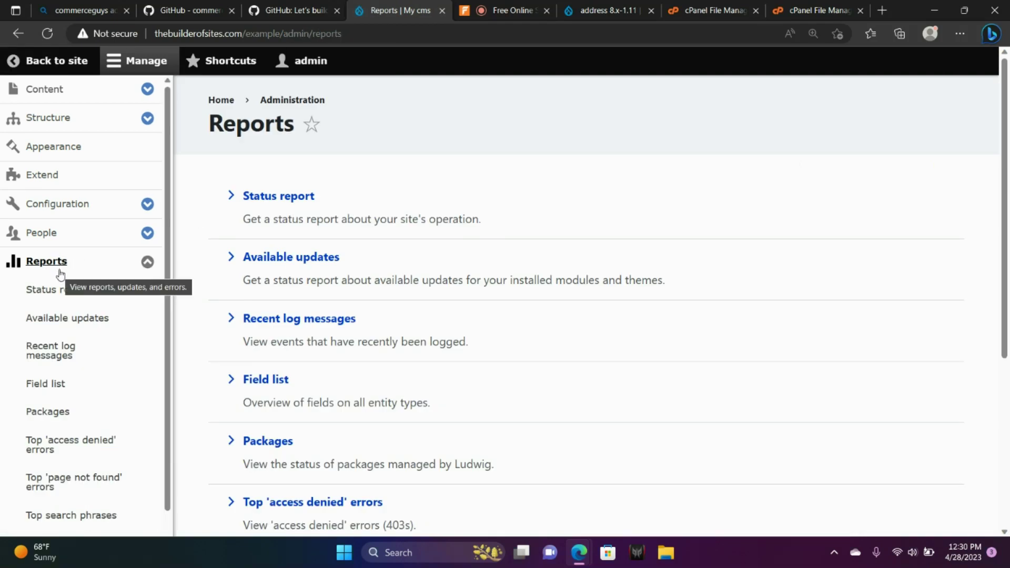
{"action": "mouse_move", "coordinate": [267, 450]}
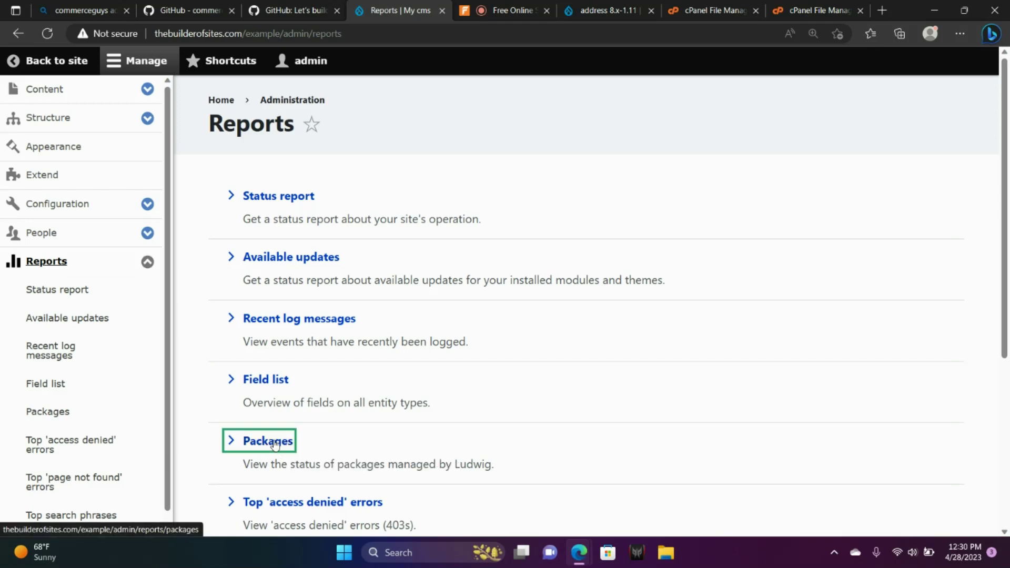
{"action": "left_click", "coordinate": [269, 440]}
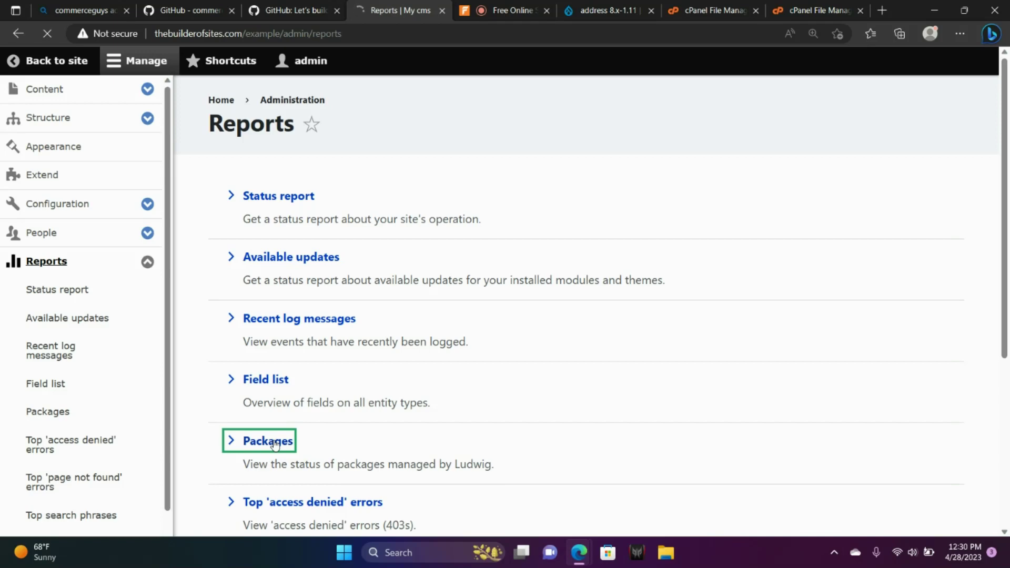
{"action": "left_click", "coordinate": [267, 440]}
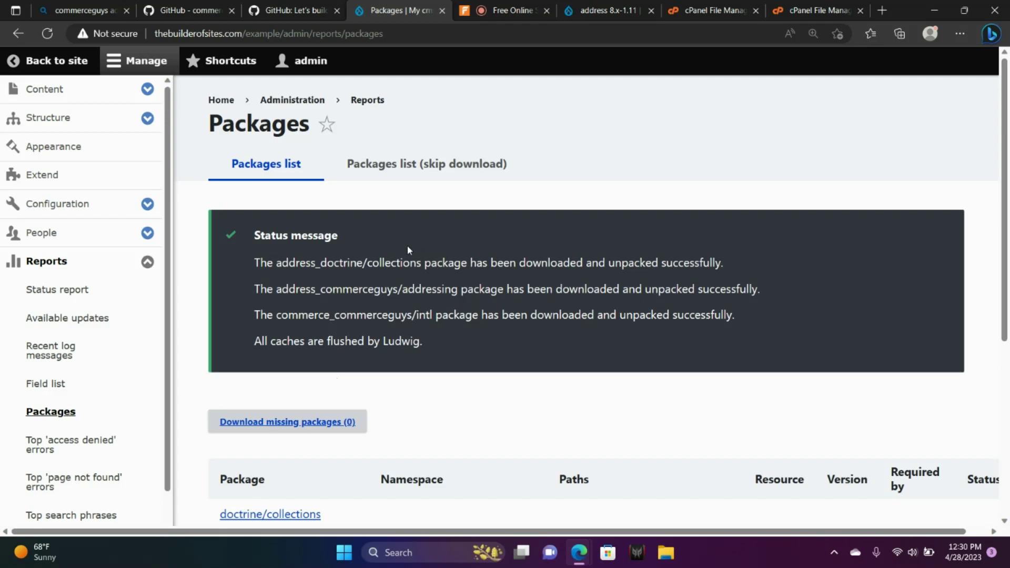
{"action": "mouse_move", "coordinate": [413, 303]}
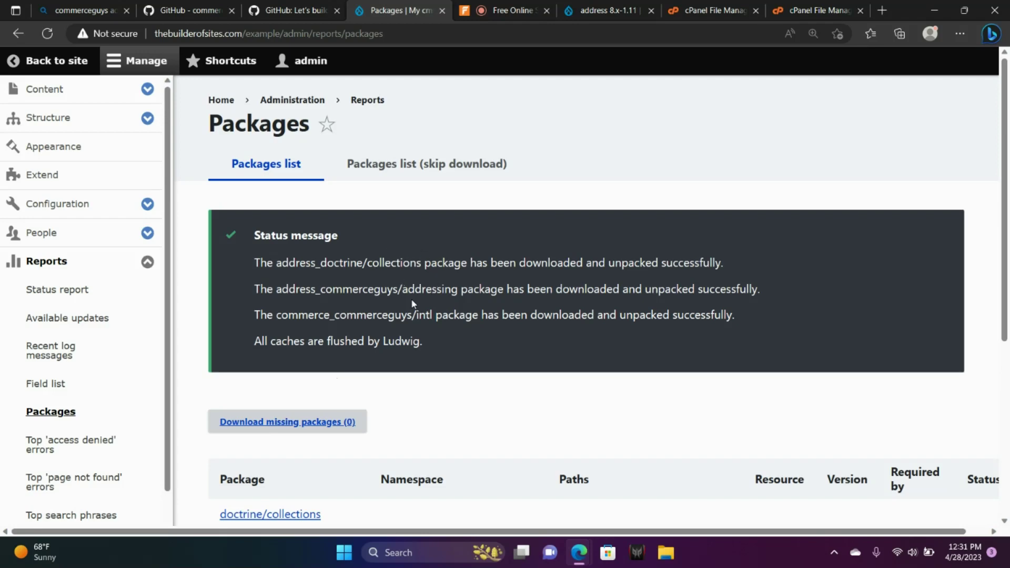
{"action": "mouse_move", "coordinate": [429, 340]}
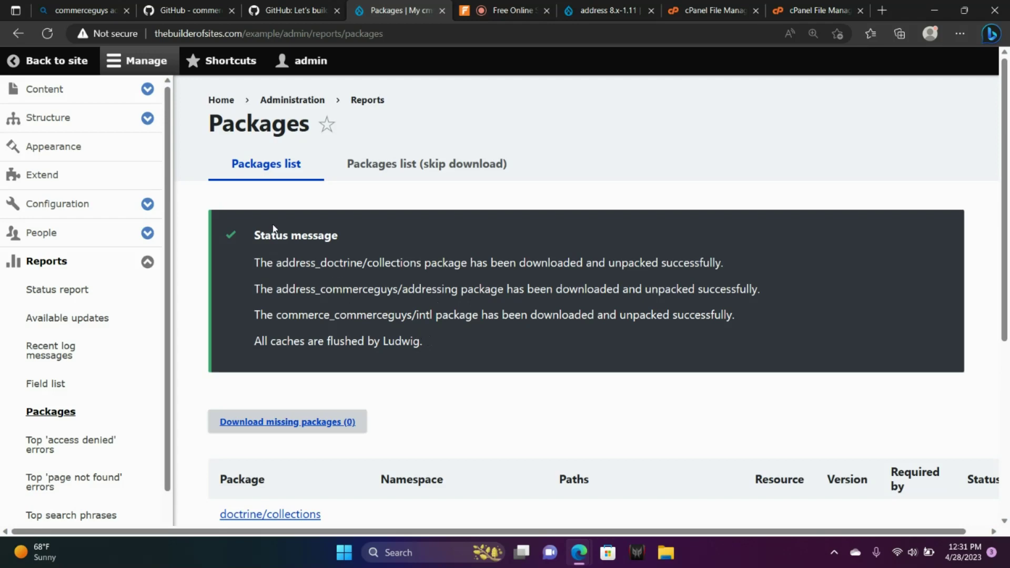
{"action": "left_click", "coordinate": [41, 174]}
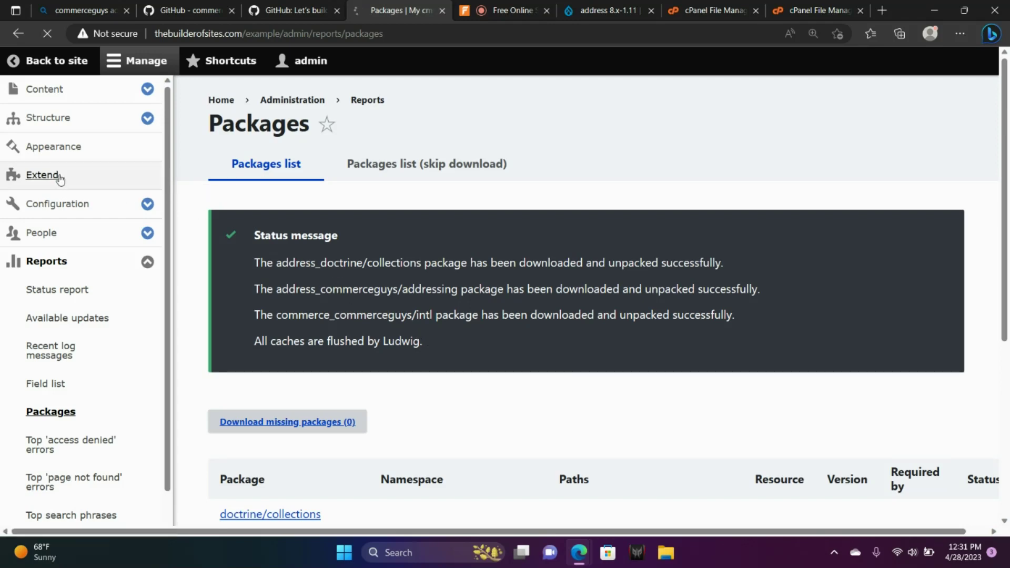
Filter the Extend list for 'address', tick the Address module and install it
{"action": "left_click", "coordinate": [43, 175]}
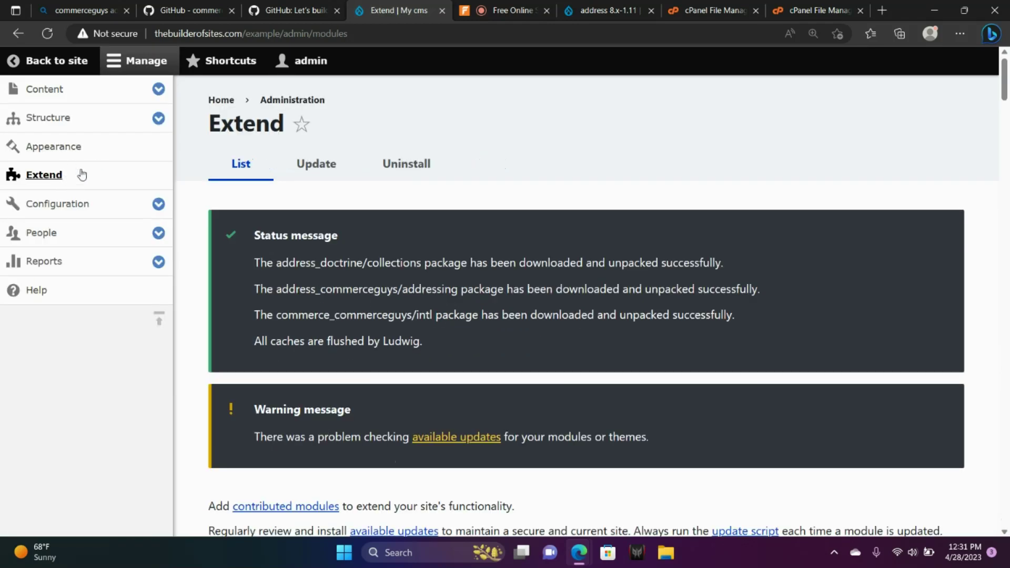
{"action": "mouse_move", "coordinate": [204, 169]}
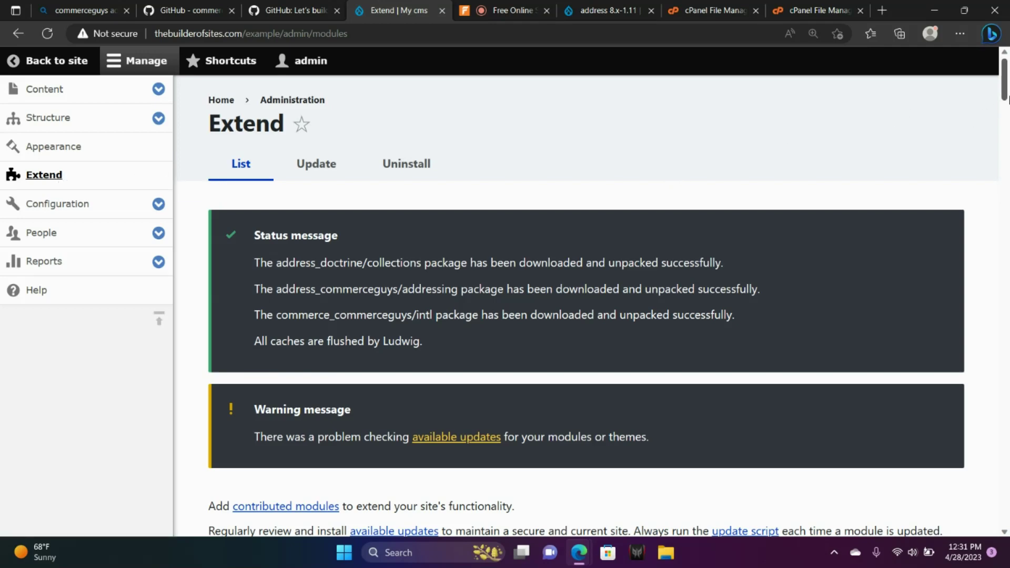
{"action": "scroll", "scroll_direction": "down", "scroll_amount": 3}
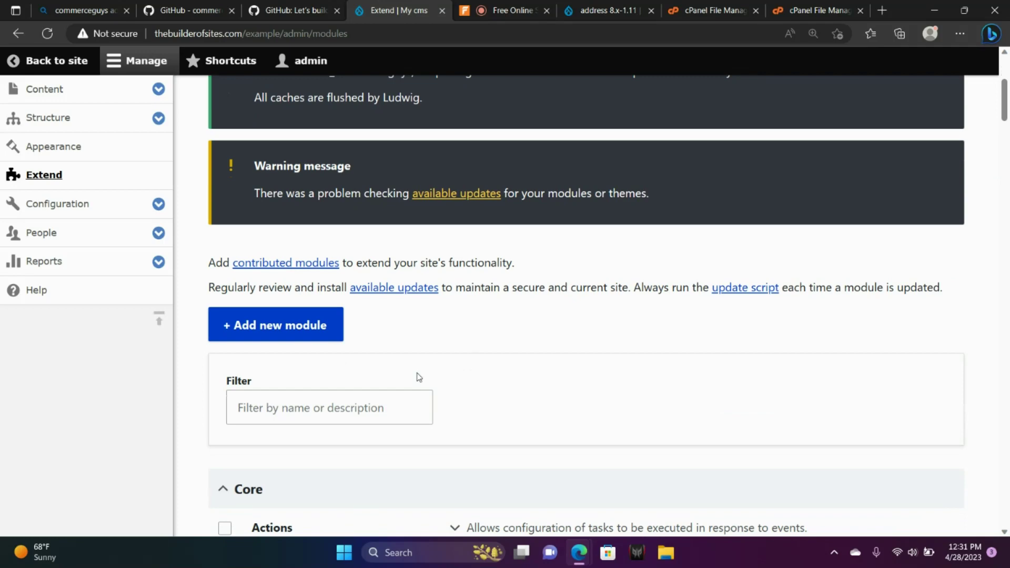
{"action": "left_click", "coordinate": [328, 407]}
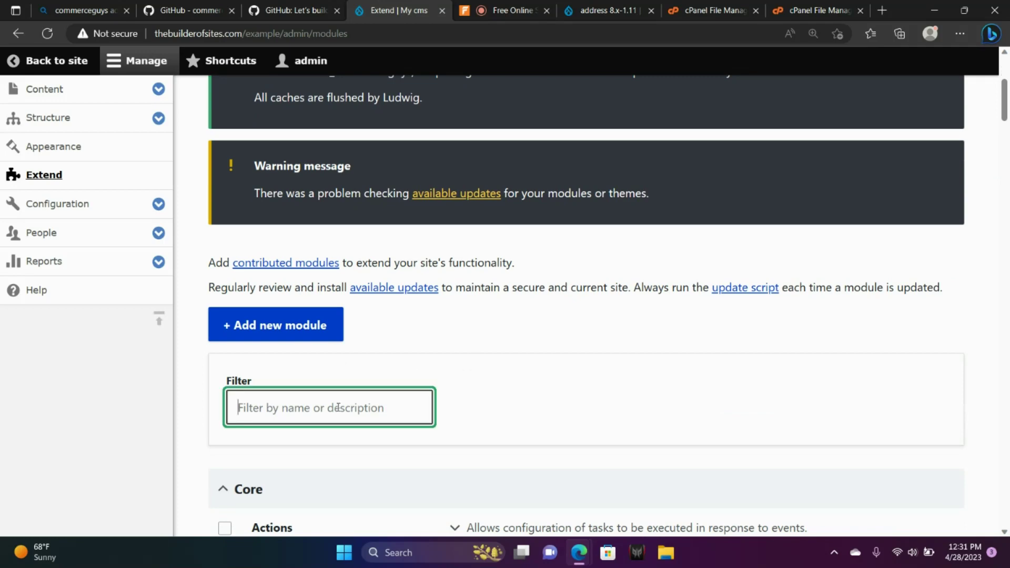
{"action": "type", "text": "addres"}
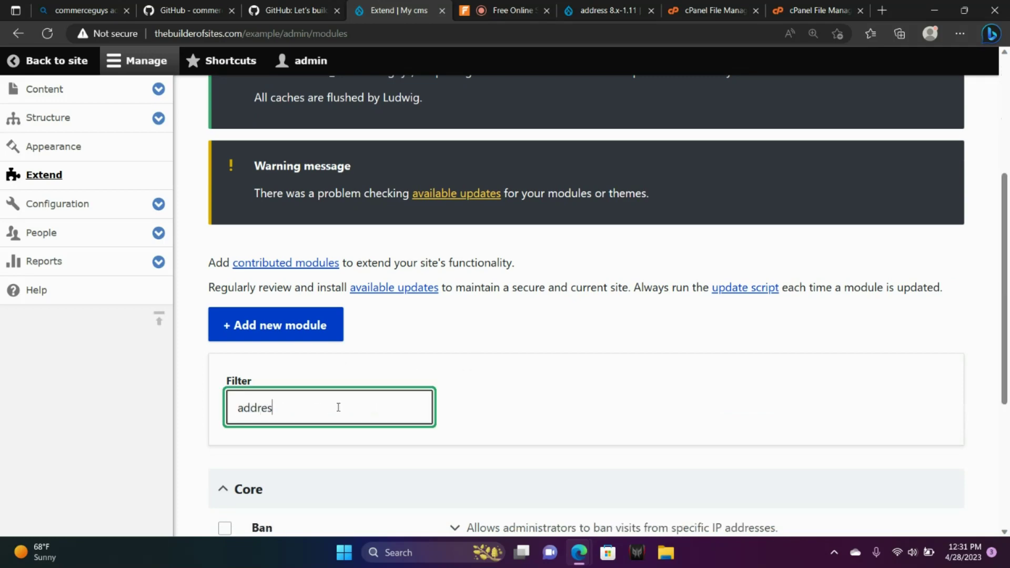
{"action": "type", "text": "s"}
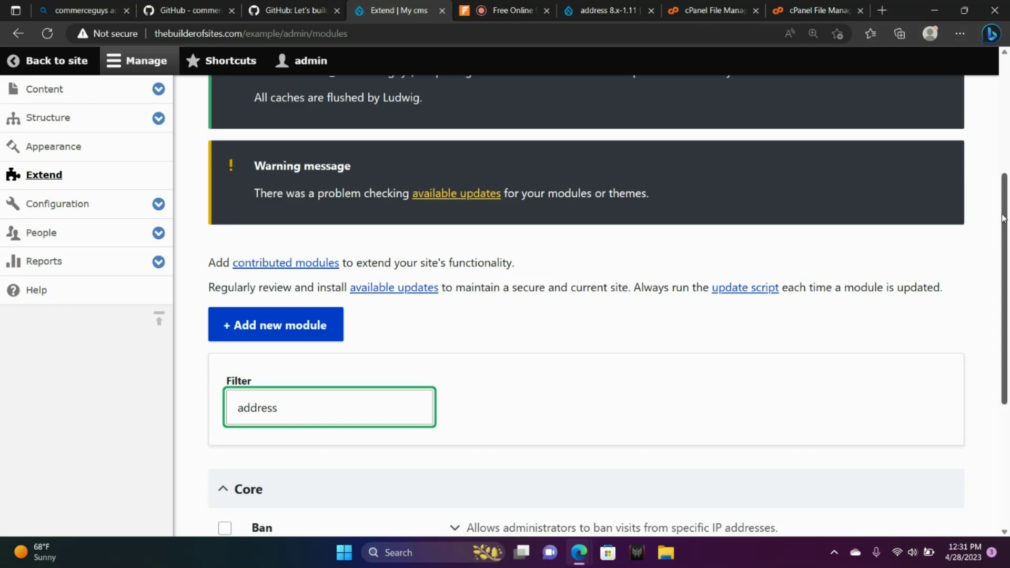
{"action": "scroll", "scroll_direction": "down", "scroll_amount": 3}
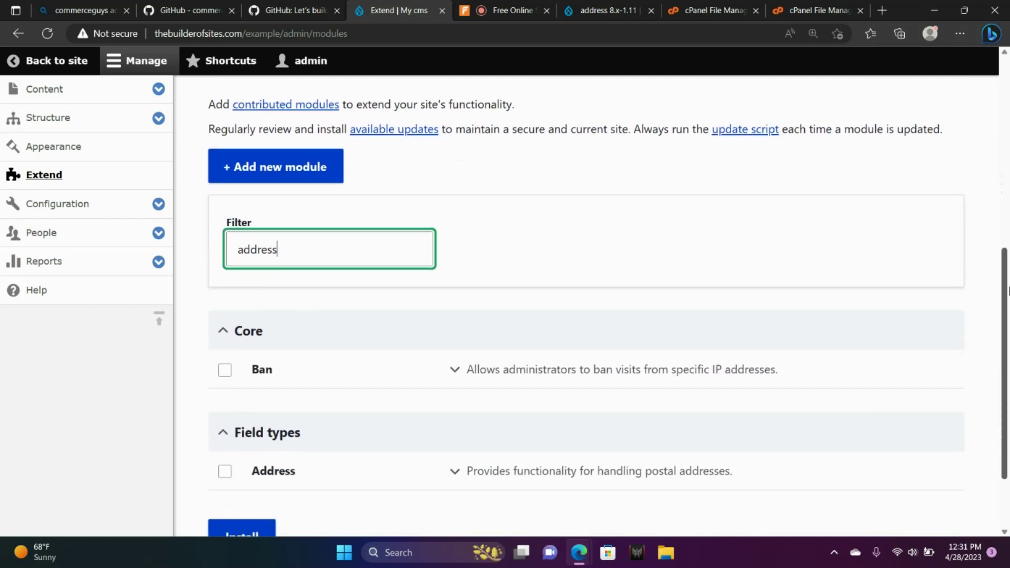
{"action": "scroll", "scroll_direction": "down", "scroll_amount": 3}
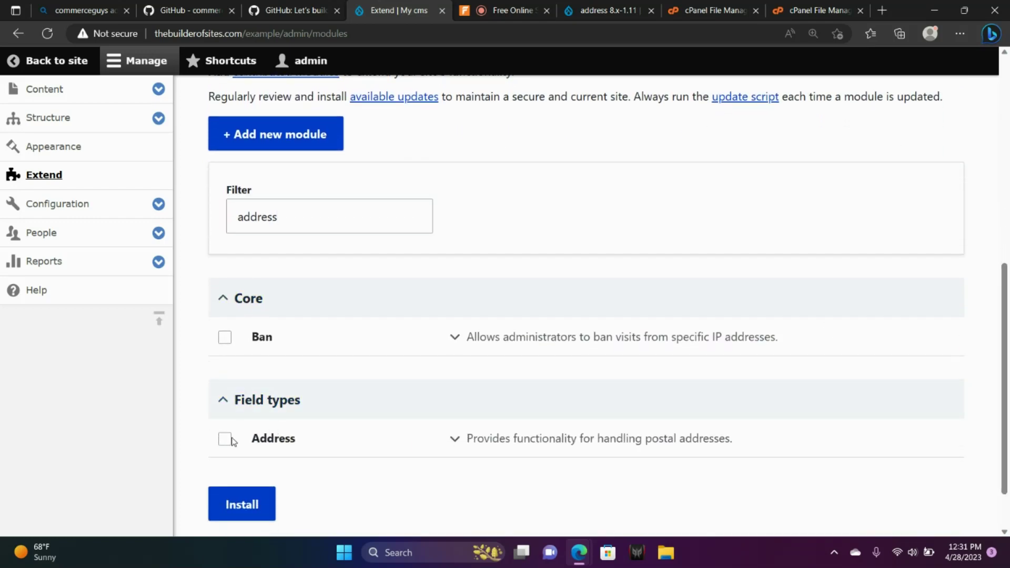
{"action": "left_click", "coordinate": [241, 503]}
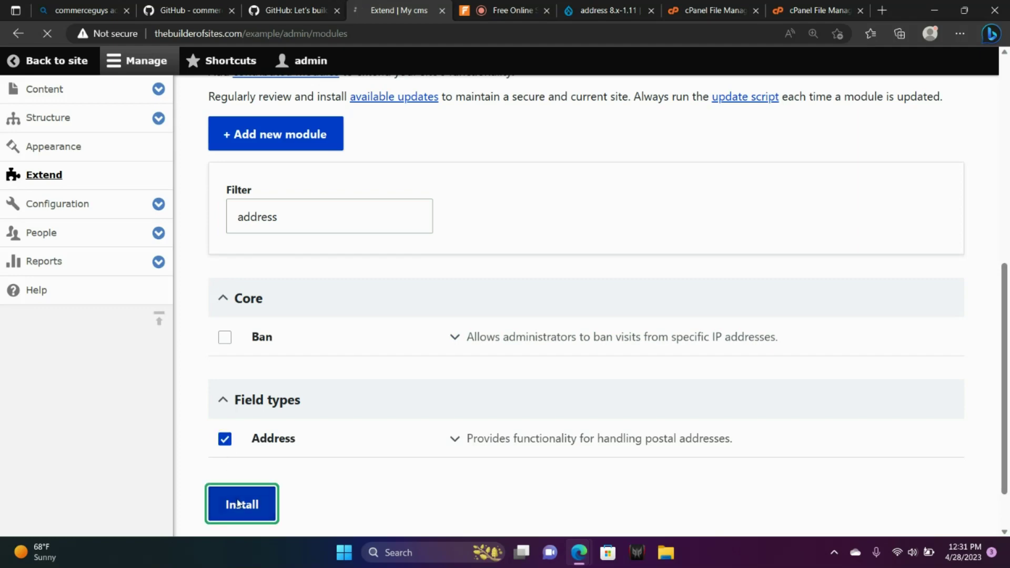
{"action": "left_click", "coordinate": [241, 504]}
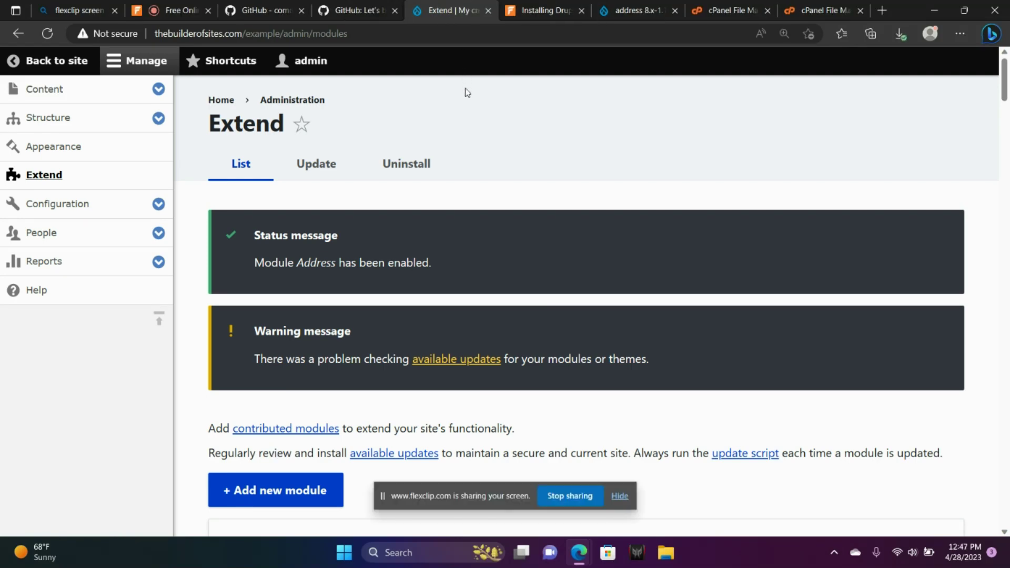
{"action": "mouse_move", "coordinate": [315, 116]}
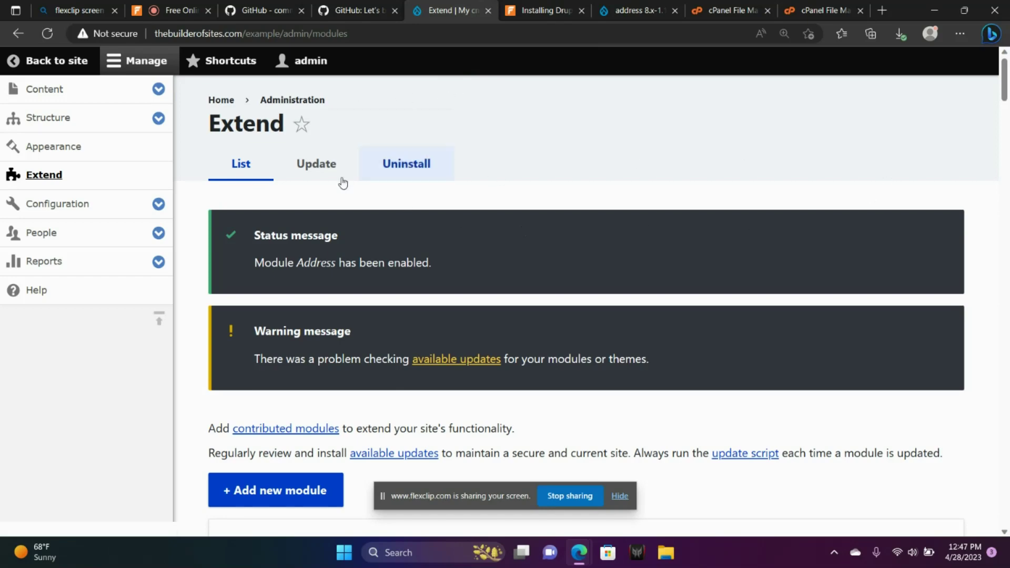
Clear the module filter and scroll down to the Commerce section of Extend
{"action": "left_click", "coordinate": [43, 174]}
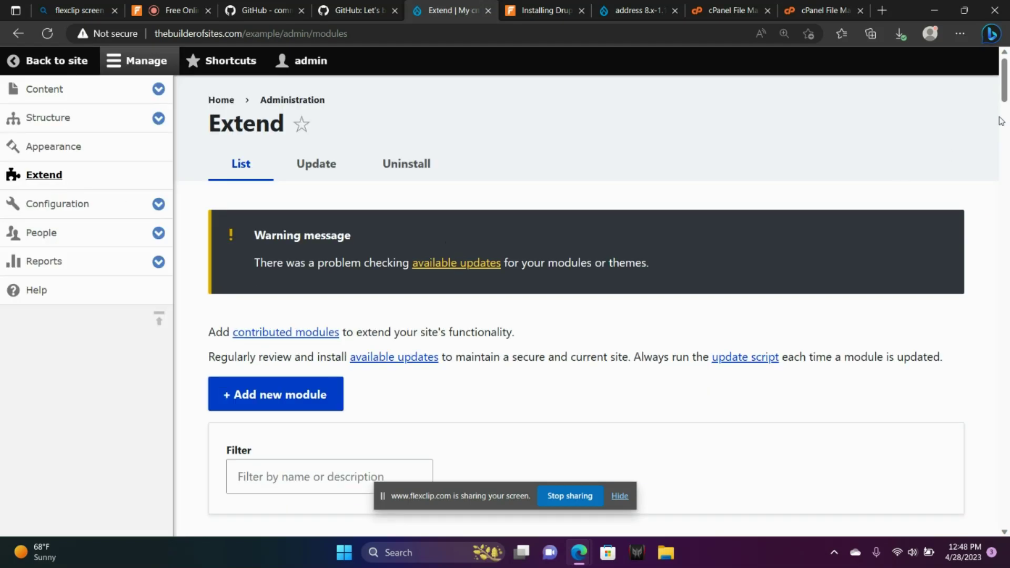
{"action": "scroll", "scroll_direction": "down", "scroll_amount": 3}
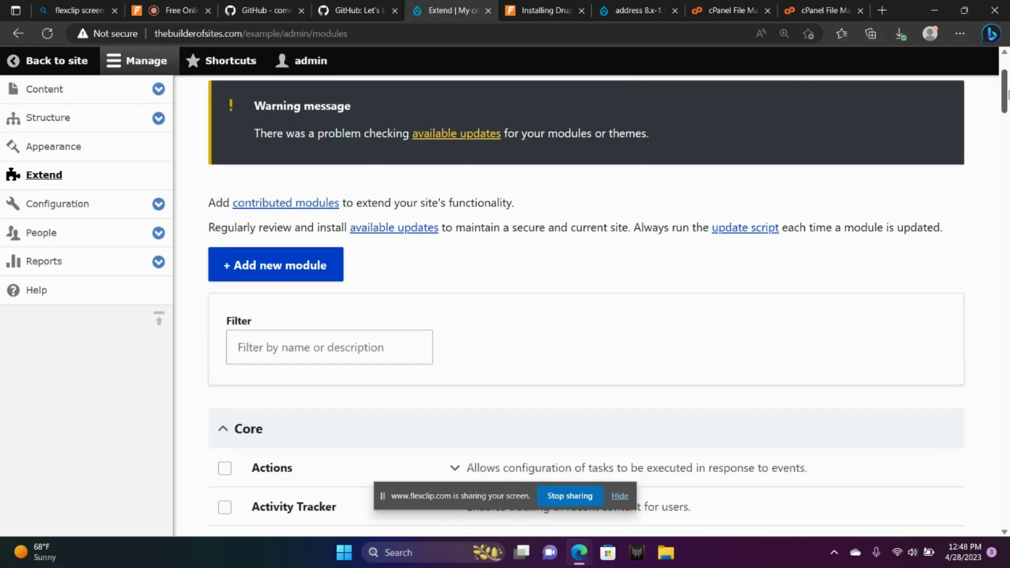
{"action": "scroll", "scroll_direction": "down", "scroll_amount": 3}
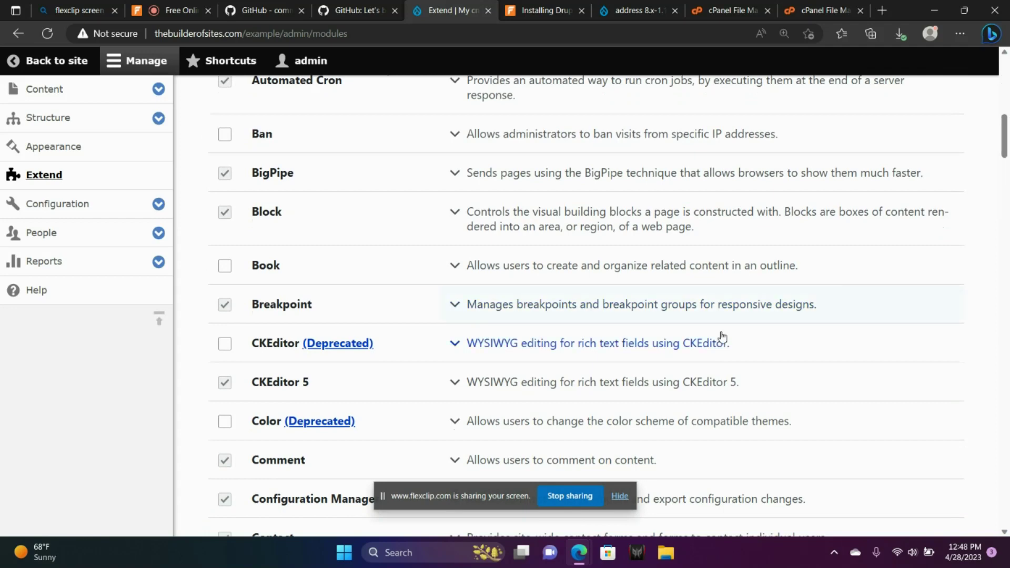
{"action": "left_click", "coordinate": [619, 496]}
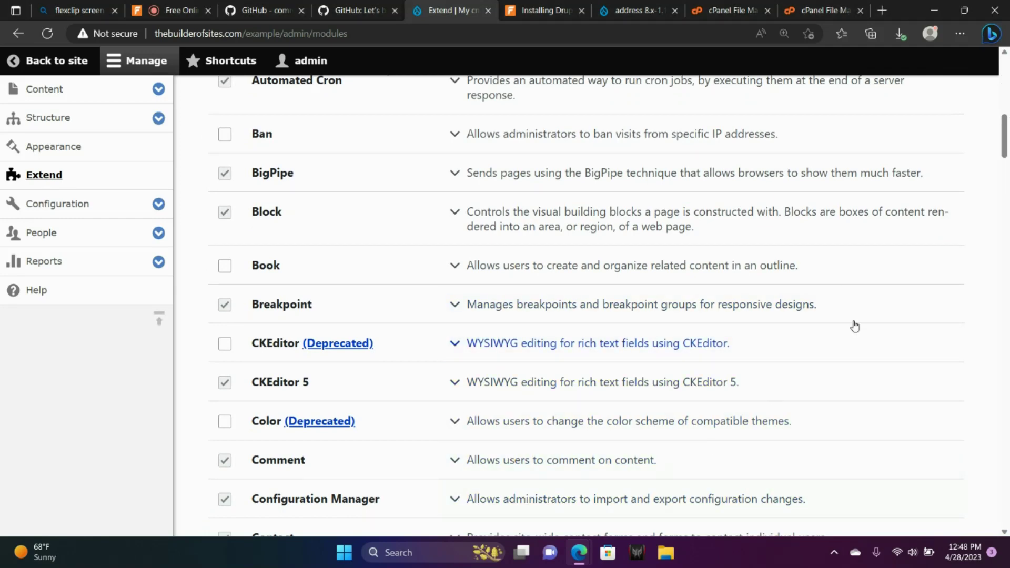
{"action": "scroll", "scroll_direction": "down", "scroll_amount": 3}
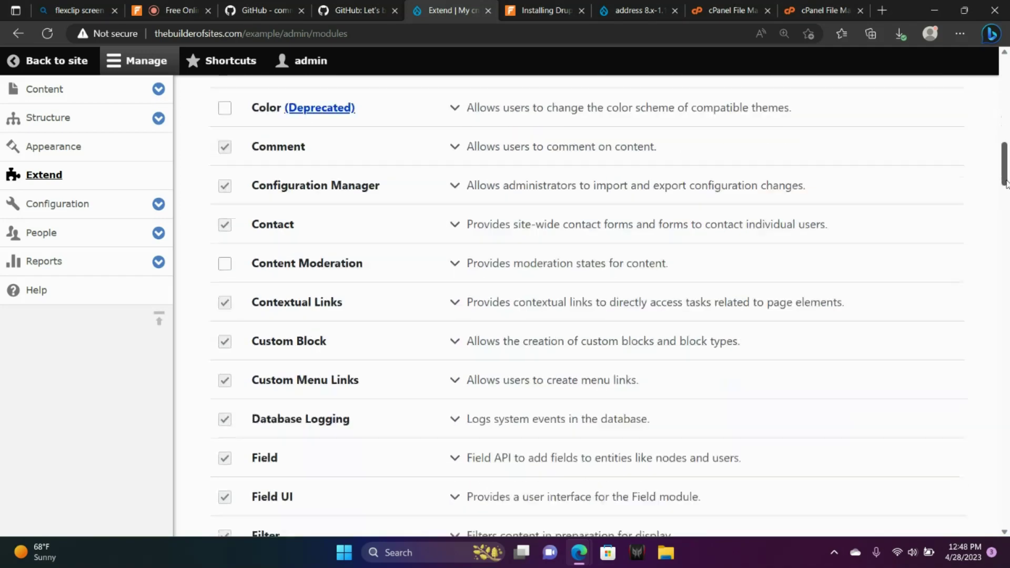
{"action": "scroll", "scroll_direction": "down", "scroll_amount": 3}
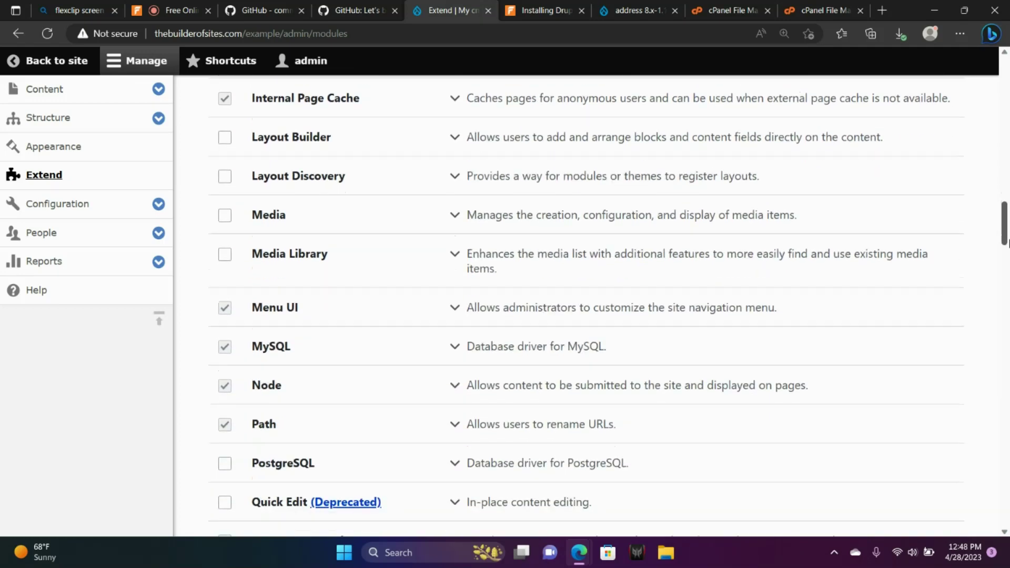
{"action": "scroll", "scroll_direction": "down", "scroll_amount": 3}
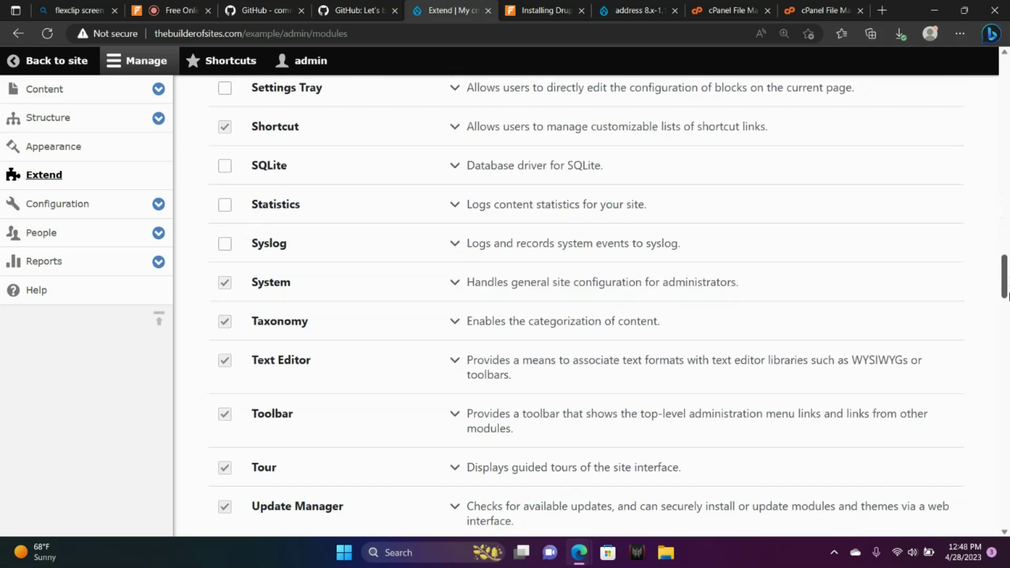
{"action": "scroll", "scroll_direction": "down", "scroll_amount": 3}
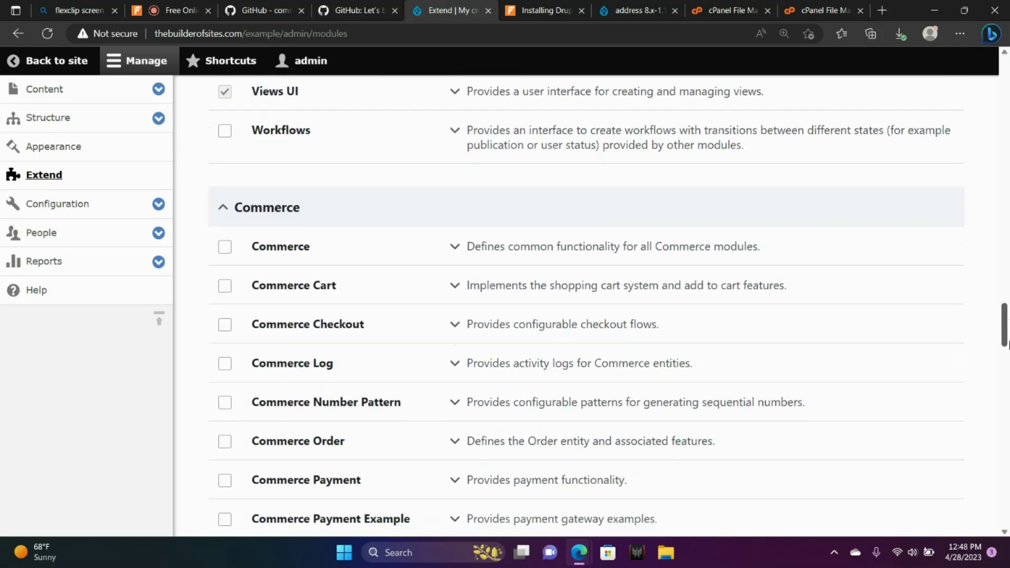
{"action": "scroll", "scroll_direction": "down", "scroll_amount": 3}
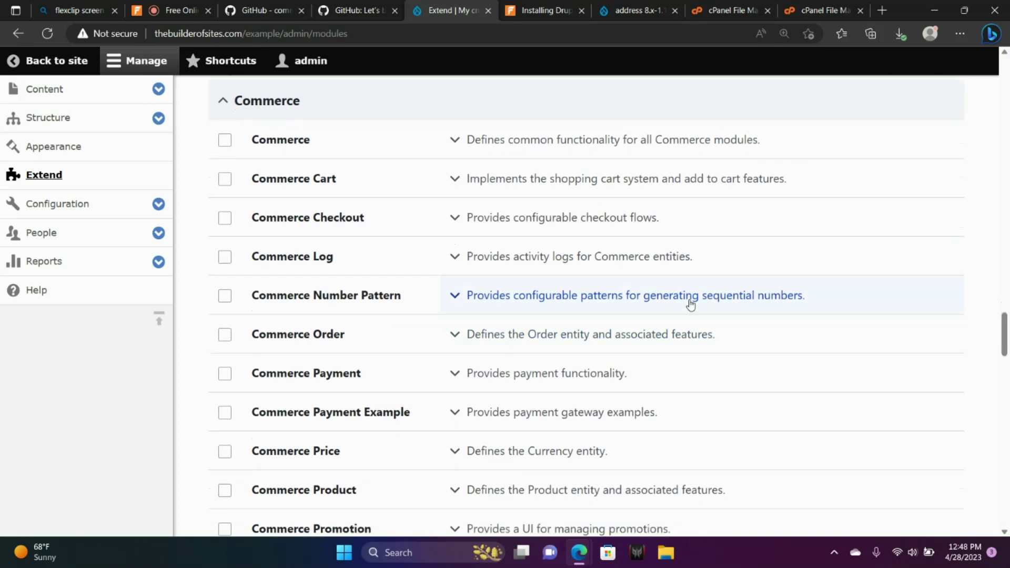
Tick every Commerce module checkbox, from Commerce through Promotion, Store and Tax
{"action": "left_click", "coordinate": [224, 140]}
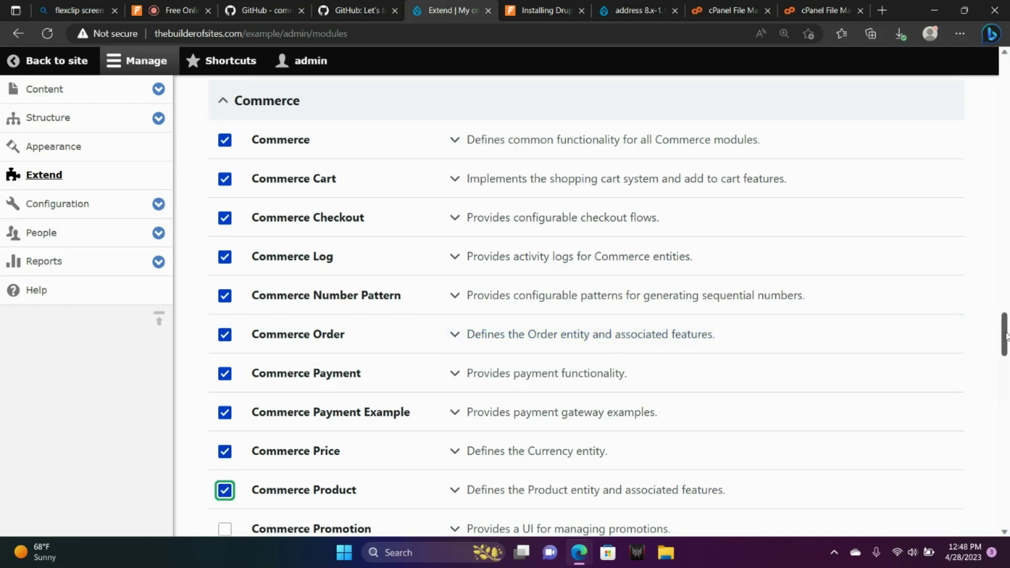
{"action": "scroll", "scroll_direction": "down", "scroll_amount": 3}
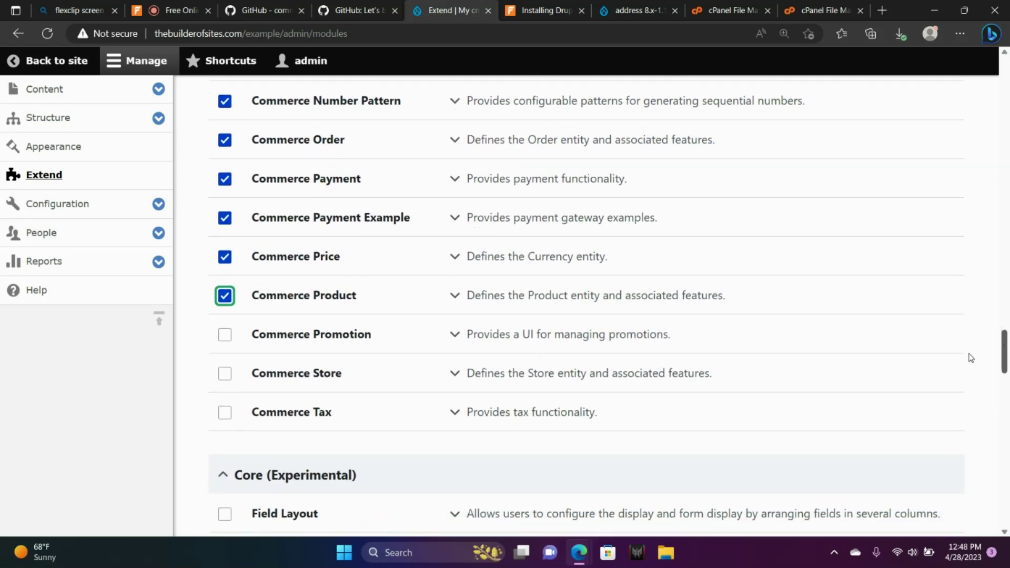
{"action": "left_click", "coordinate": [225, 335]}
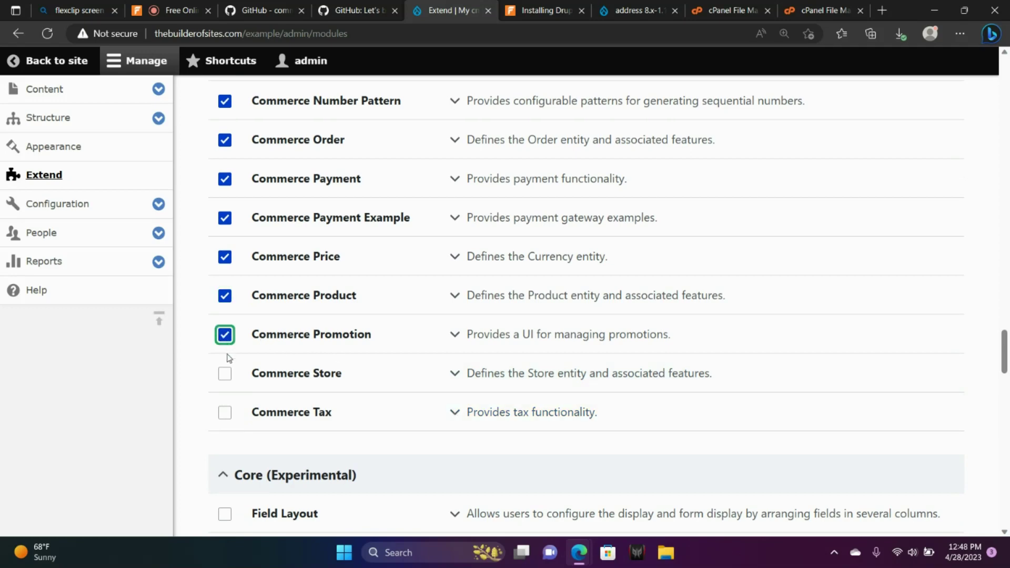
{"action": "left_click", "coordinate": [224, 412]}
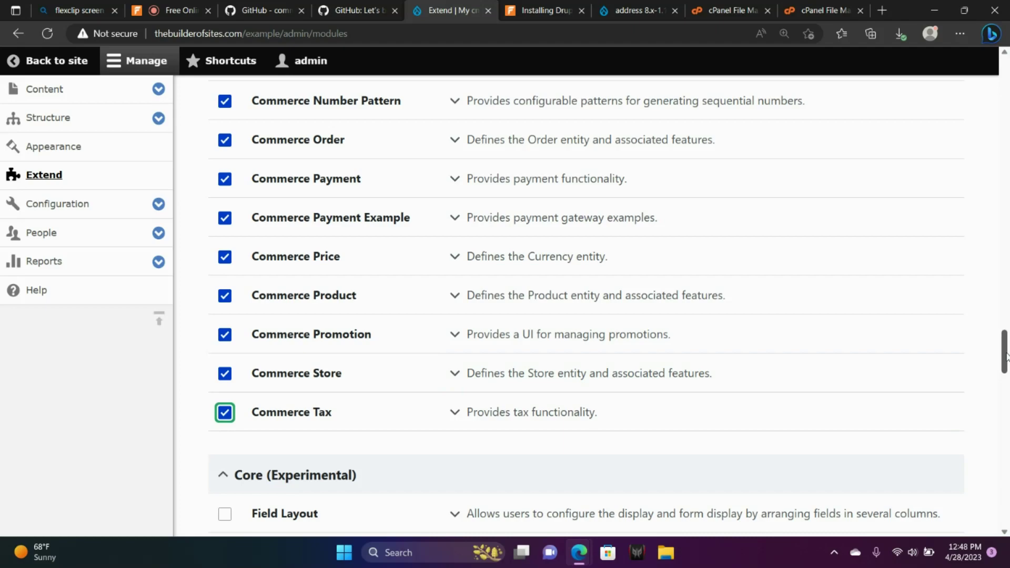
{"action": "scroll", "scroll_direction": "up", "scroll_amount": 3}
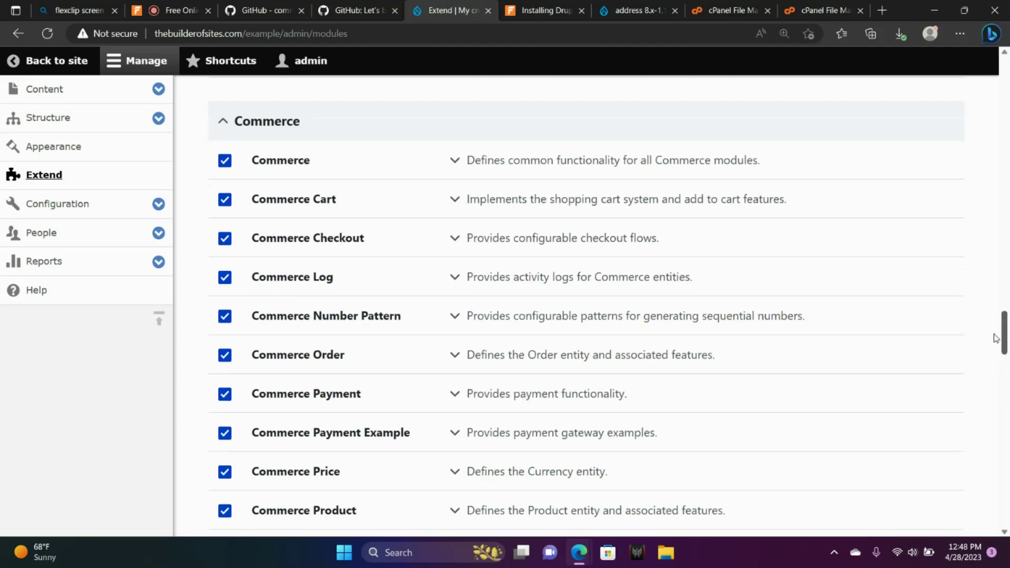
{"action": "scroll", "scroll_direction": "down", "scroll_amount": 3}
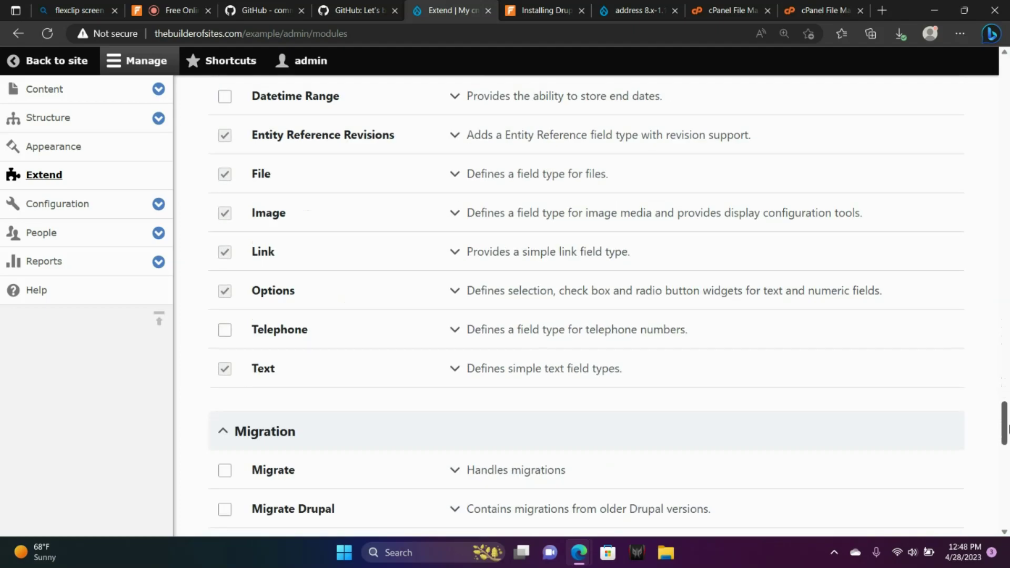
{"action": "scroll", "scroll_direction": "down", "scroll_amount": 3}
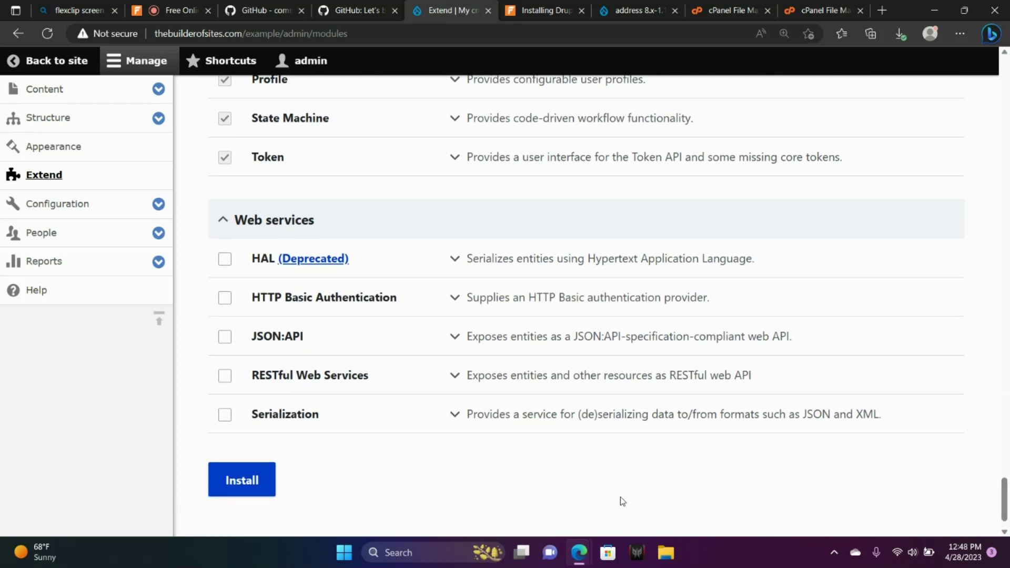
Install the thirteen ticked Commerce modules, Commerce through Commerce Tax
{"action": "left_click", "coordinate": [241, 479]}
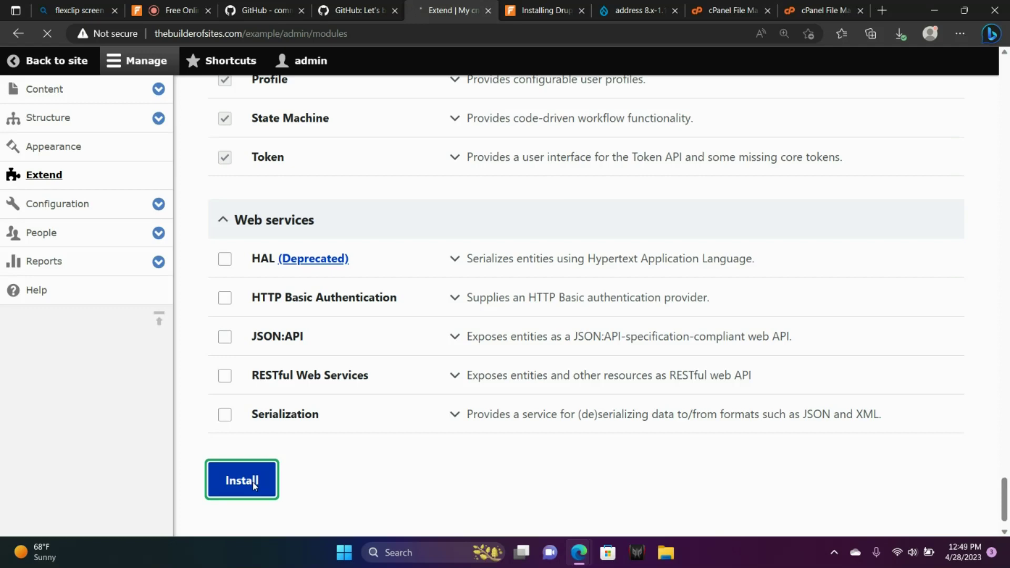
{"action": "left_click", "coordinate": [241, 480]}
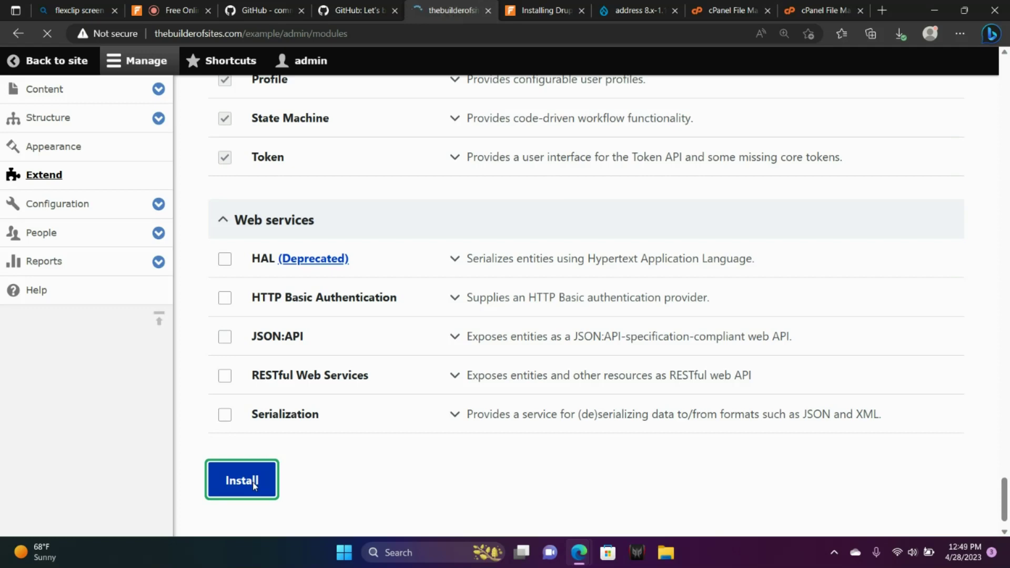
{"action": "left_click", "coordinate": [241, 480]}
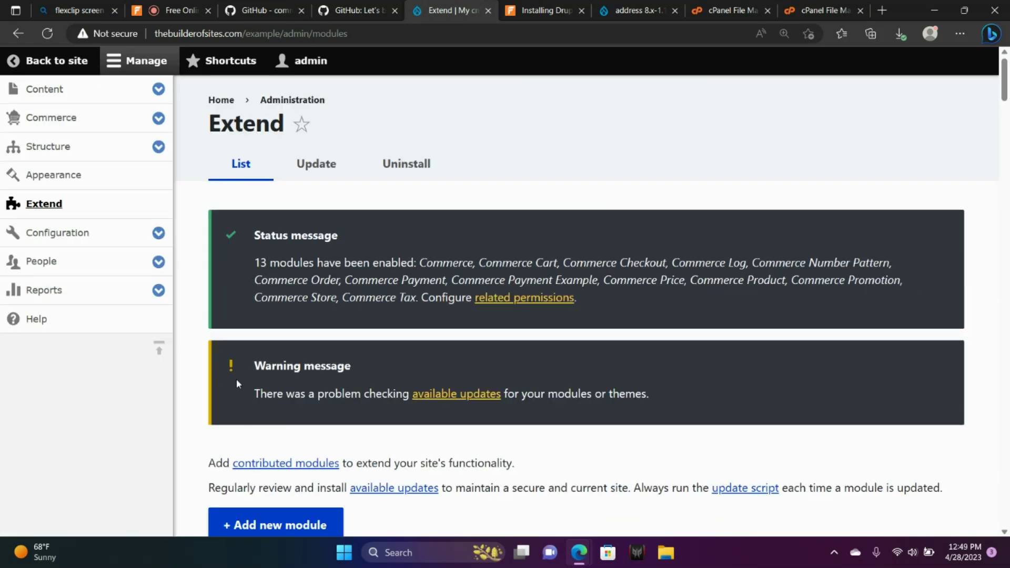